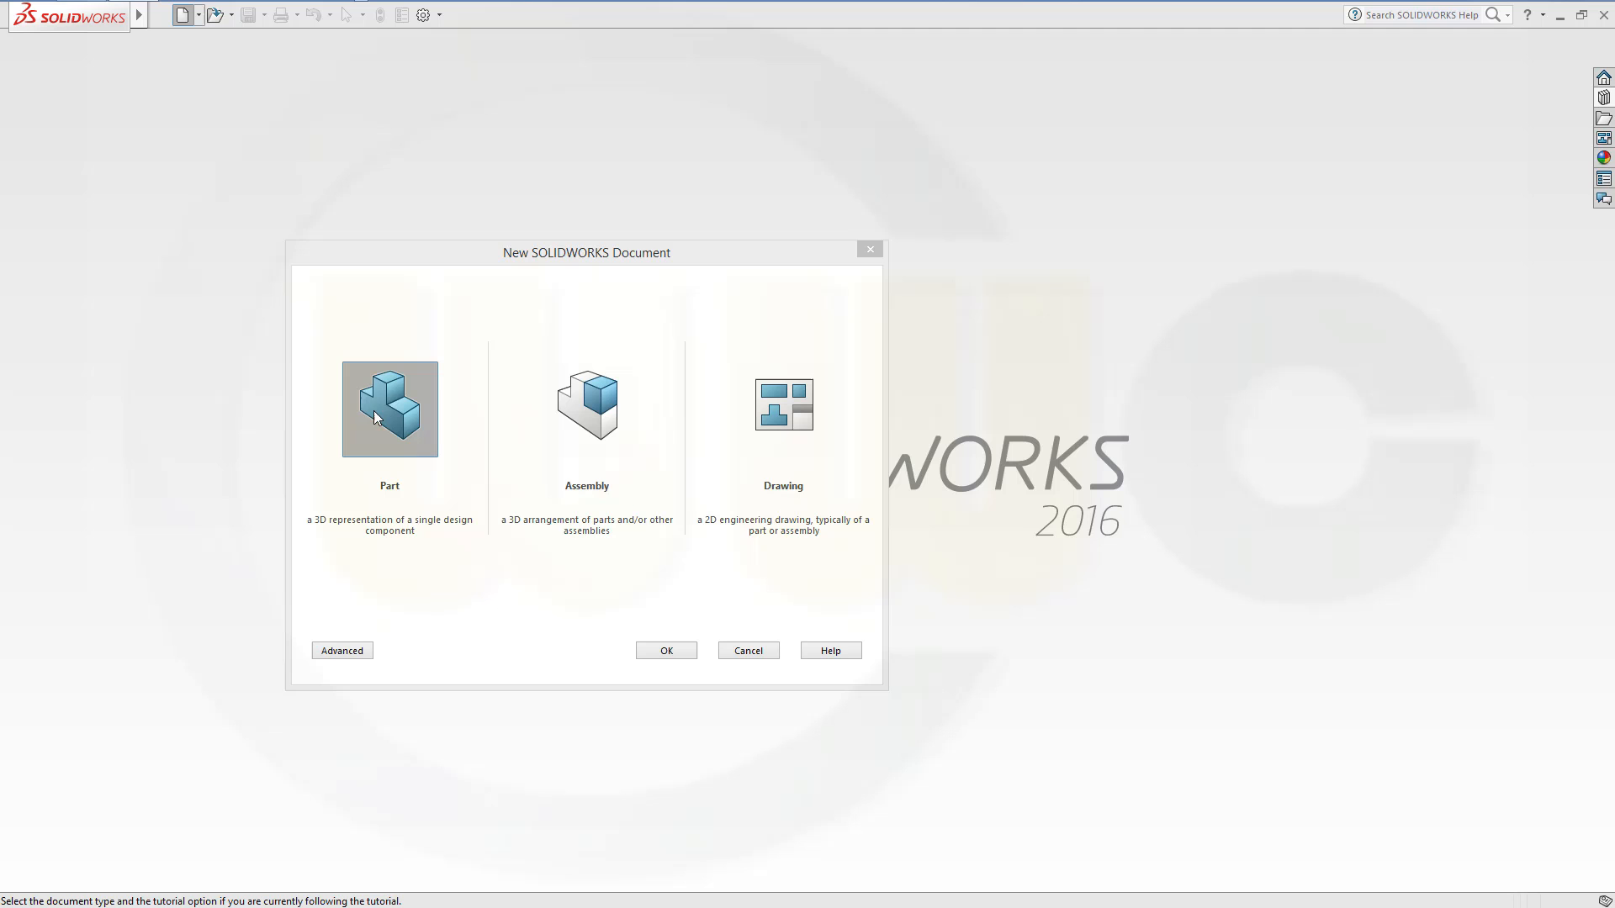
Create a new Part document from the New SOLIDWORKS Document dialog.
left_click(666, 649)
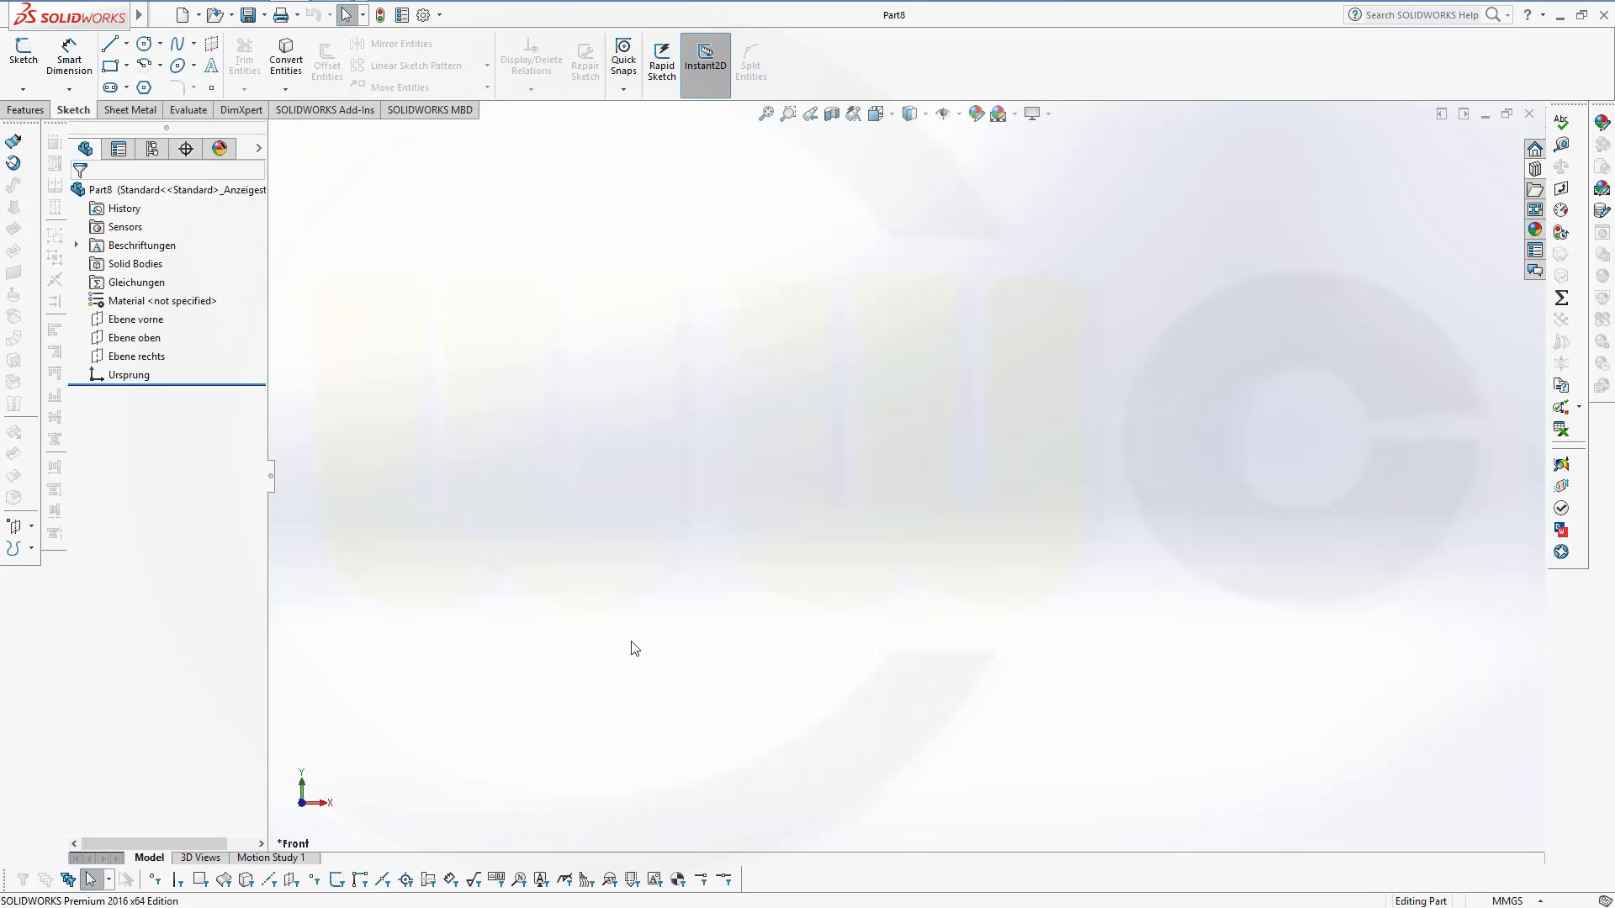
mouse_move(673, 629)
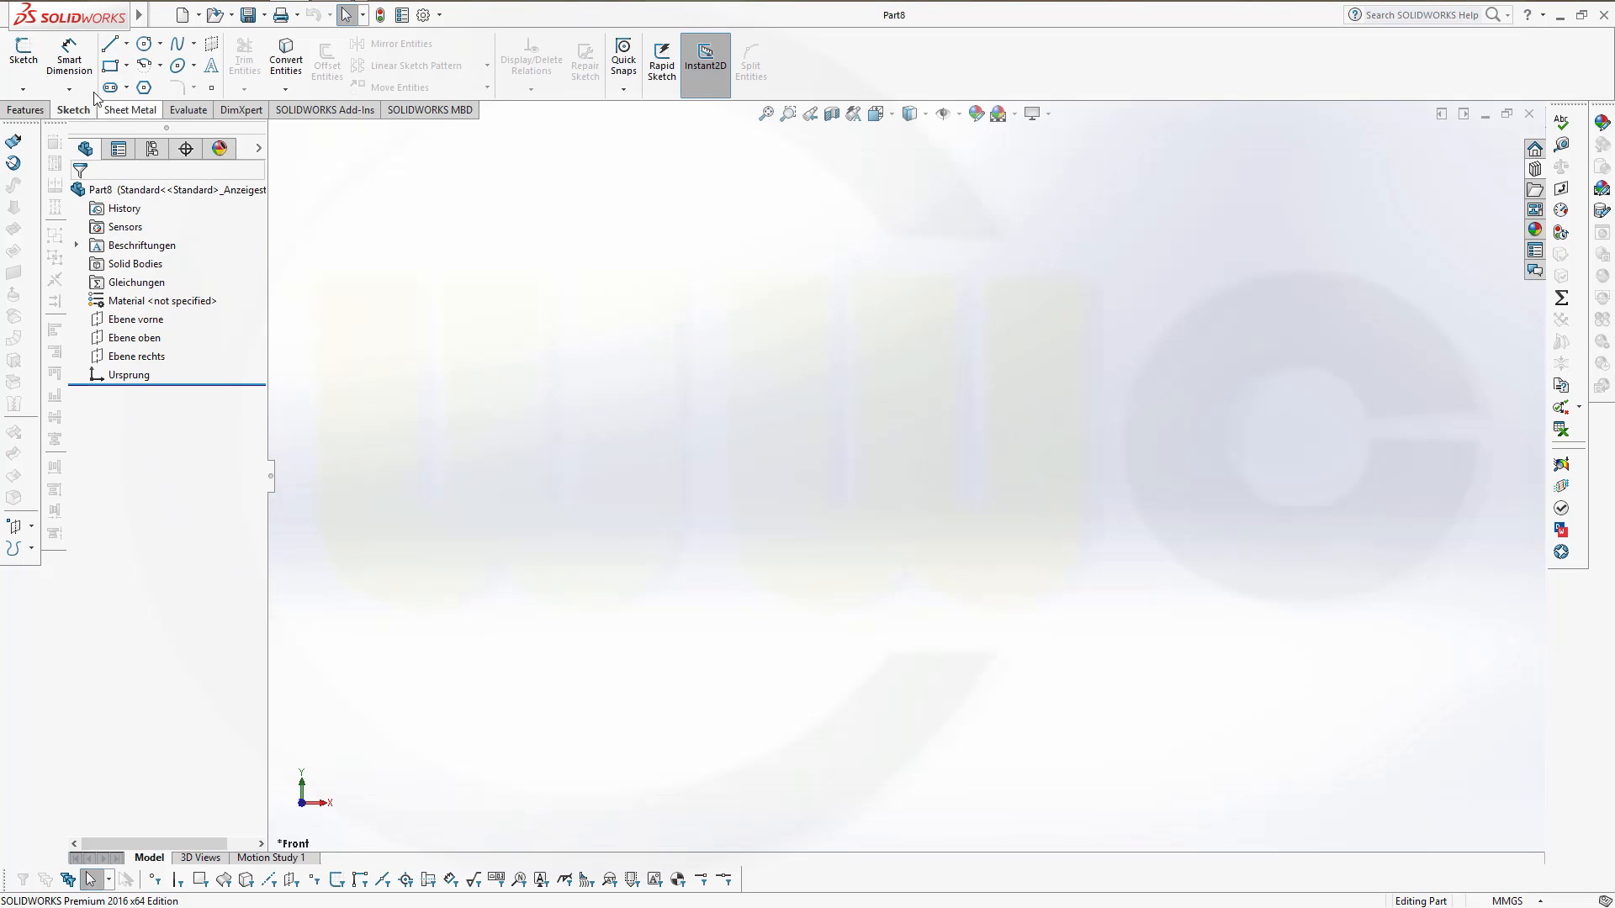
Draw an open stepped outline of straight lines on the front plane.
left_click(18, 44)
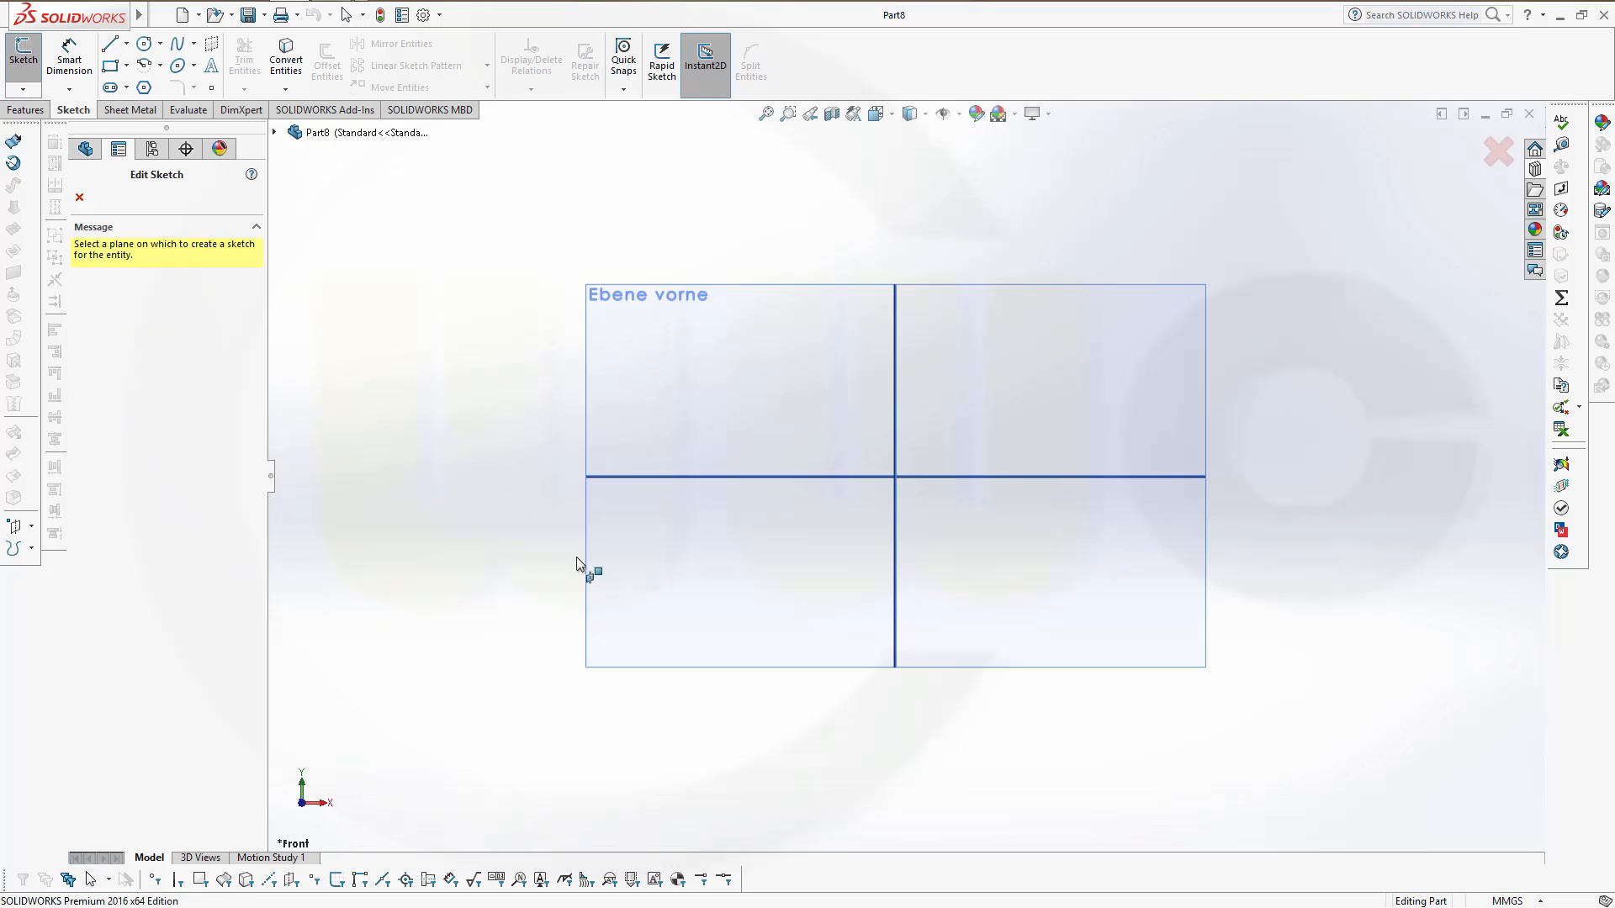
mouse_move(733, 597)
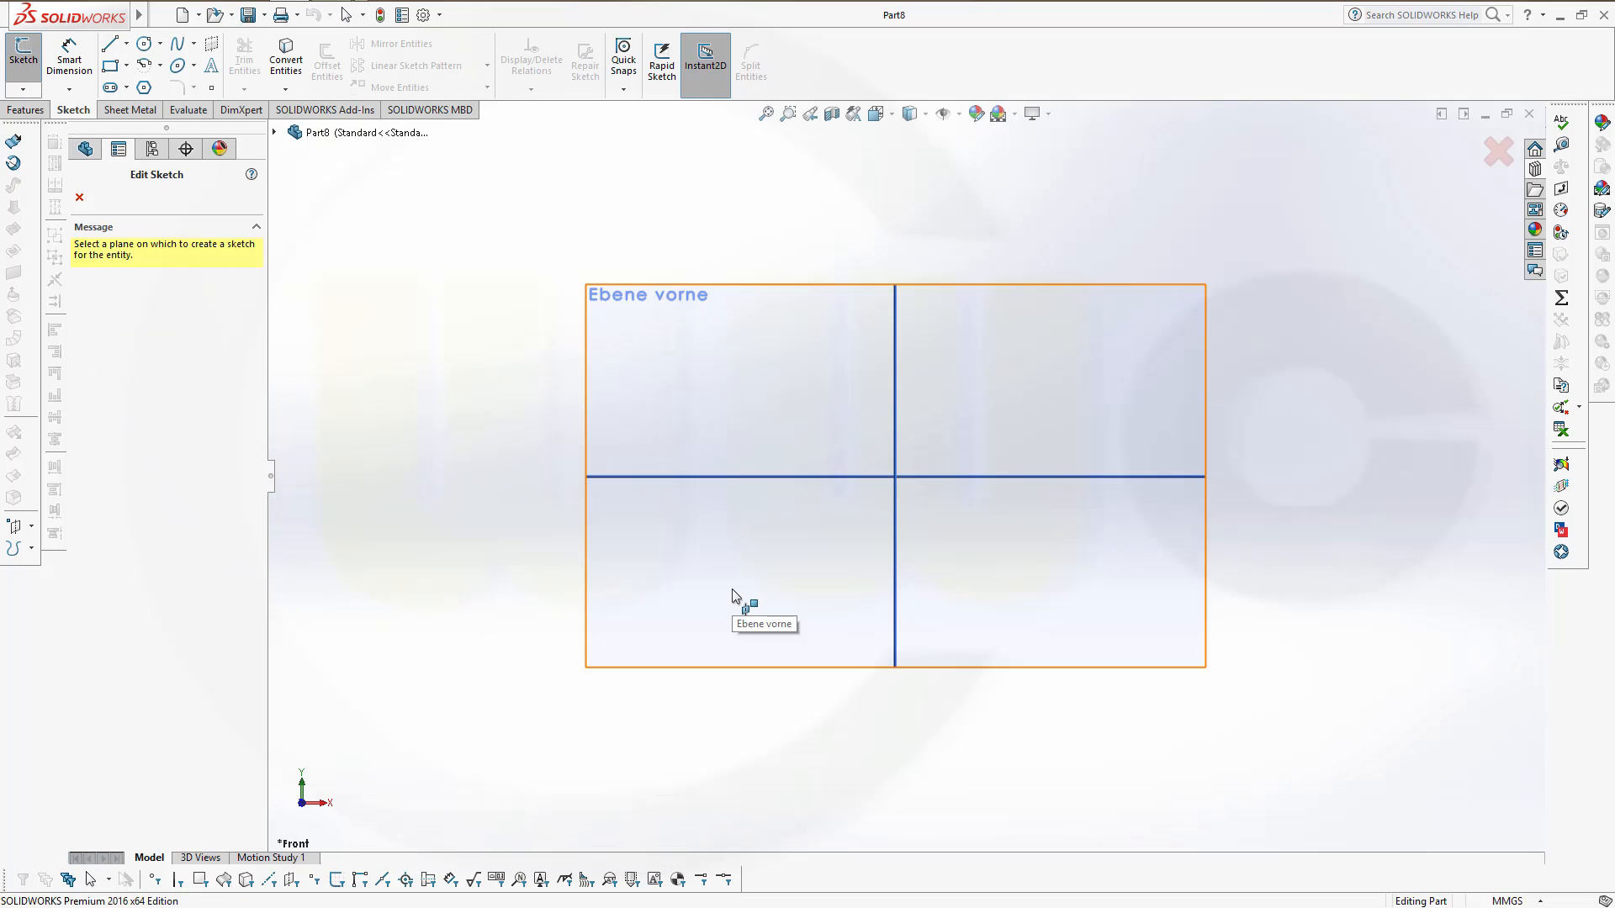
mouse_move(898, 535)
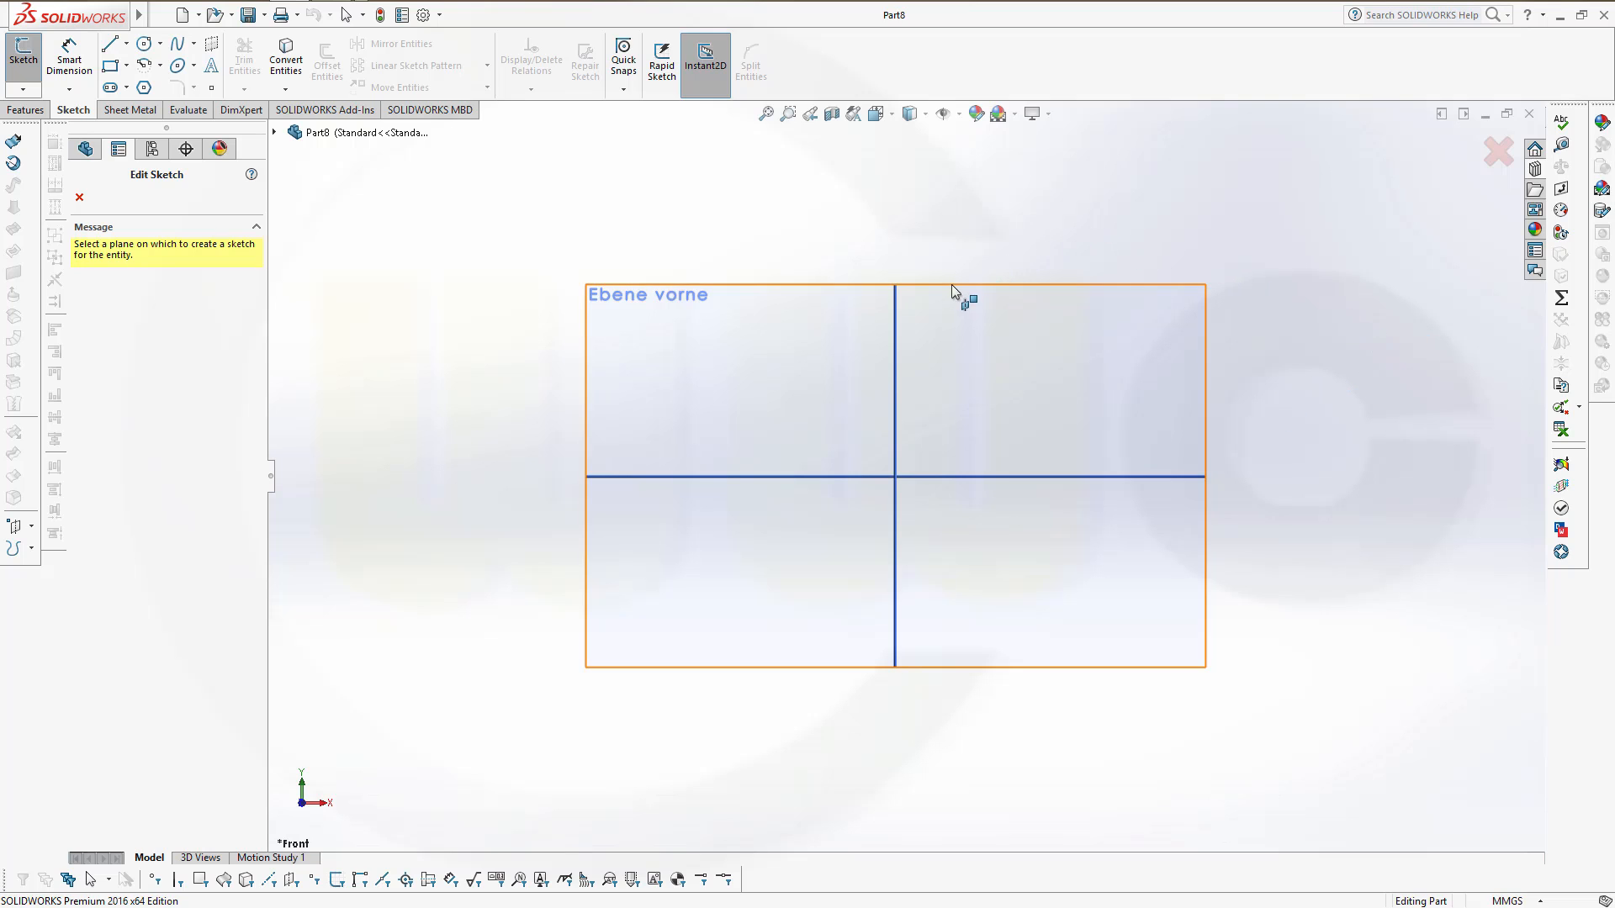
mouse_move(111, 49)
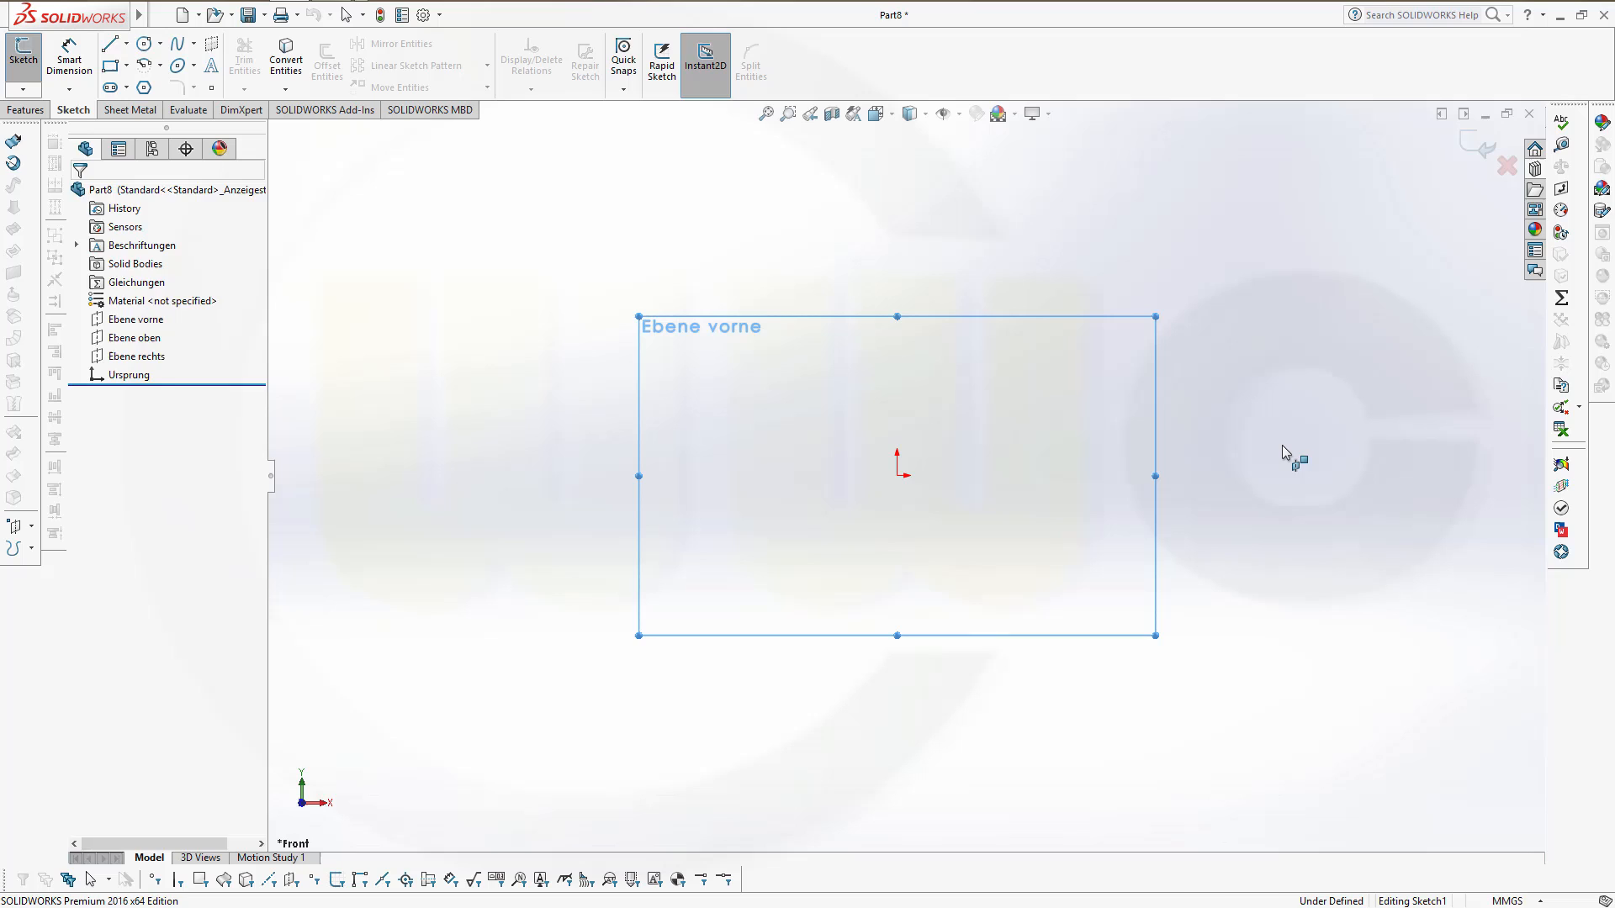
left_click(108, 42)
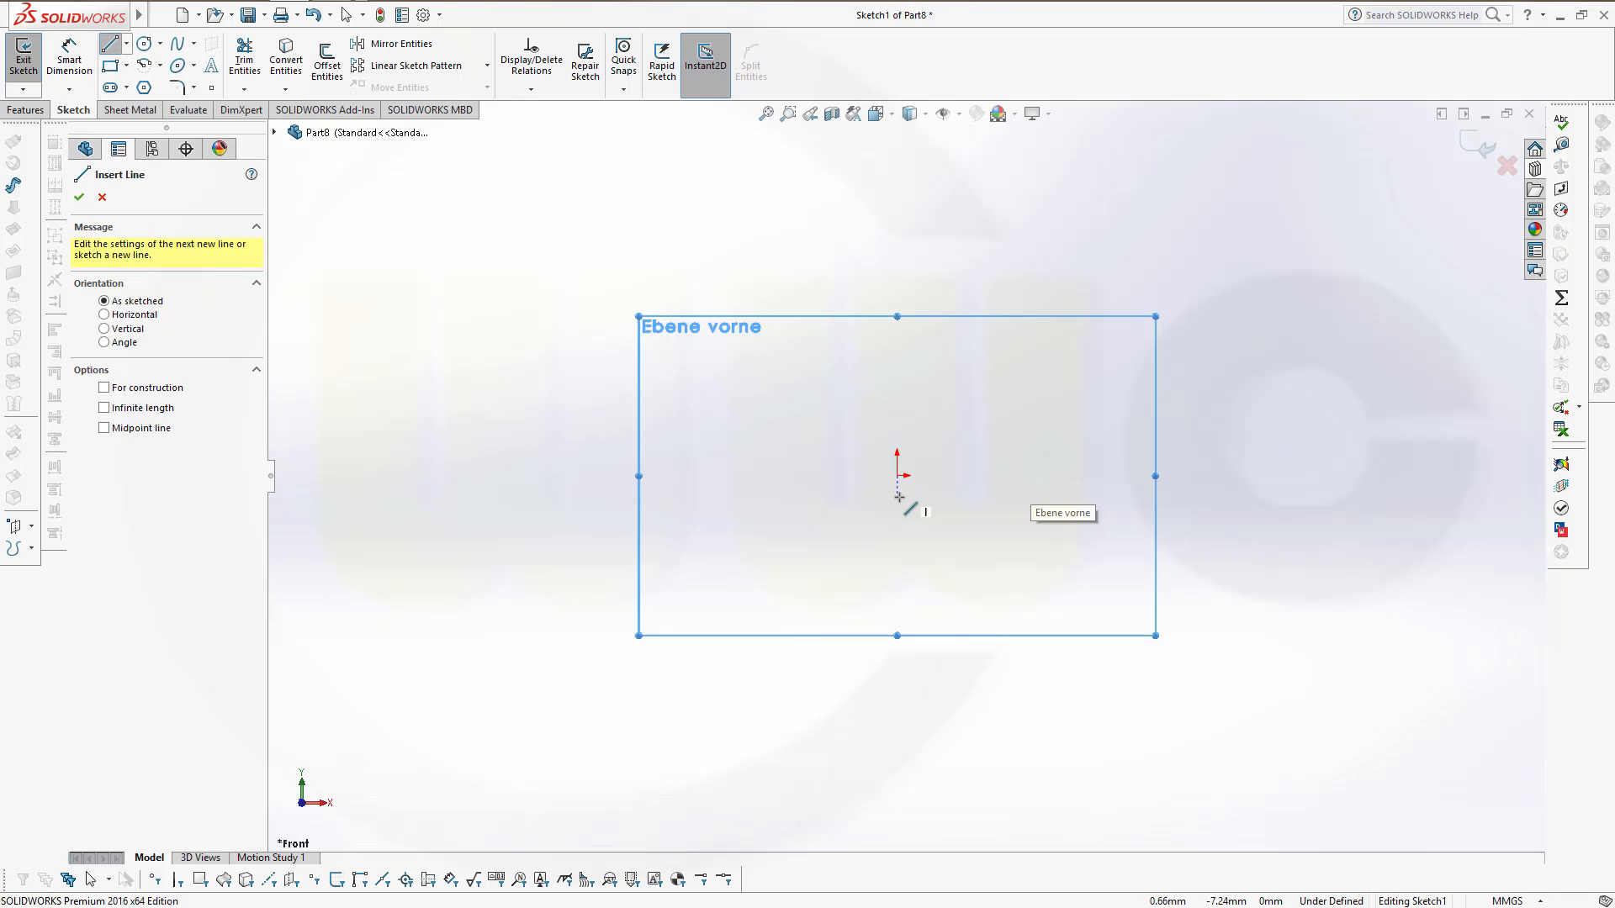
mouse_move(1051, 388)
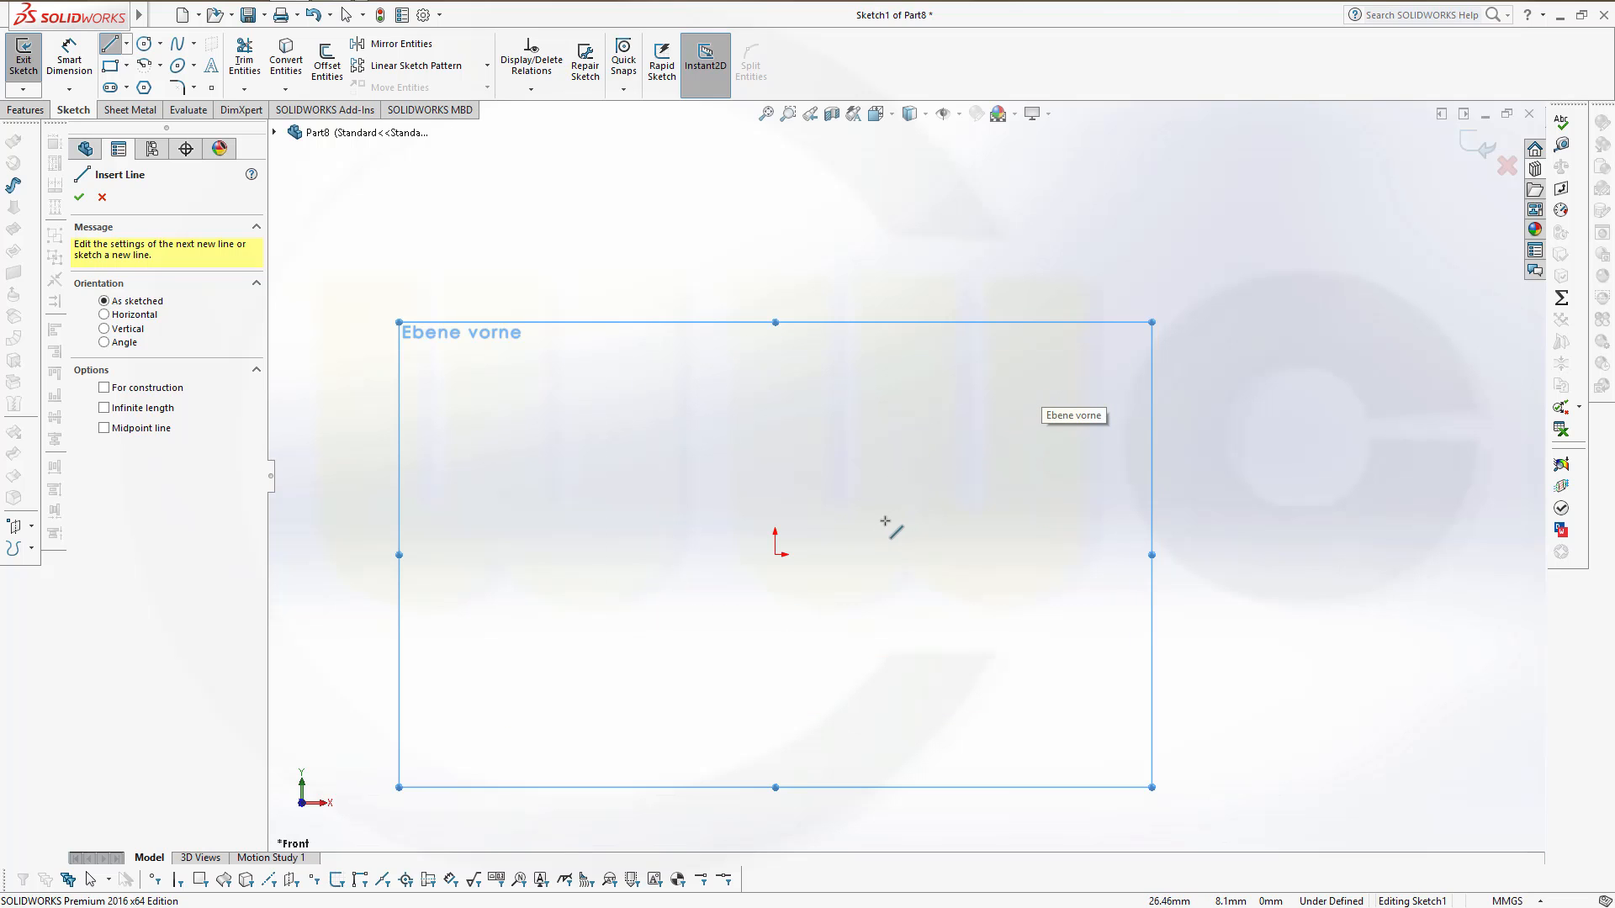
mouse_move(841, 535)
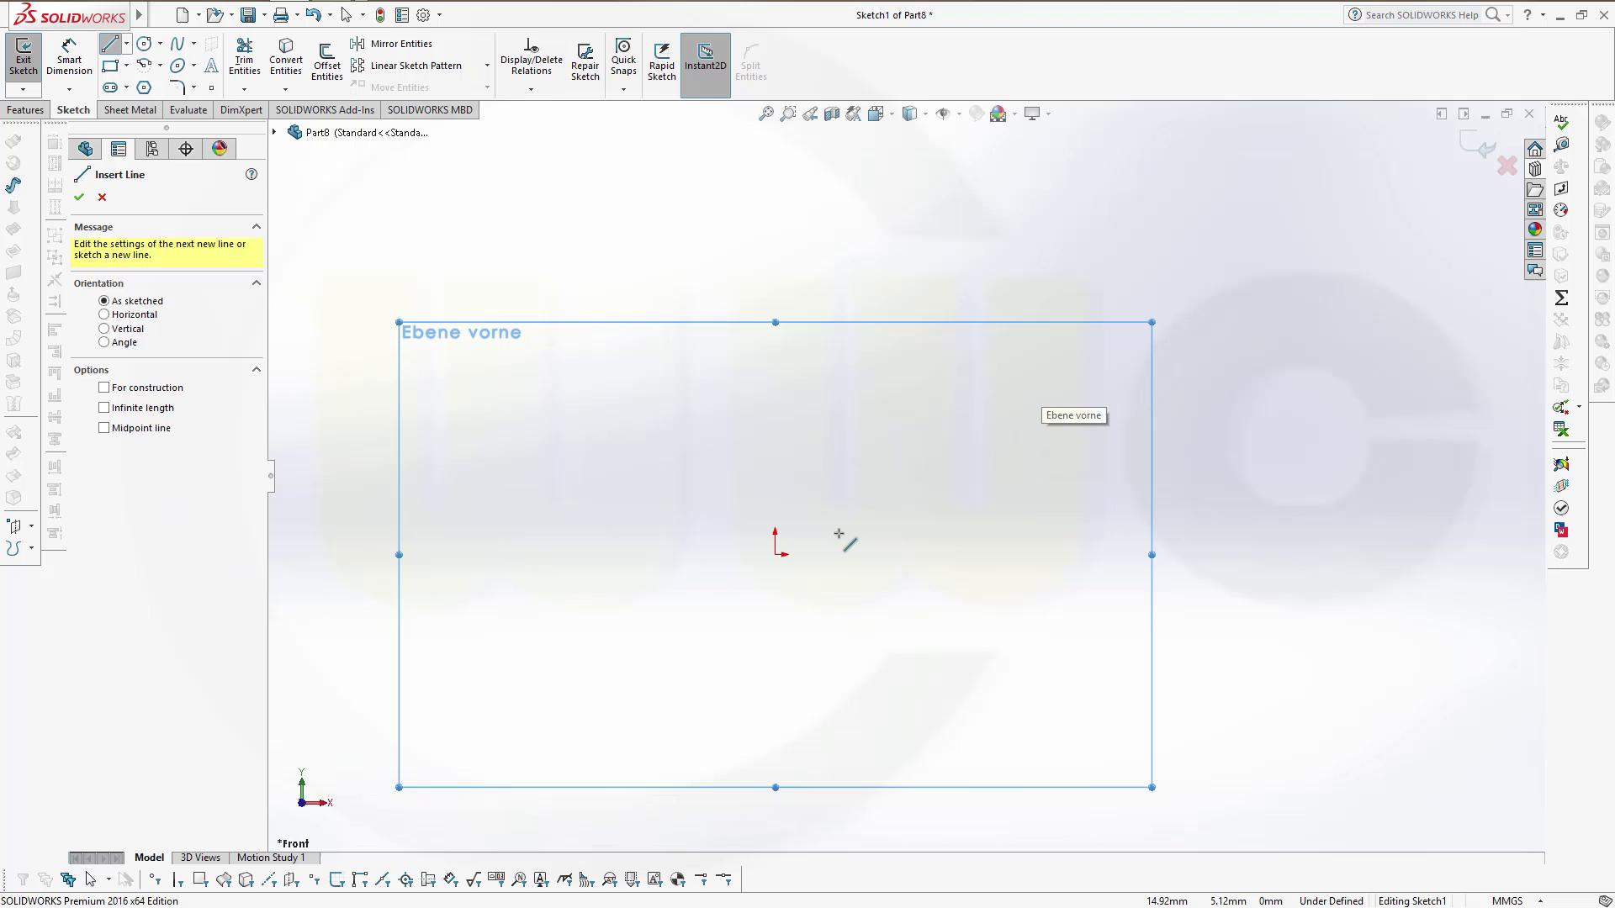
mouse_move(788, 498)
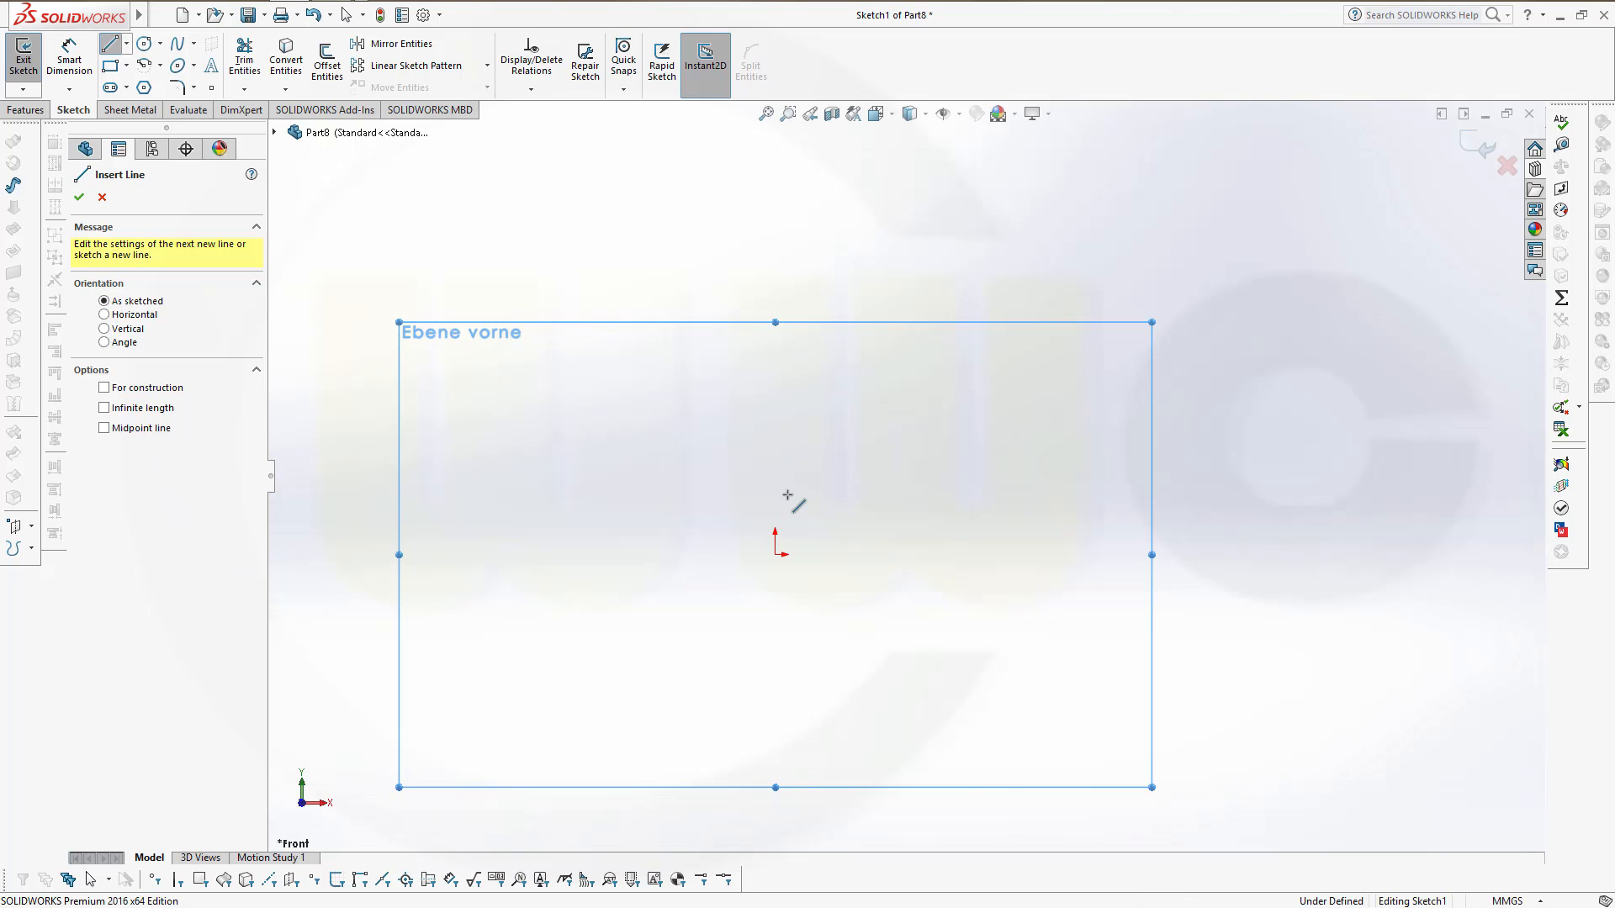
mouse_move(865, 528)
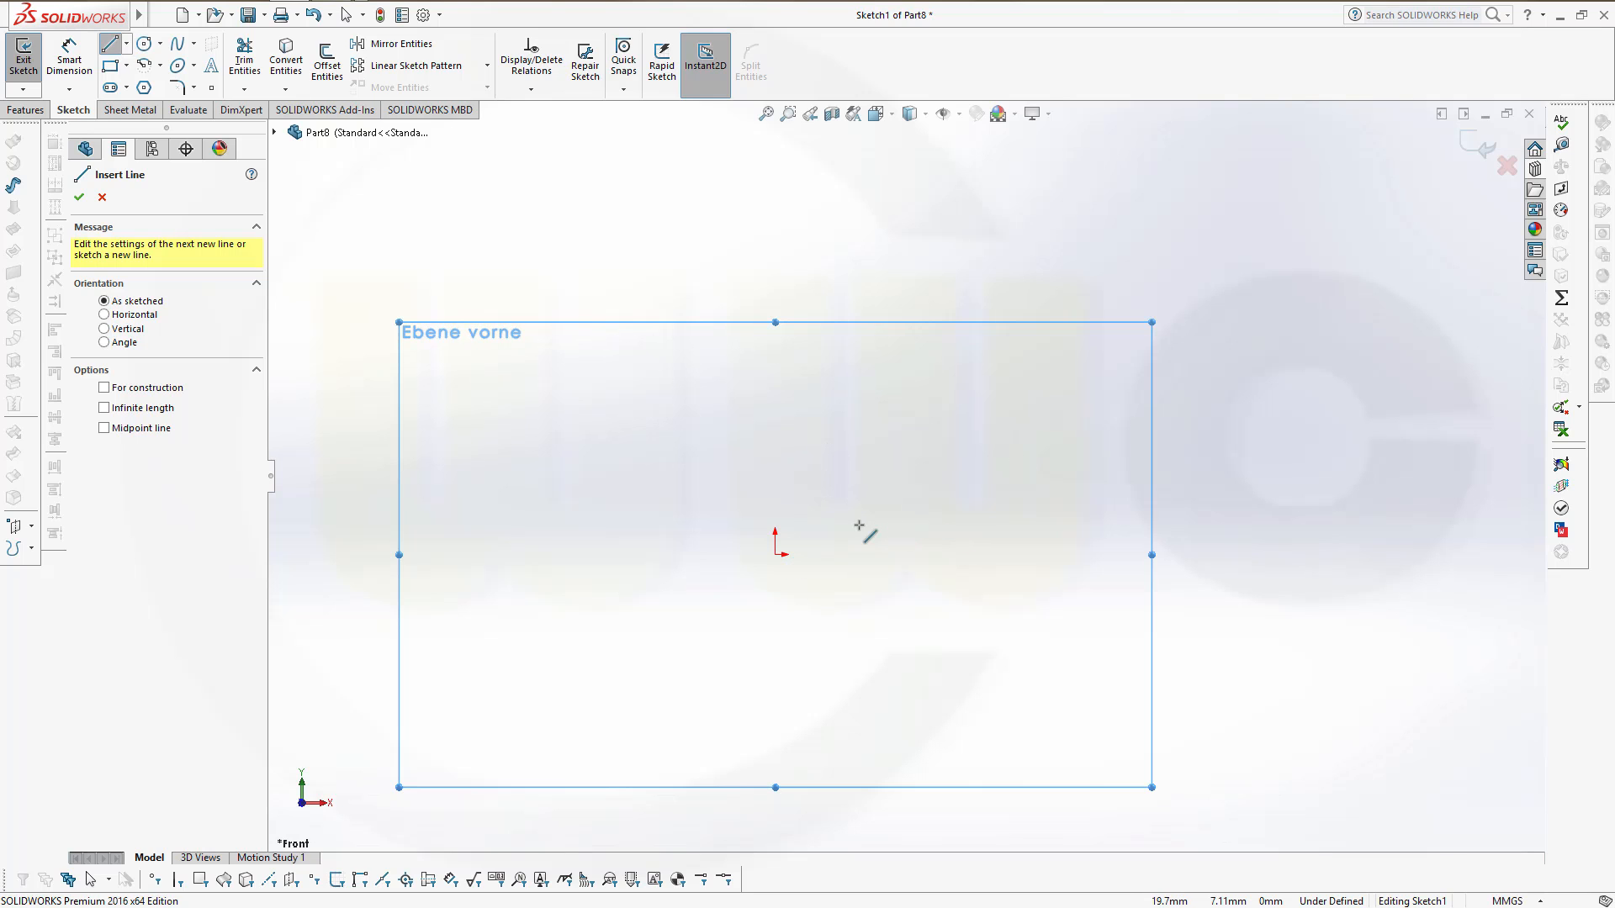
left_click_drag(858, 524, 956, 427)
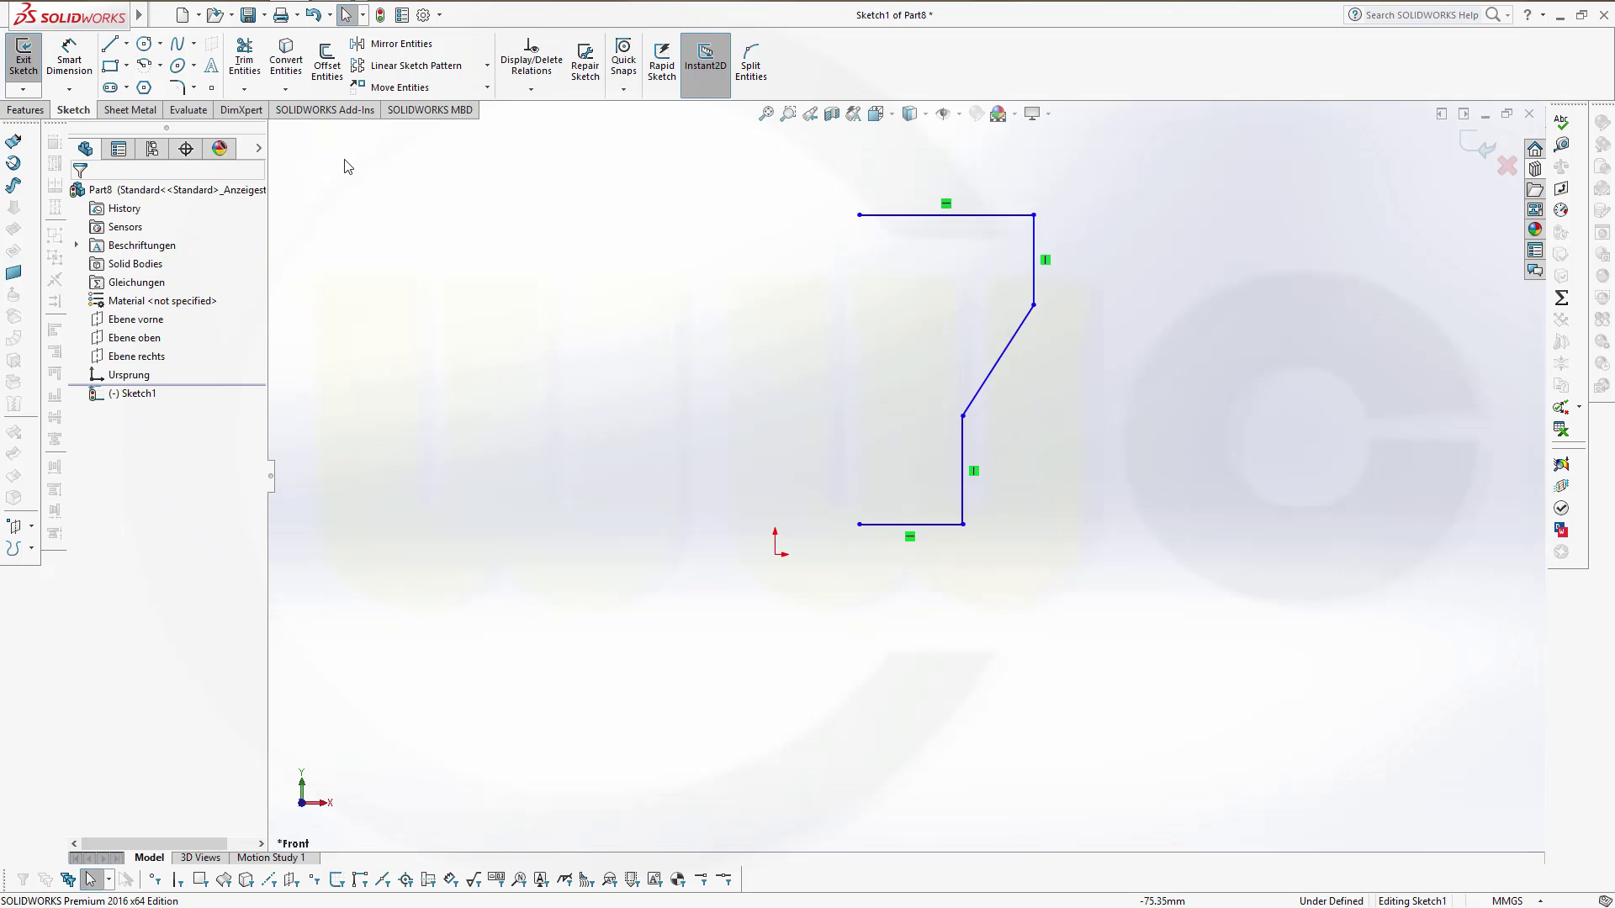
Close the profile's left side with a vertical centreline.
left_click(121, 44)
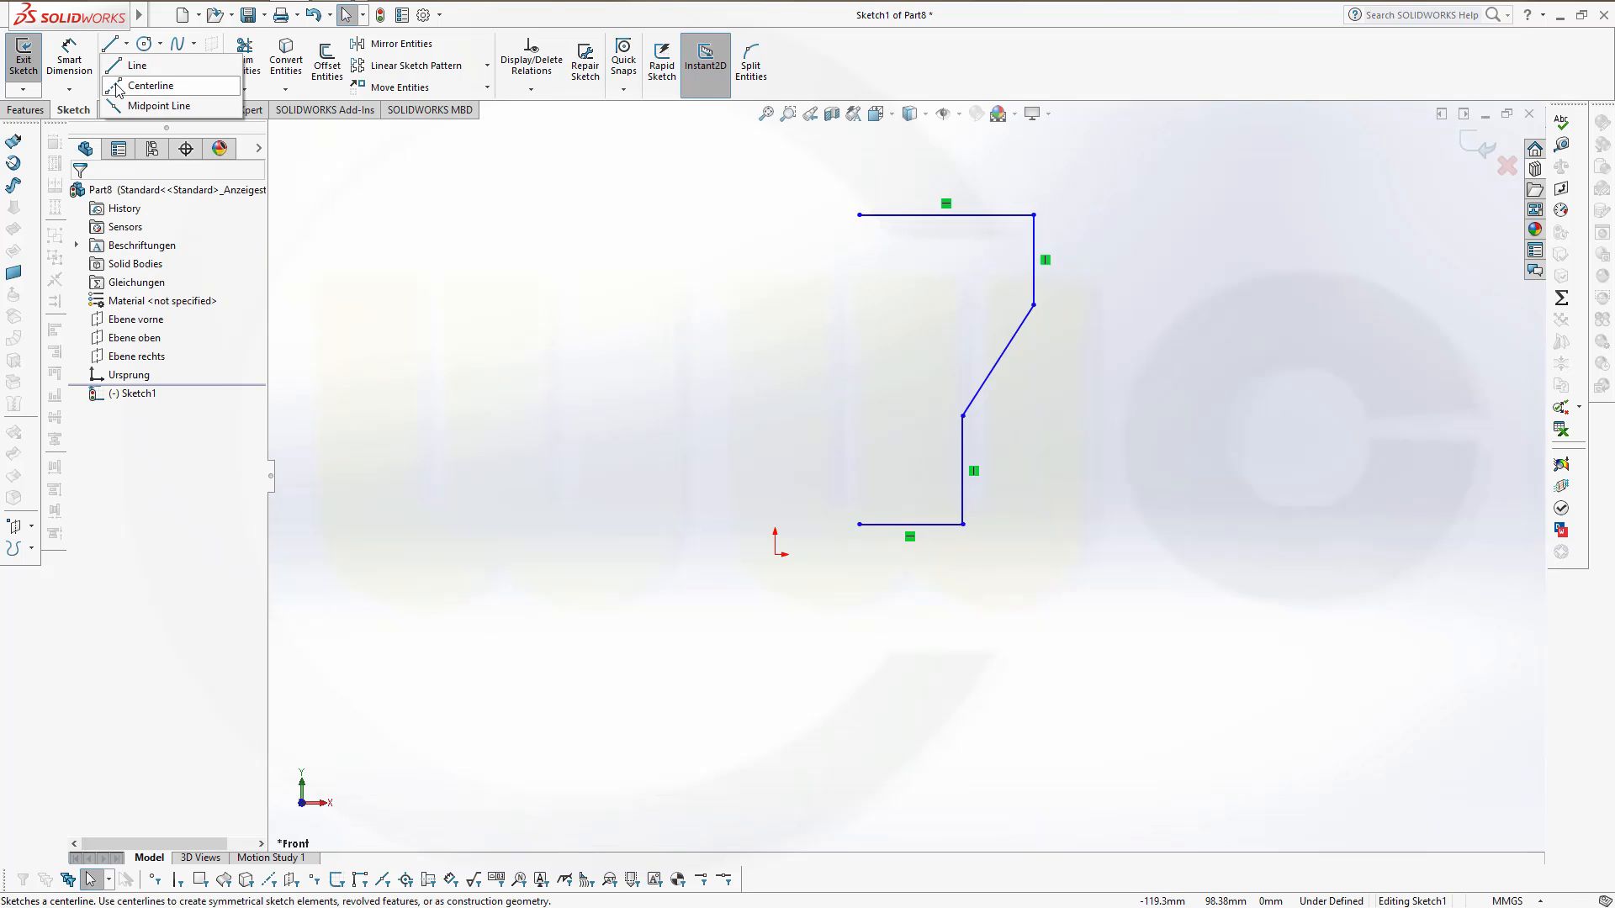
left_click(150, 84)
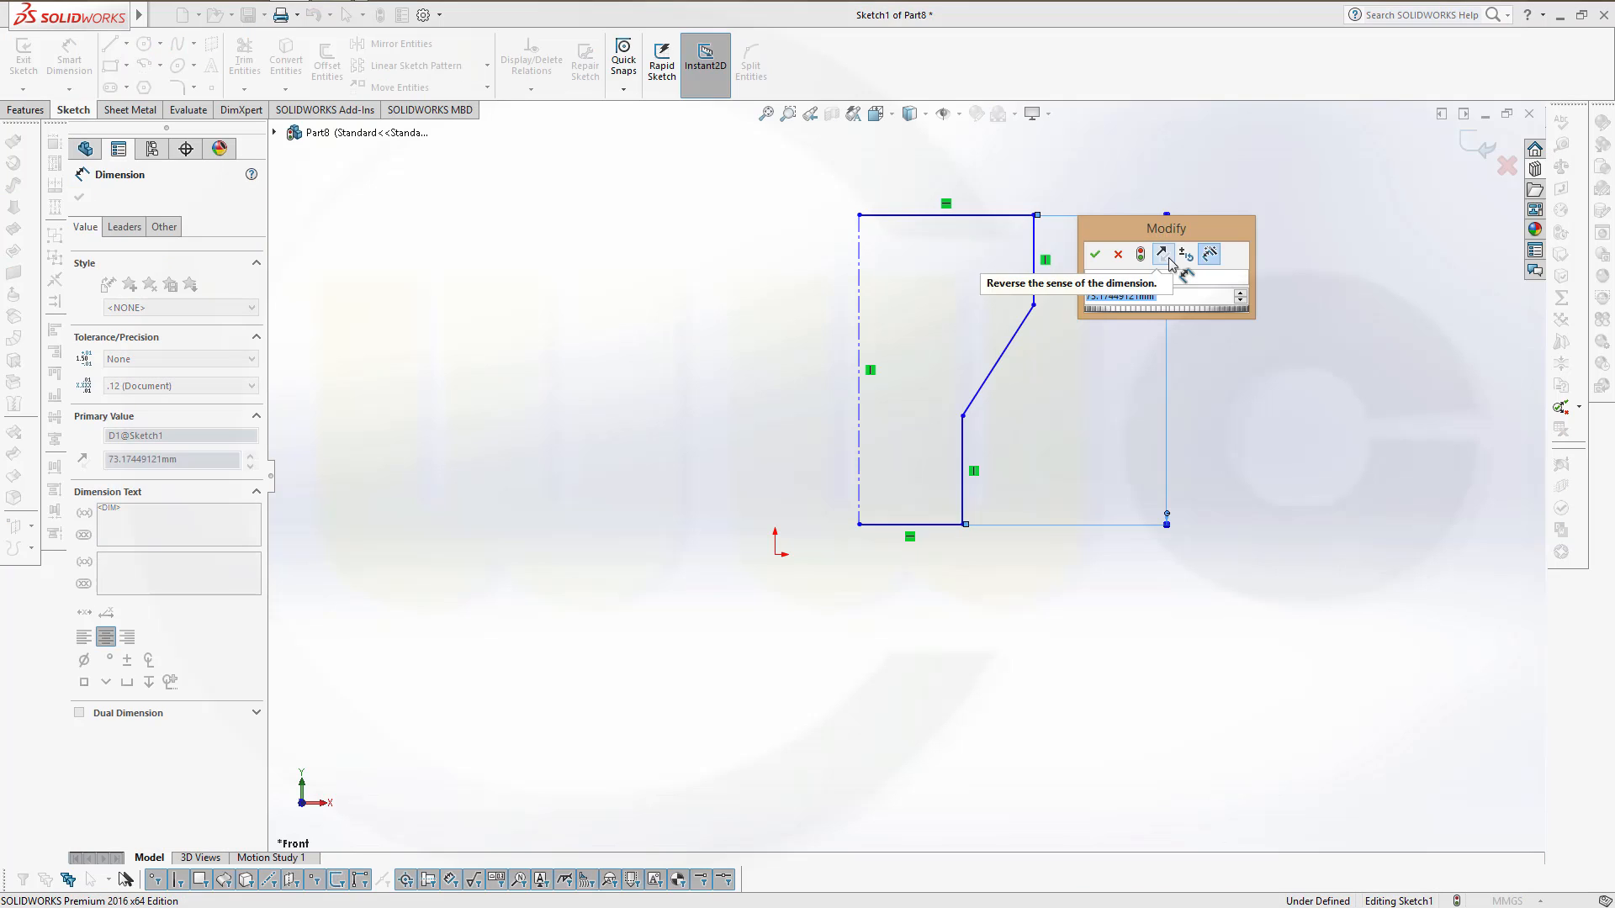
Dimension the profile with 60 mm height, 60 mm width, 20 mm step and 50 mm bottom width.
left_click(1095, 254)
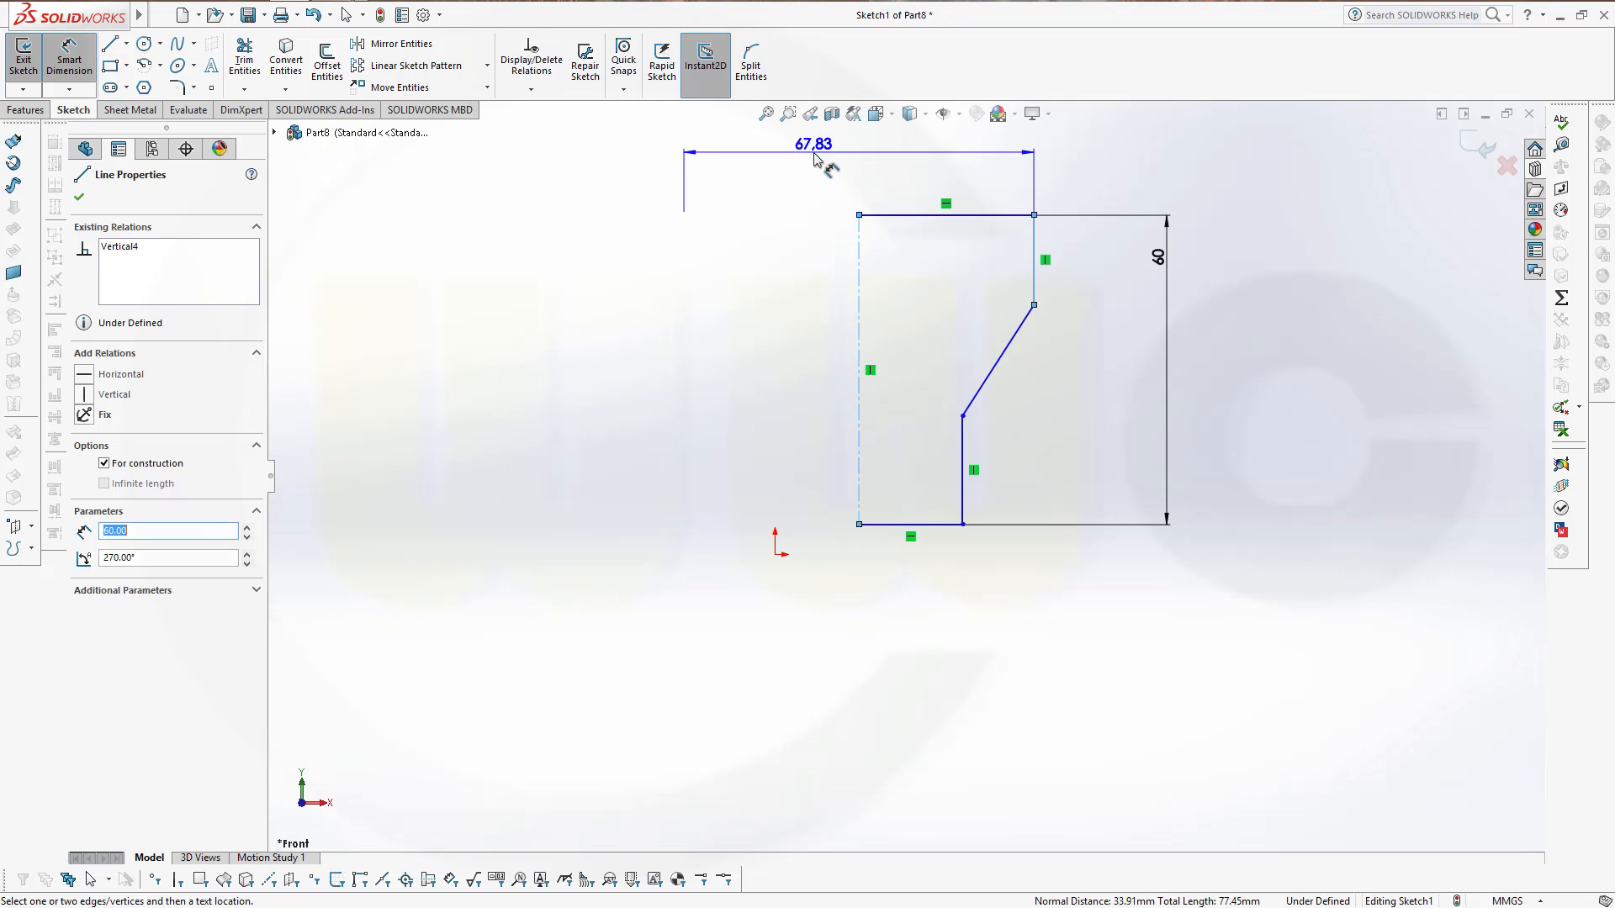
left_click(812, 145)
type("20")
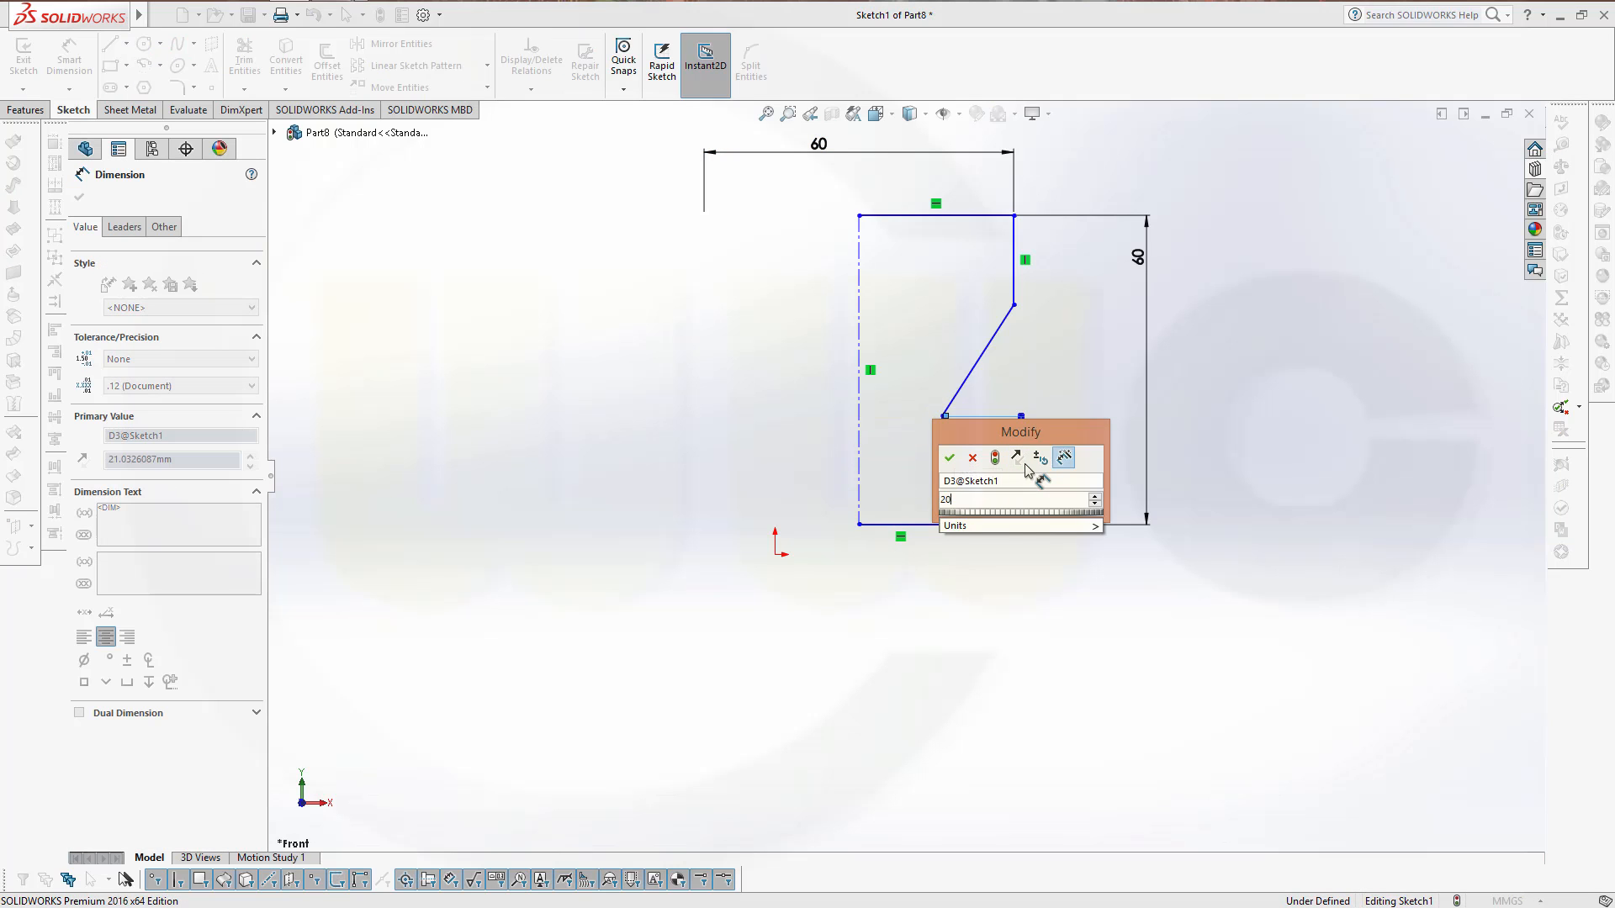
left_click(950, 458)
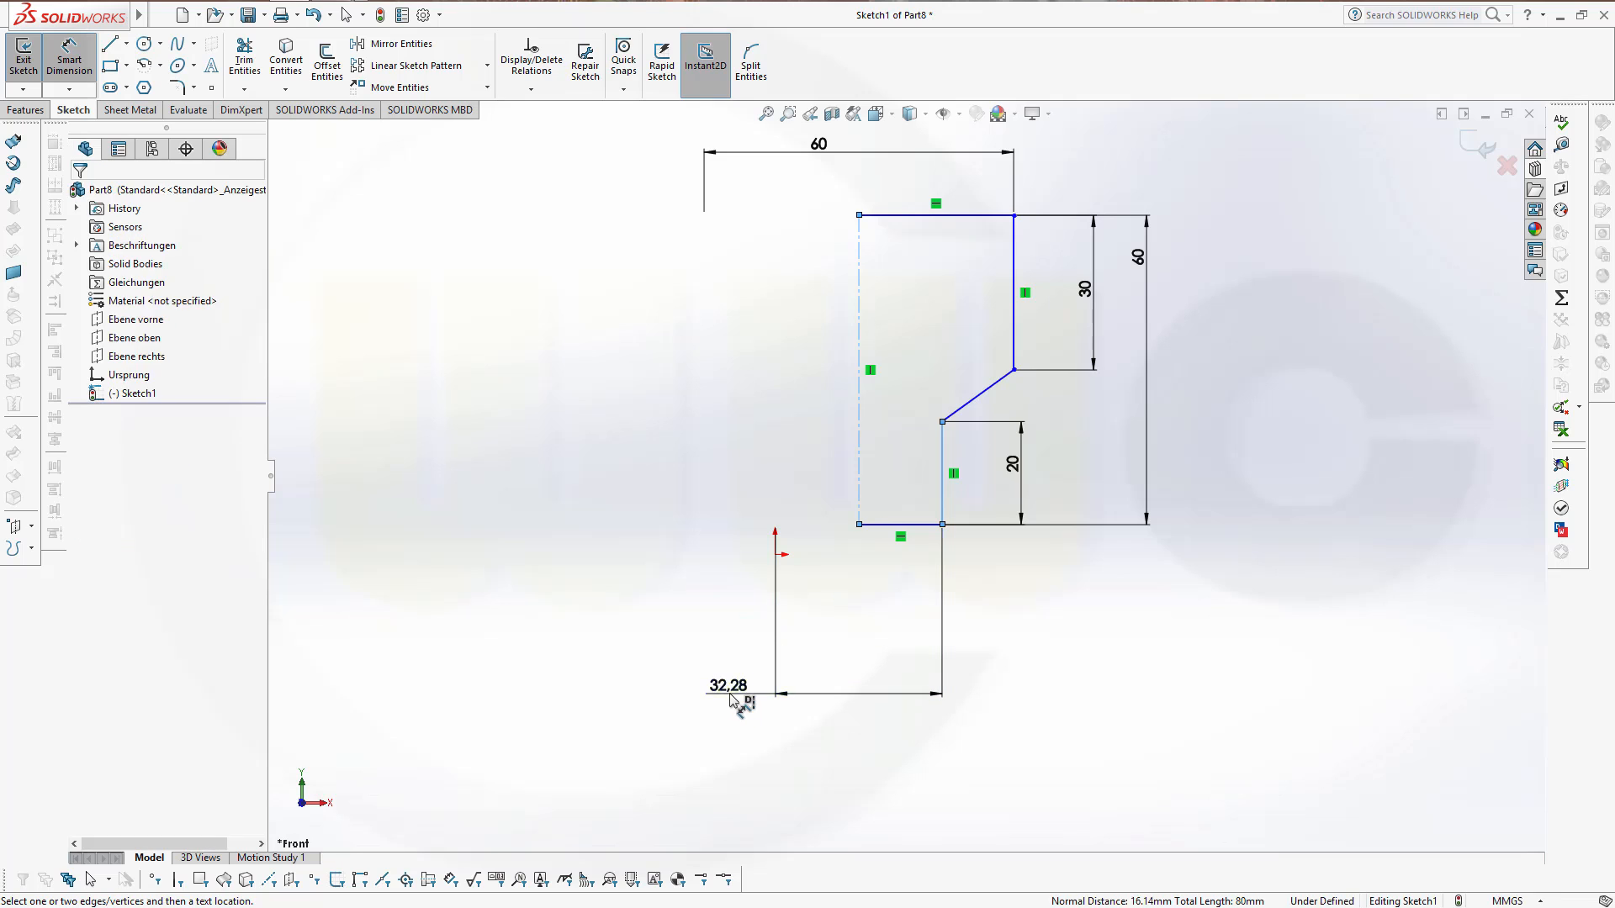
left_click(735, 700)
type("50")
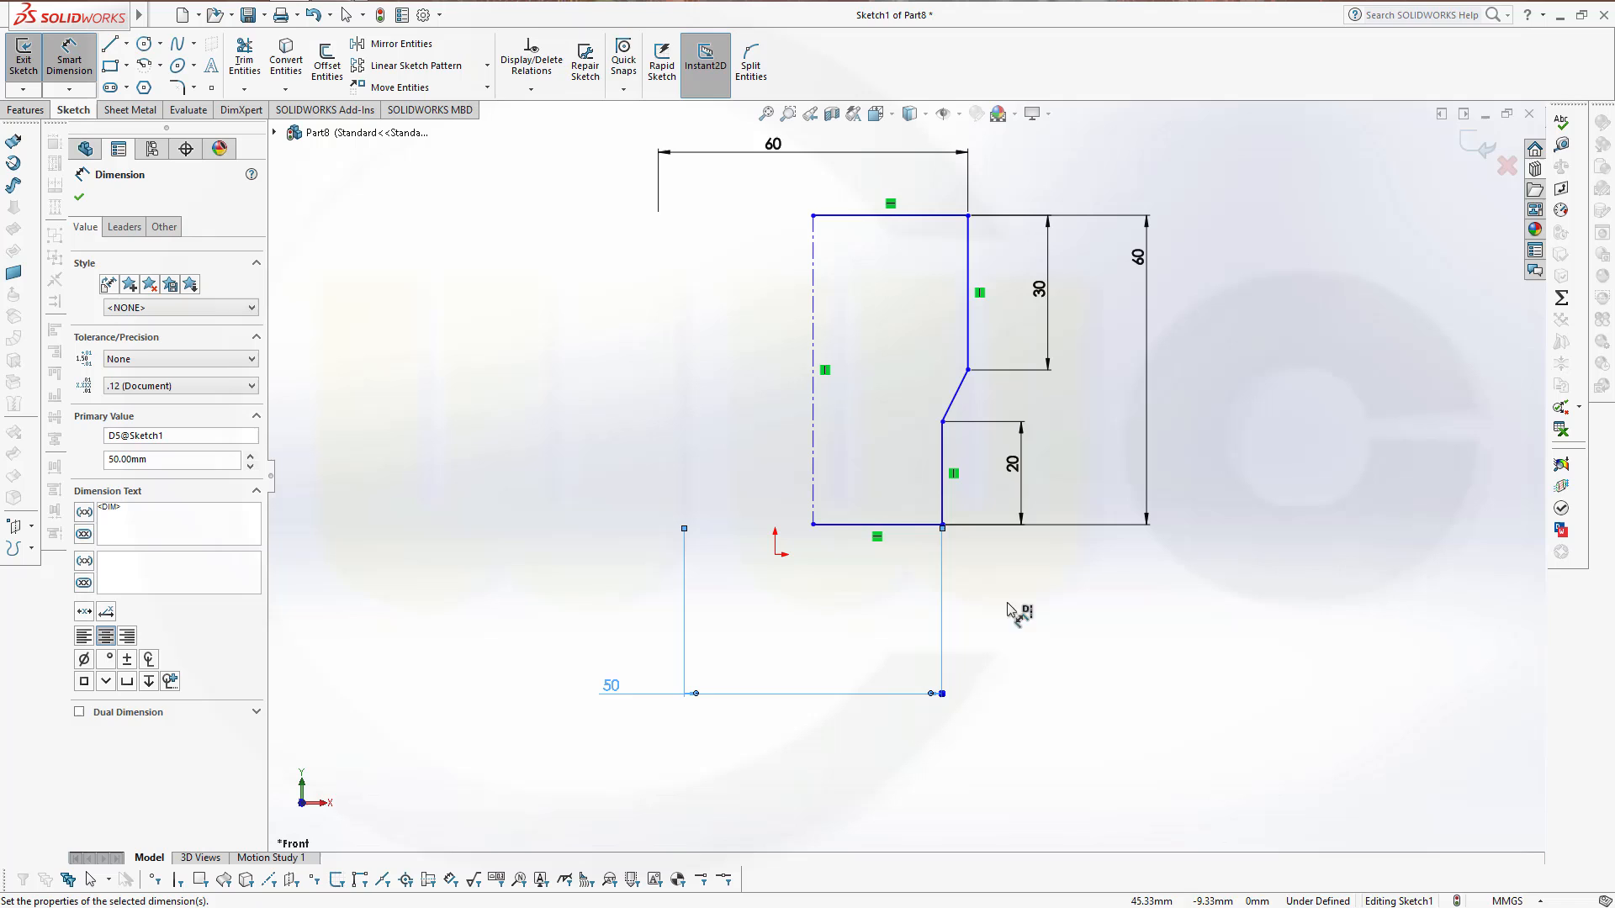
mouse_move(846, 228)
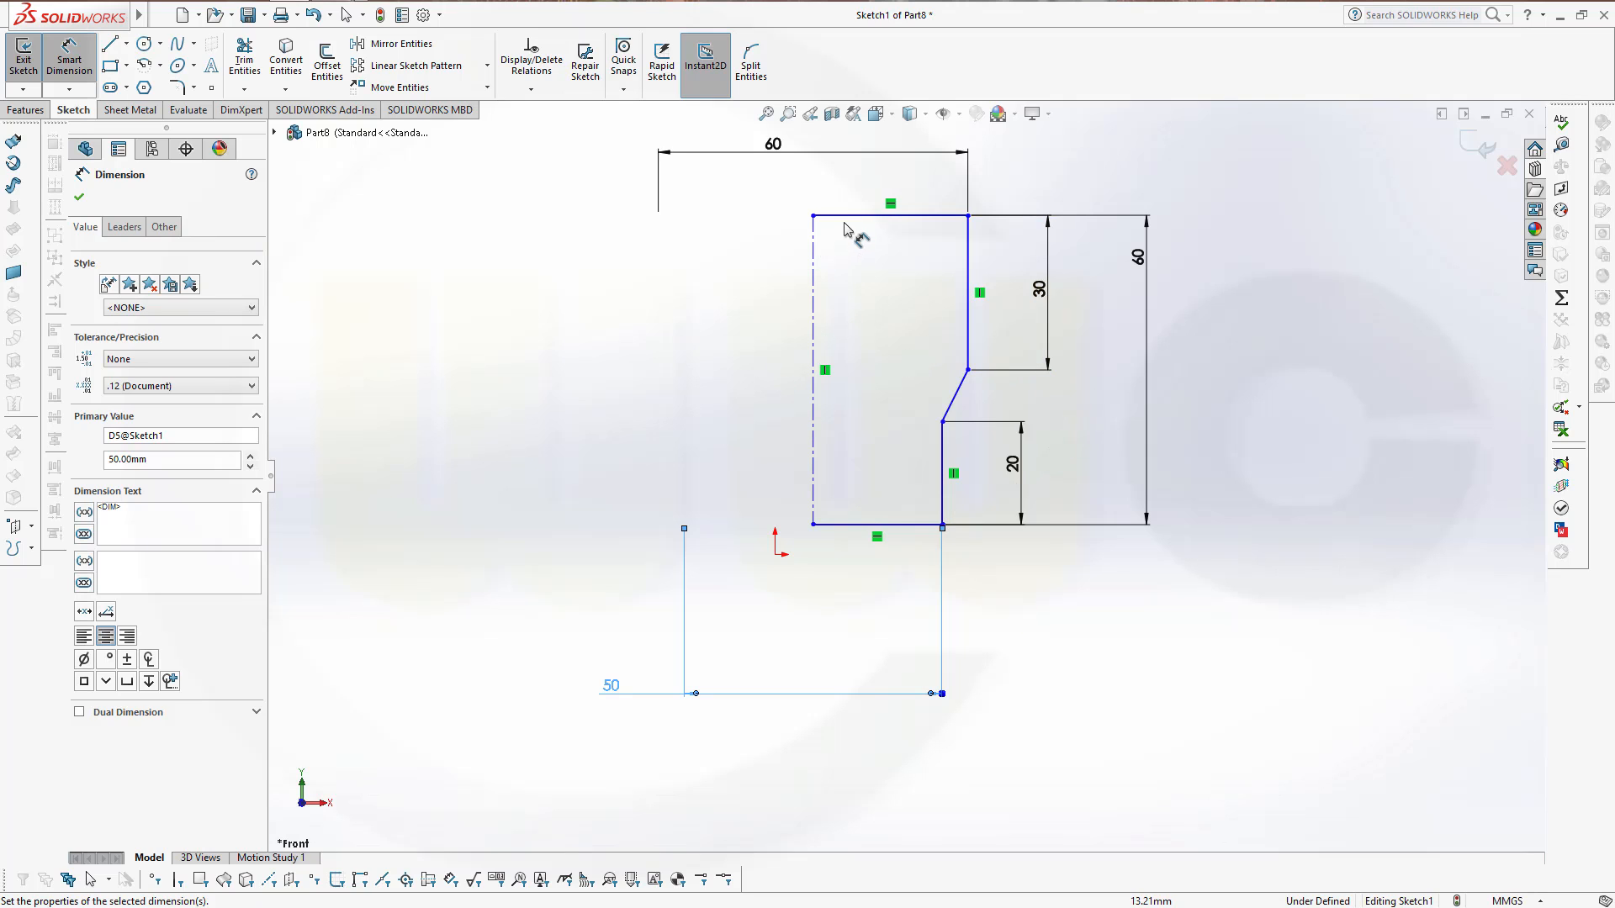
Make the bottom-left corner coincident with the origin to fully define the sketch, then exit it.
left_click(888, 215)
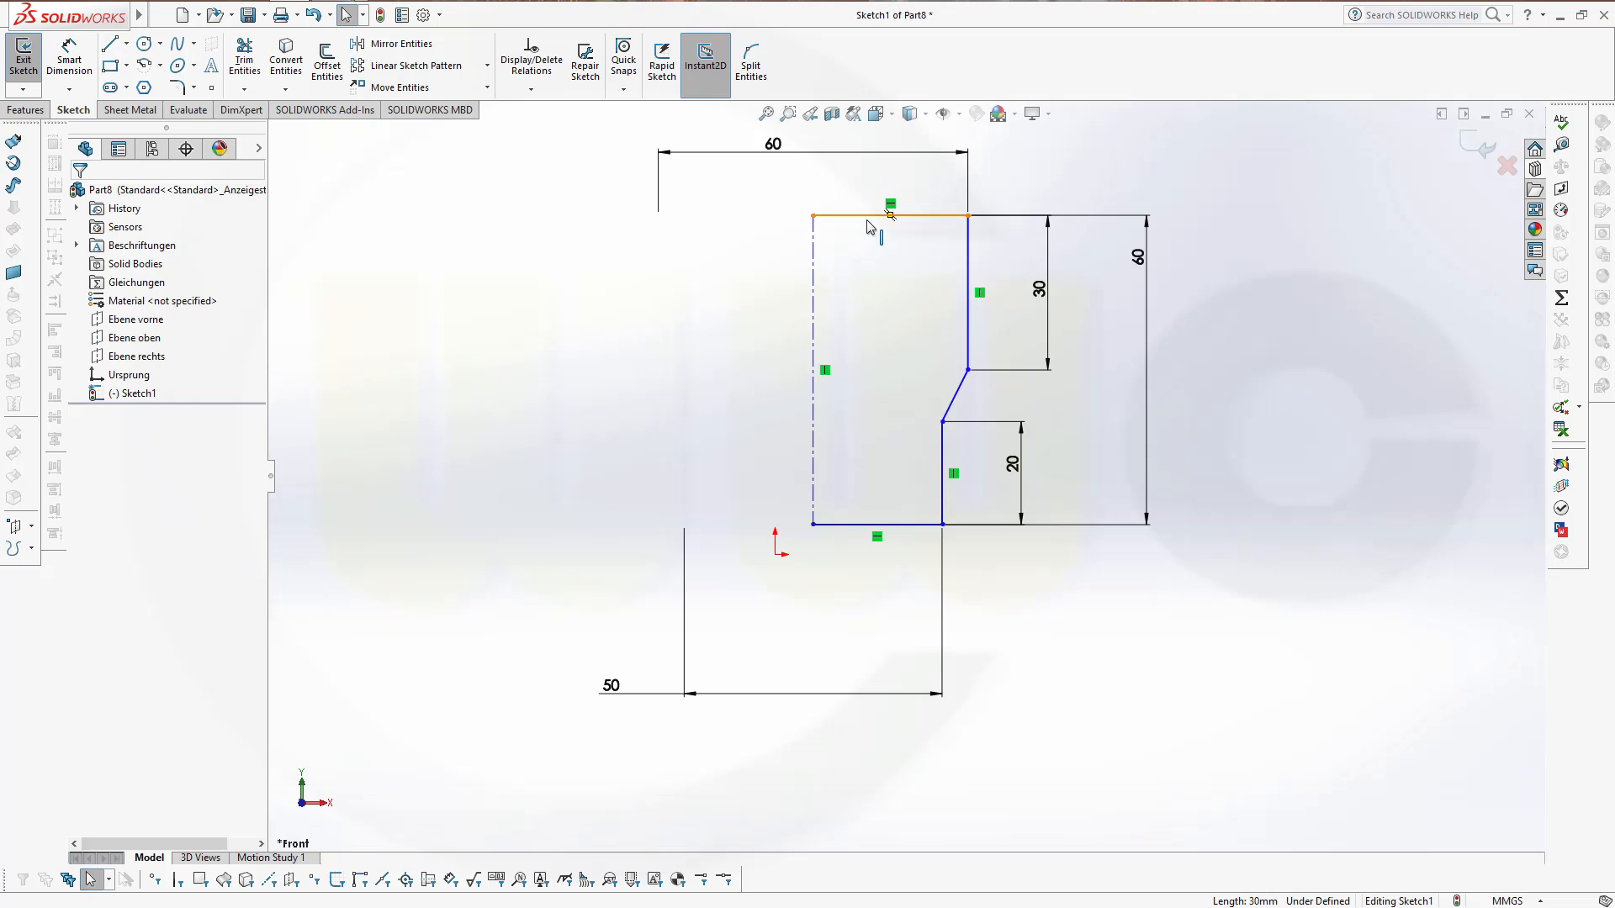
left_click(881, 217)
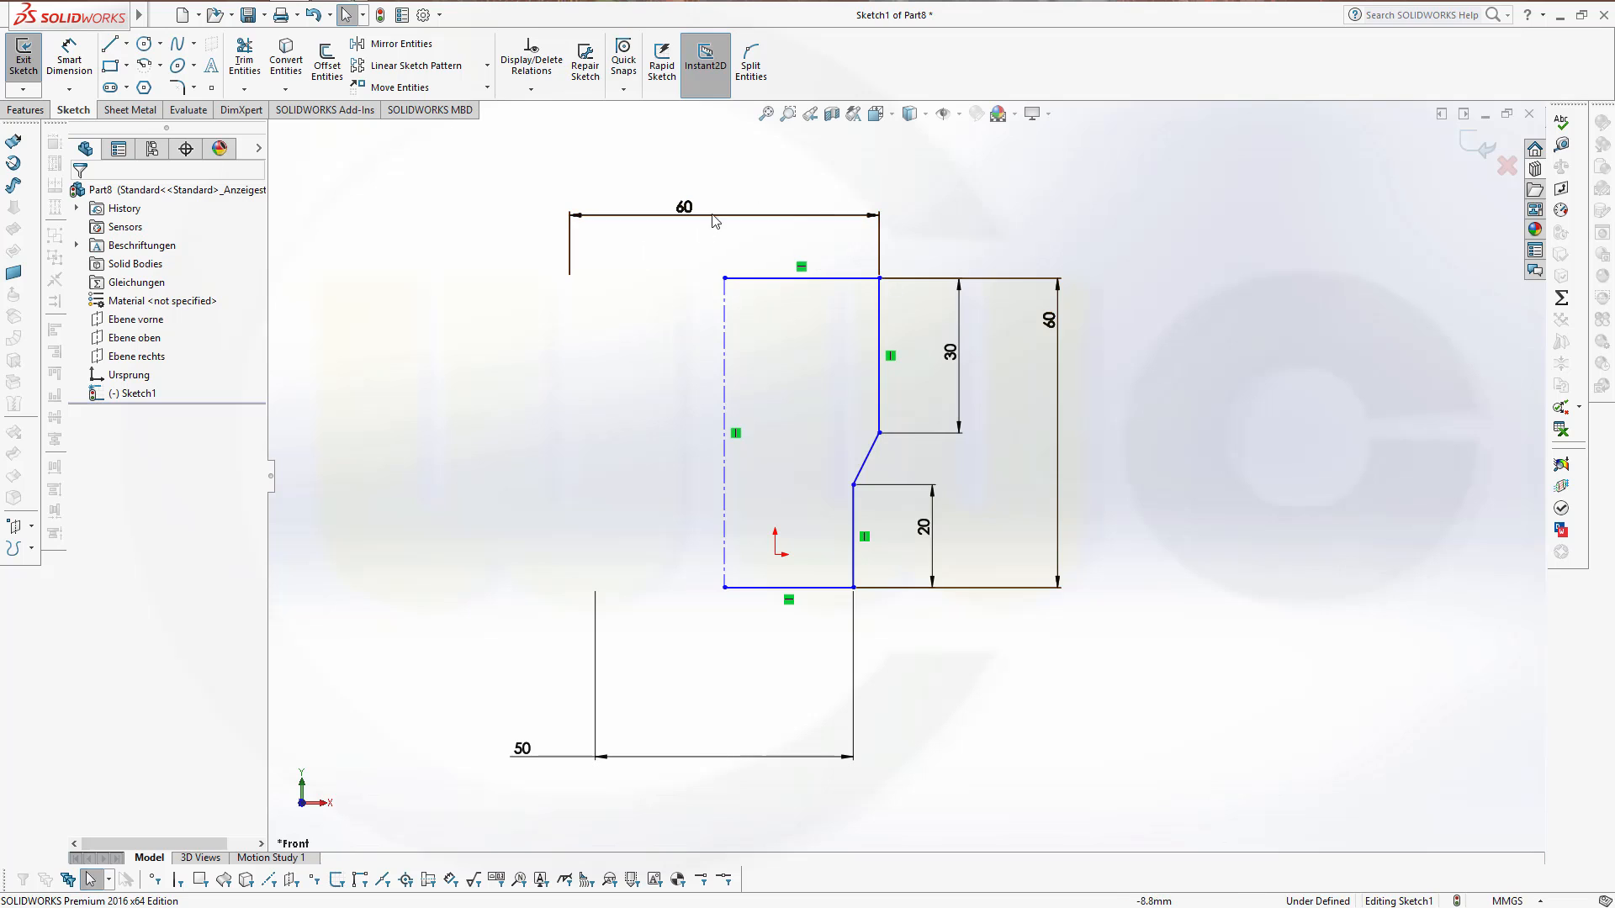
mouse_move(649, 642)
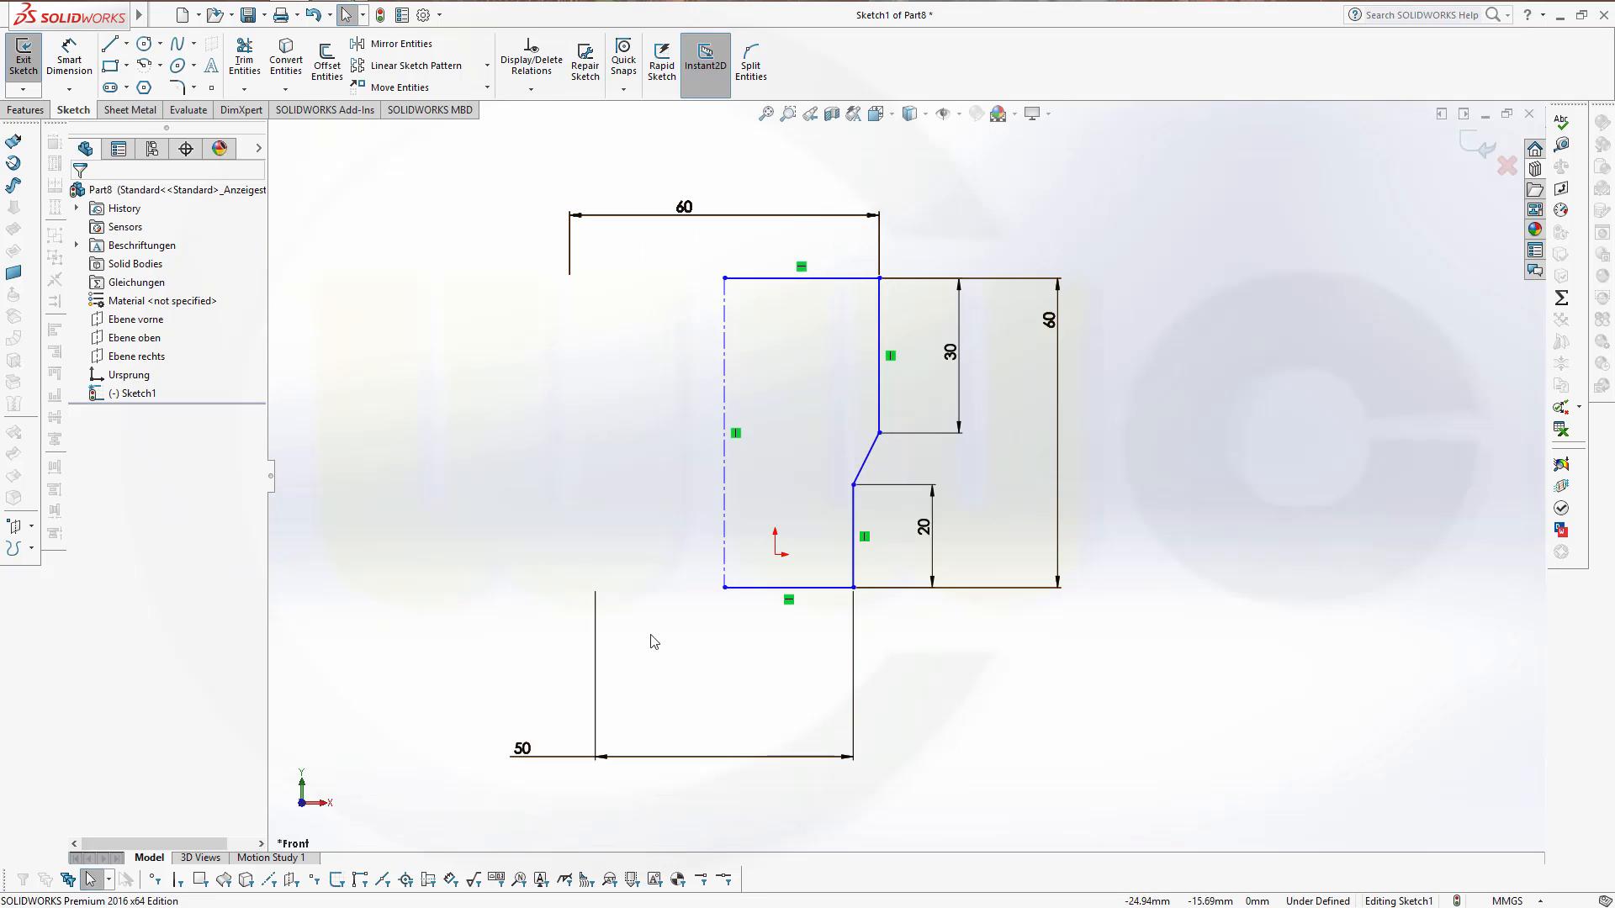
mouse_move(719, 619)
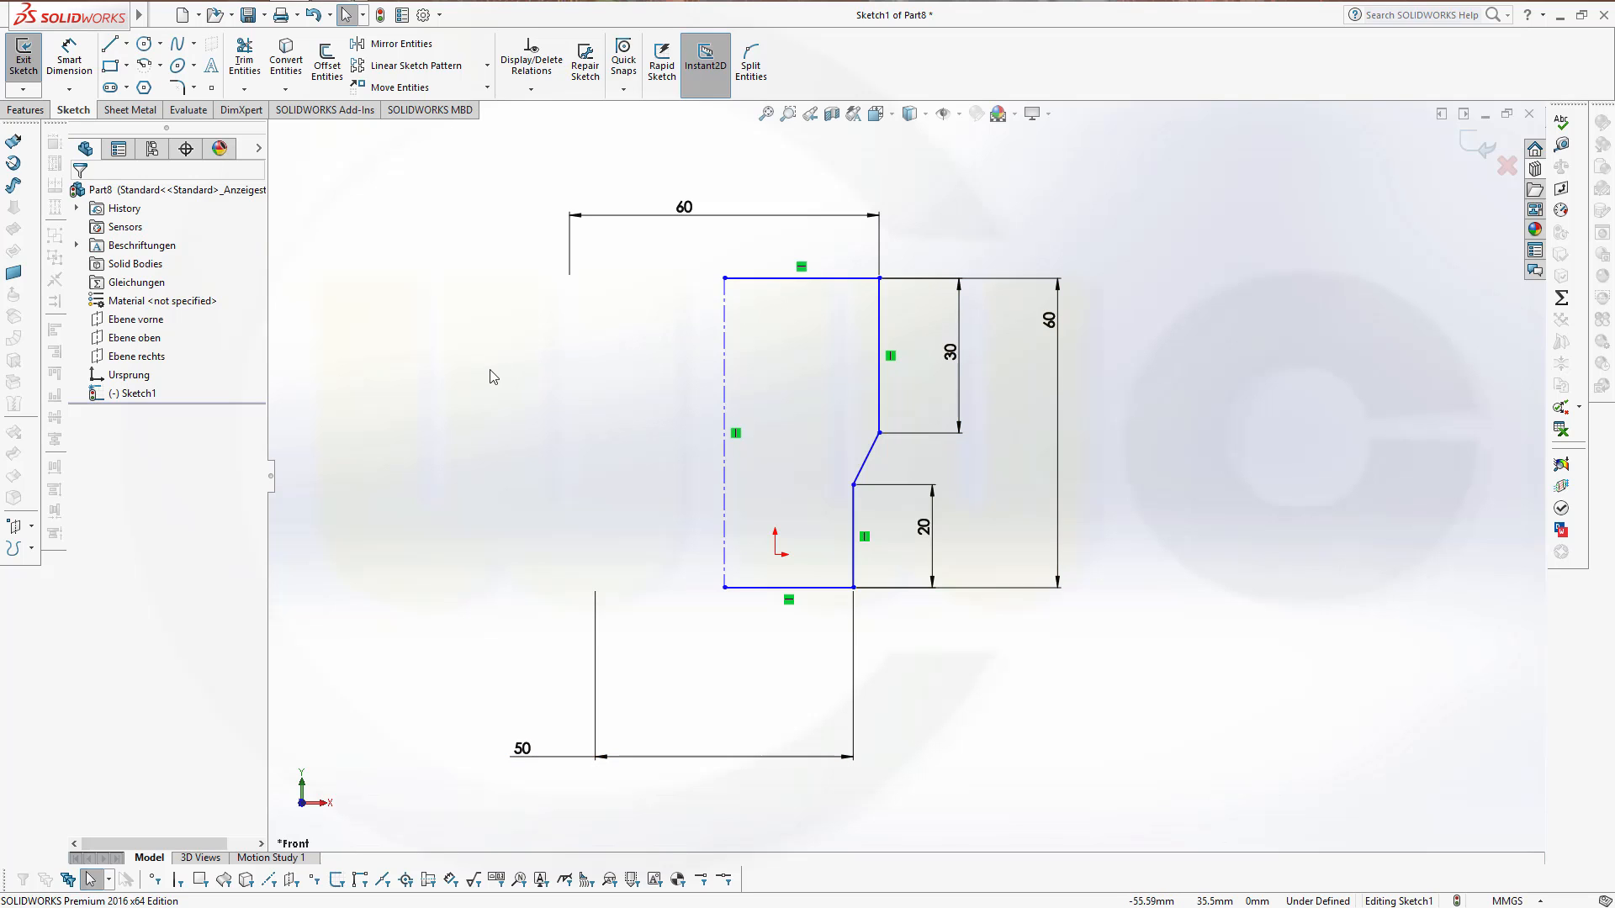
mouse_move(500, 365)
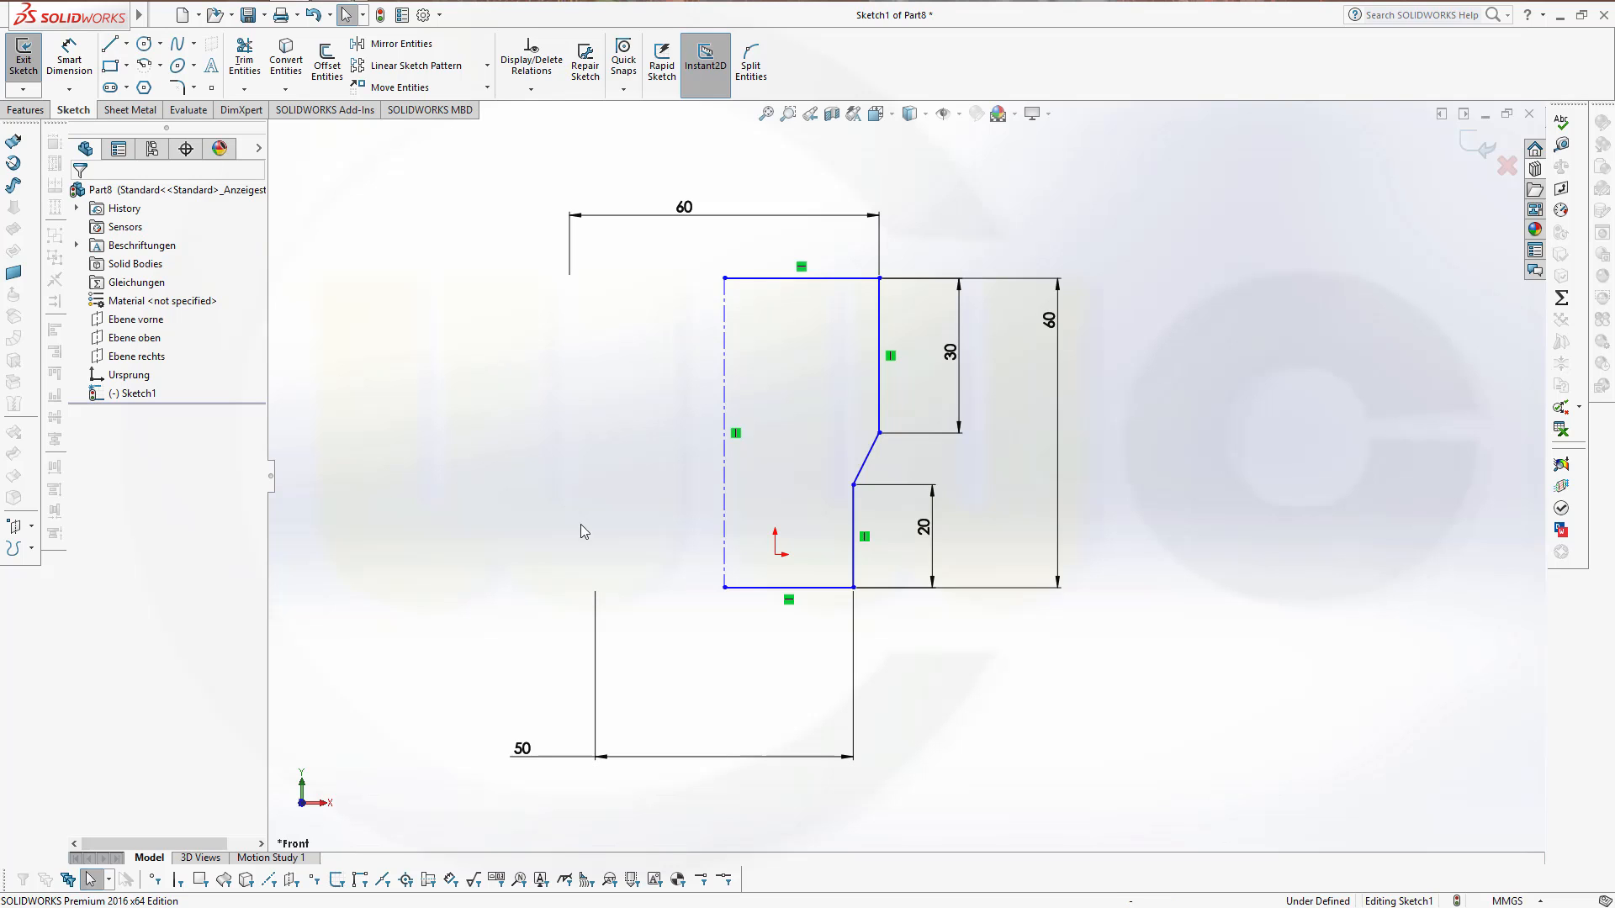
mouse_move(456, 475)
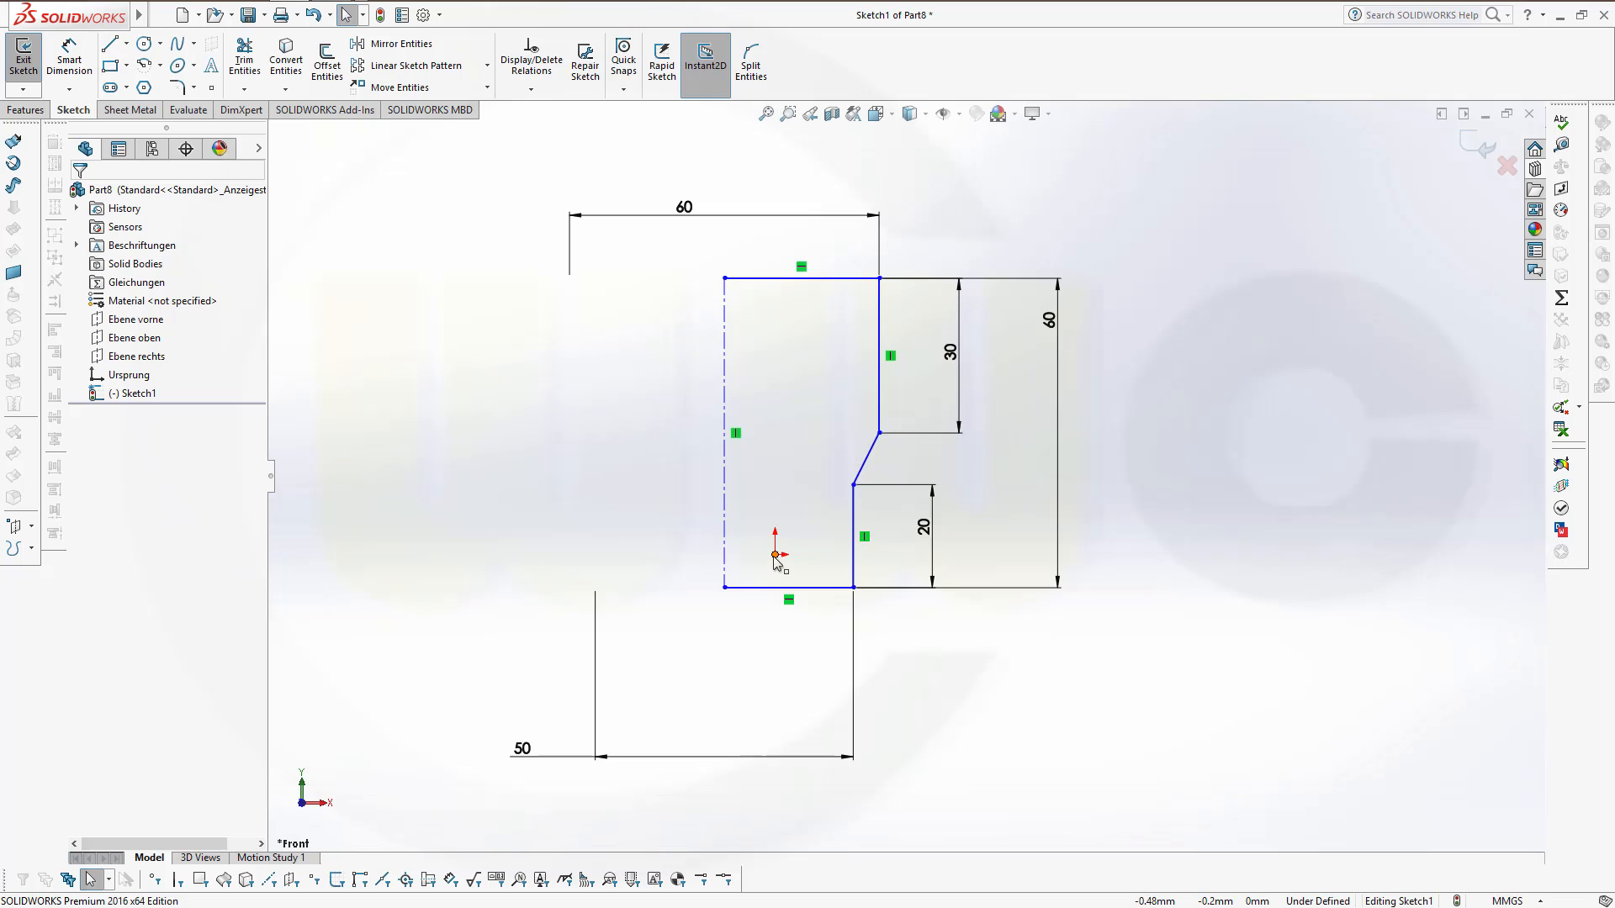
left_click(723, 587)
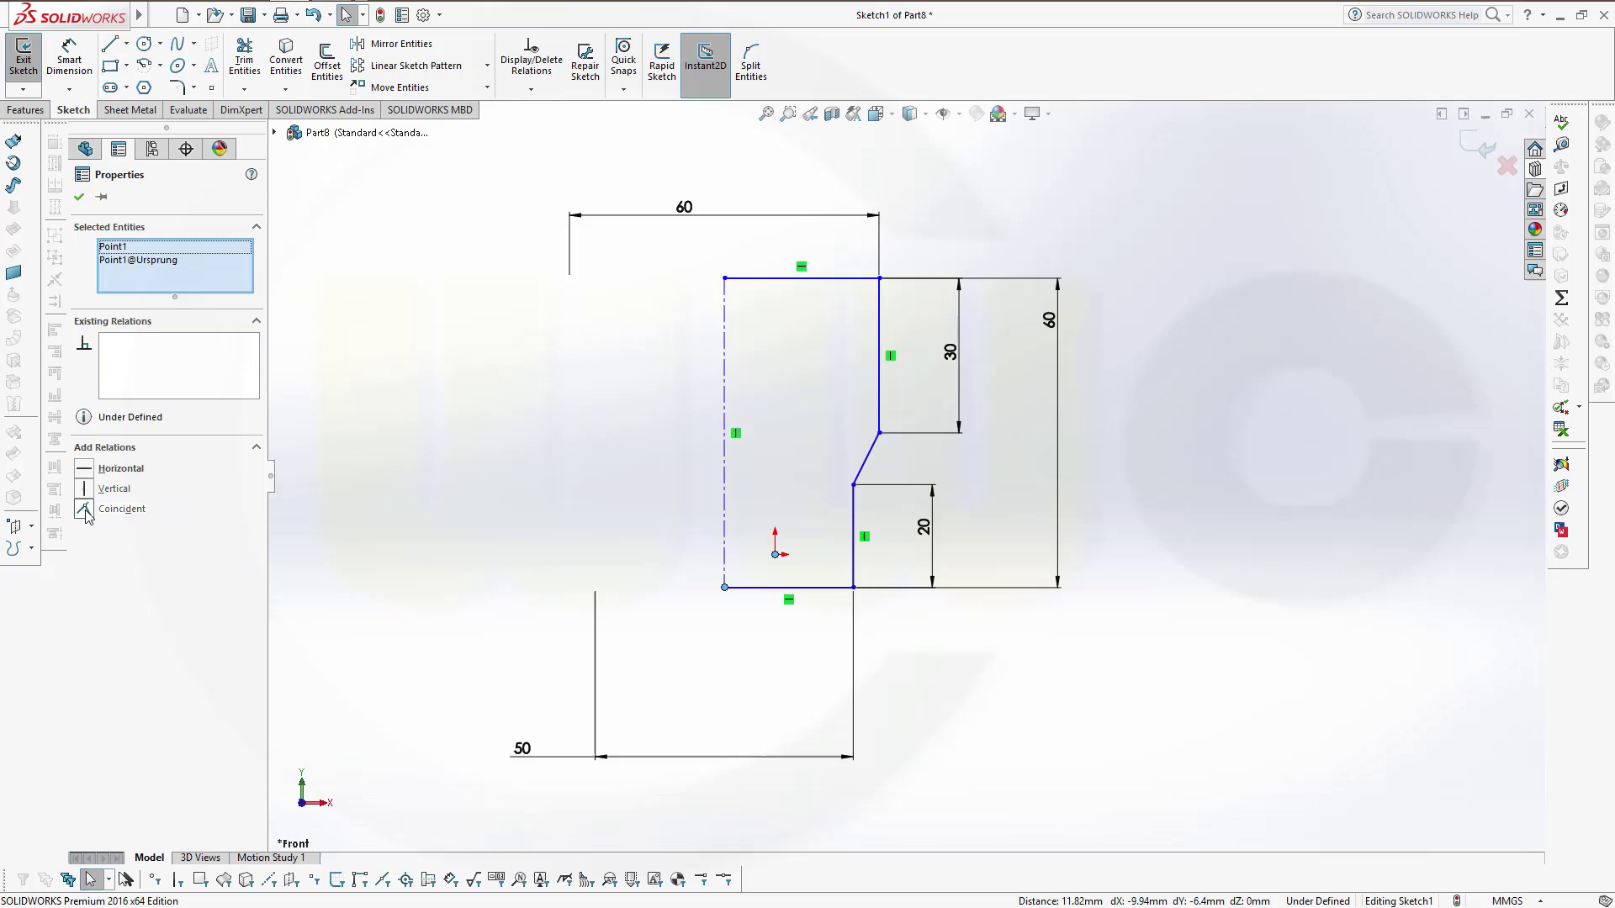
left_click(84, 508)
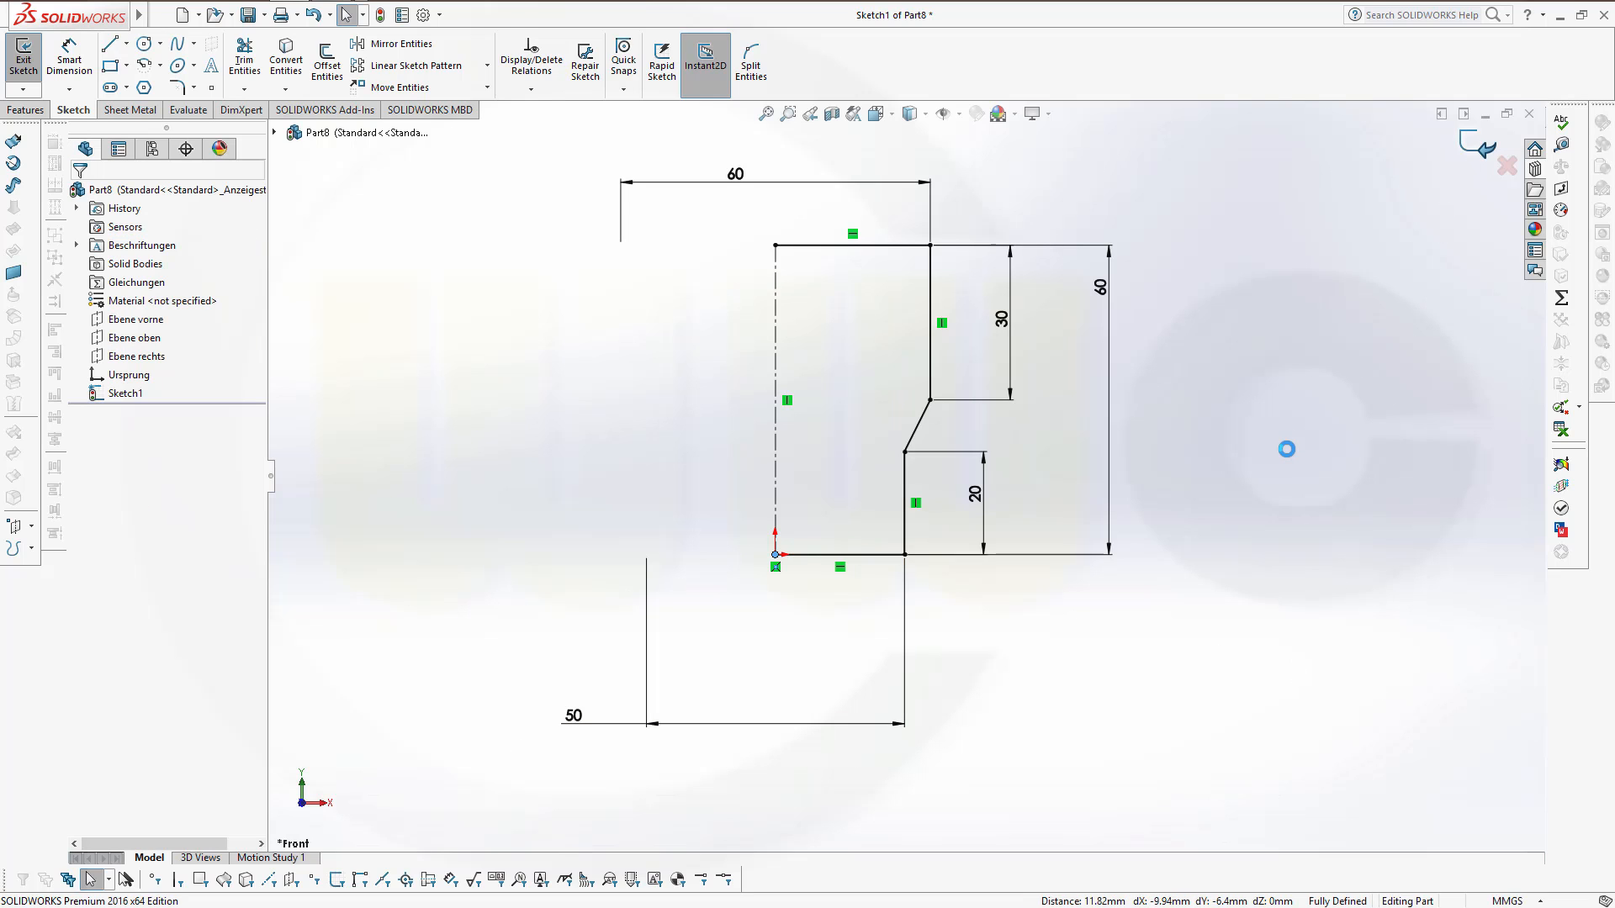
left_click(25, 49)
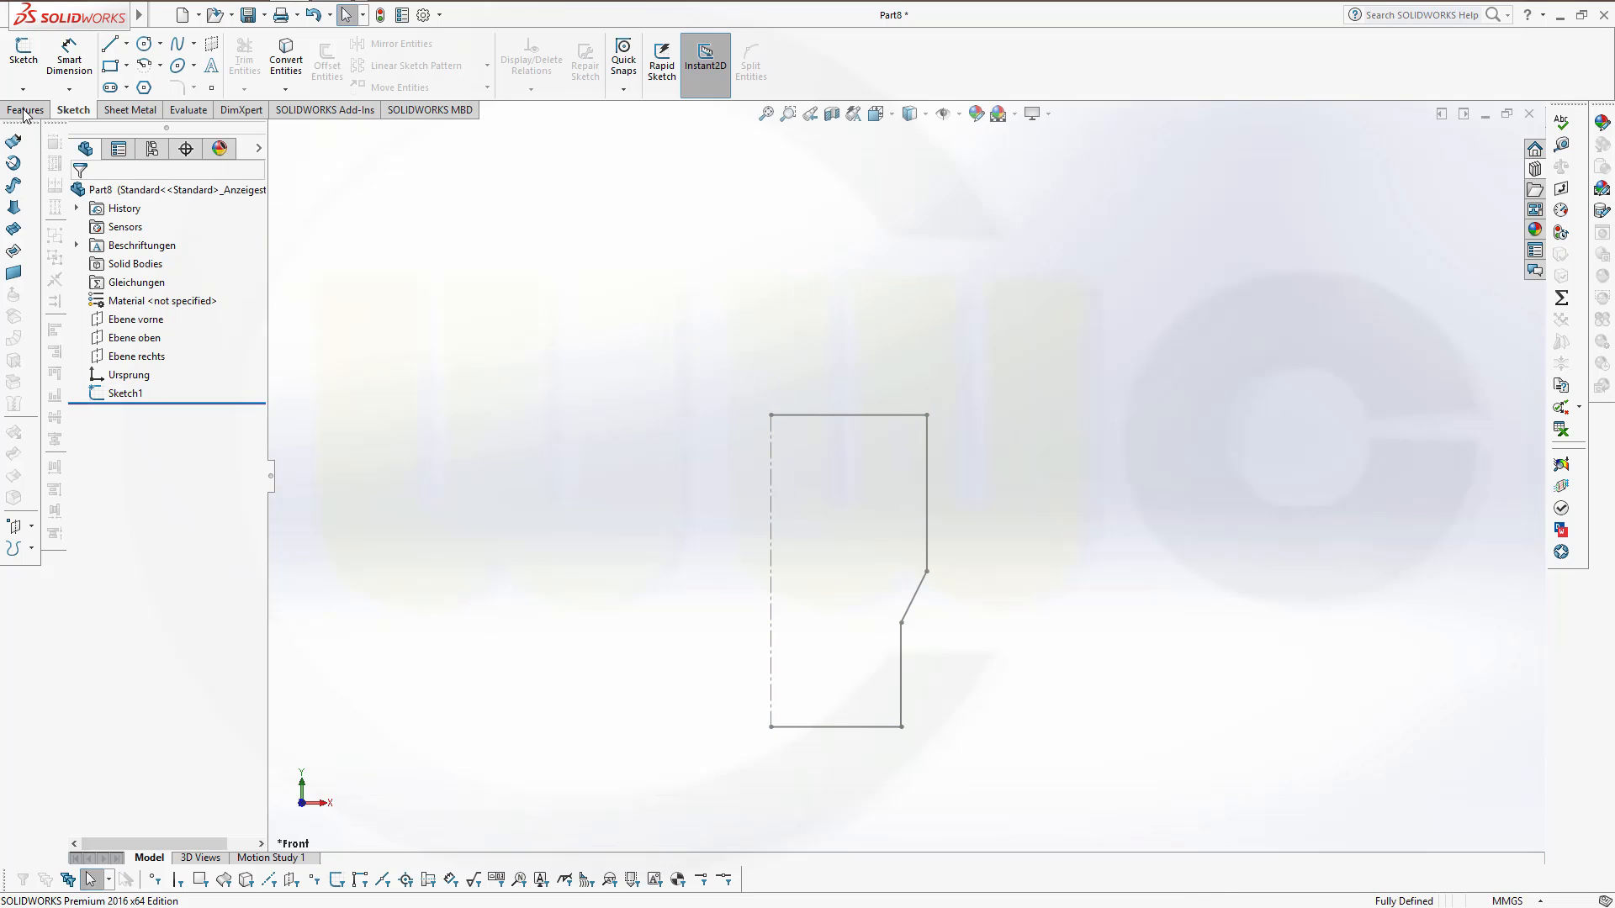
Start a Revolved Boss/Base about the centreline, auto-closing the sketch for a 360° preview.
left_click(68, 64)
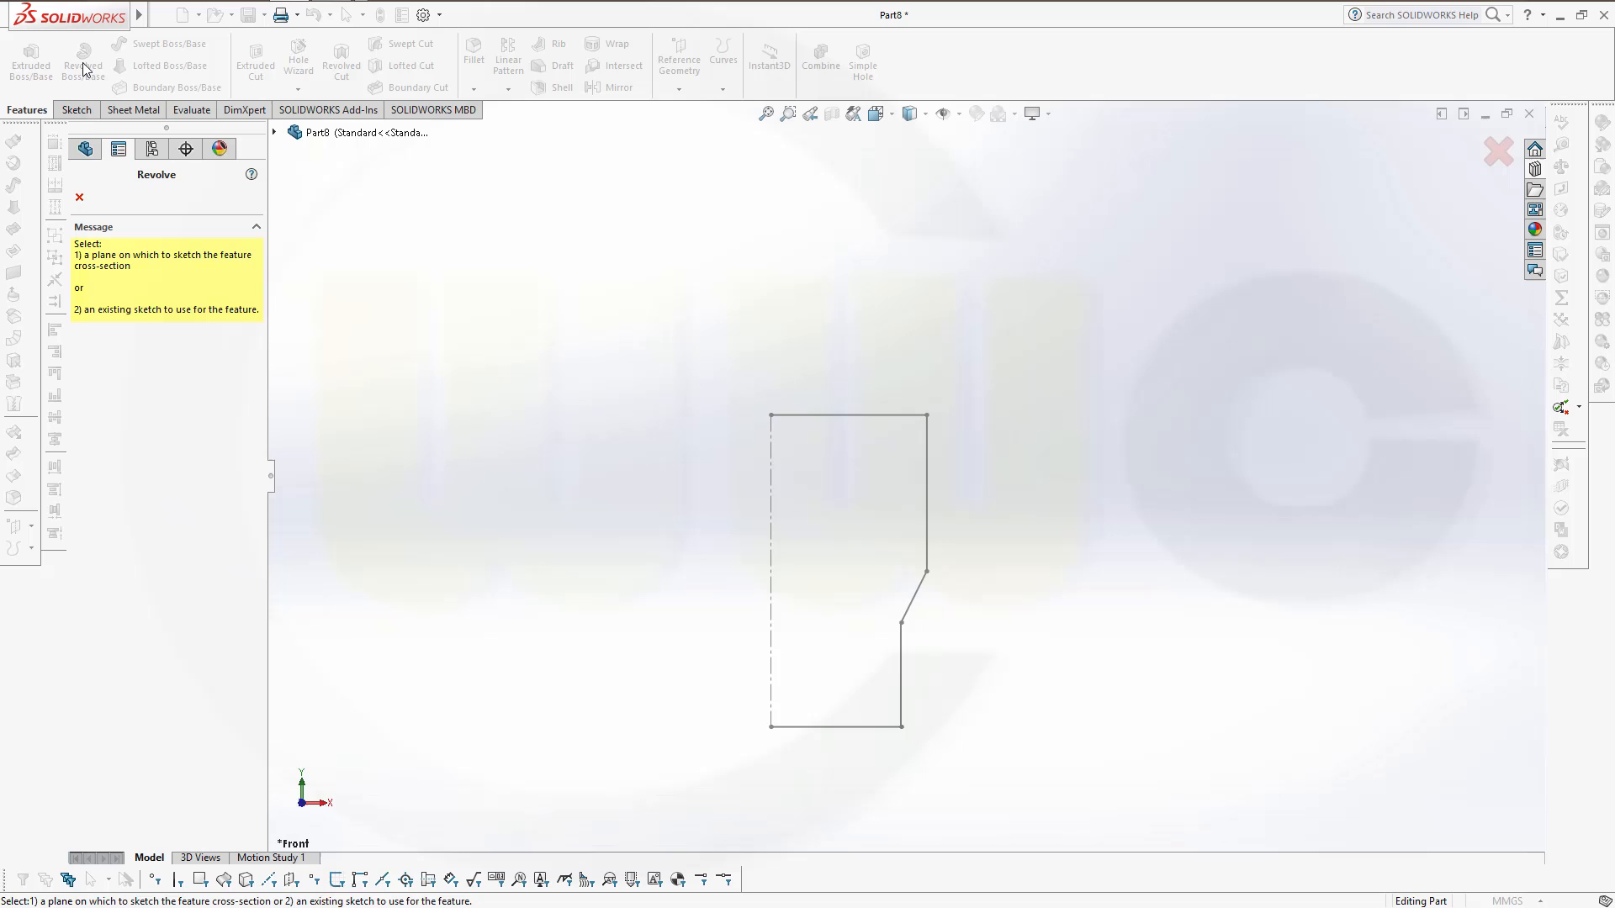
mouse_move(1079, 454)
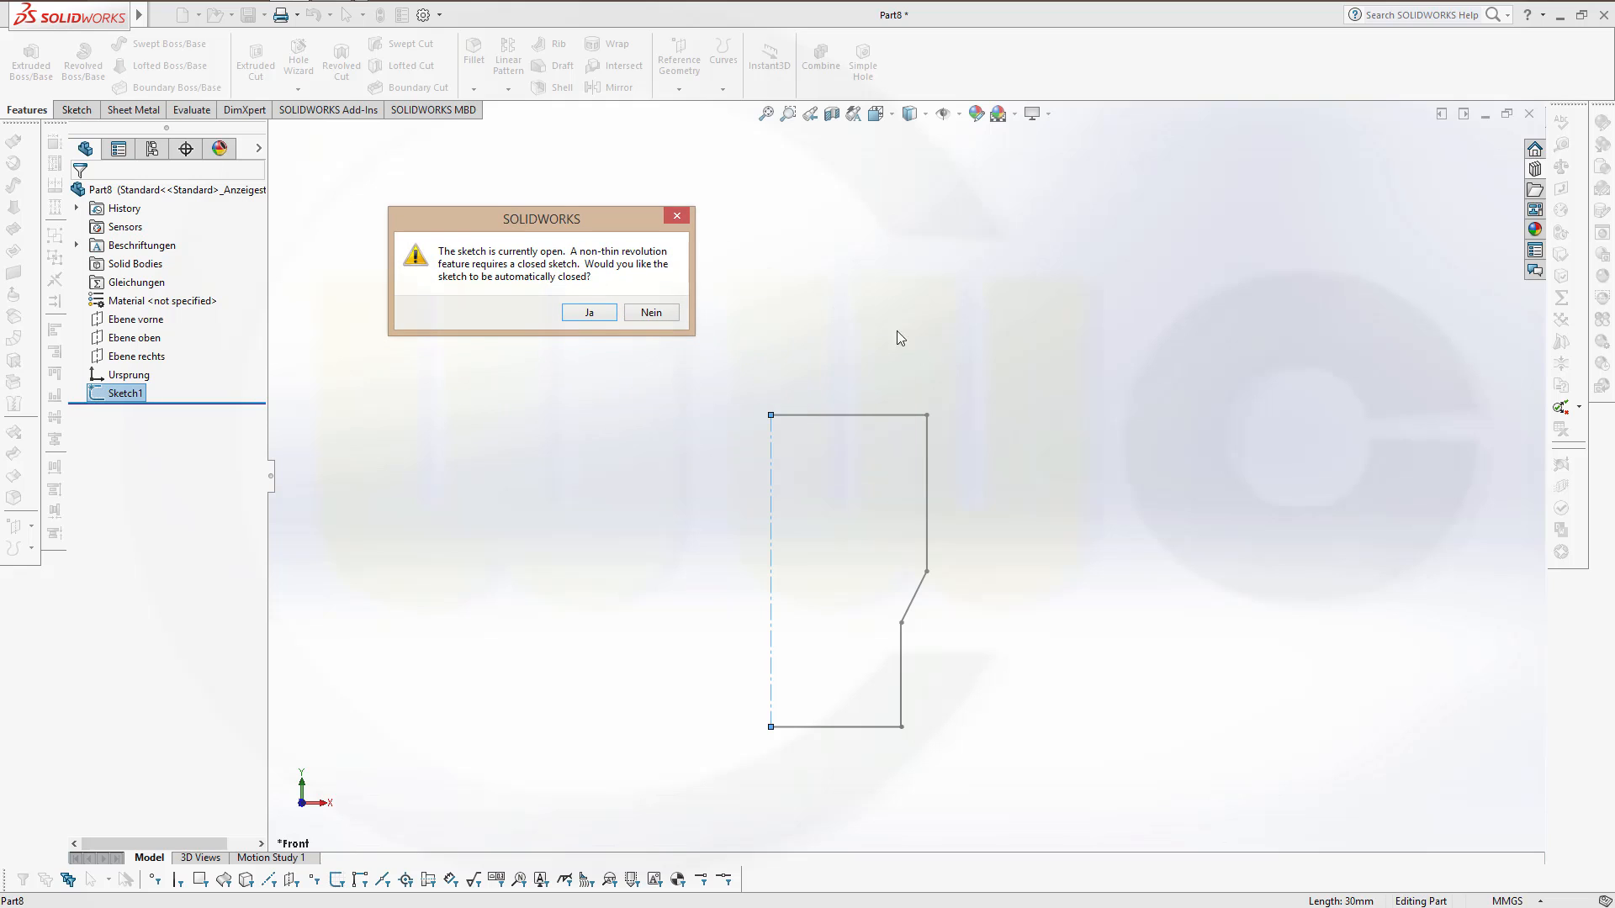
mouse_move(893, 382)
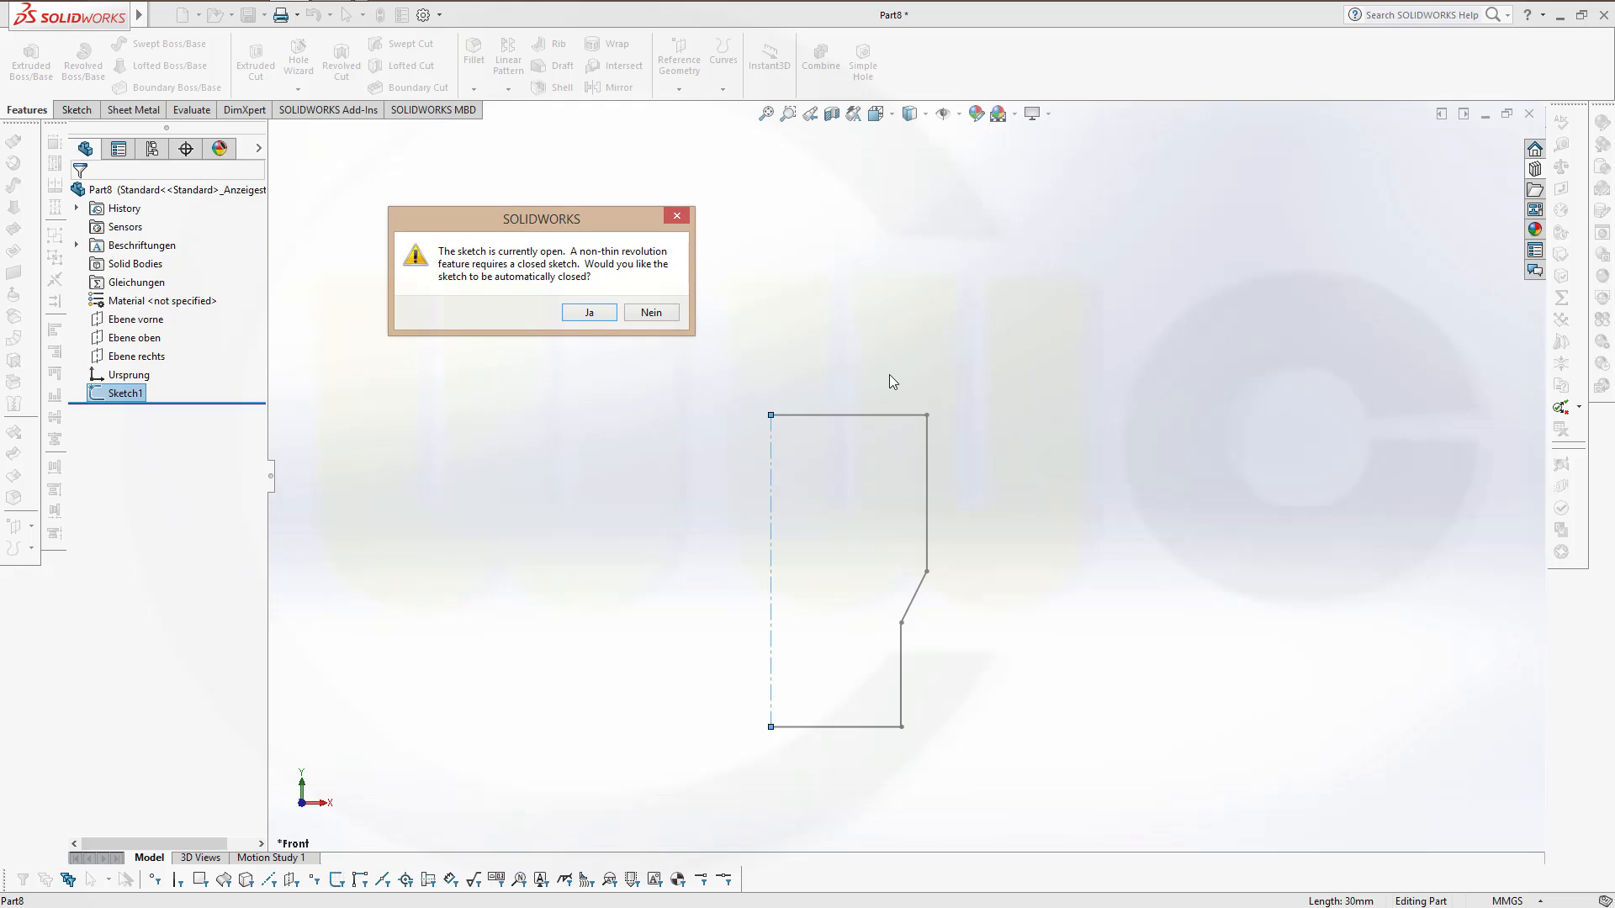
mouse_move(781, 381)
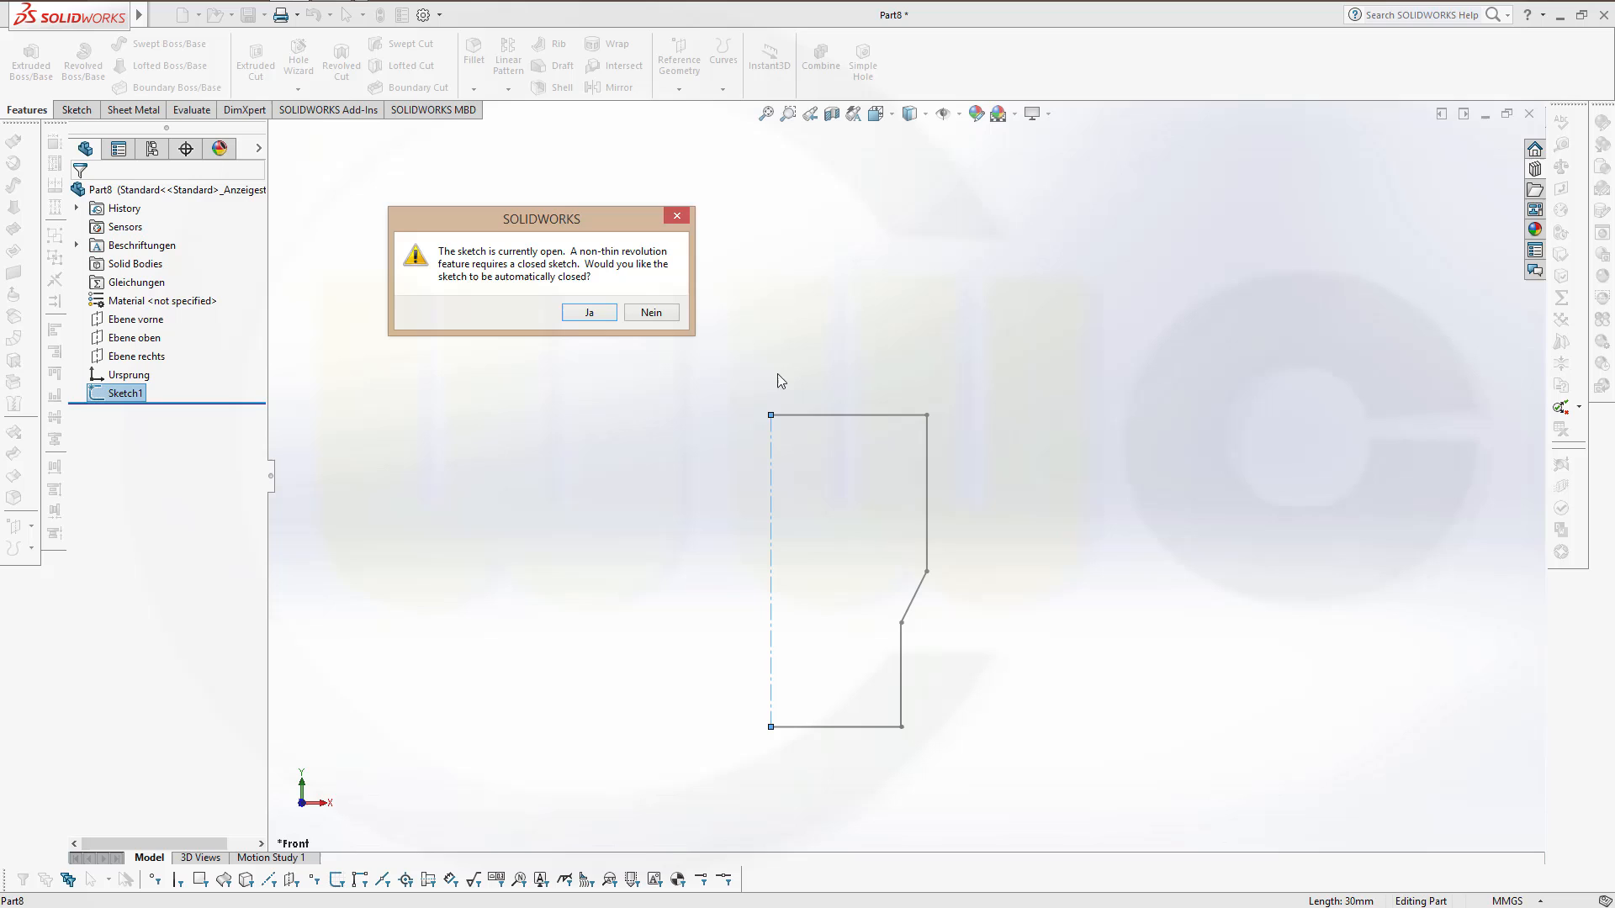
mouse_move(683, 270)
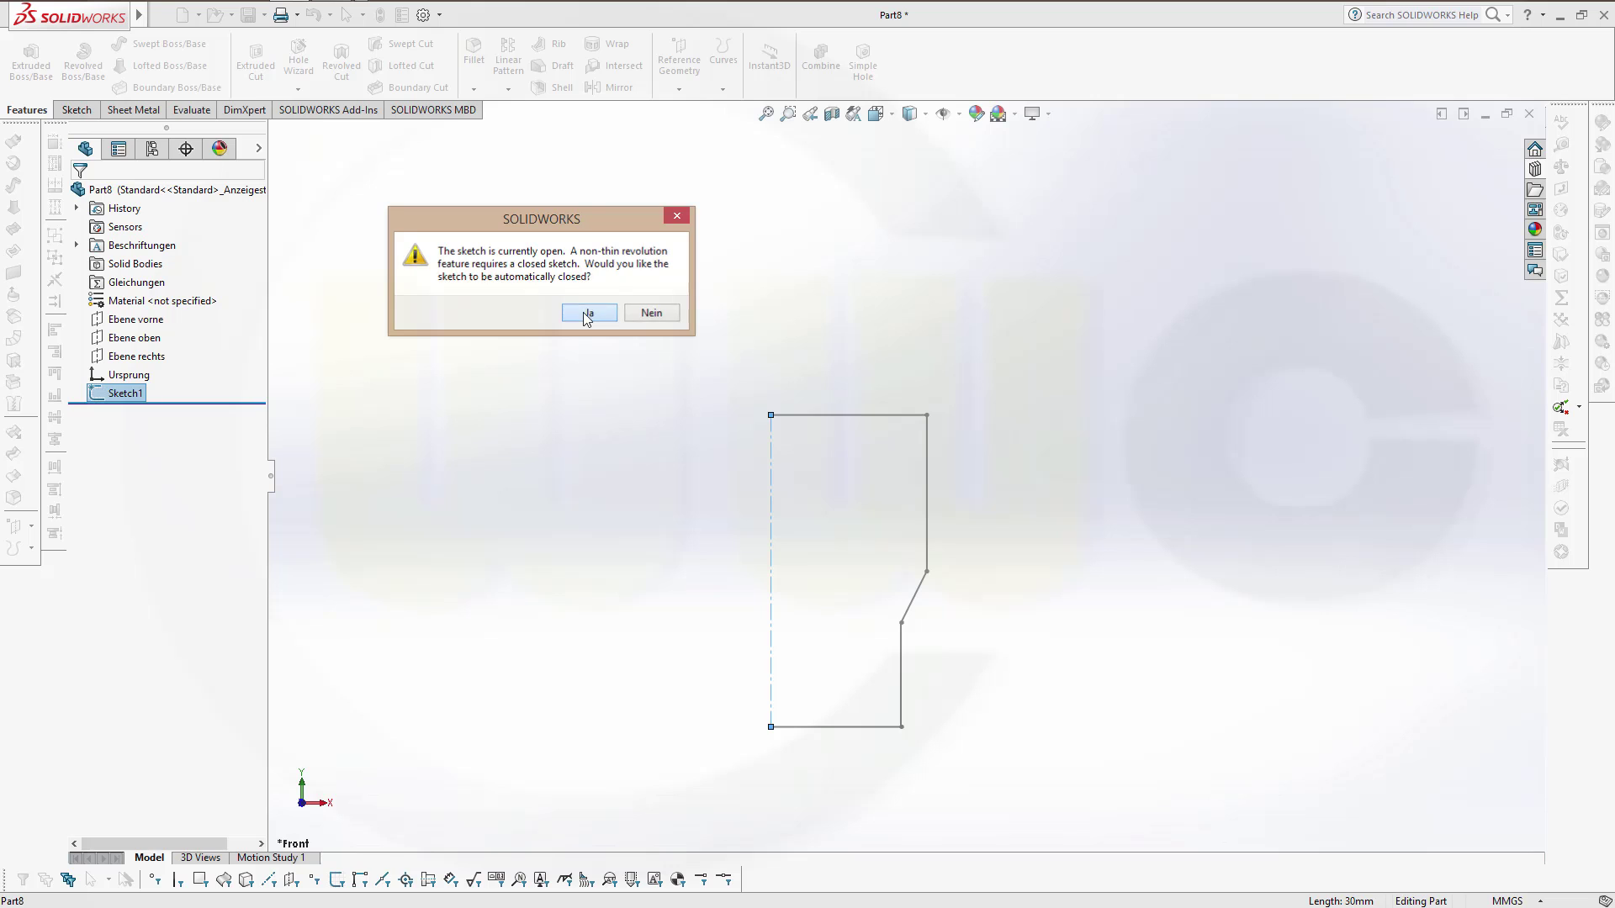
left_click(588, 313)
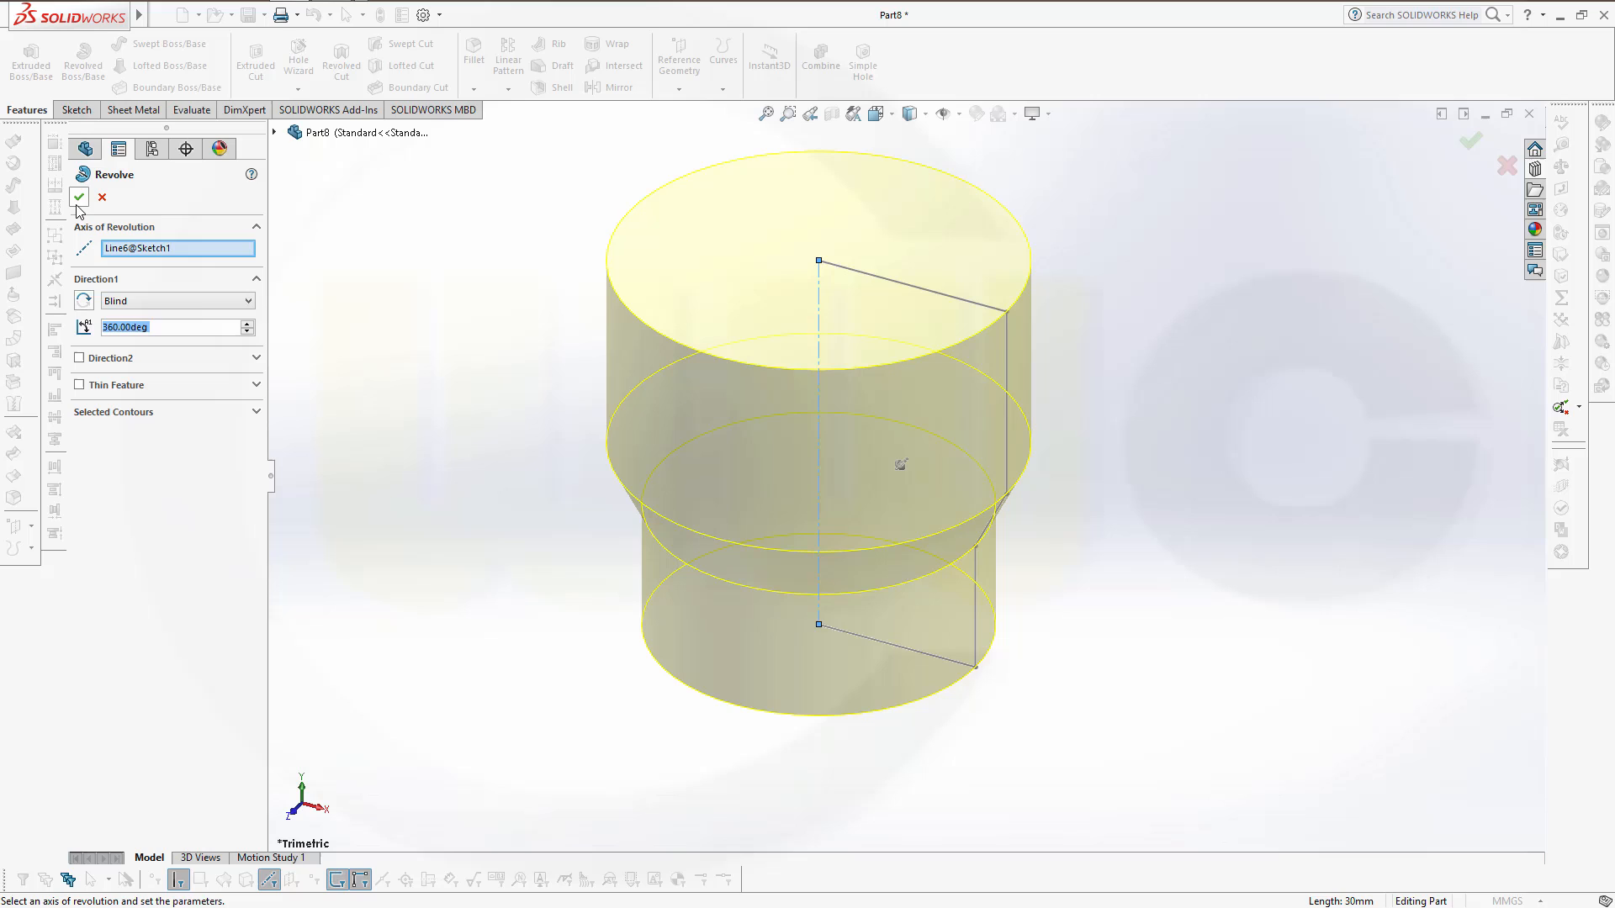
Accept the revolve to create the solid stepped body Revolve1.
left_click(77, 196)
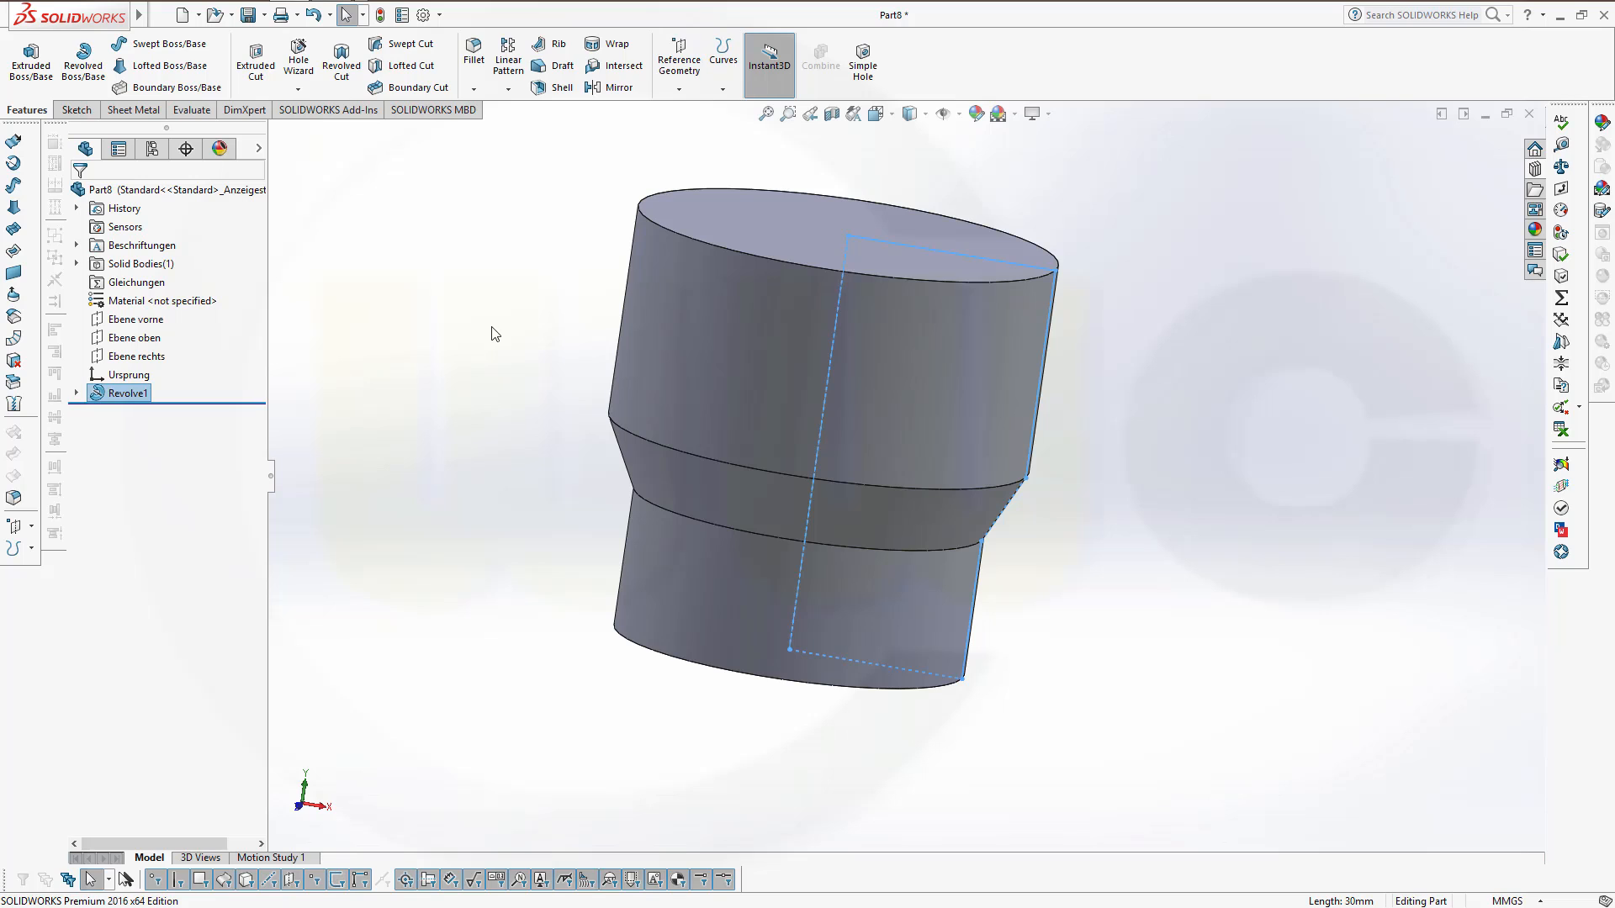
mouse_move(506, 326)
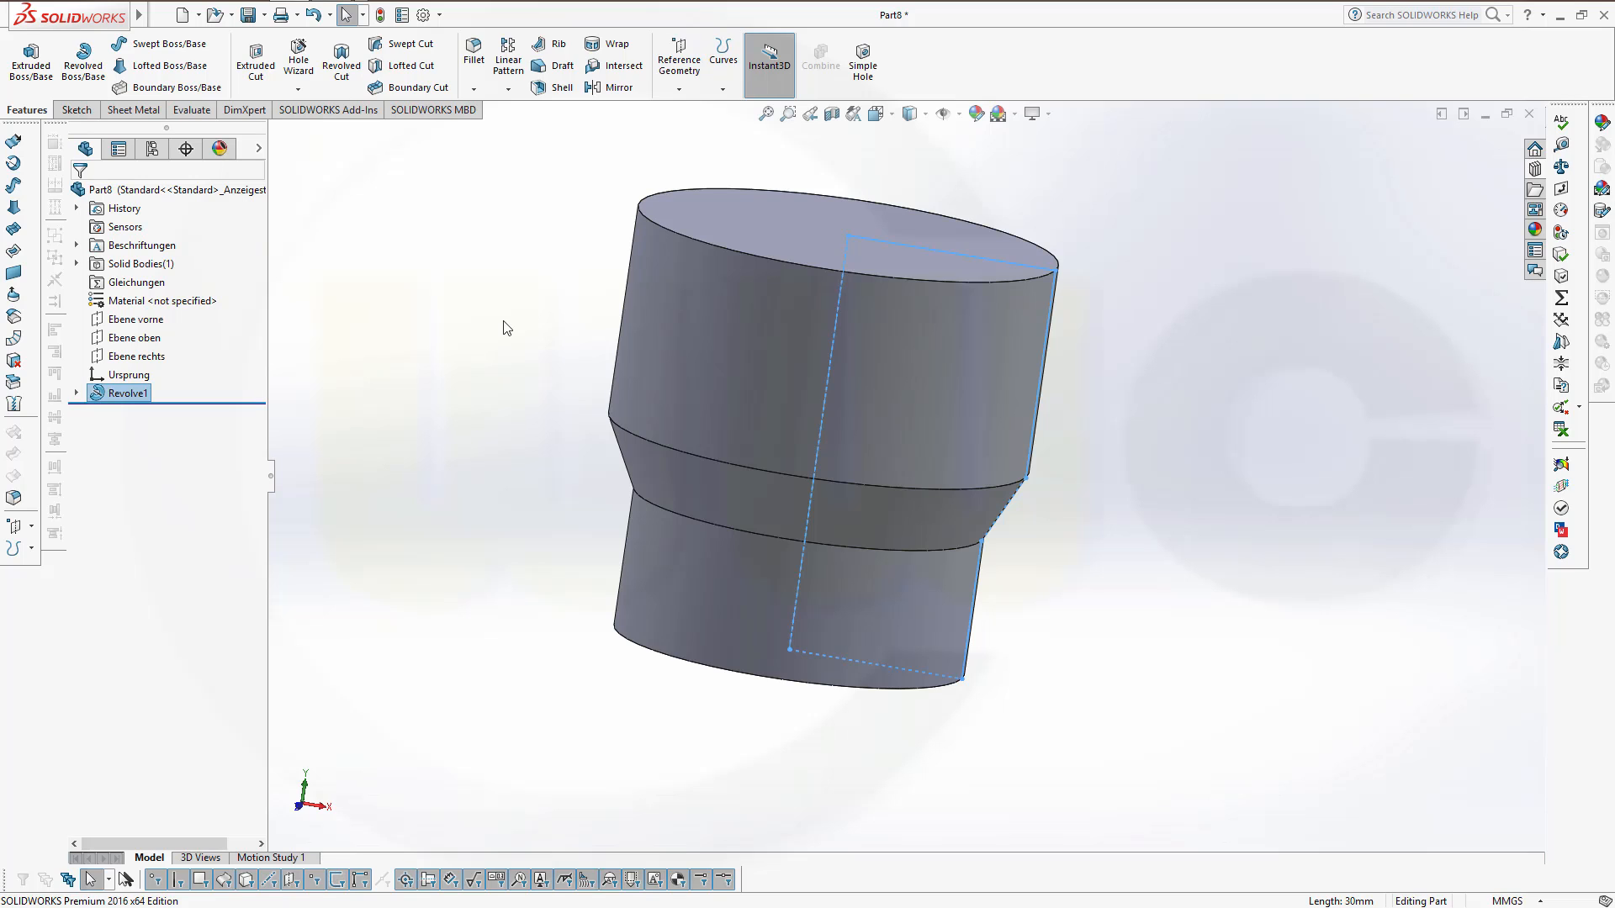
mouse_move(377, 536)
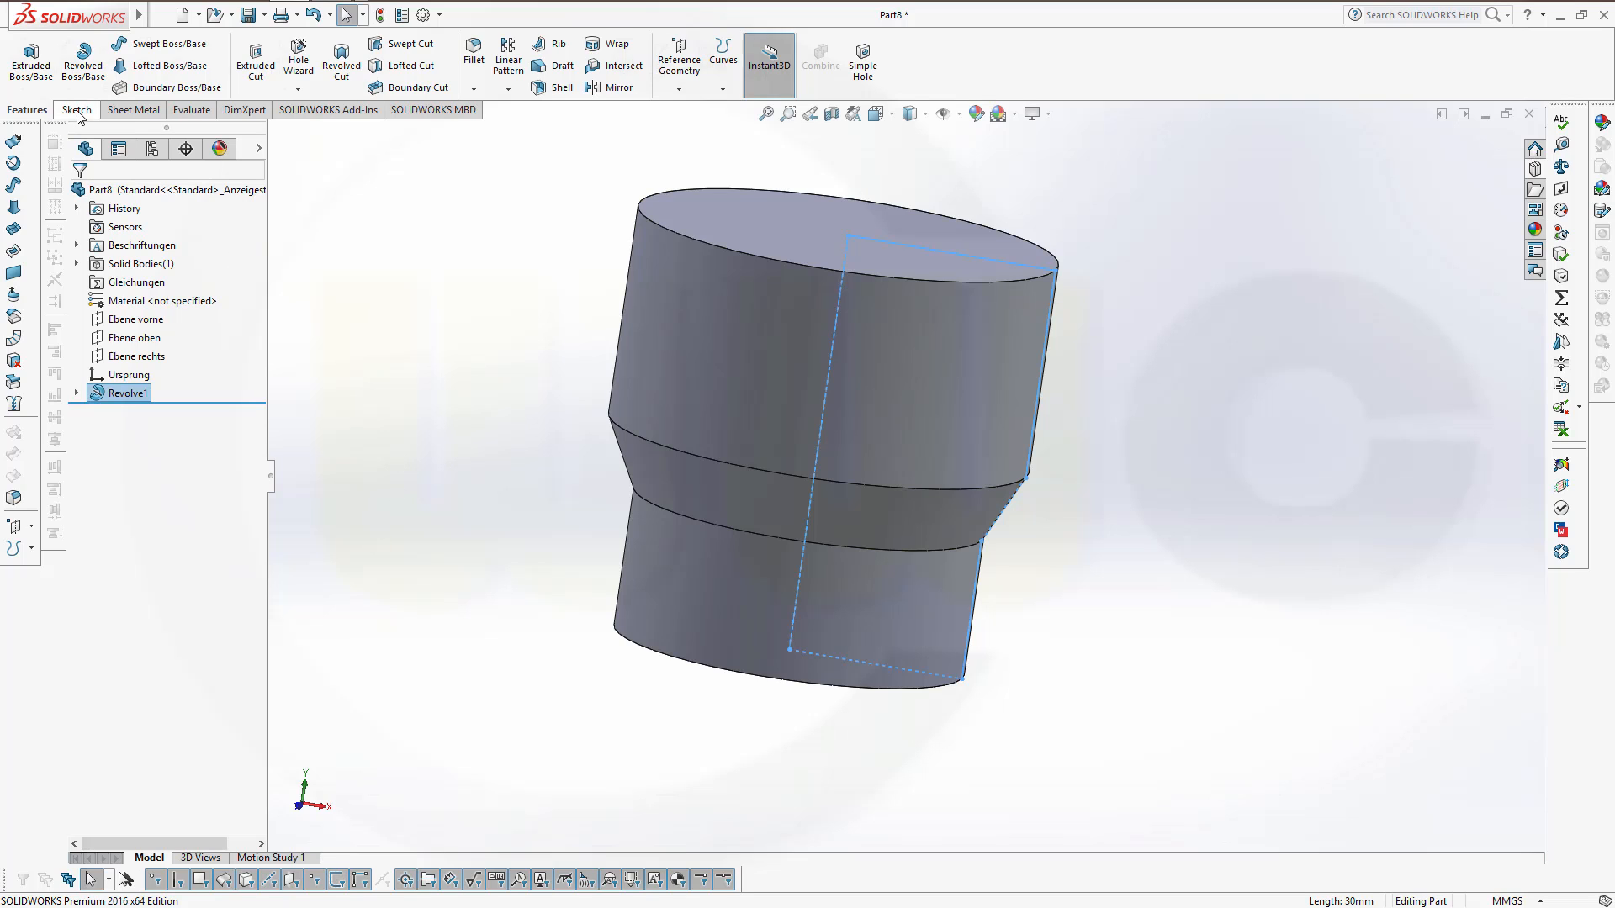
Draw a second open stepped outline on the front plane right of the revolved part.
left_click(75, 110)
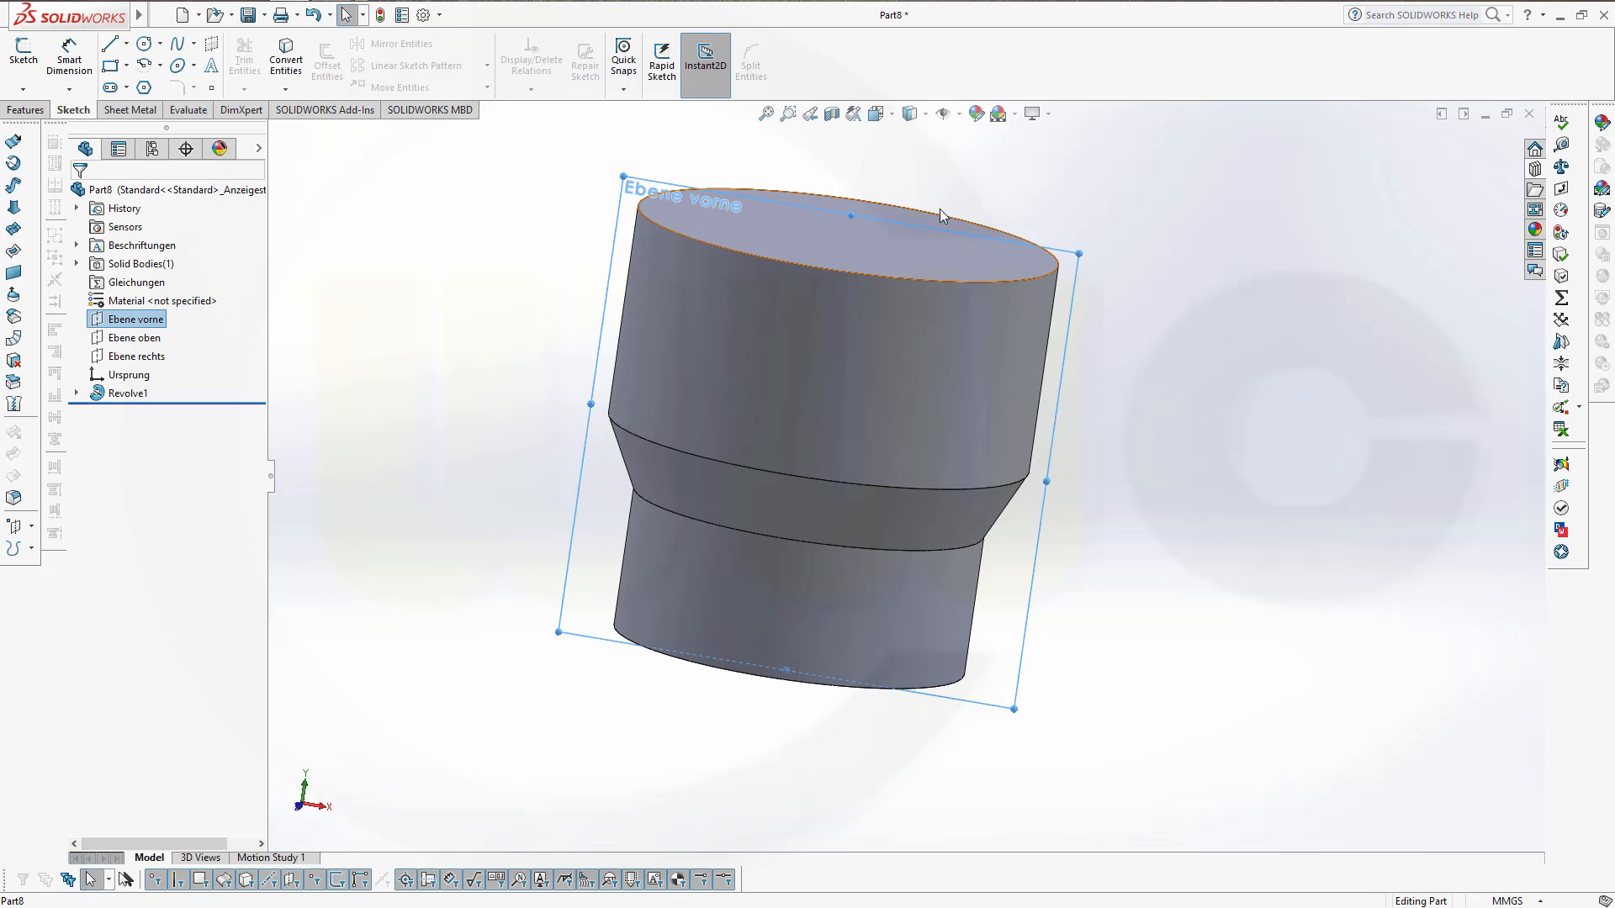
left_click(878, 115)
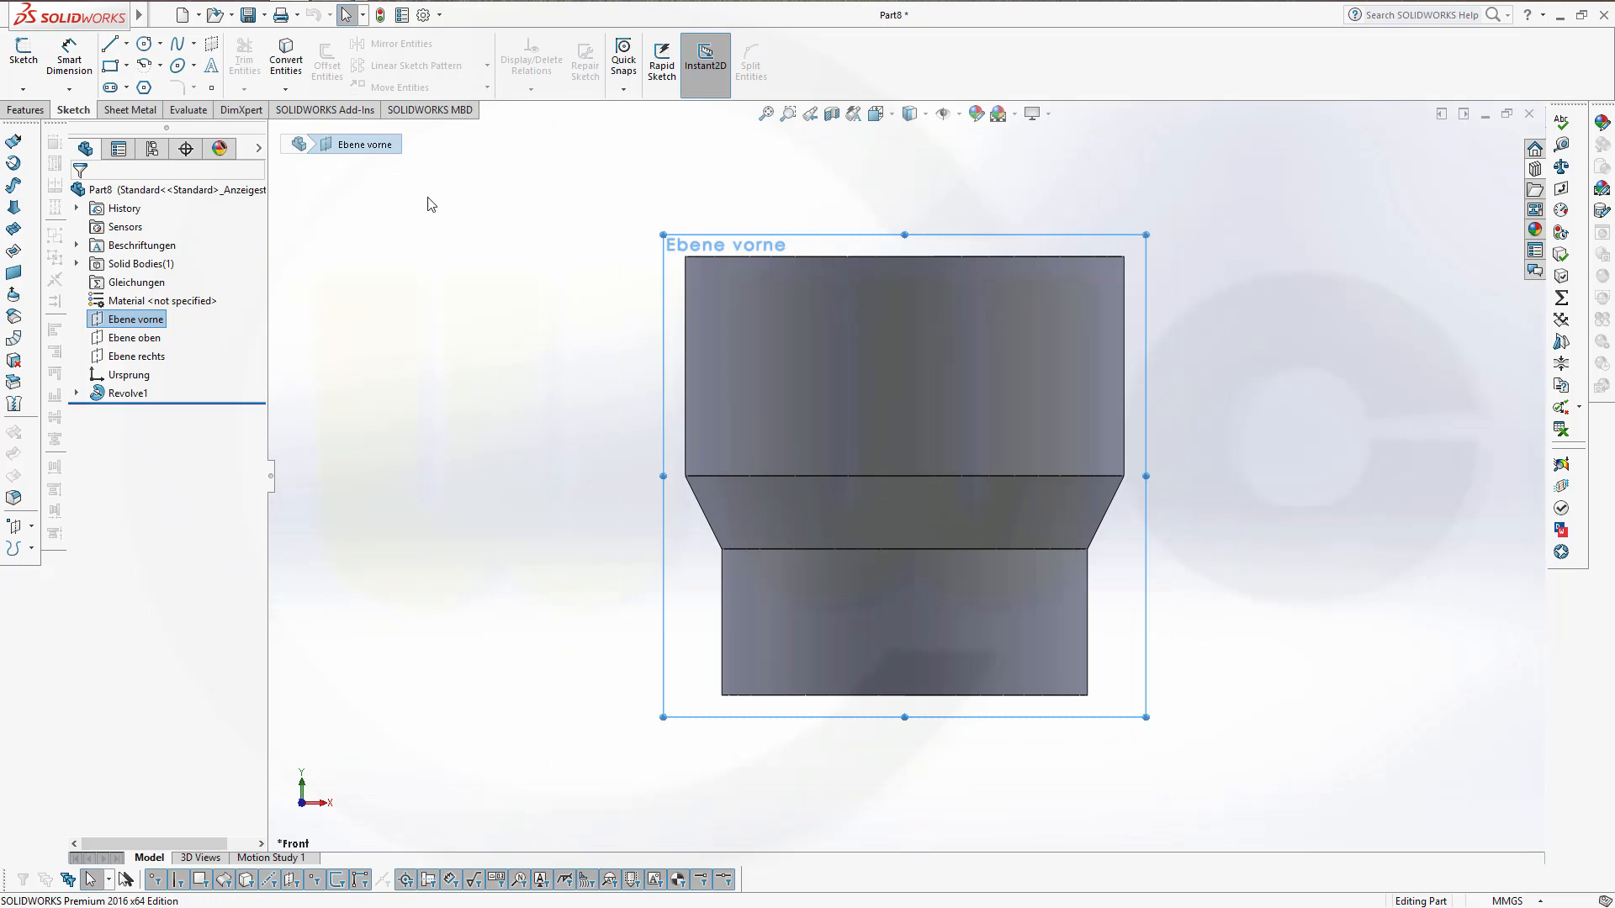
left_click(107, 44)
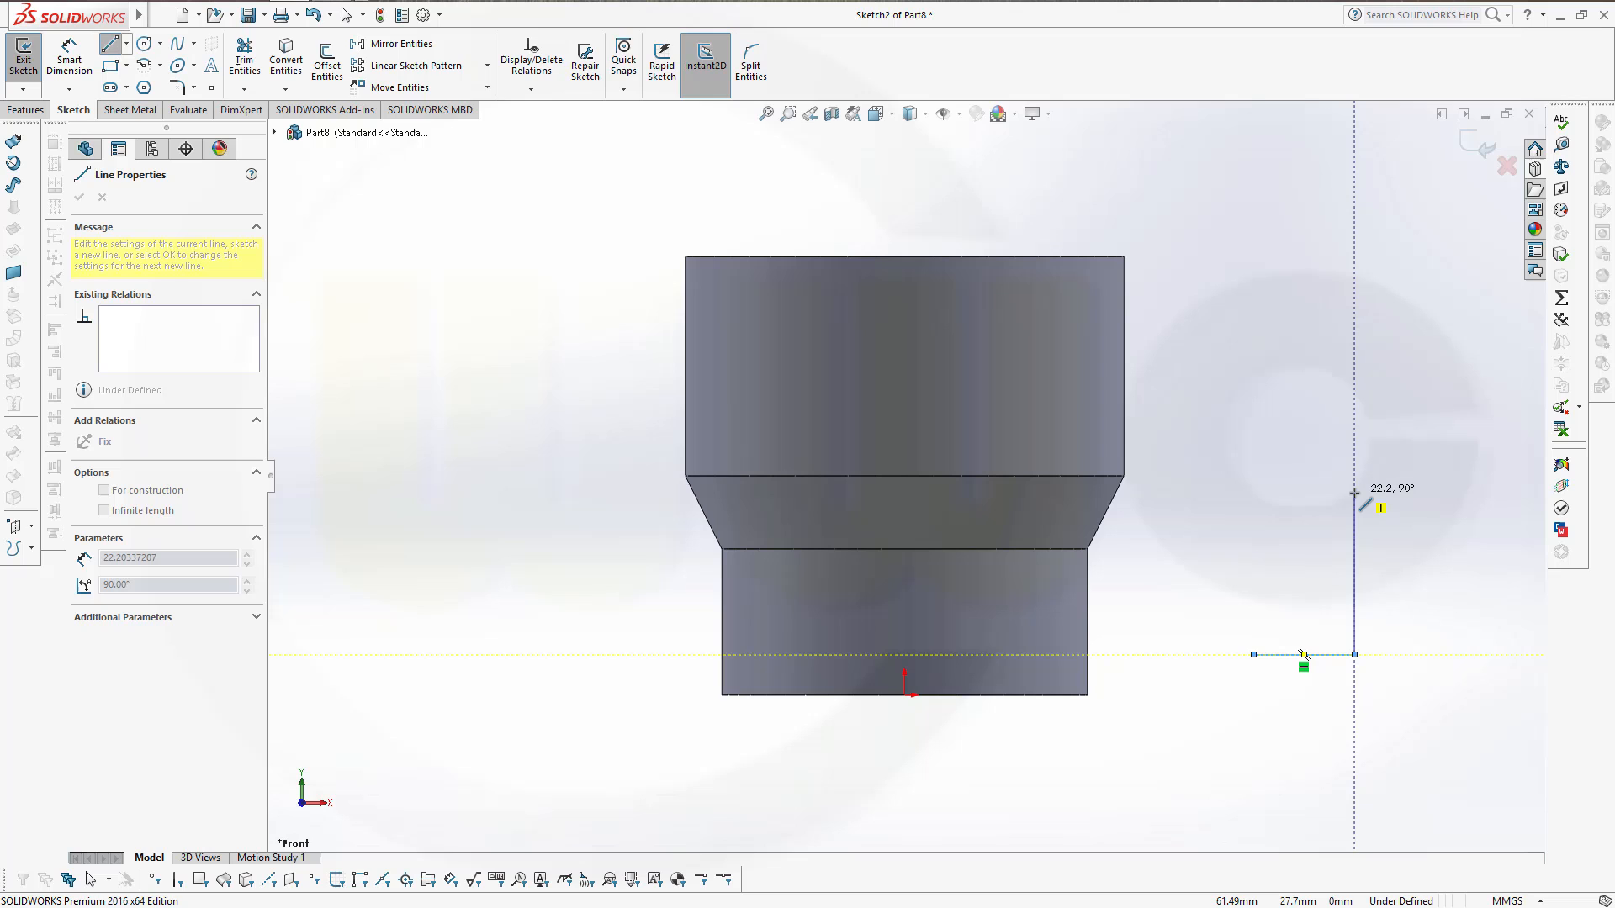
left_click_drag(1352, 495, 1345, 345)
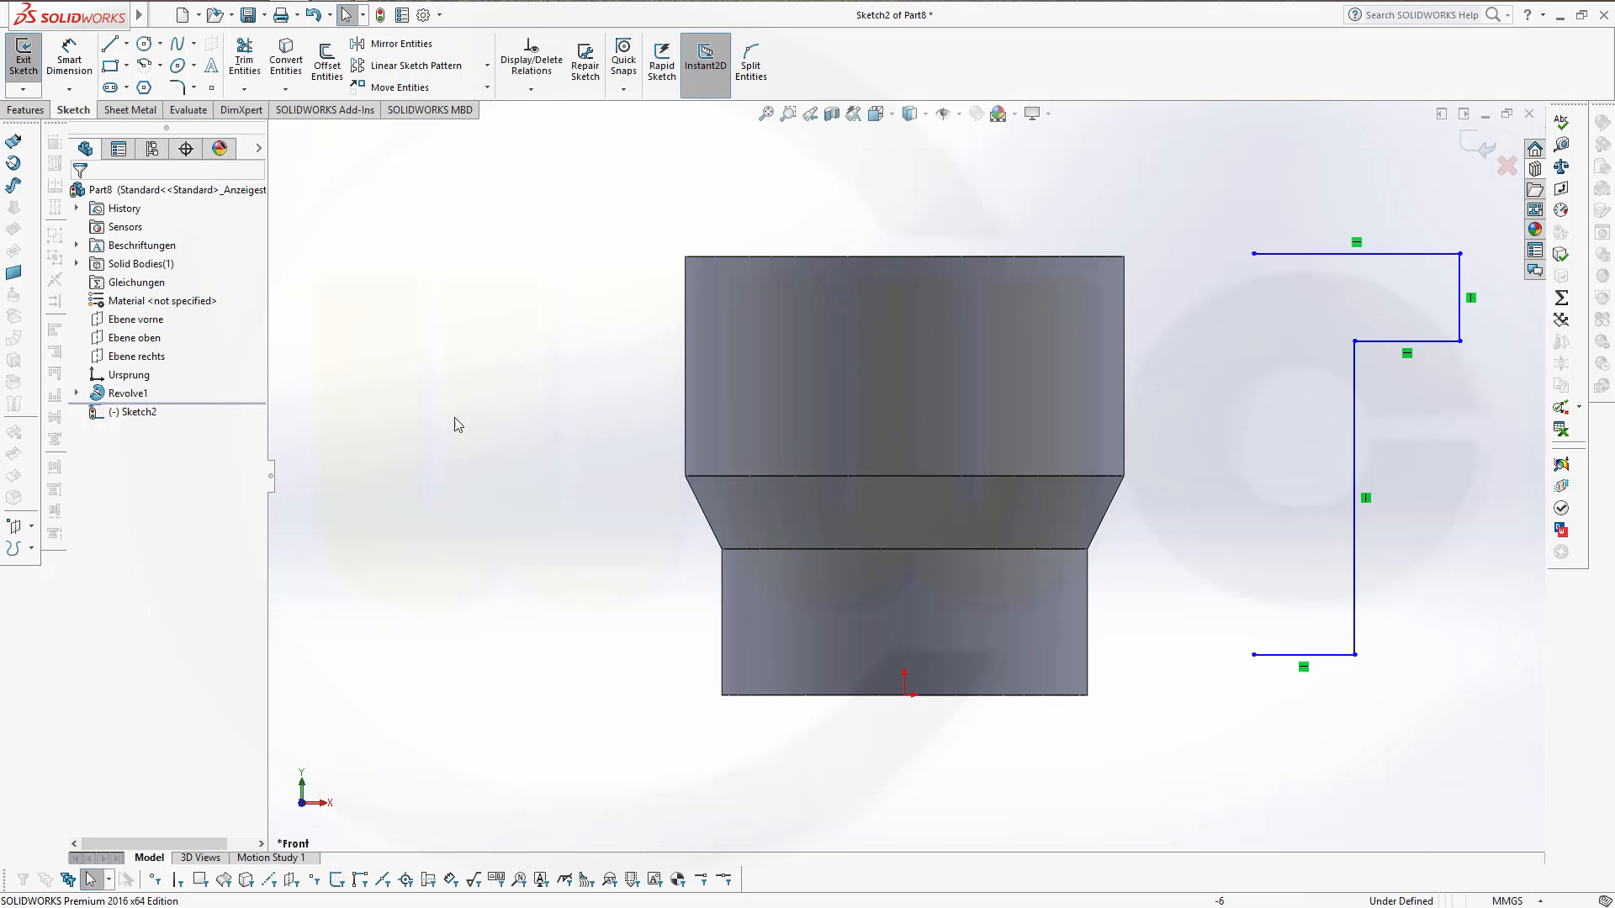
mouse_move(414, 266)
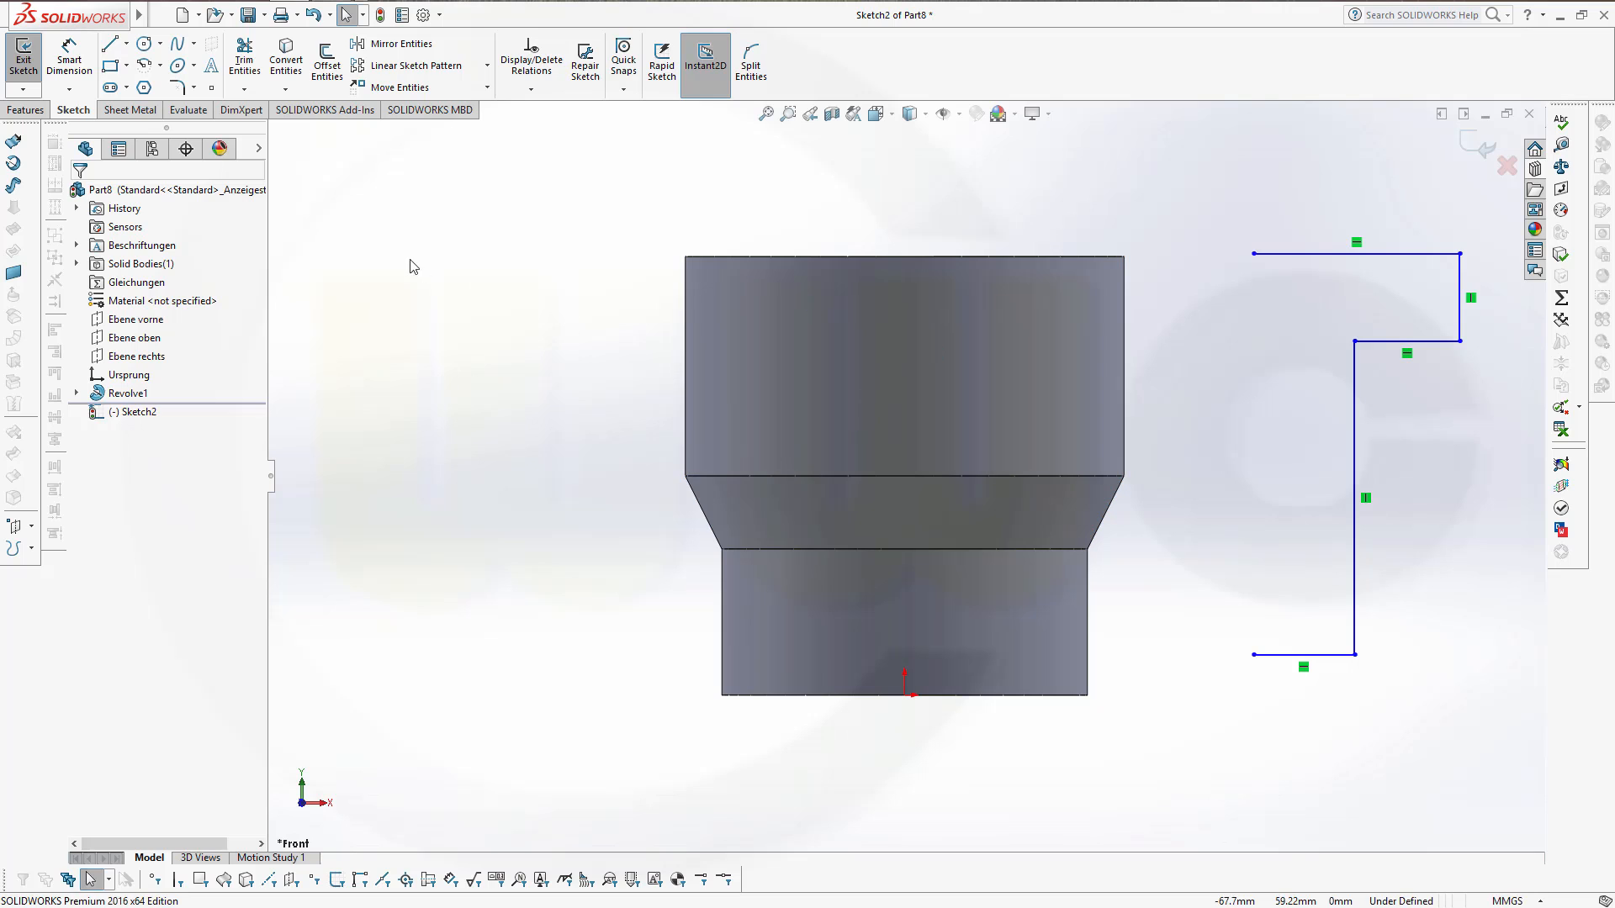
Draw a vertical centreline closing the left side of the second outline.
left_click(123, 42)
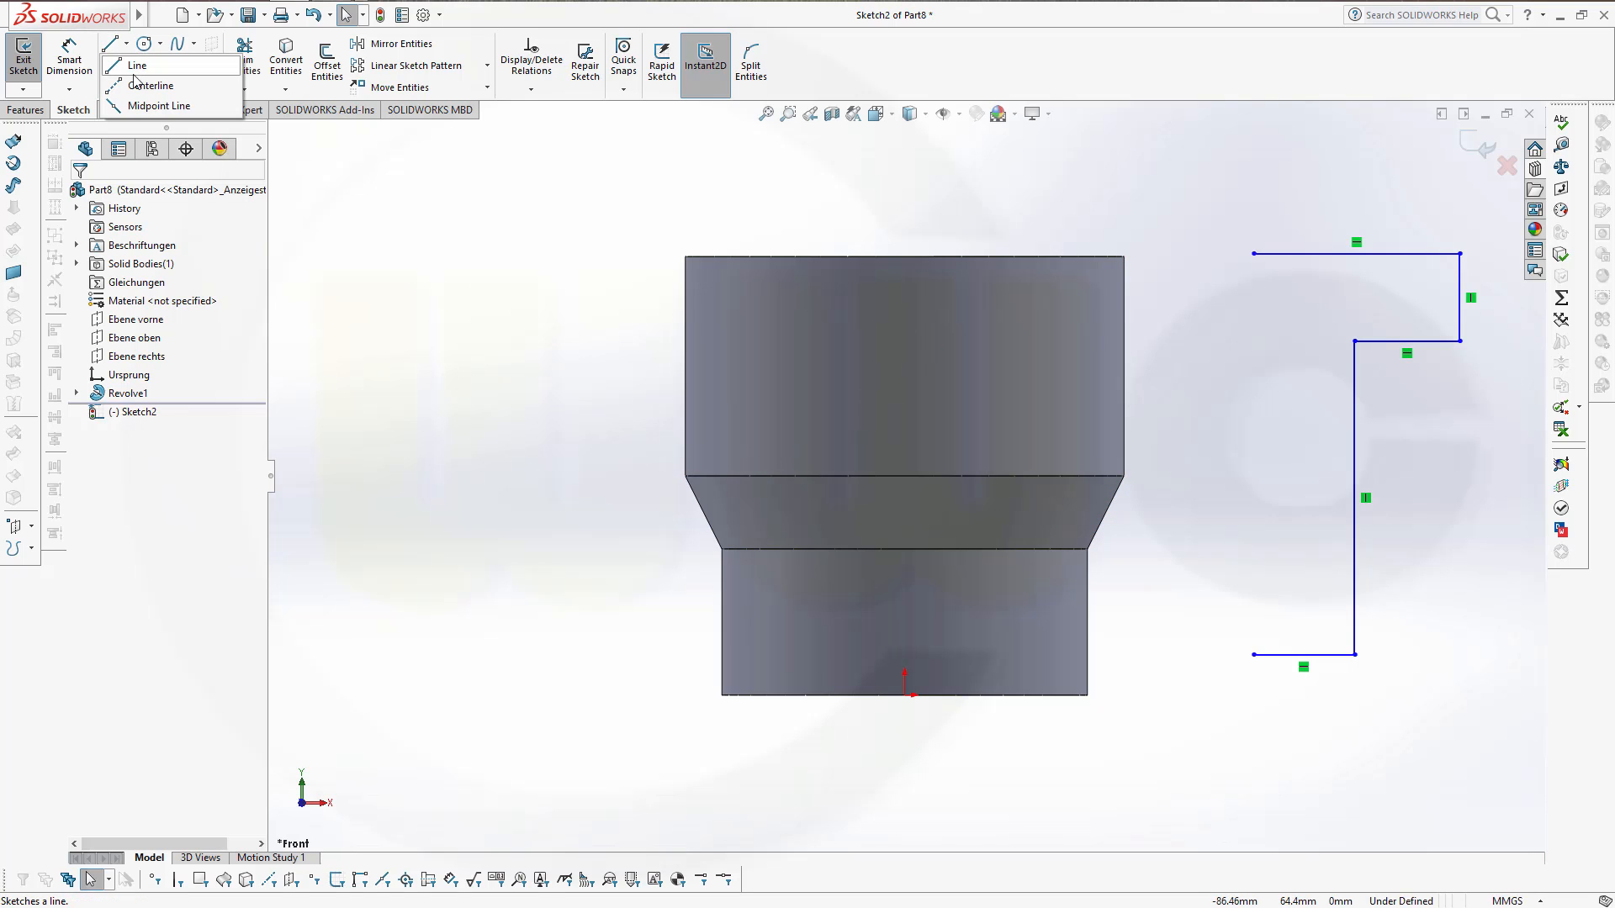
left_click(139, 64)
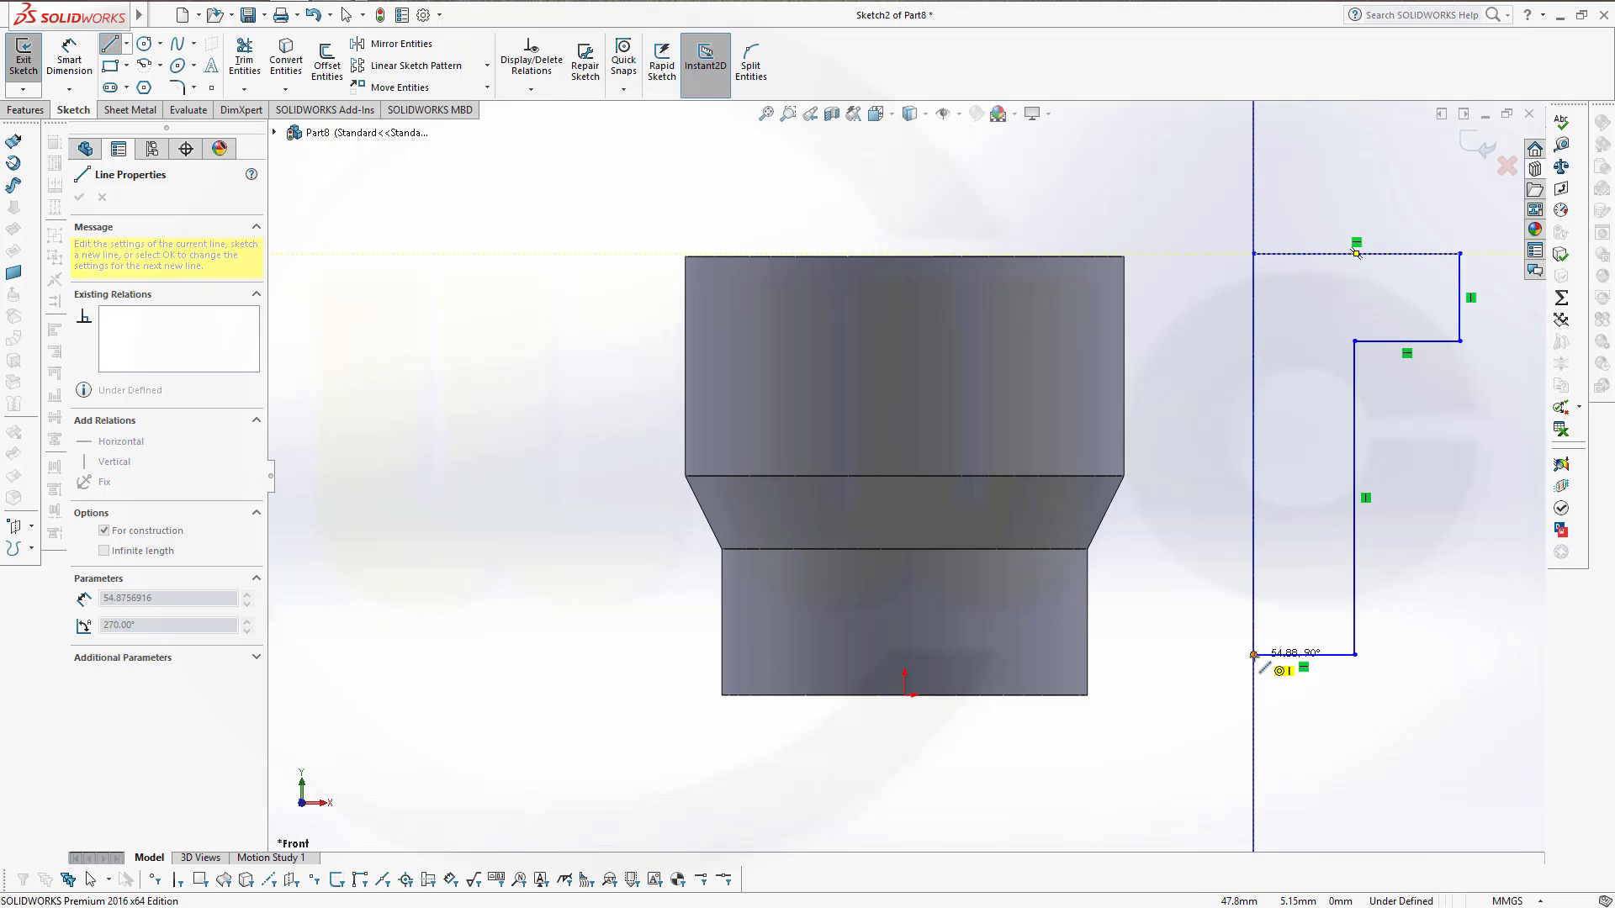
left_click(80, 197)
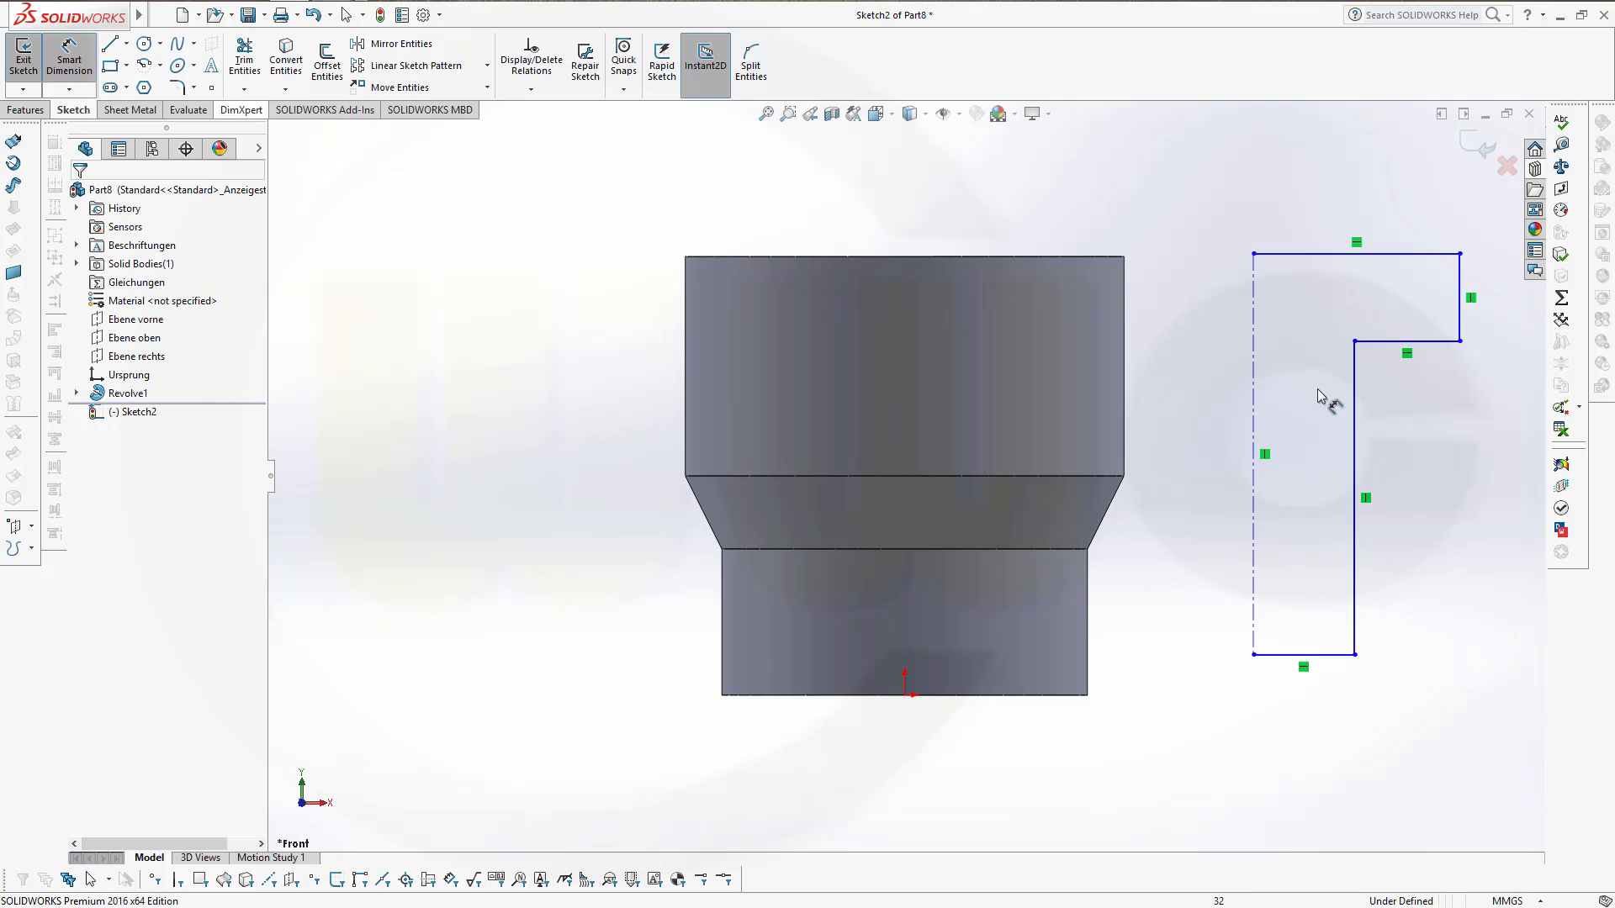
Dimension the outline with a 15 mm step, 60 mm top width and 30 mm bottom width.
left_click(1304, 652)
type("15")
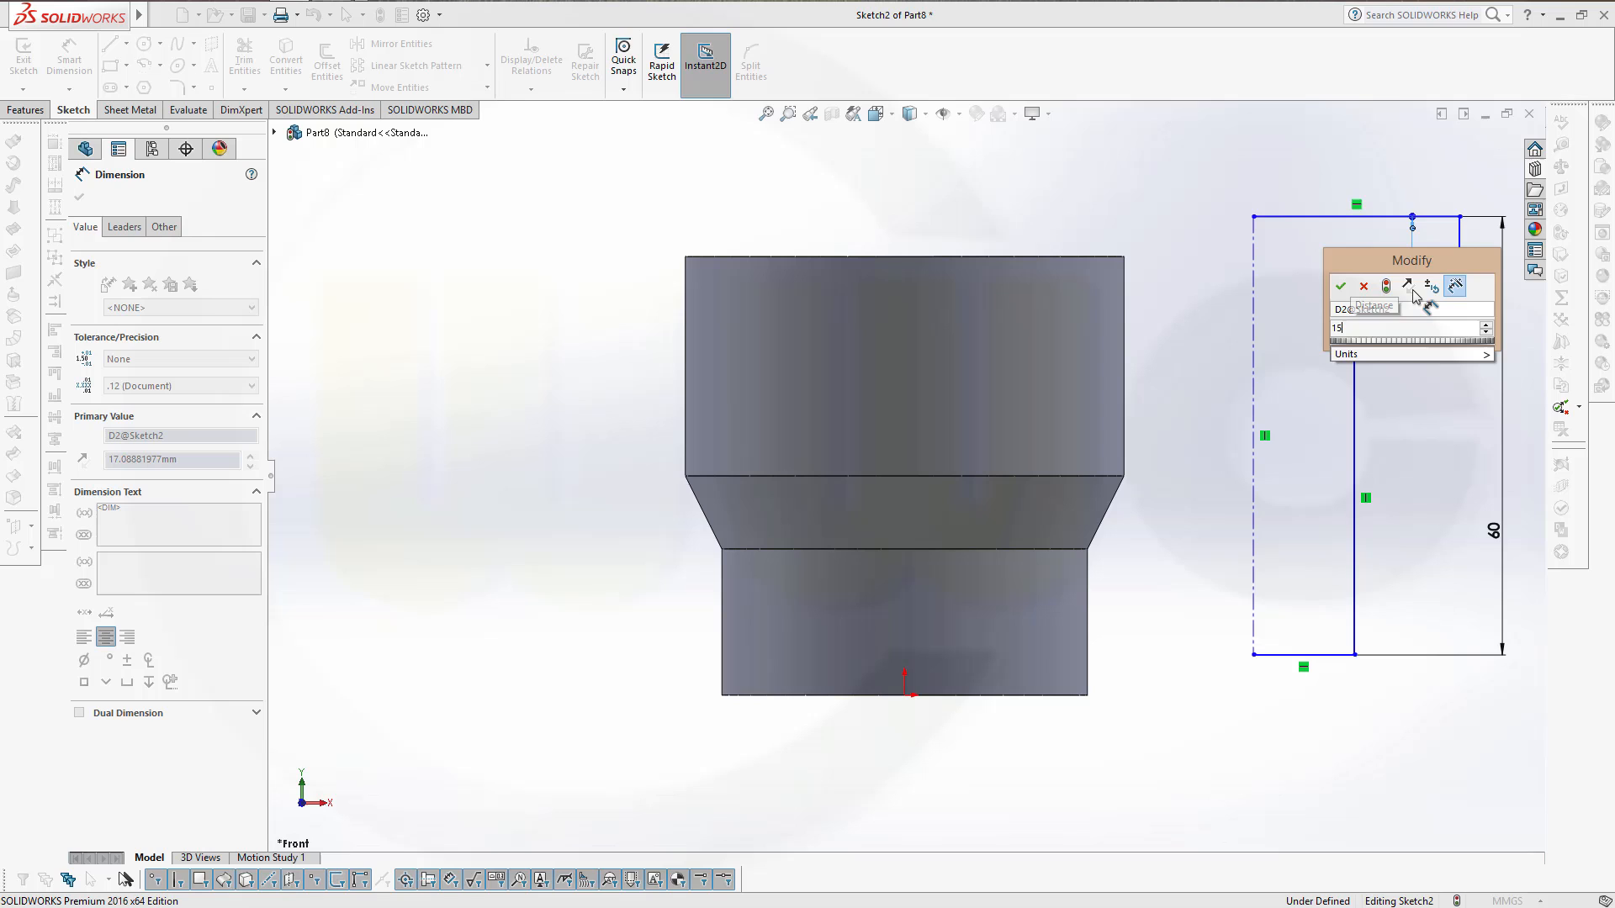
left_click(1339, 286)
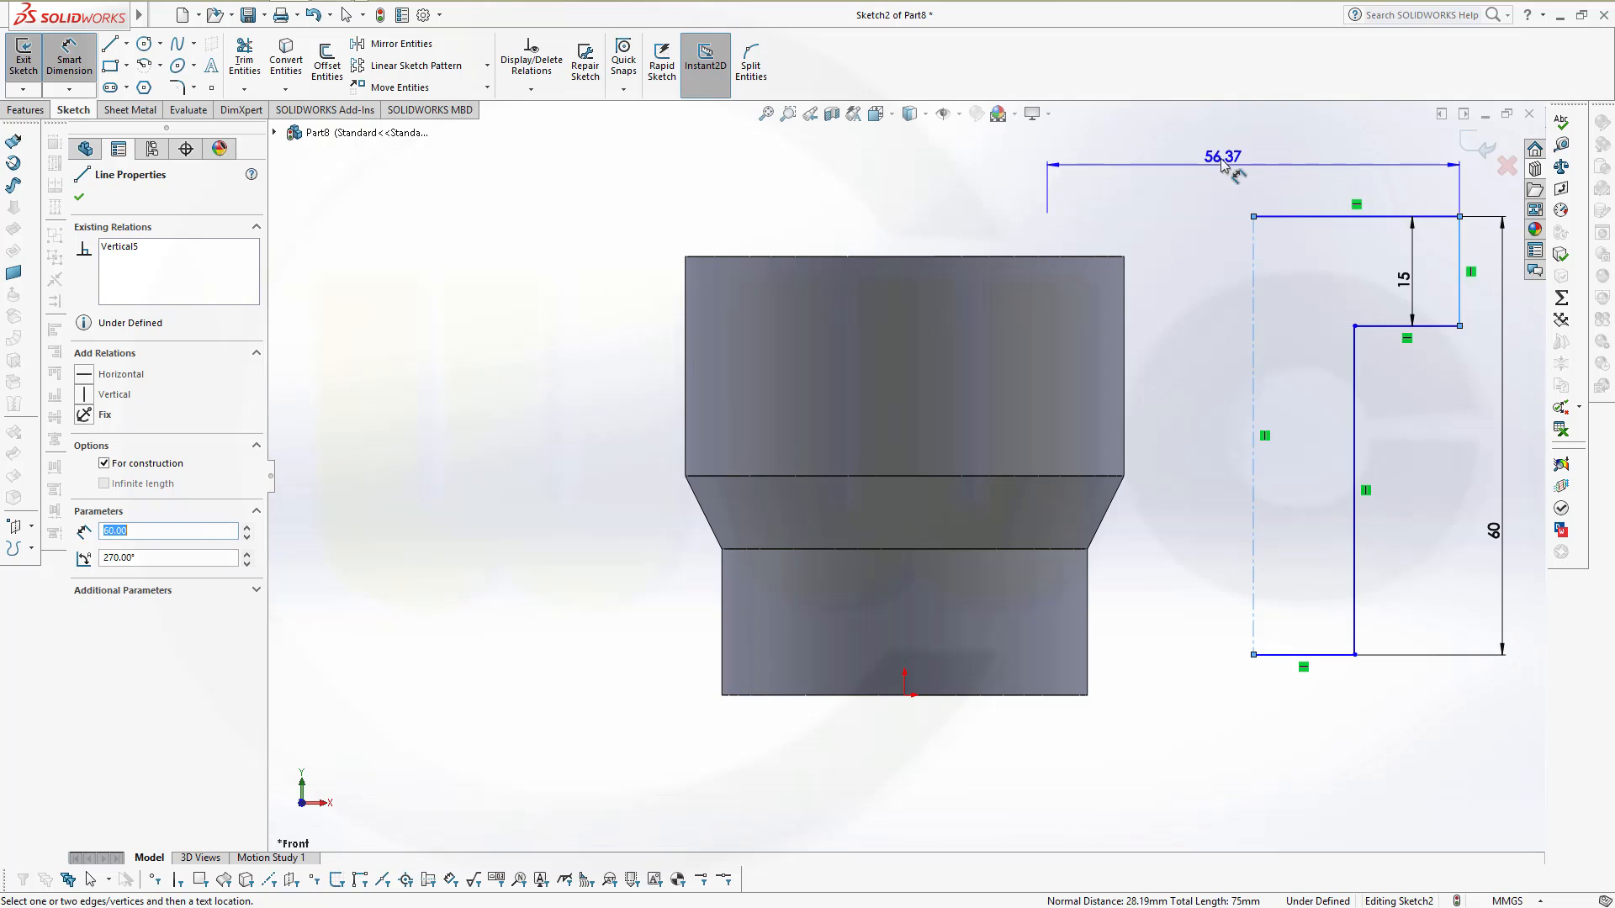
left_click(1221, 158)
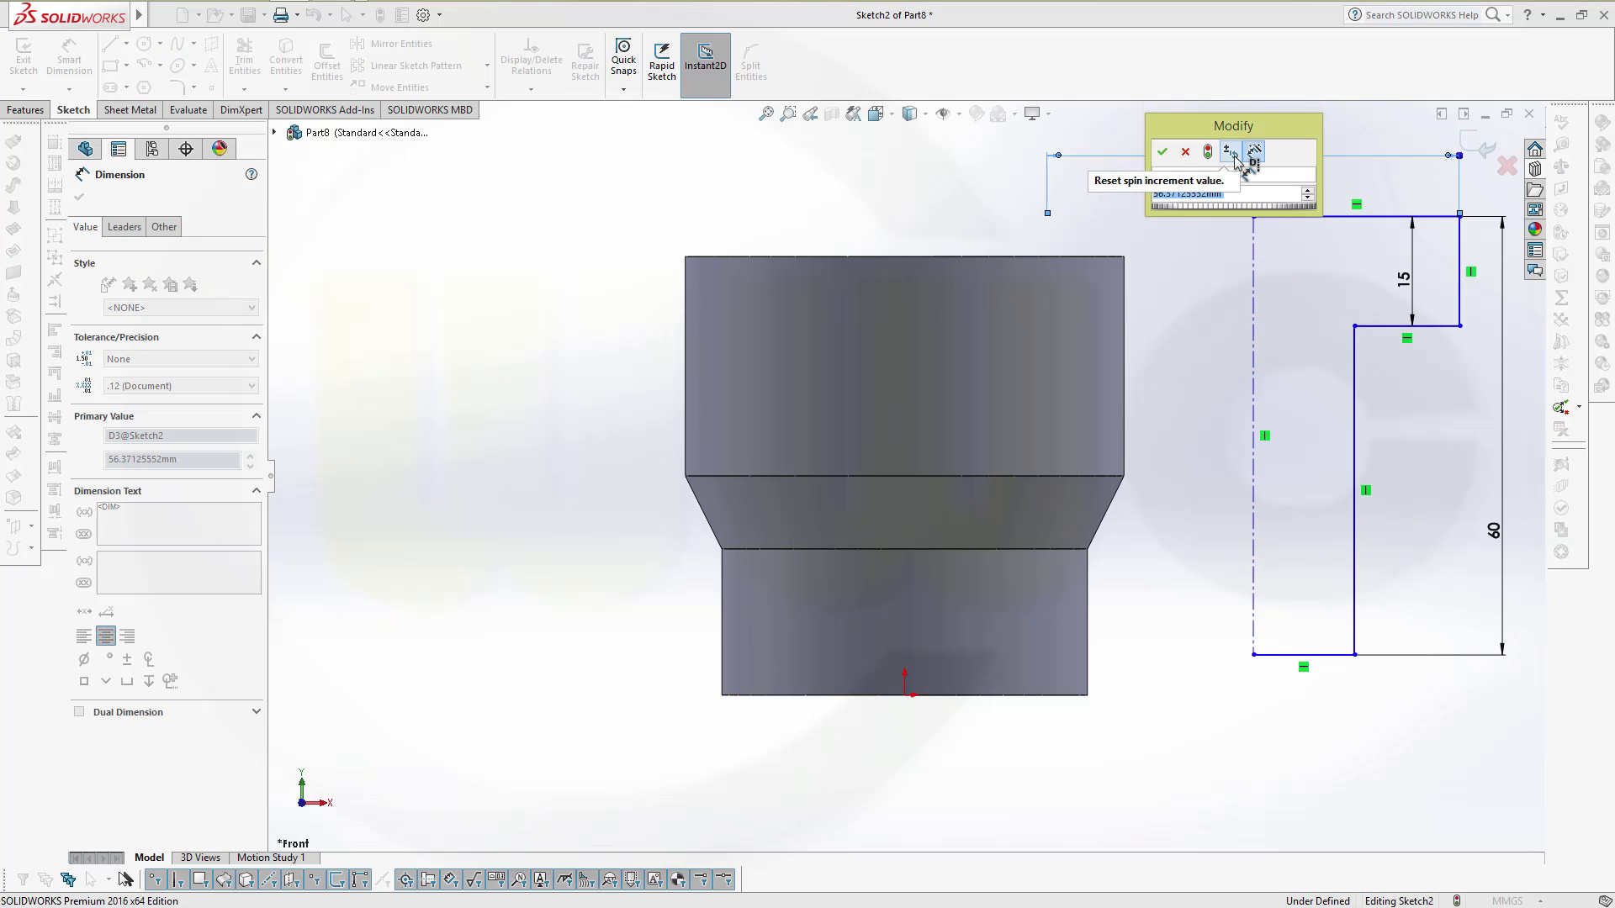
left_click(1163, 151)
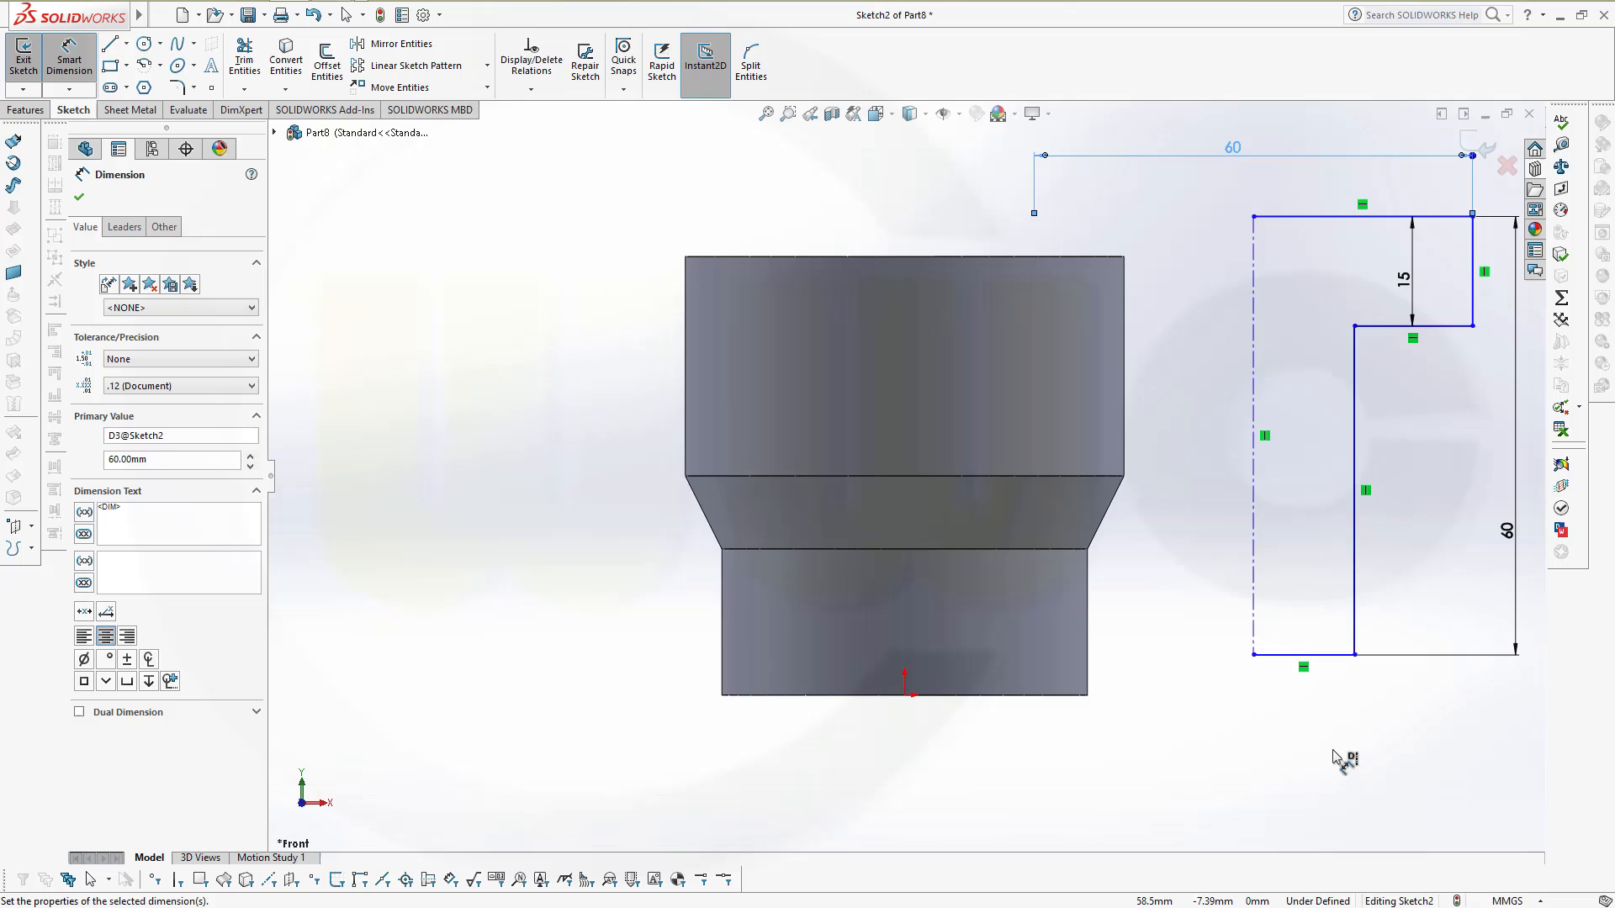
mouse_move(1369, 622)
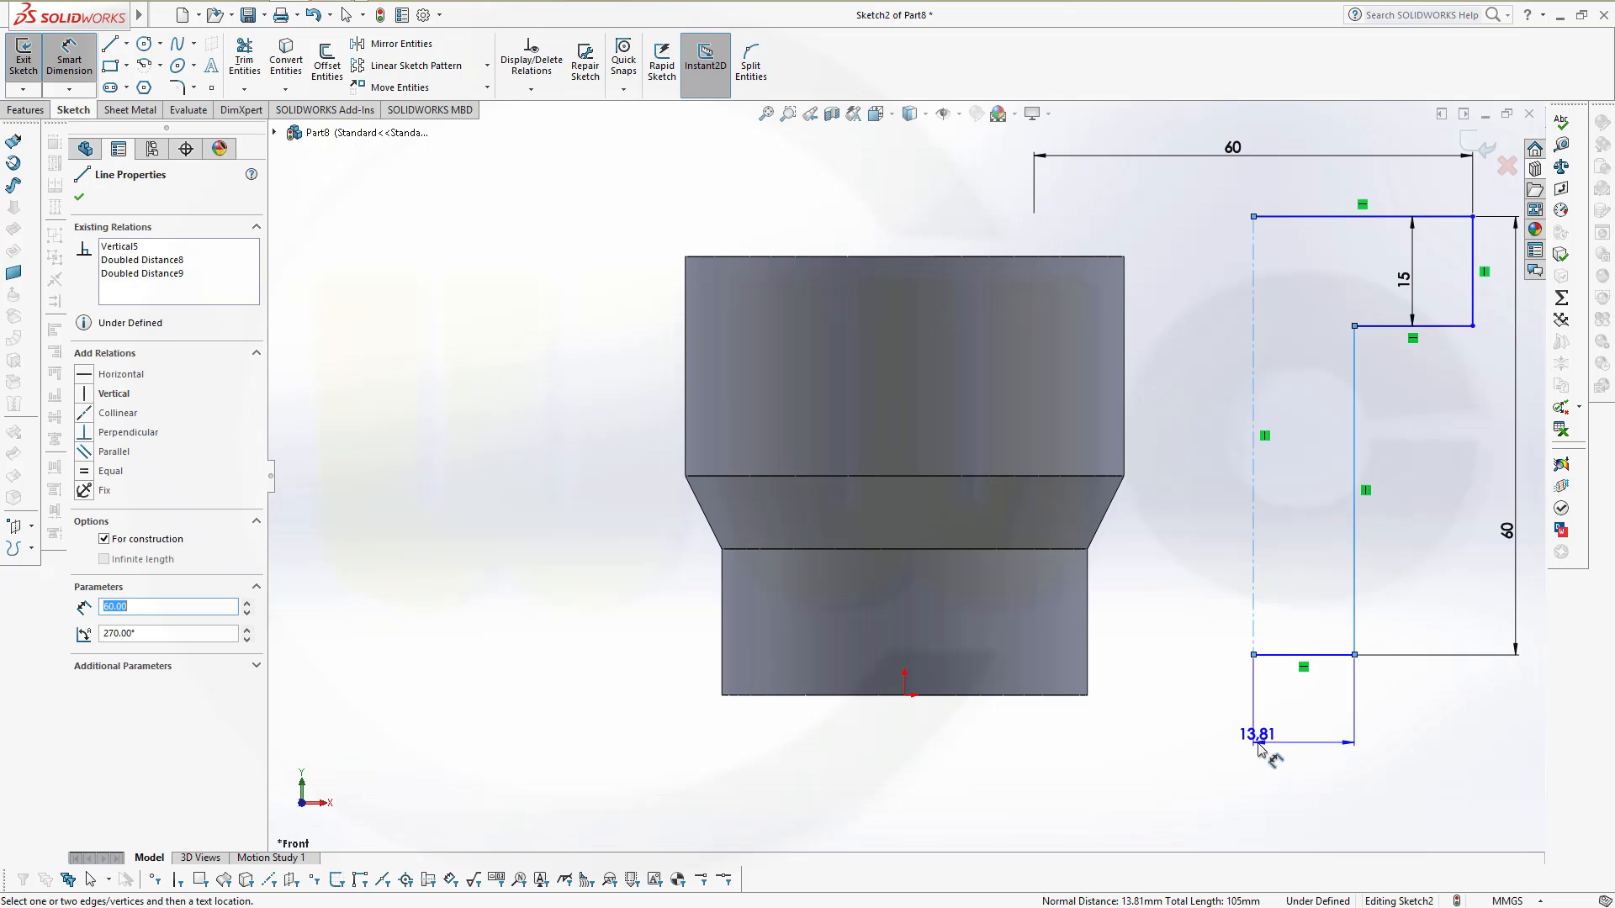
left_click(1258, 733)
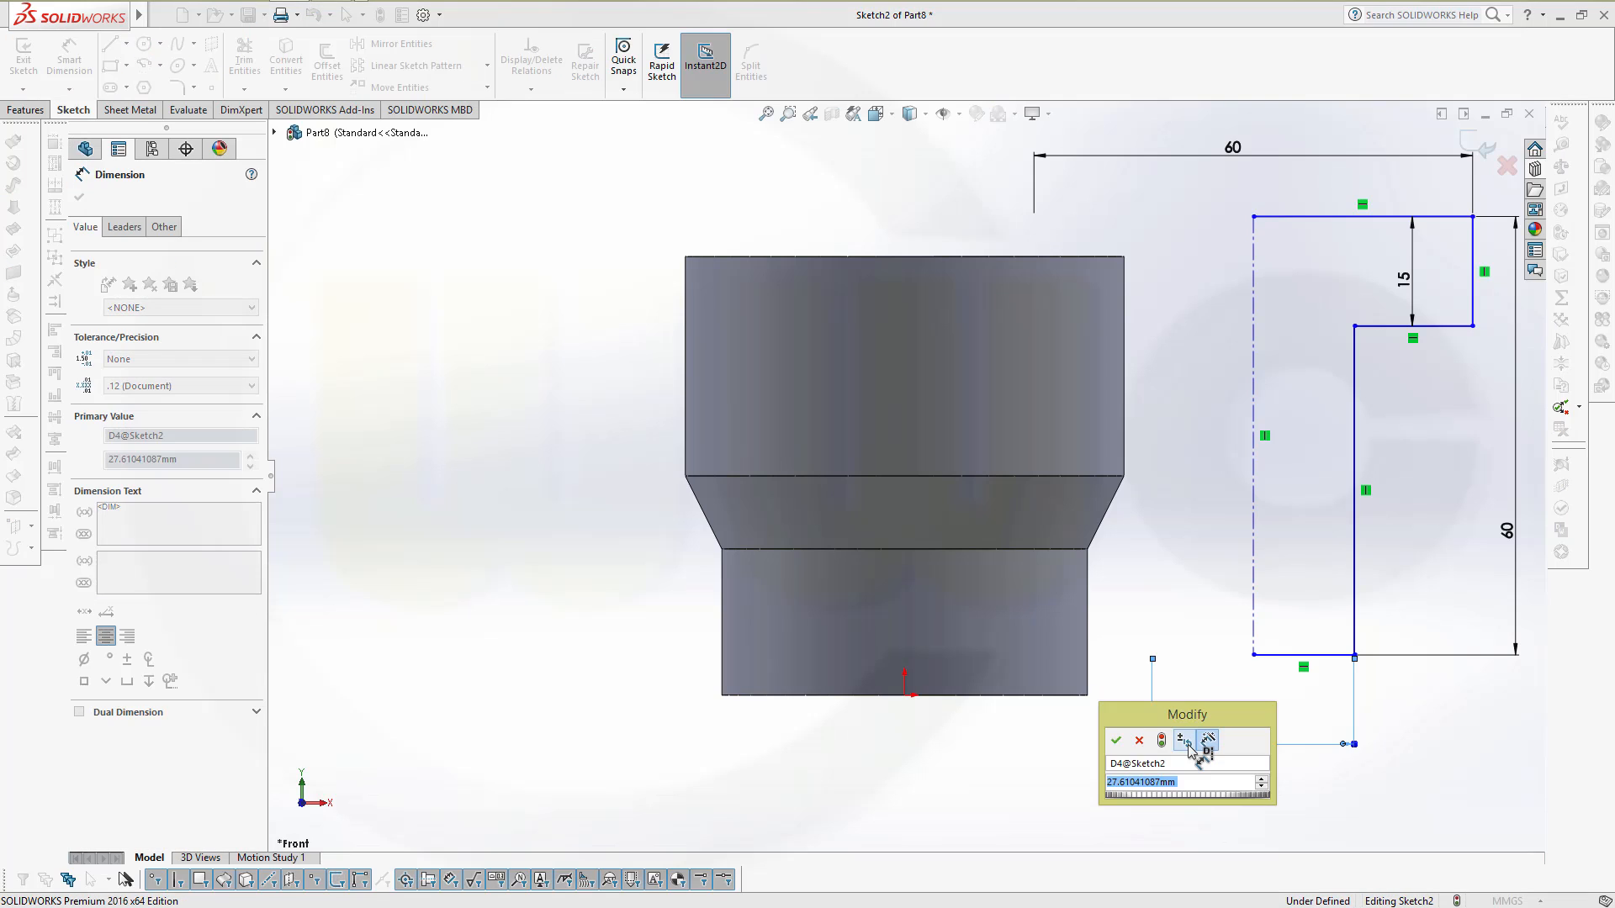
left_click(1115, 740)
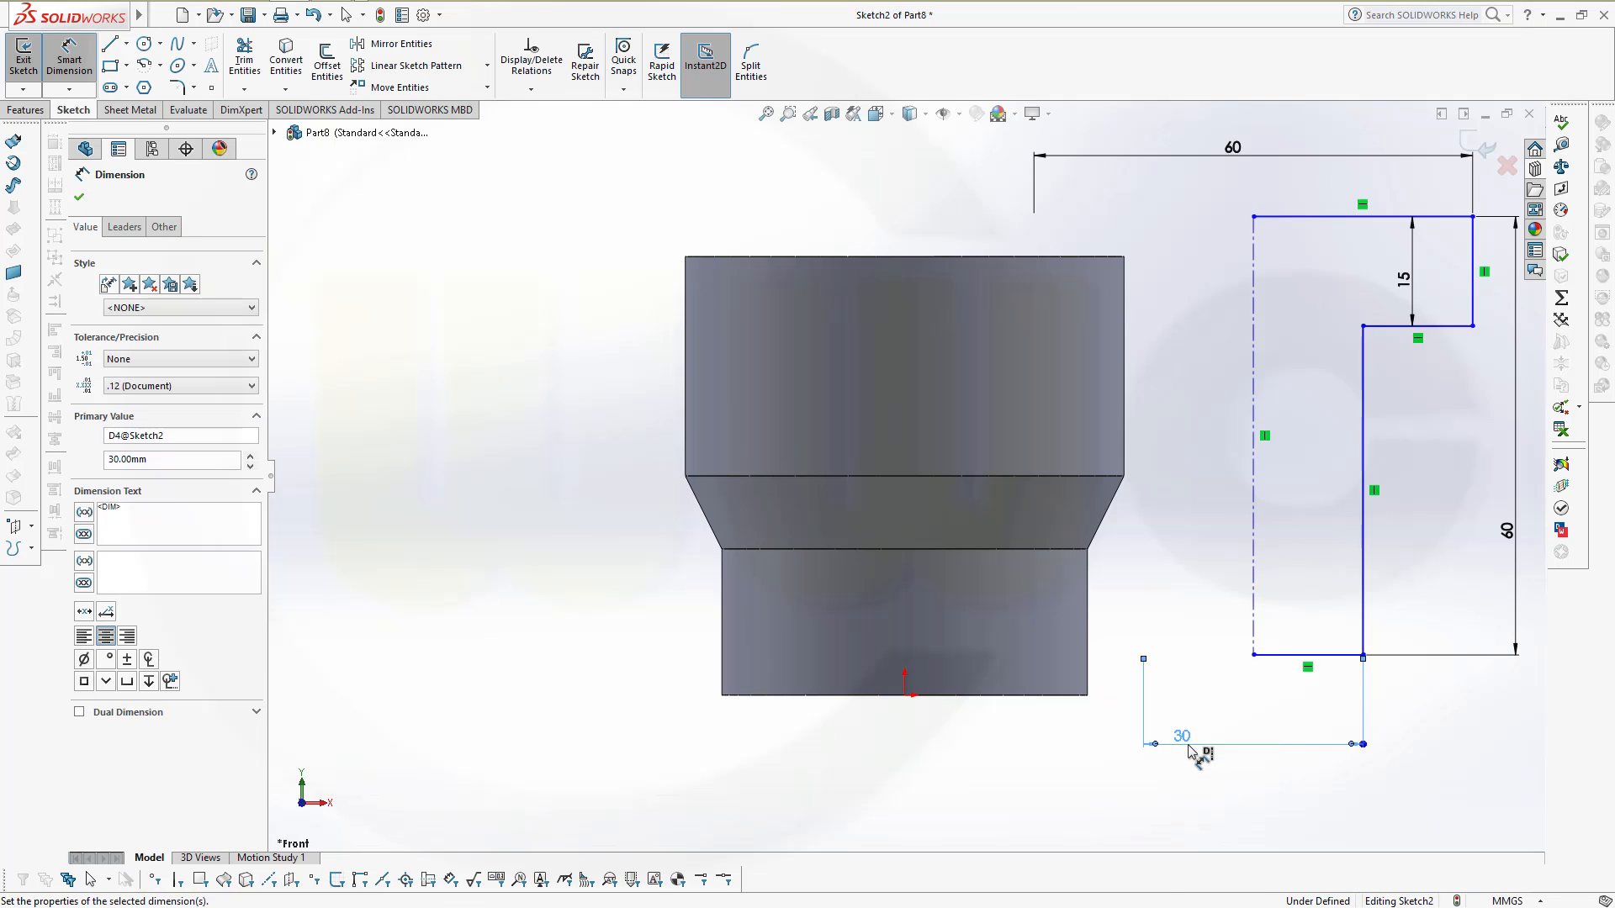
mouse_move(1282, 757)
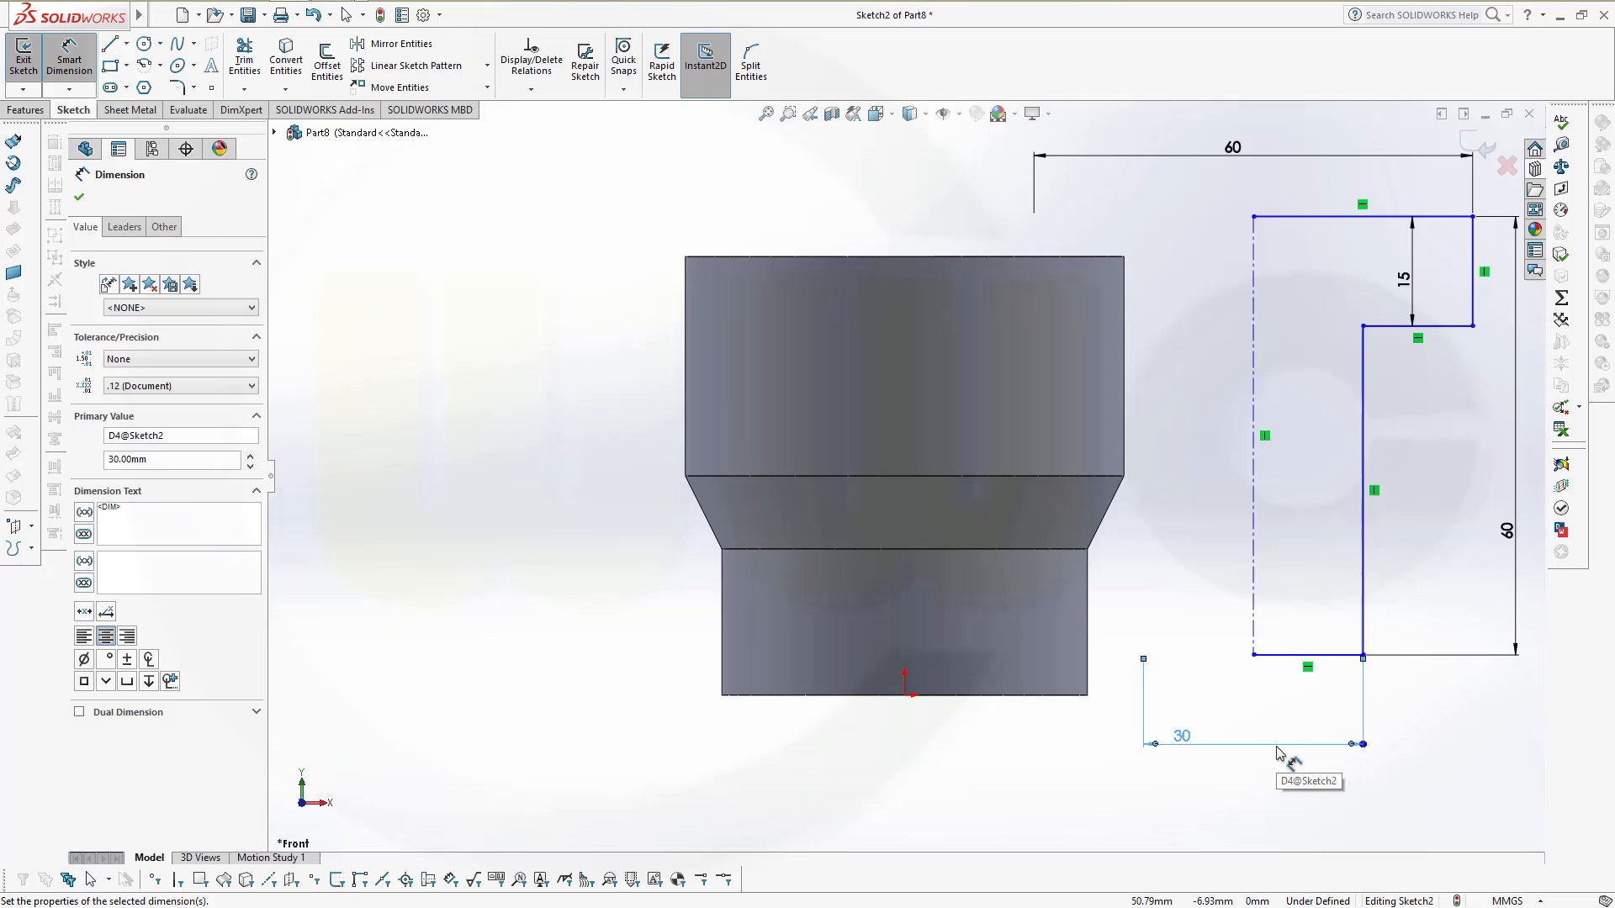
mouse_move(1264, 747)
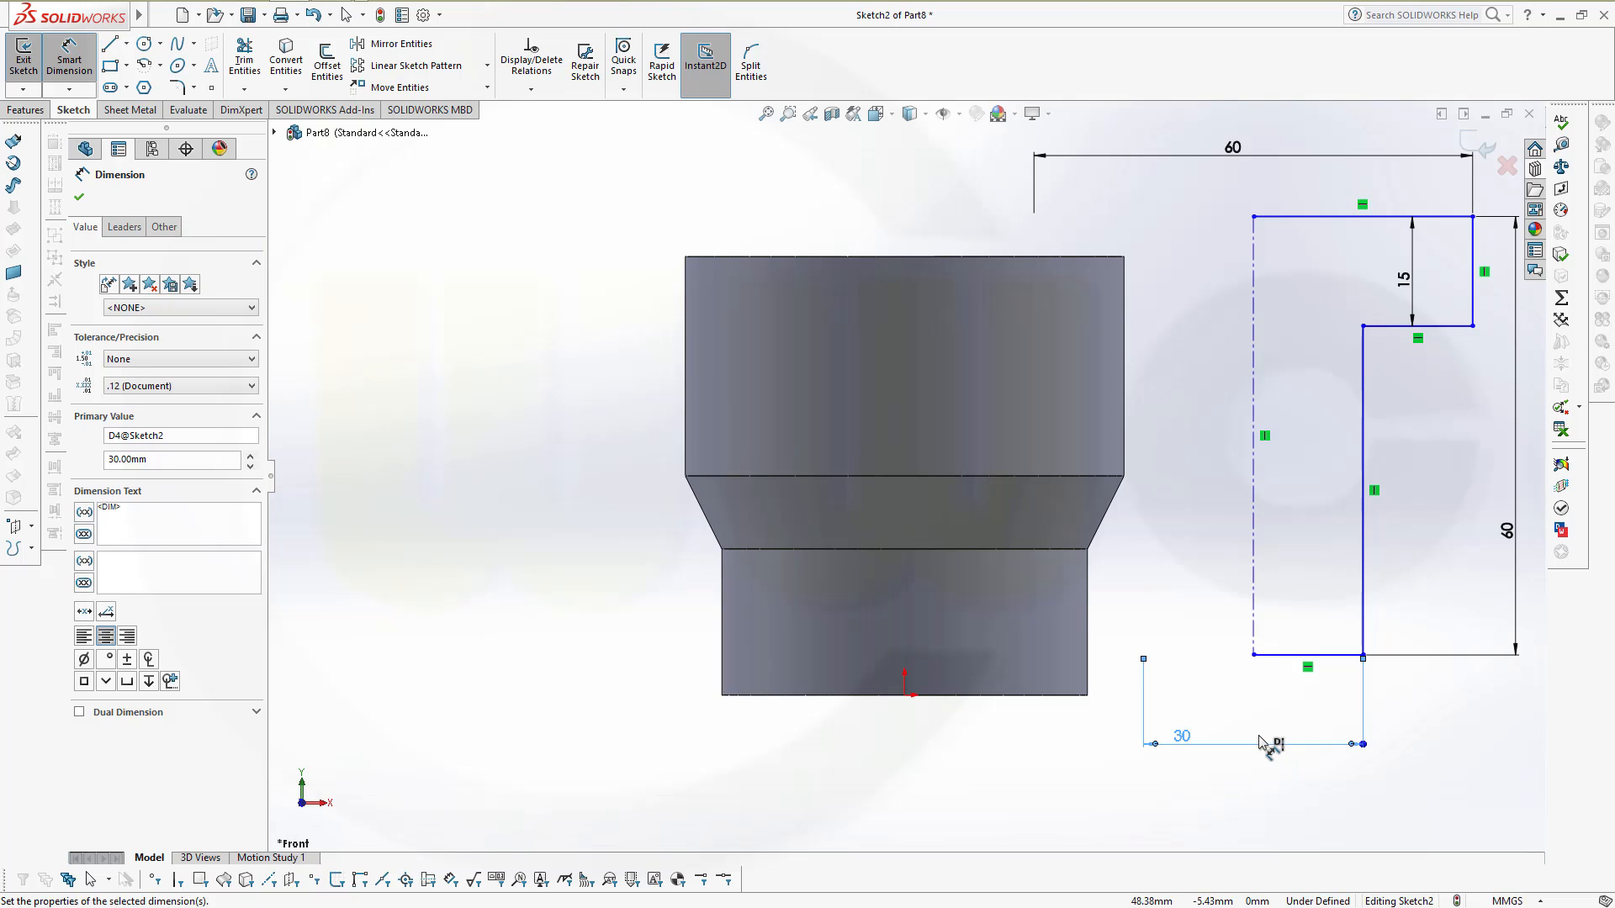
mouse_move(1252, 738)
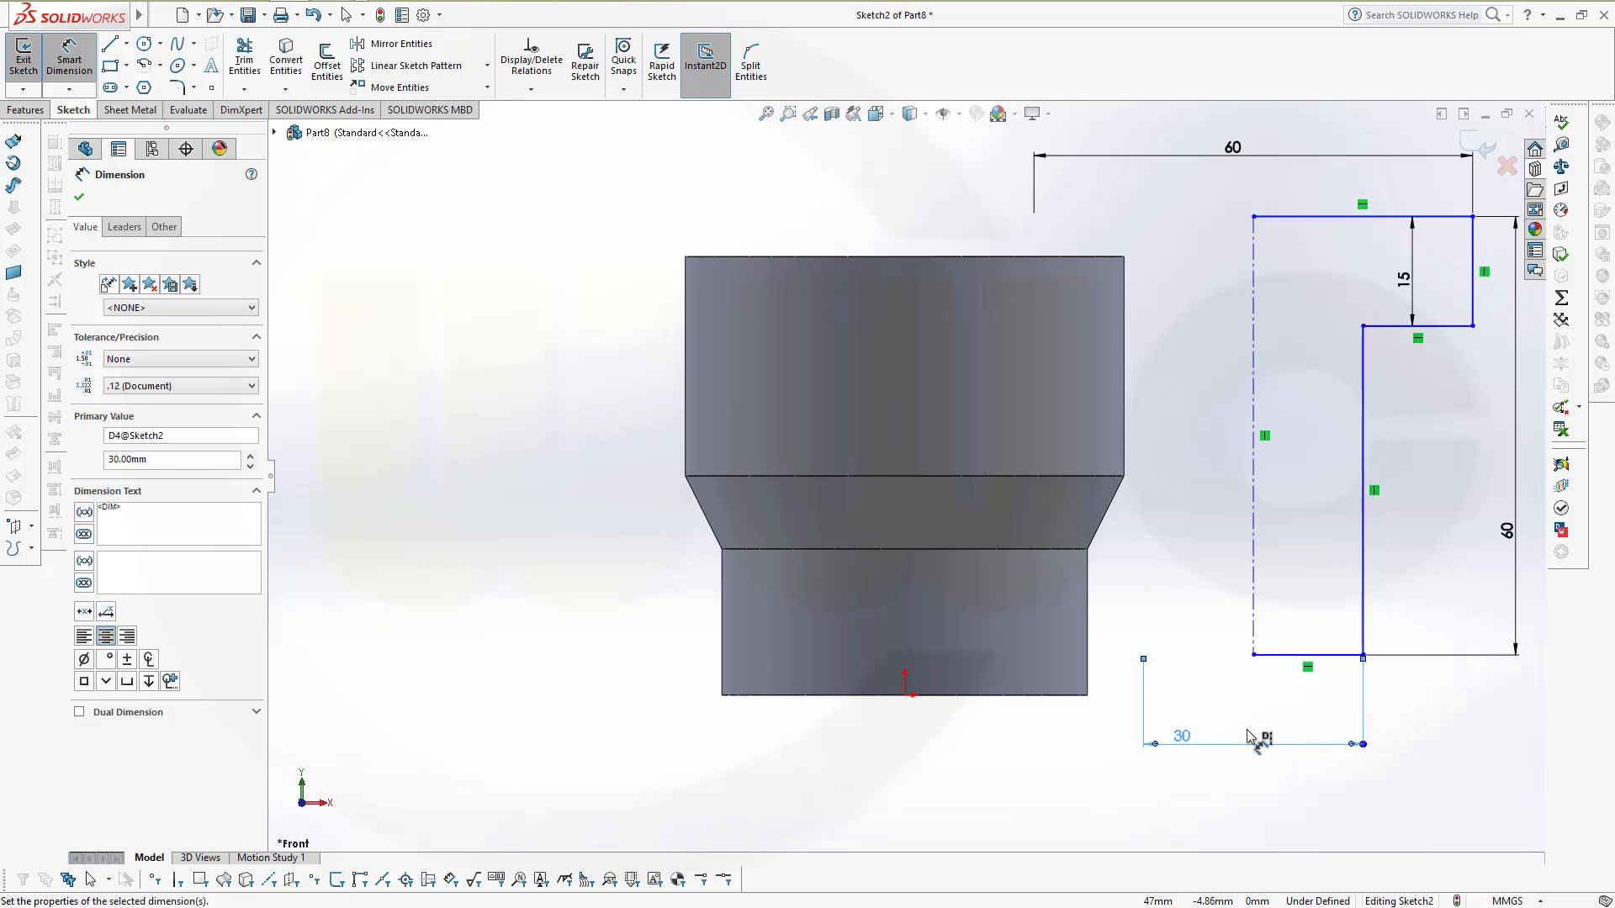
mouse_move(1241, 737)
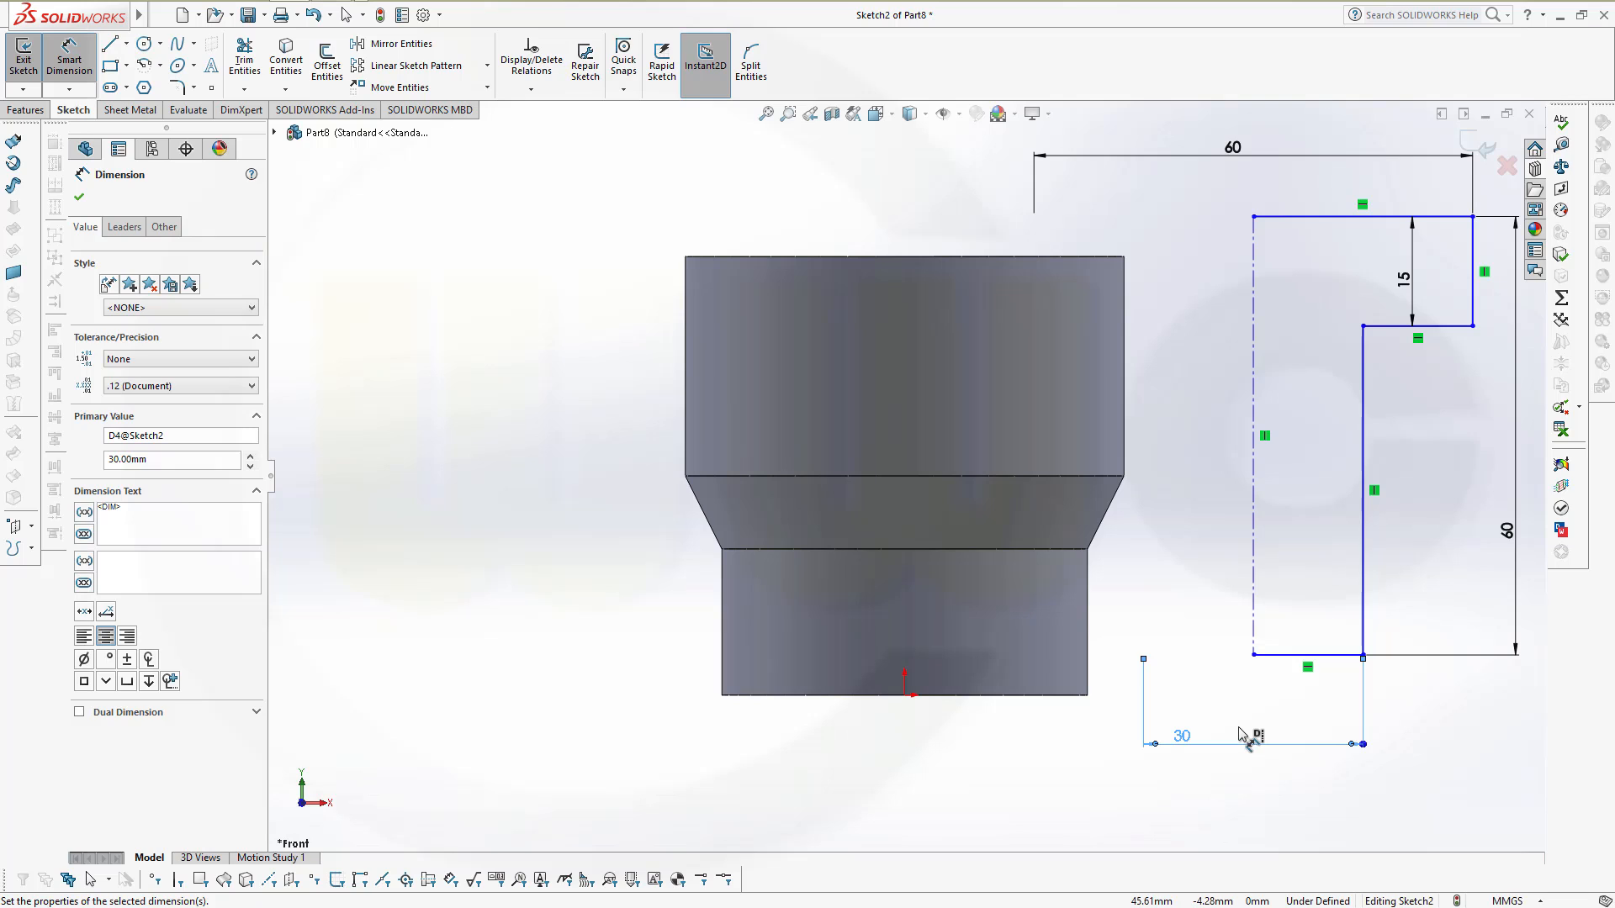
mouse_move(1222, 720)
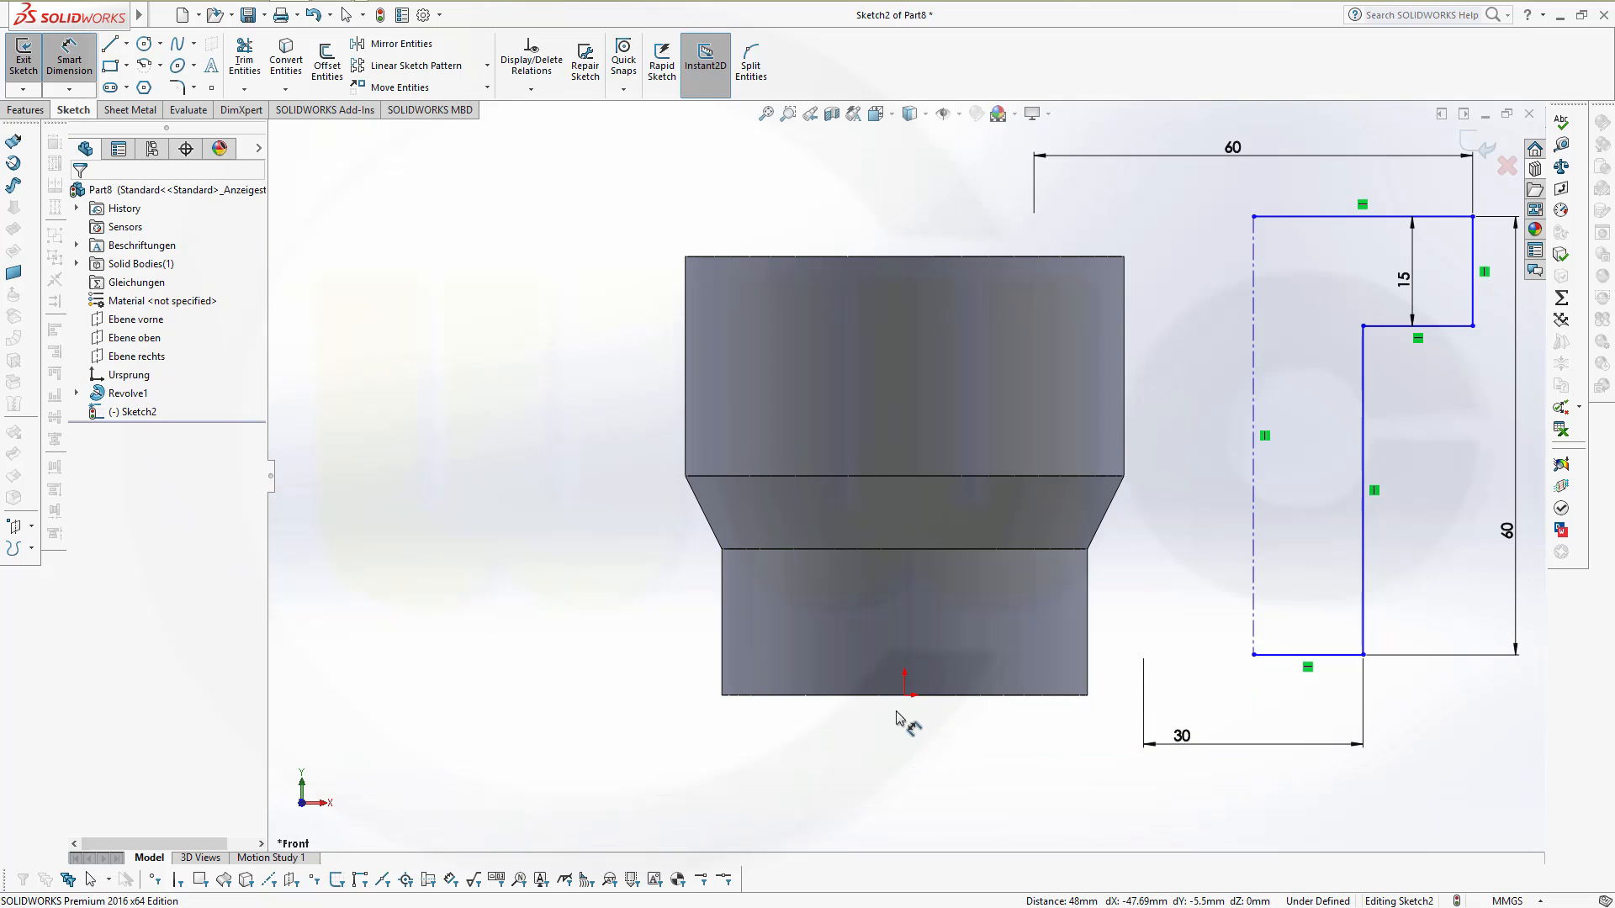
mouse_move(782, 781)
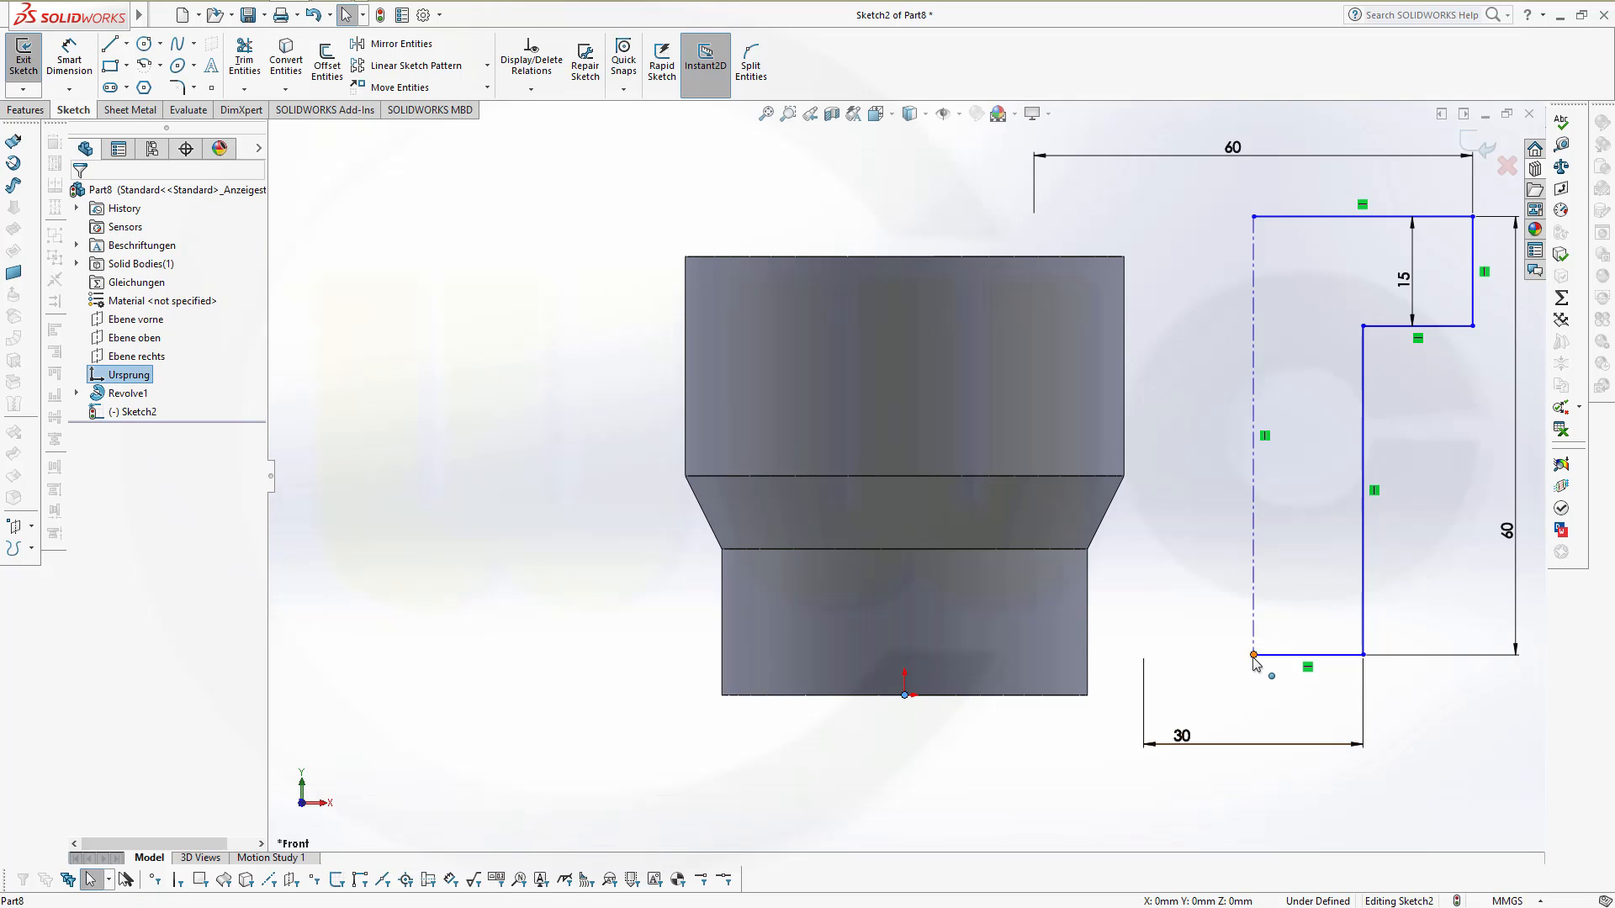
Make the outline's bottom corner coincident with the origin to fully define Sketch2.
left_click(1253, 655)
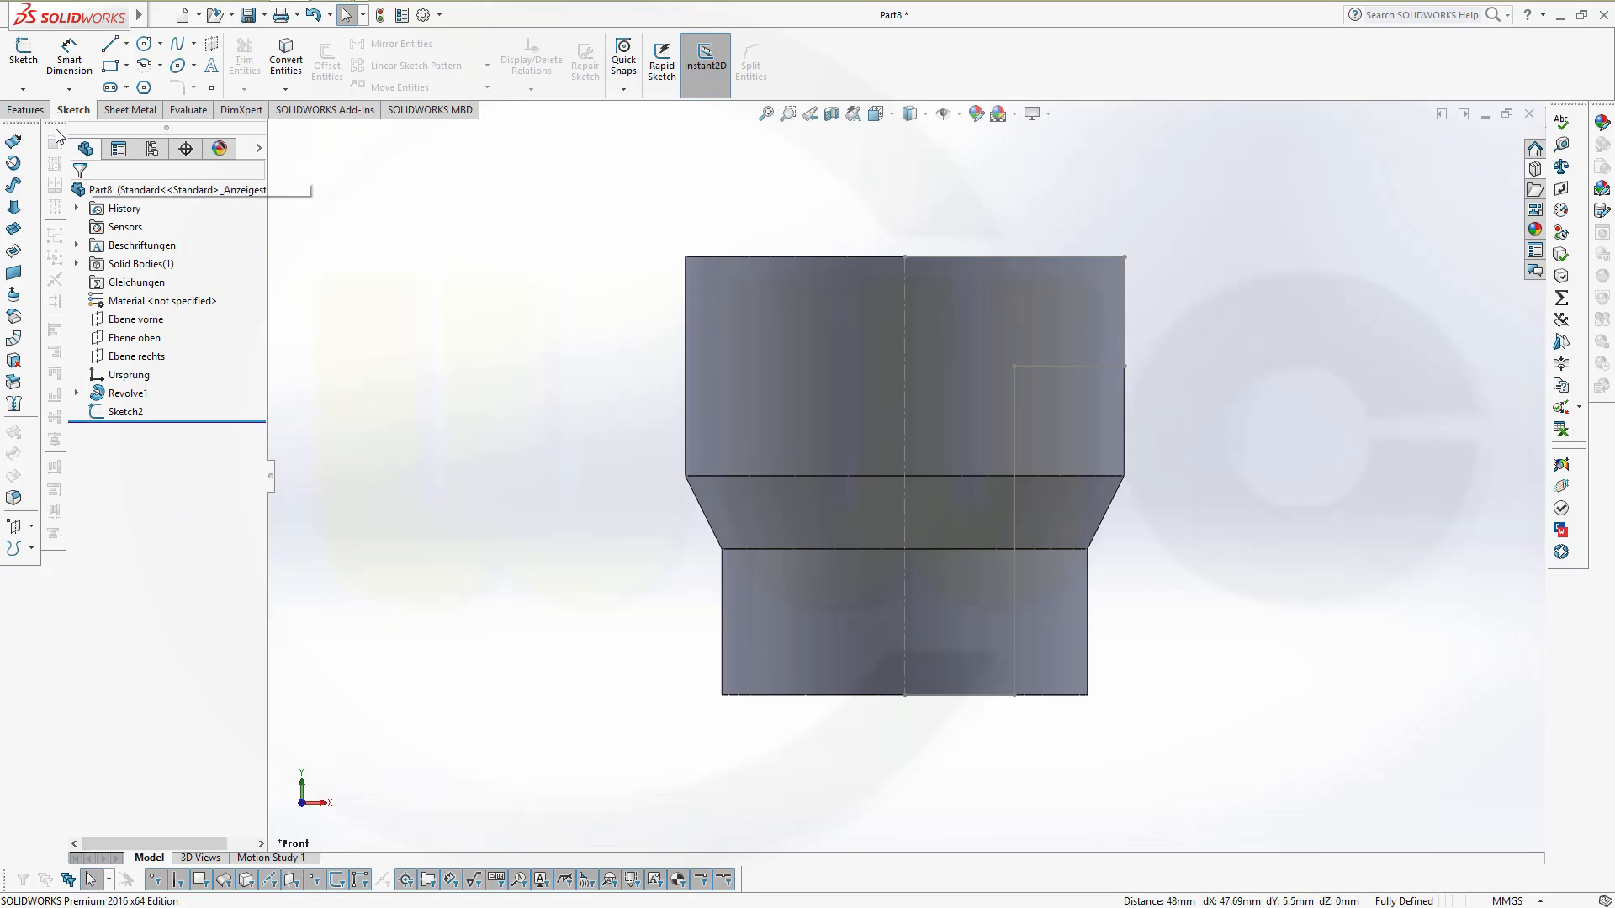
Revolve-cut Sketch2 with automatic sketch closing to hollow the central bore as Cut-Revolve1.
left_click(23, 110)
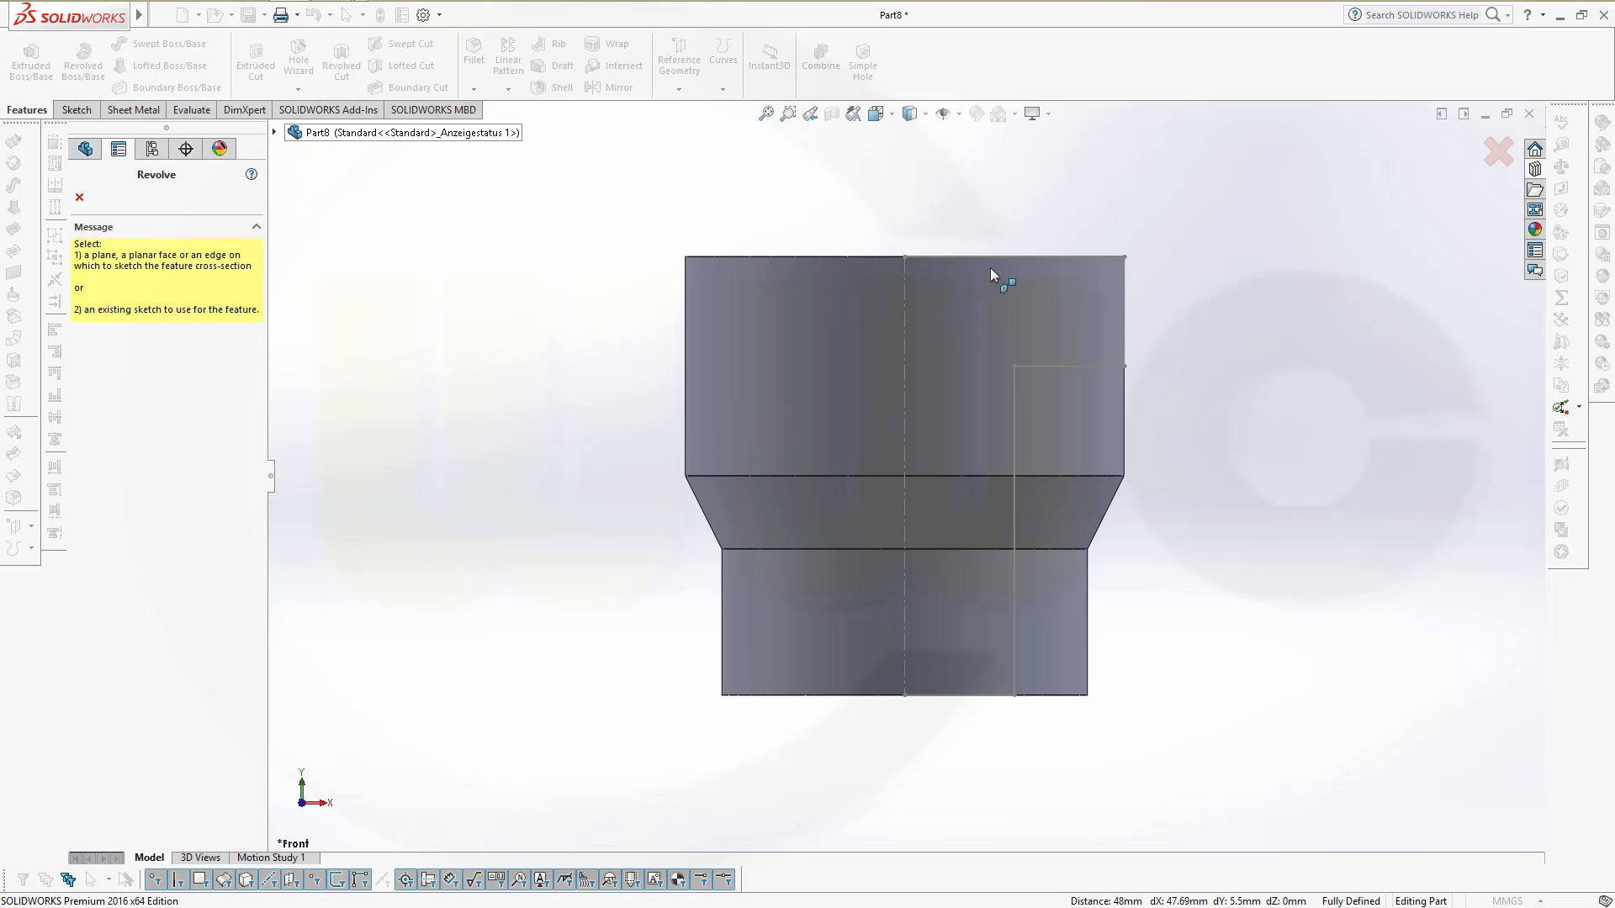
mouse_move(357, 182)
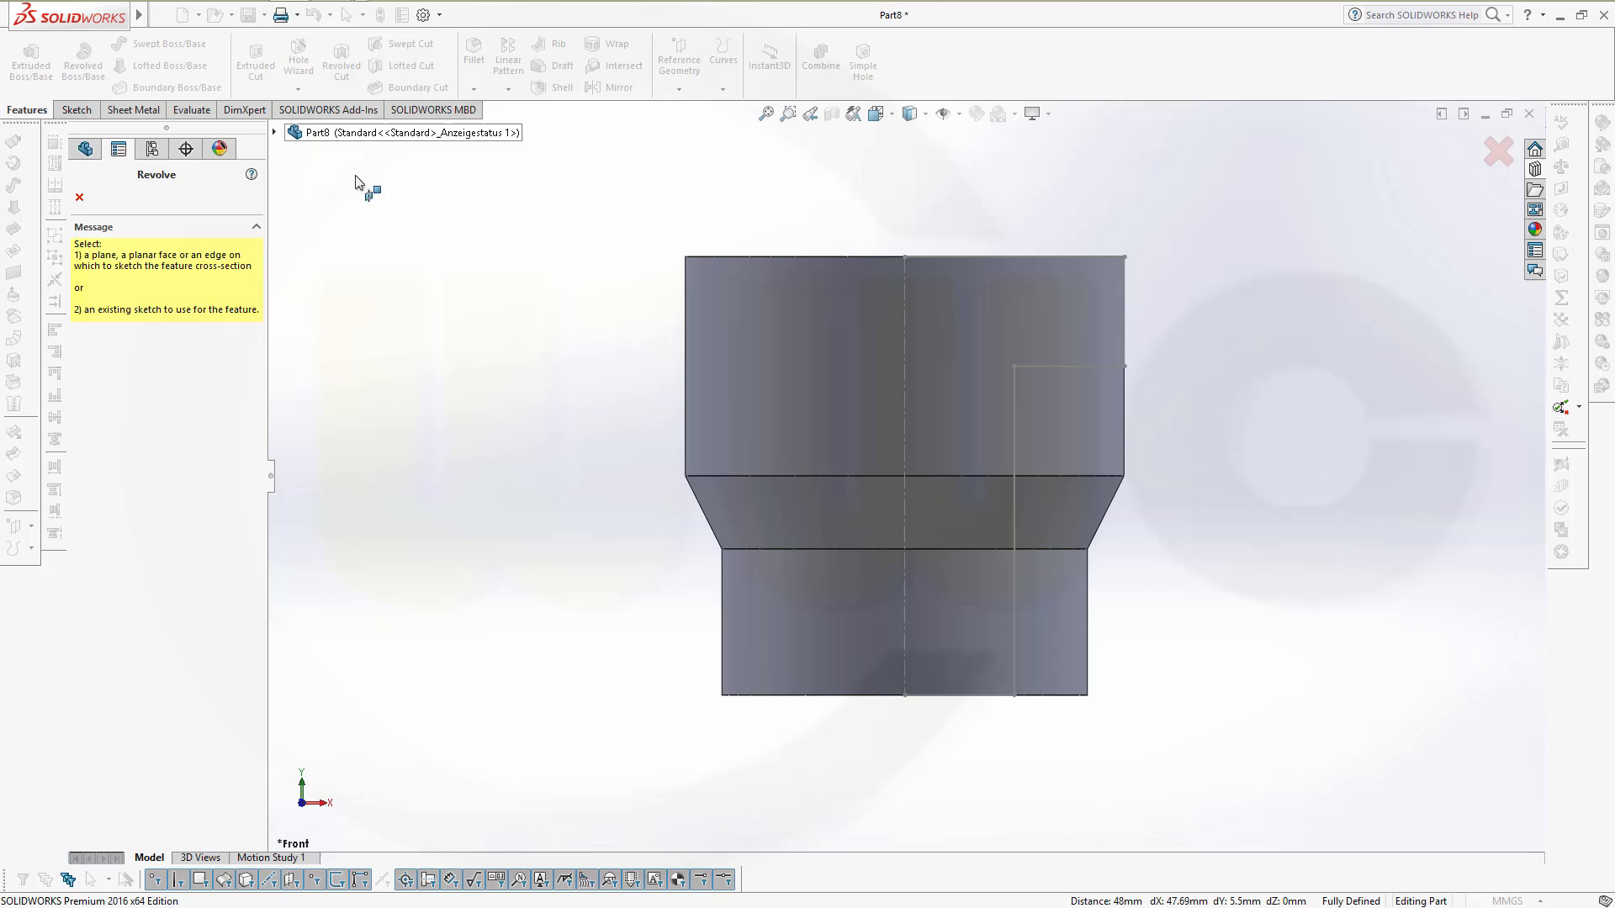
left_click(276, 131)
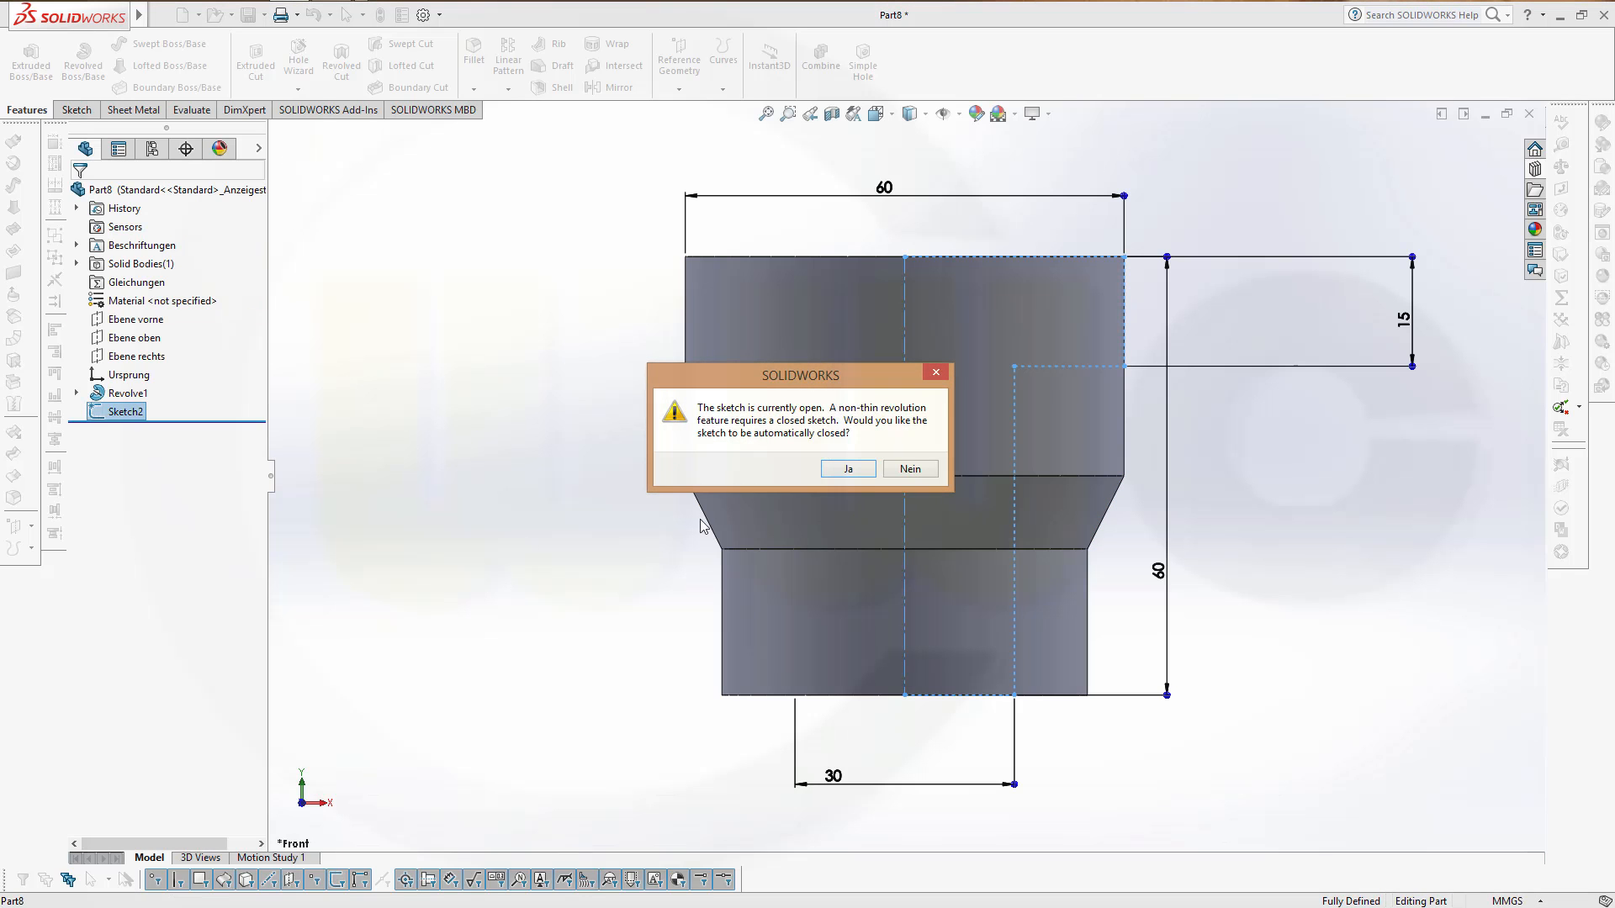
left_click(848, 468)
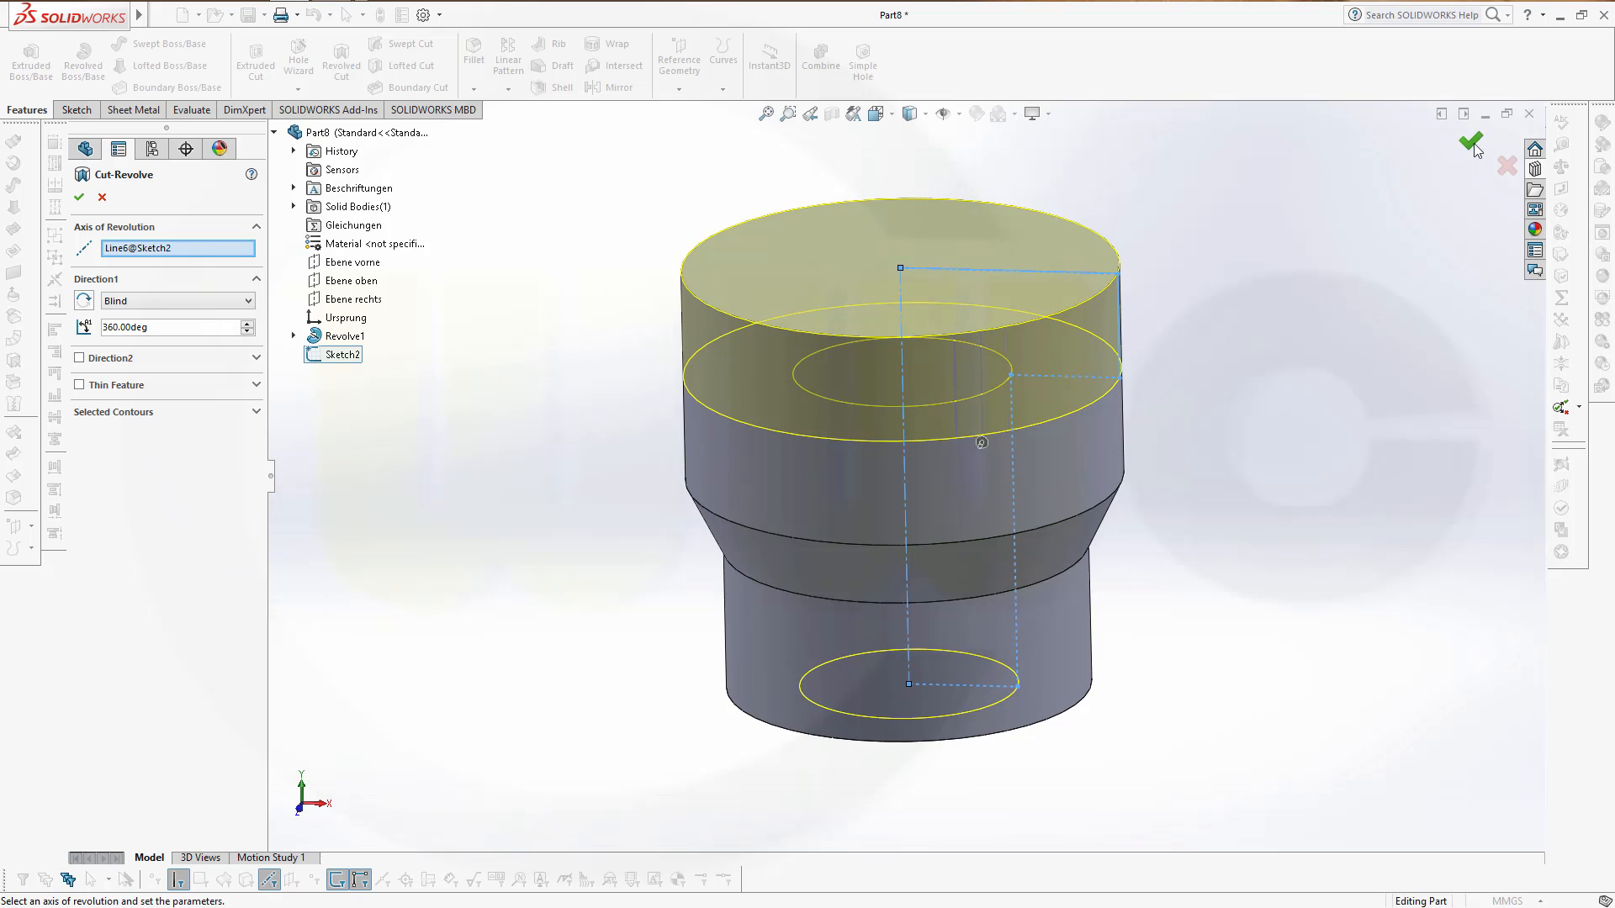
left_click(1472, 141)
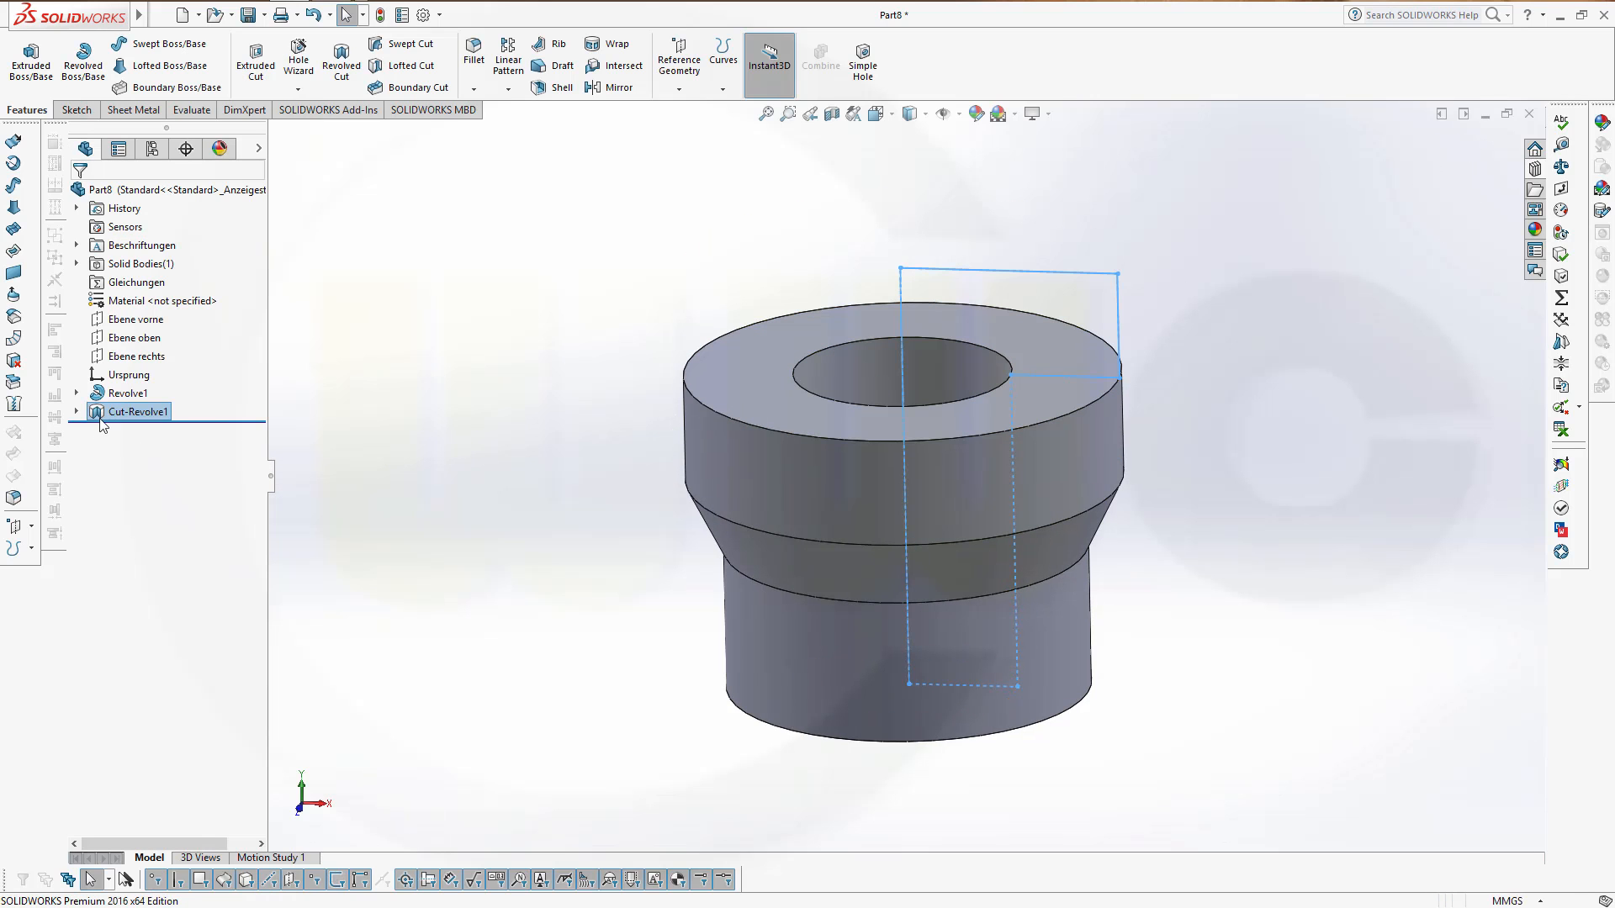
Reopen Sketch2 under Cut-Revolve1, confirm its 60 mm dimension, and leave the part rebuilt.
left_click(78, 411)
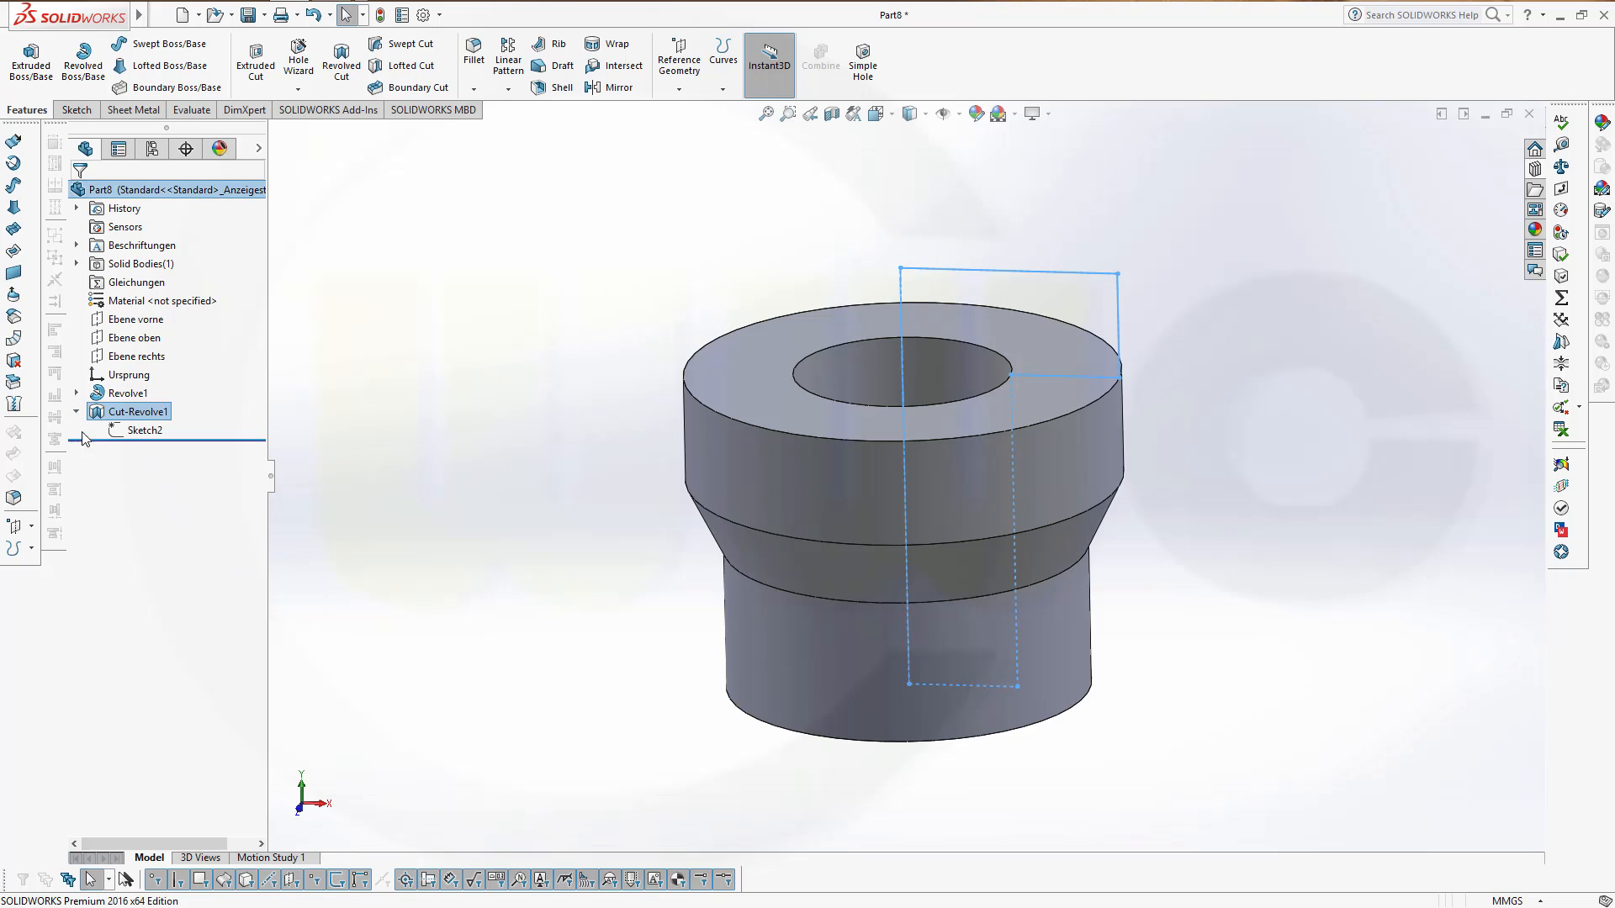
left_click(143, 430)
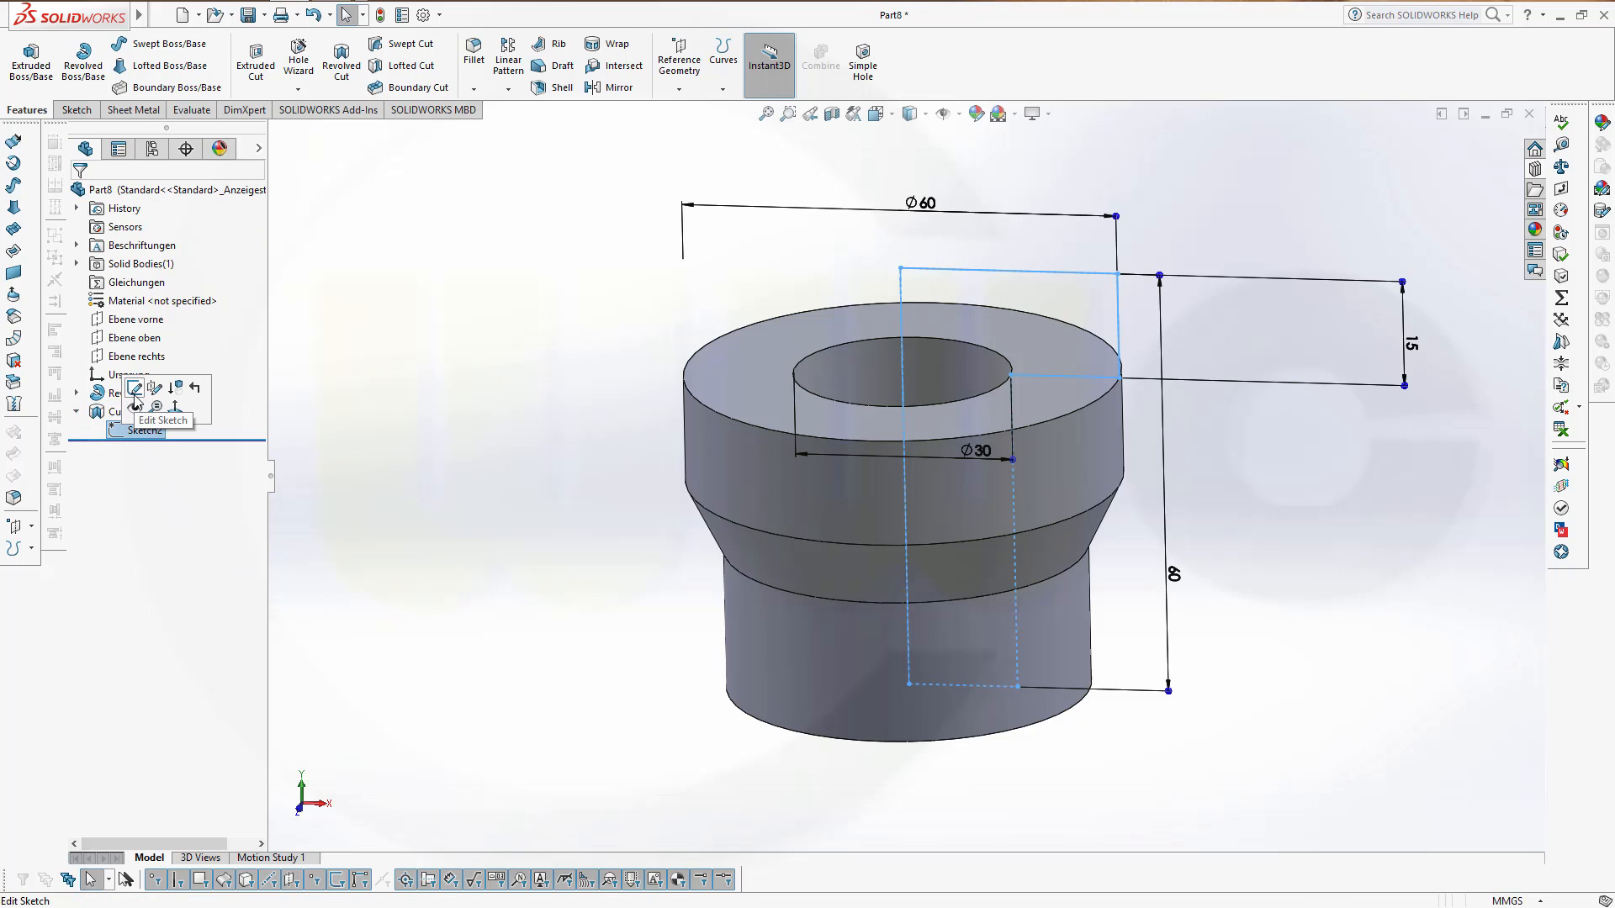
left_click(135, 389)
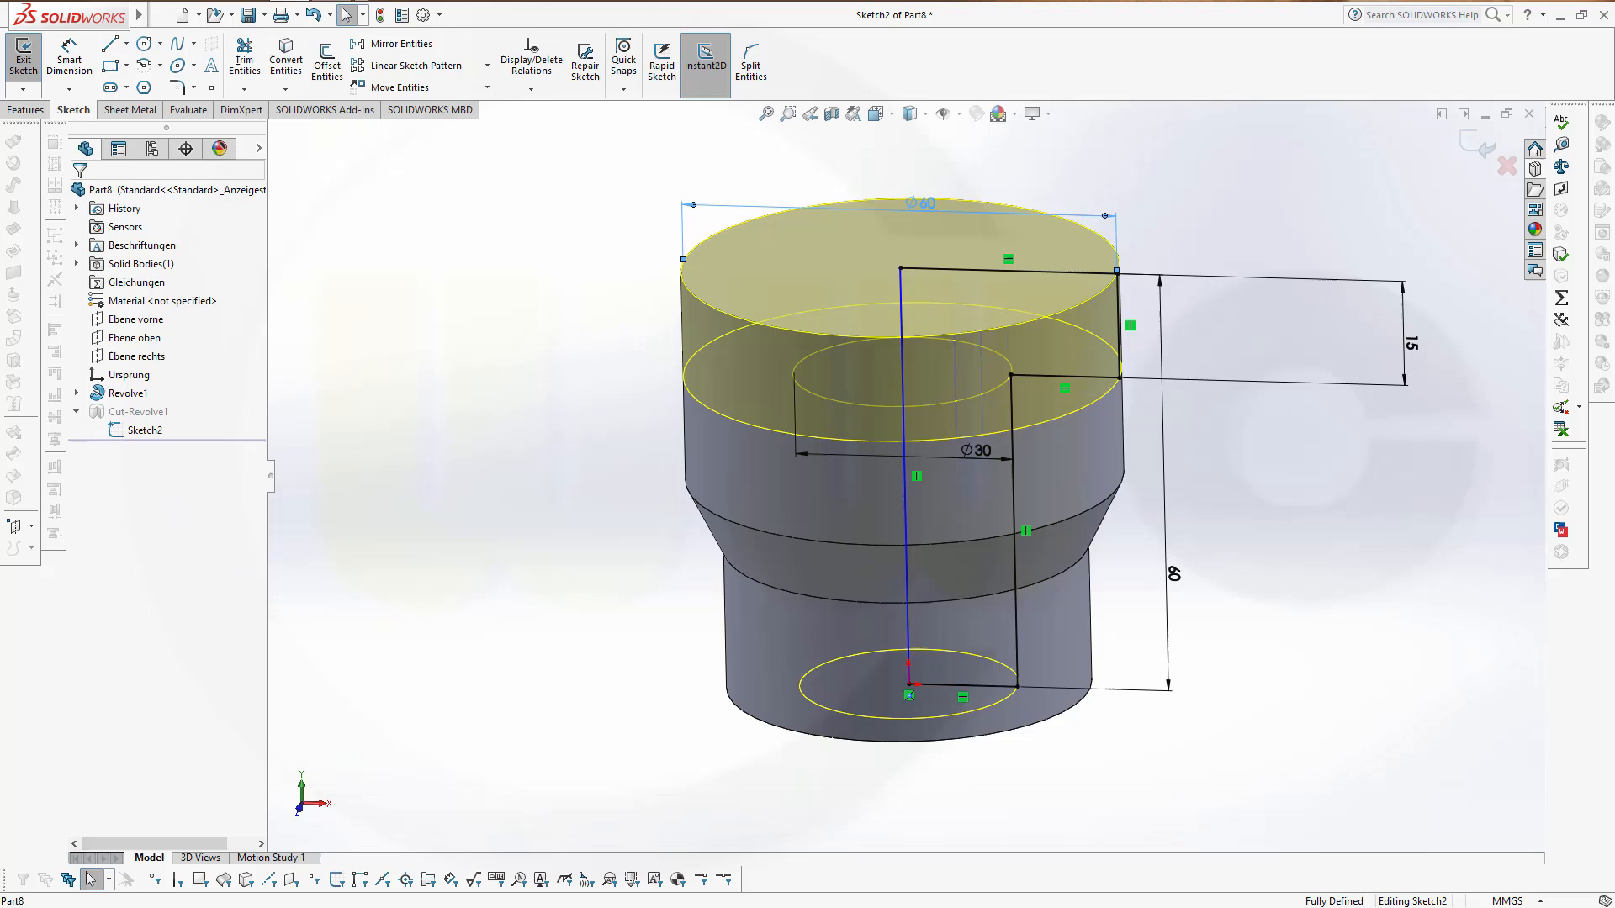
double_click(922, 204)
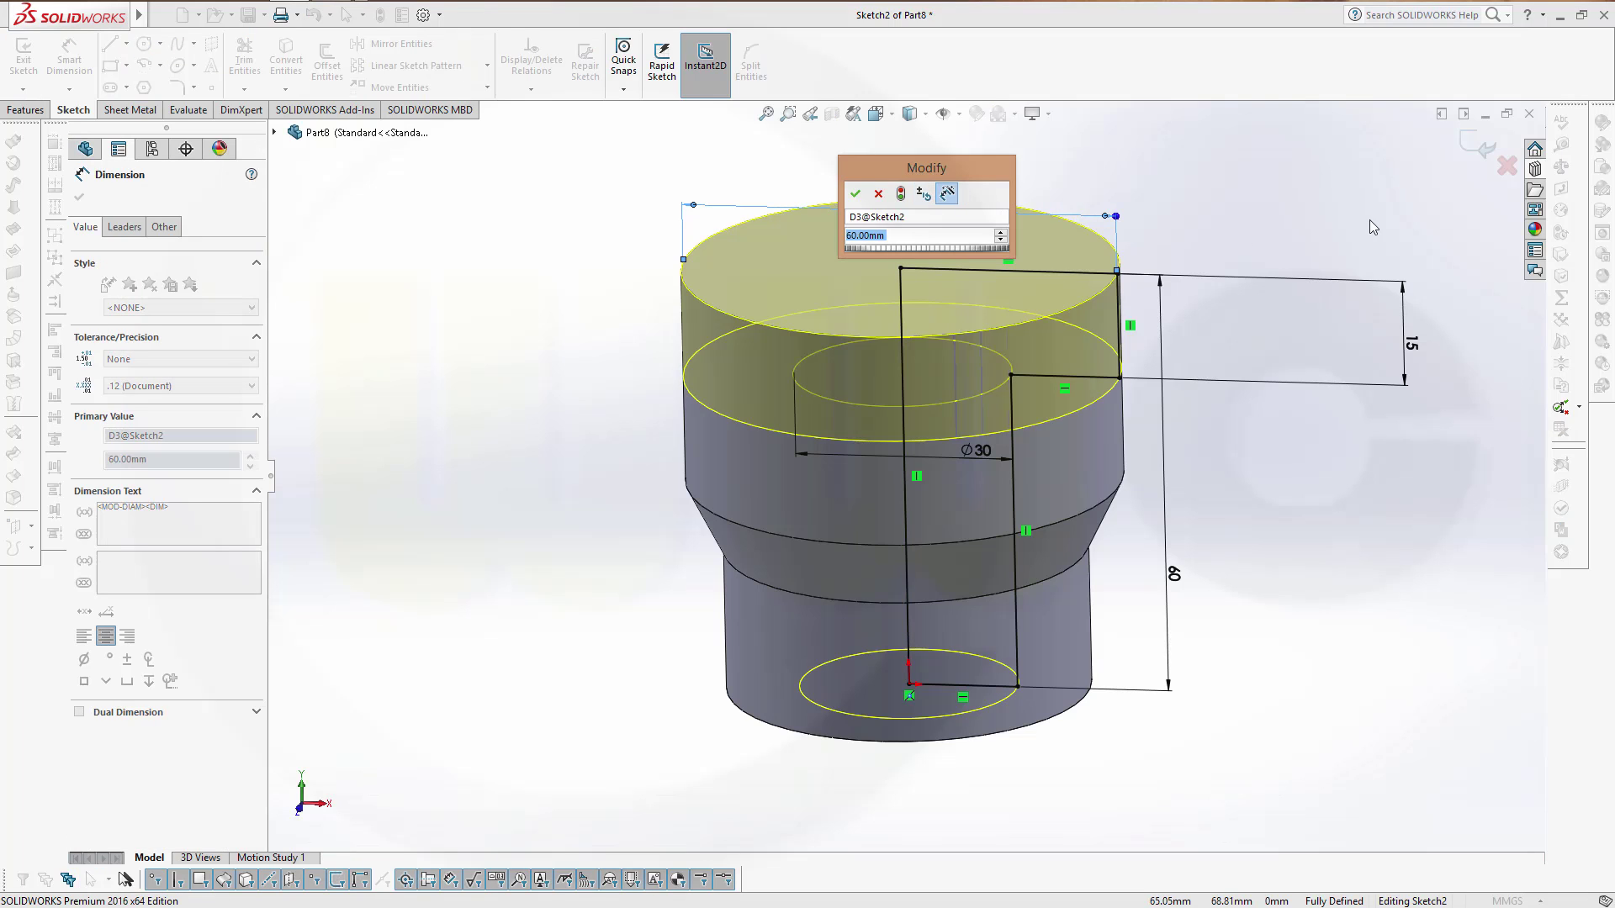
left_click(854, 193)
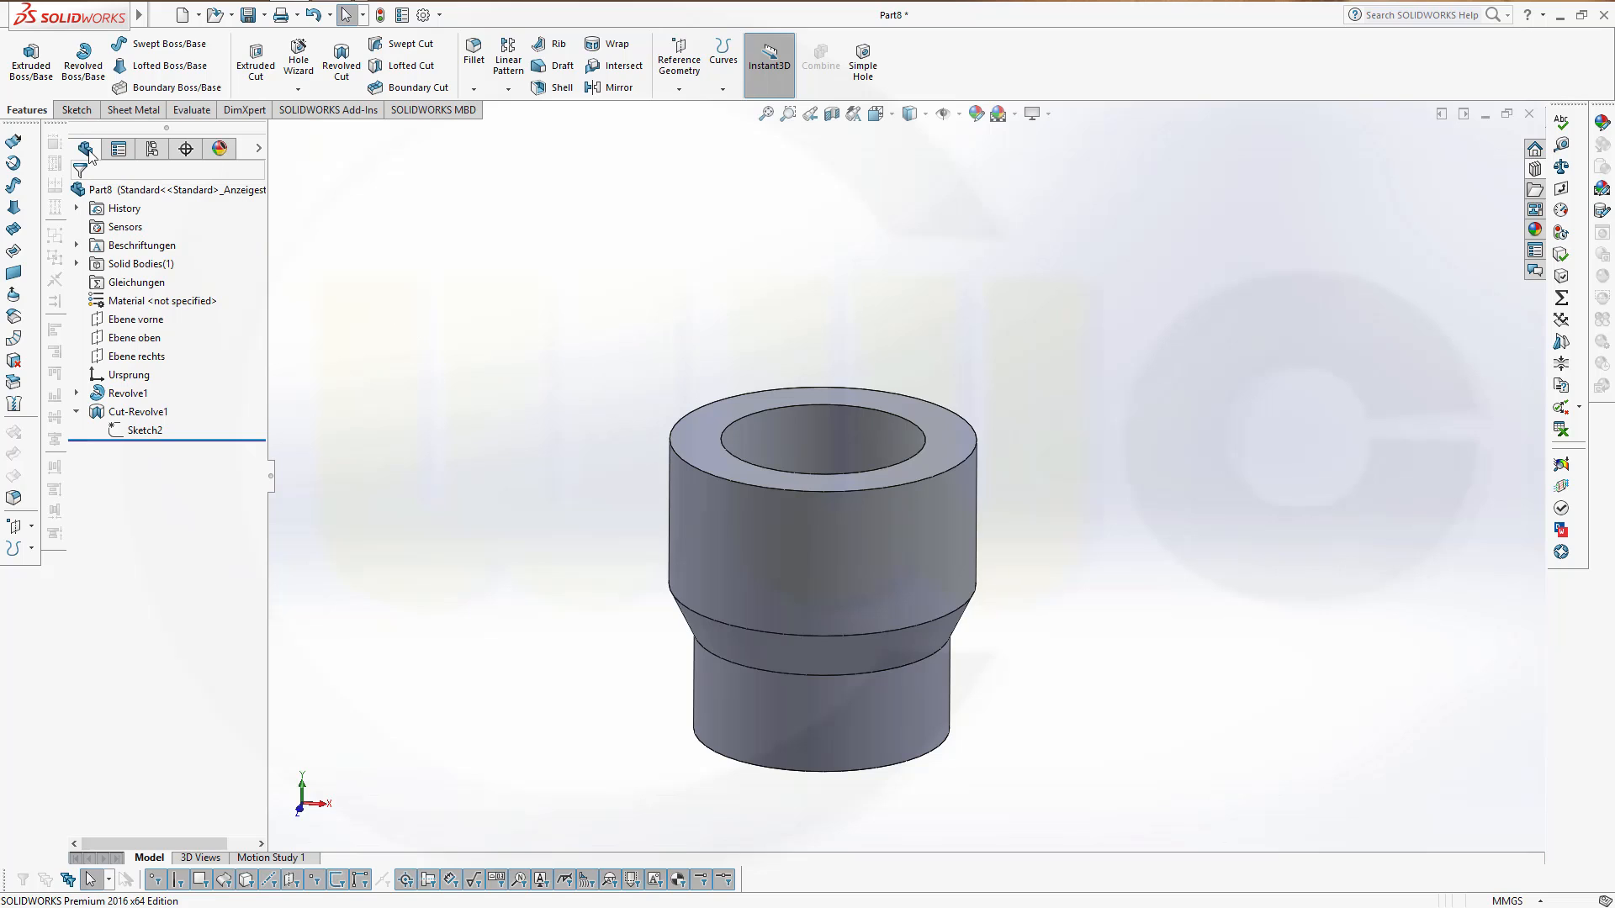
Begin Sketch3 on the front plane with the corner rectangle tool ready.
left_click(135, 336)
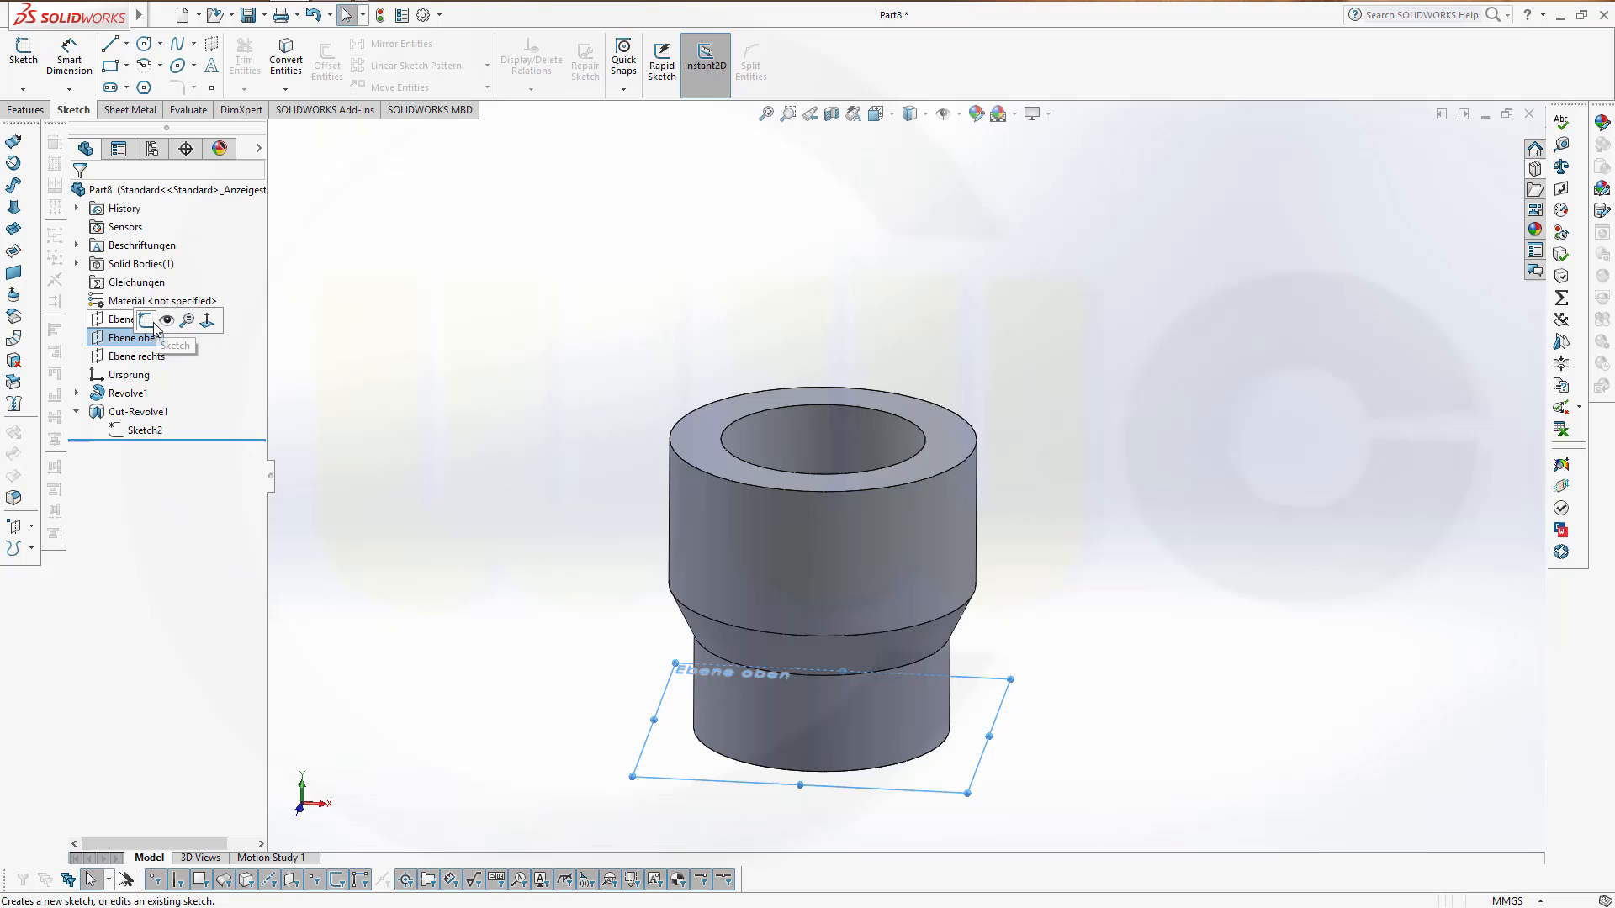
left_click(121, 319)
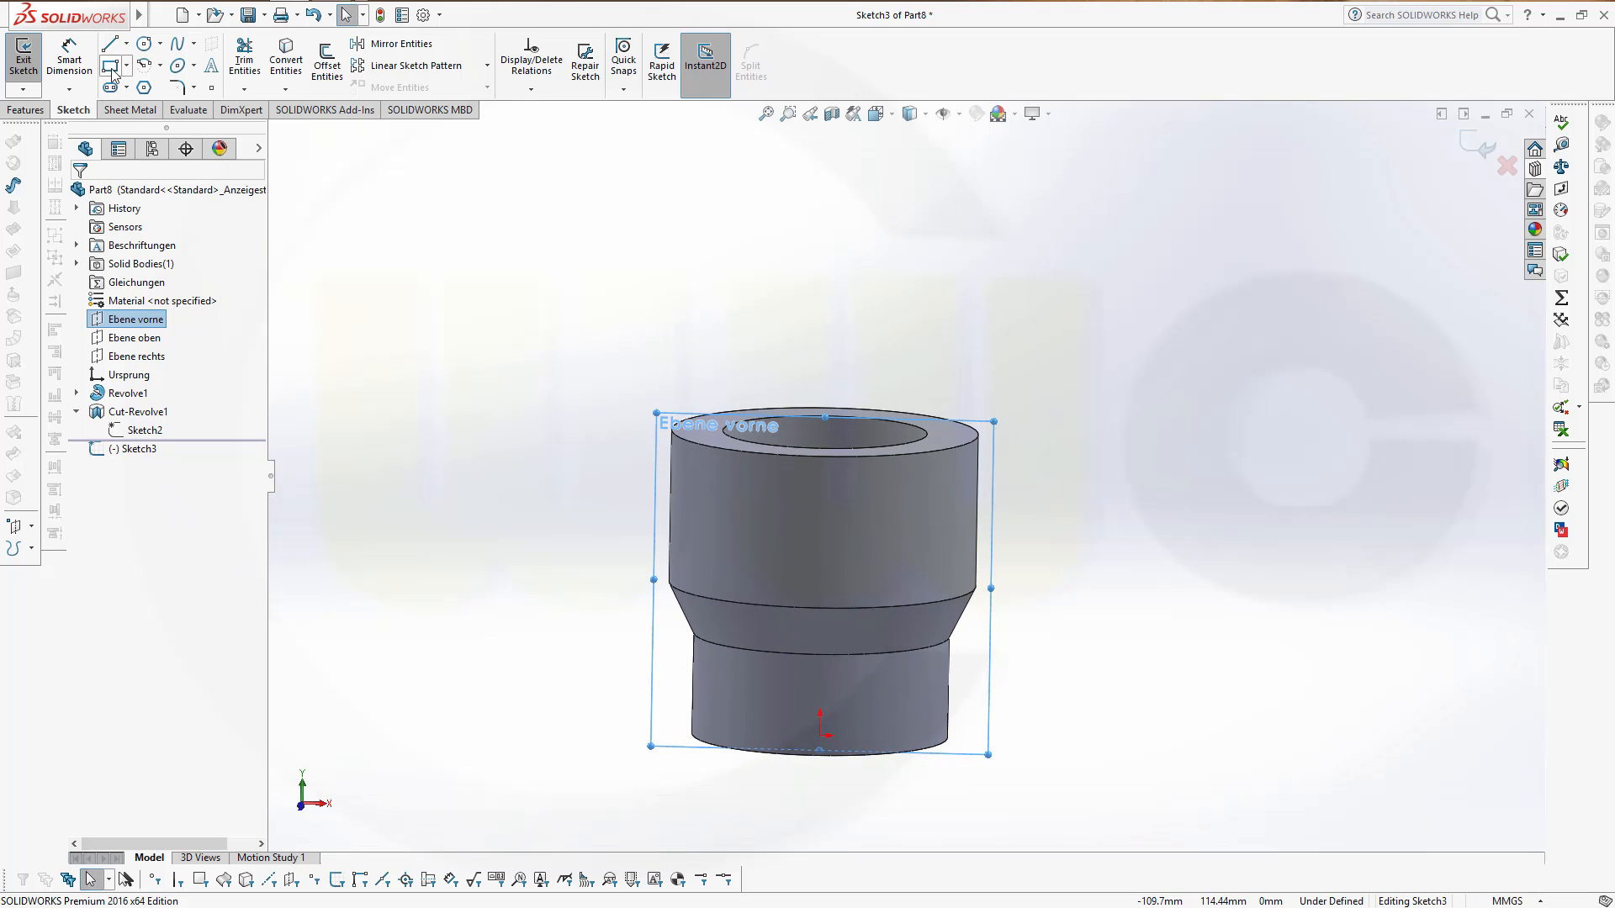
left_click(113, 64)
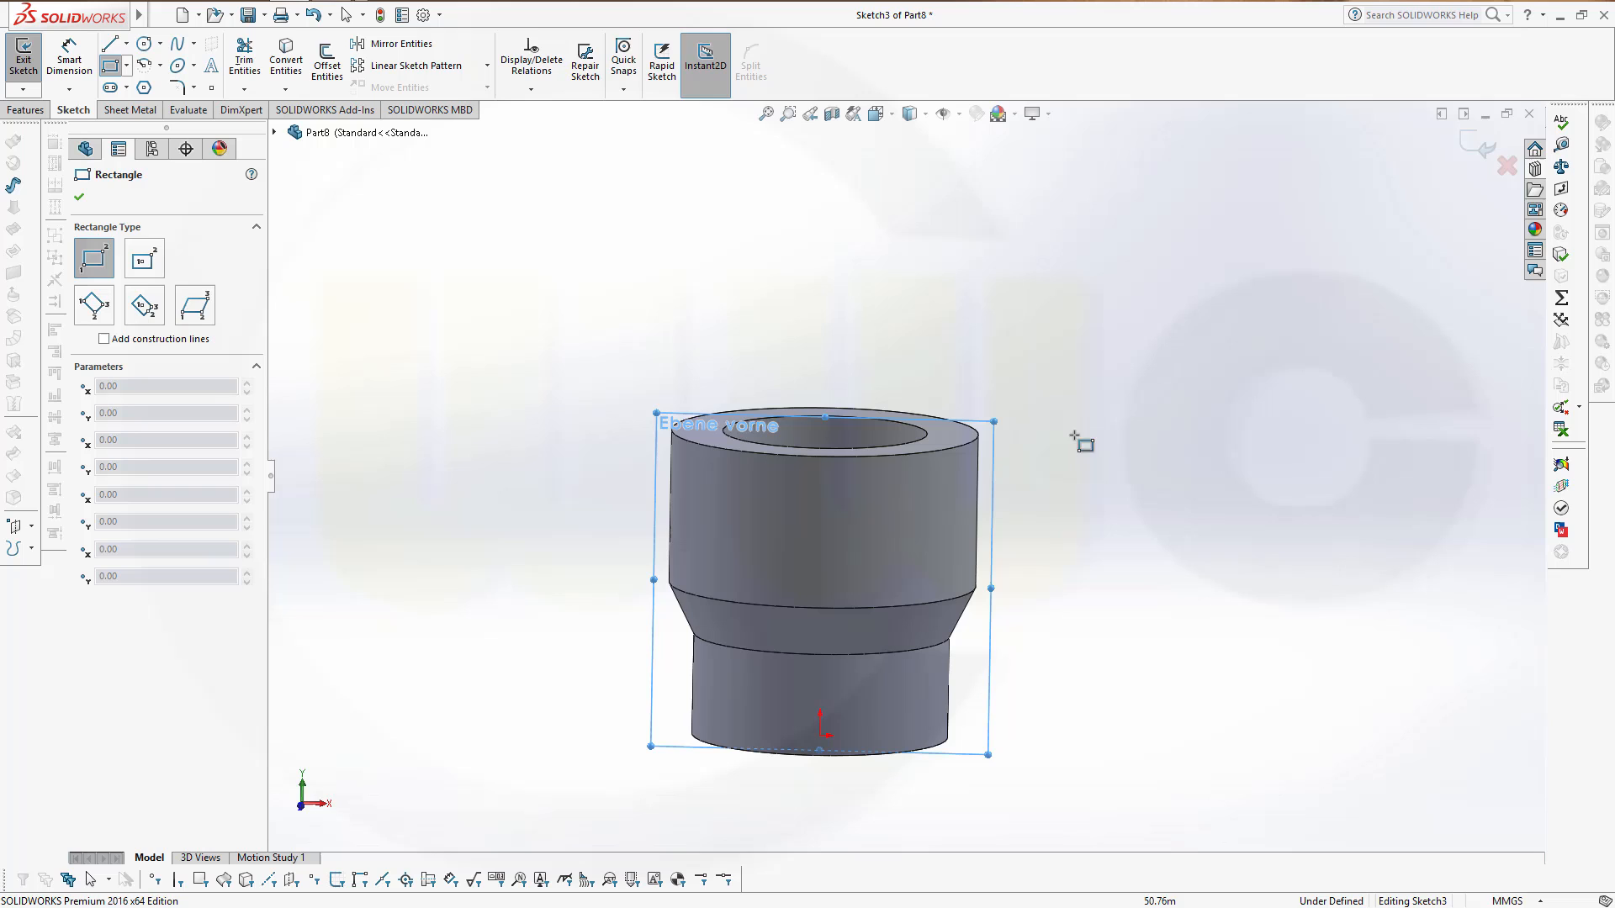
Draw a rectangle right of the part and make its left edge a construction axis.
left_click_drag(1066, 410, 1290, 534)
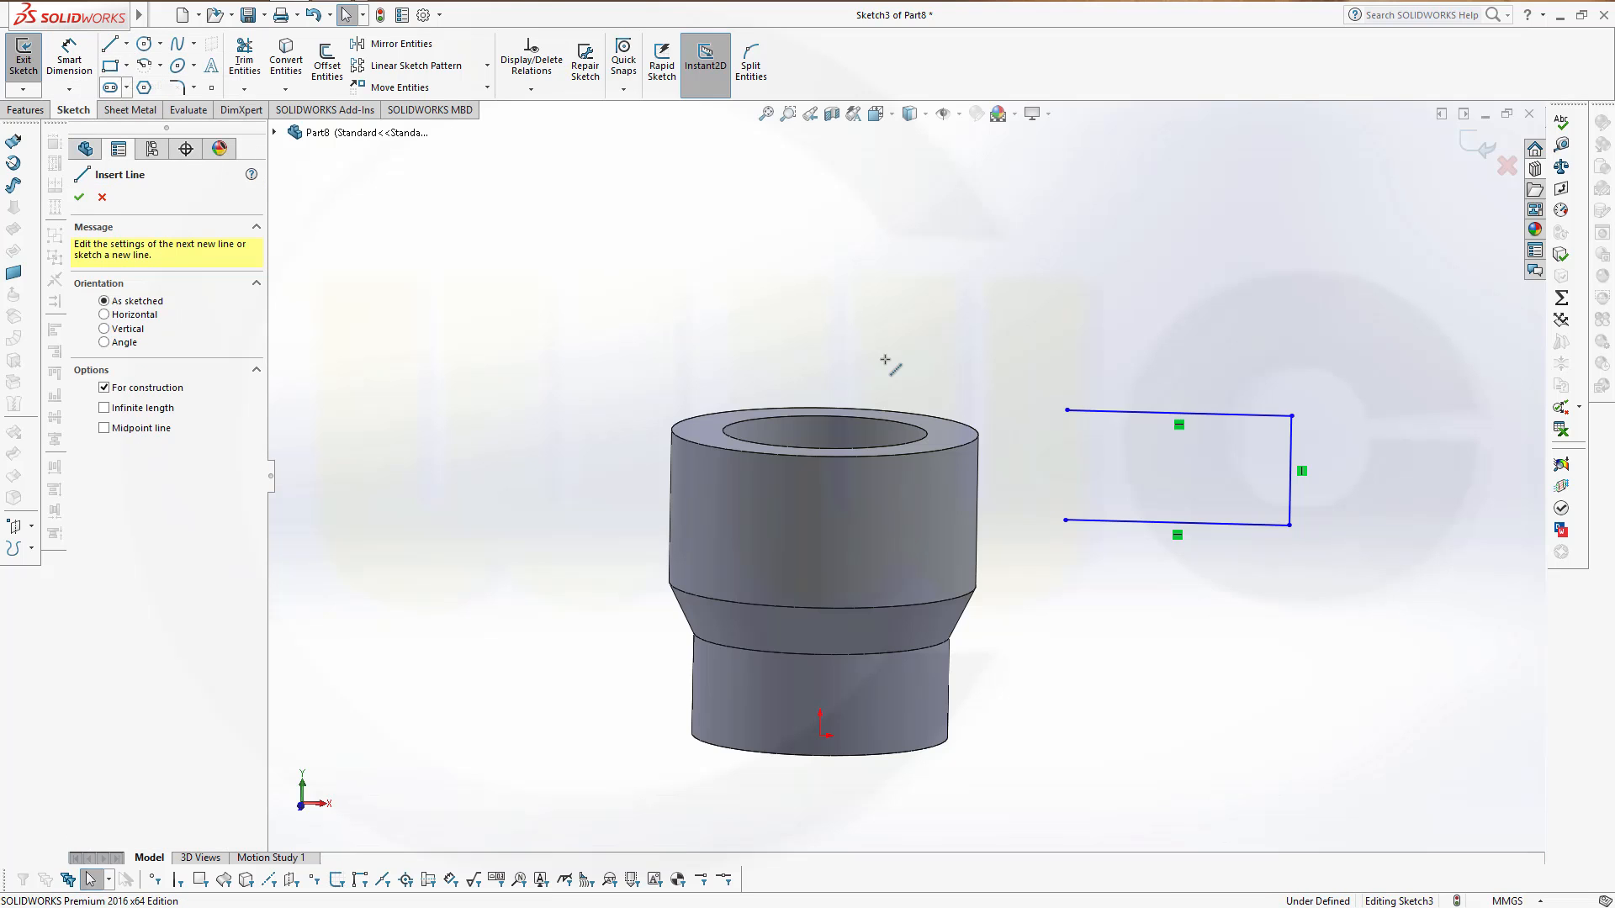
mouse_move(1068, 417)
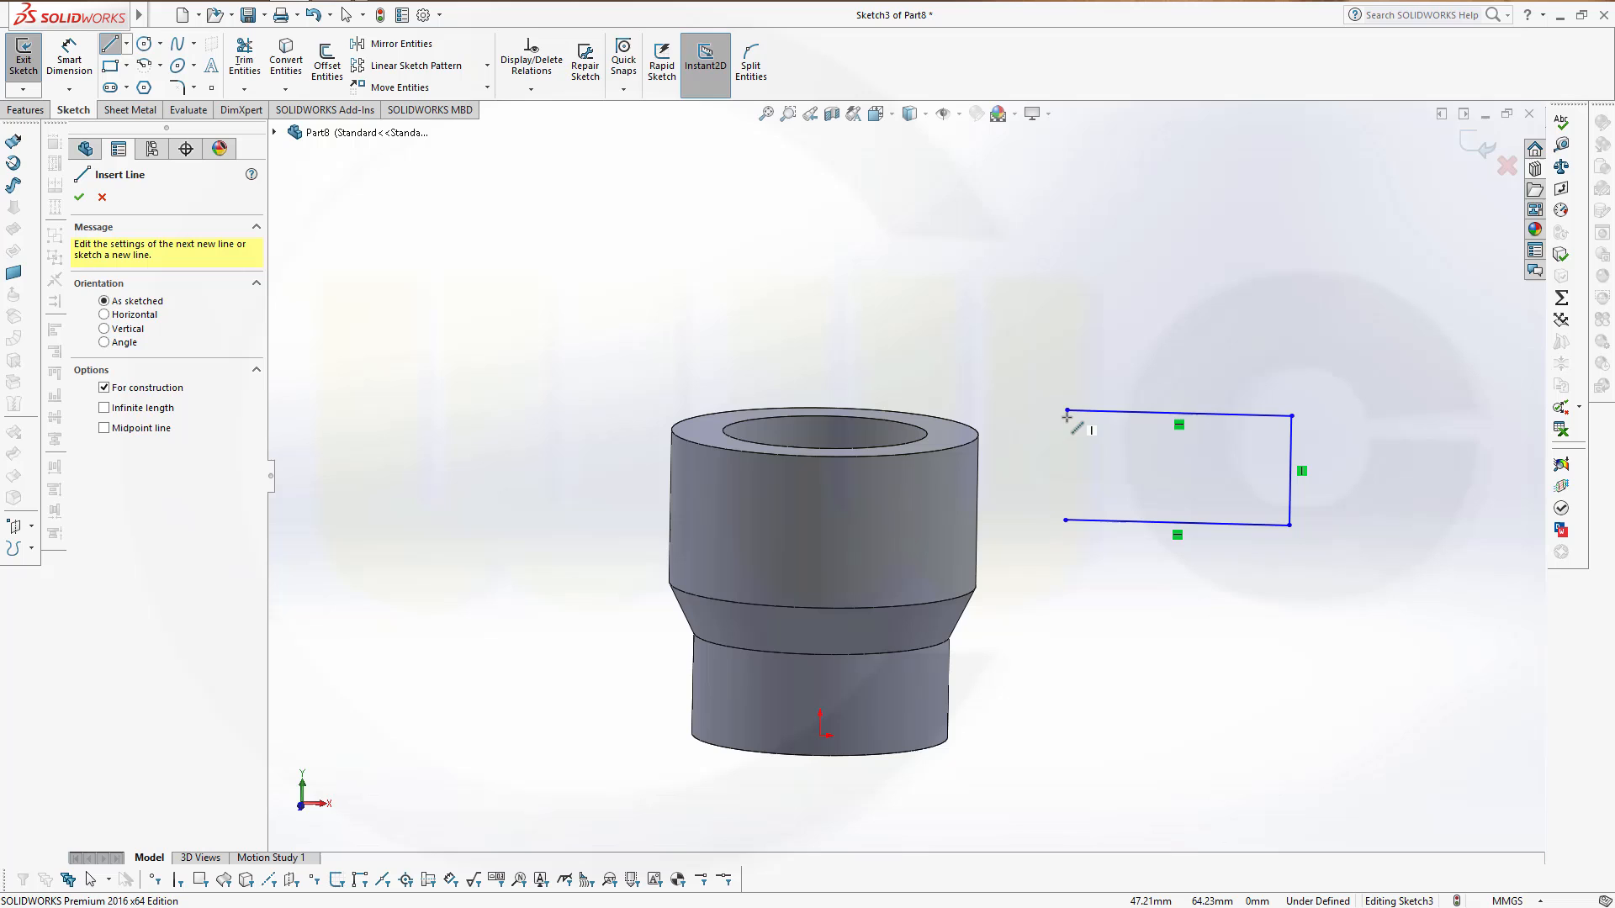
left_click(1063, 521)
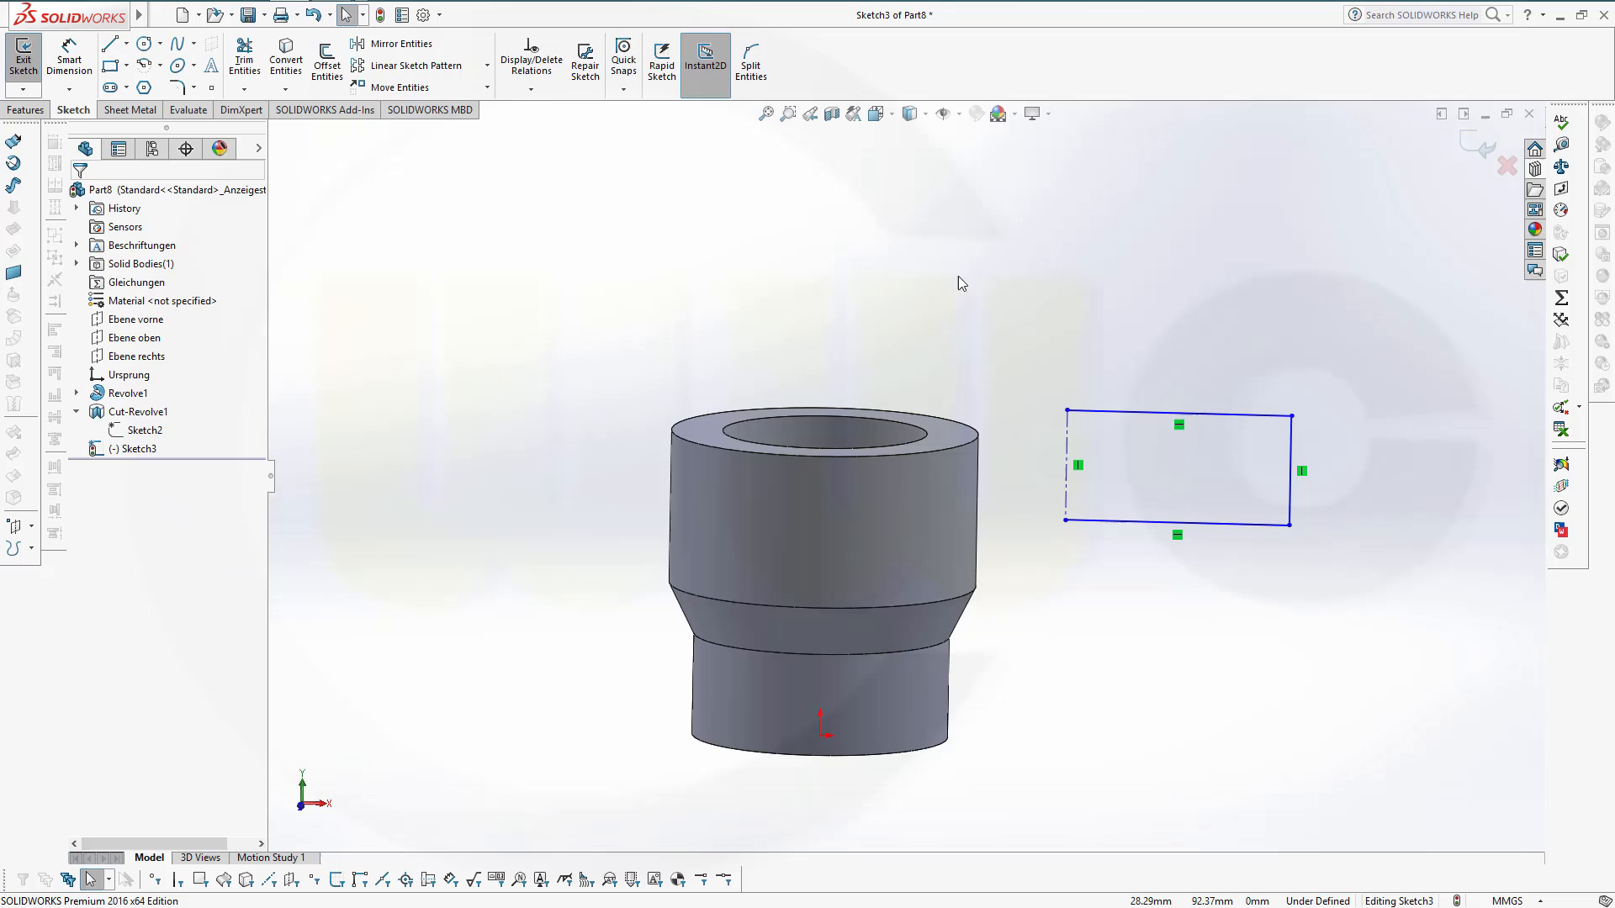
mouse_move(921, 294)
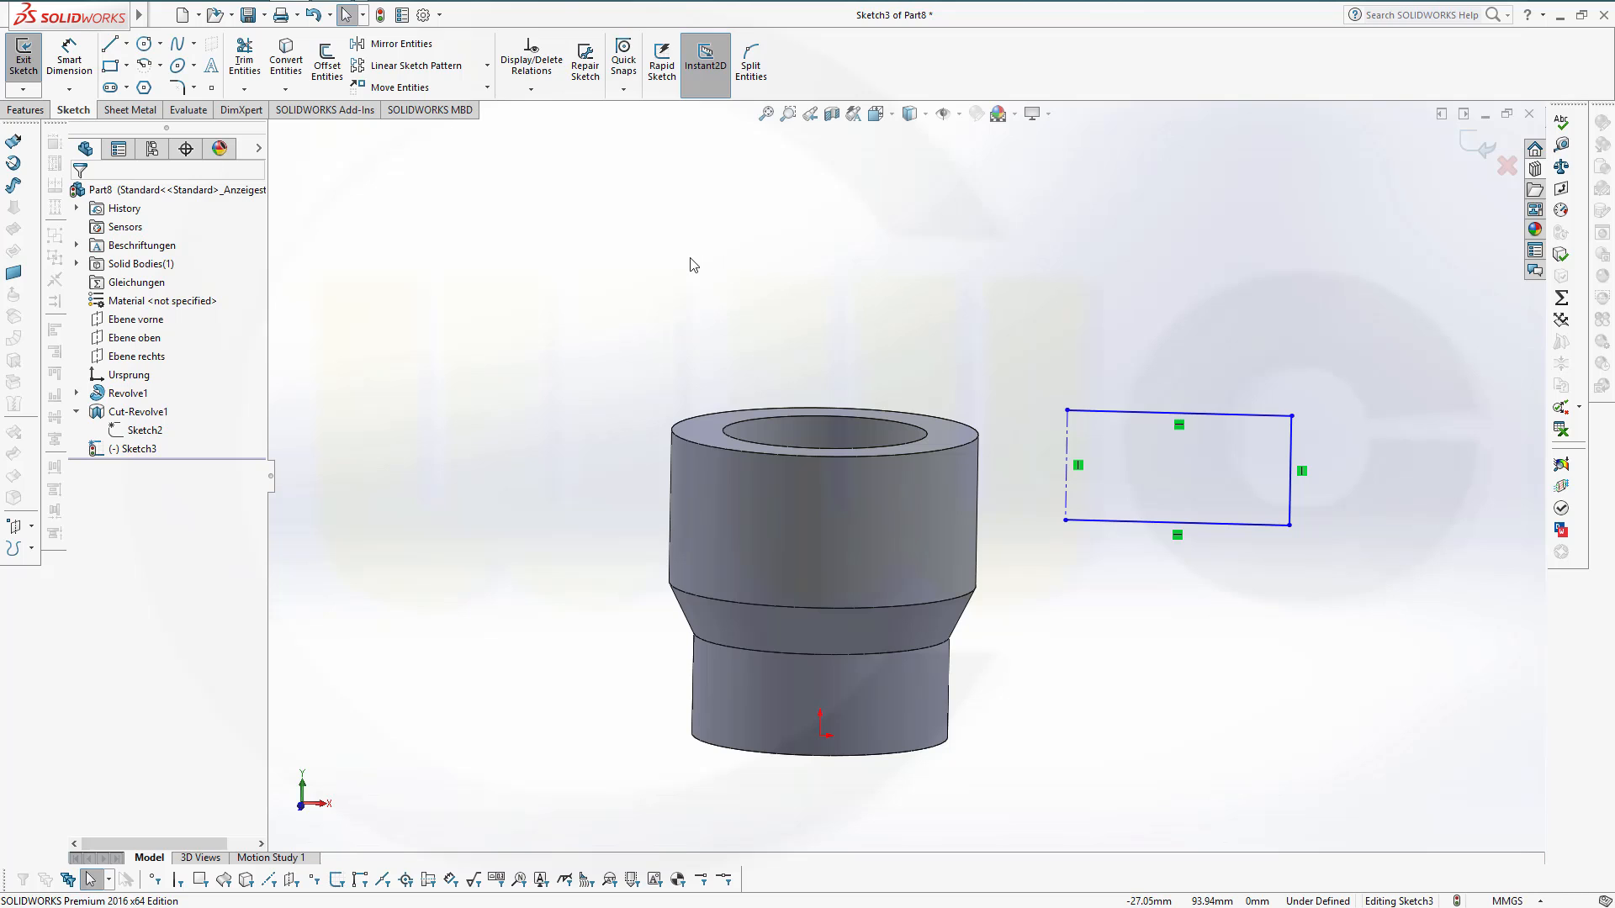
mouse_move(663, 255)
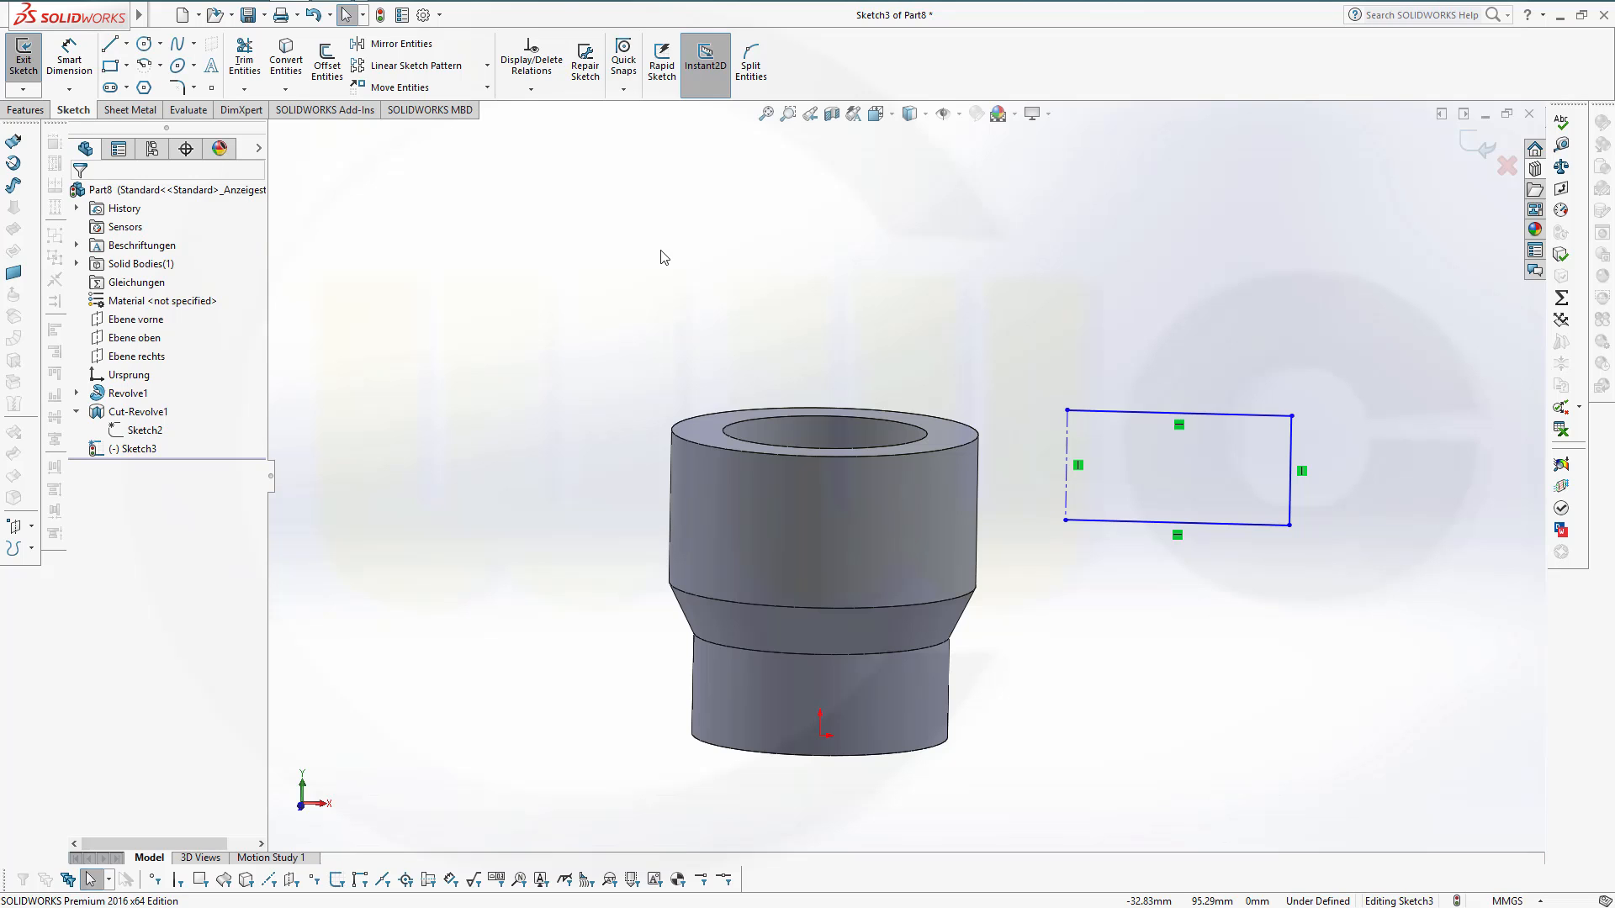
mouse_move(70, 59)
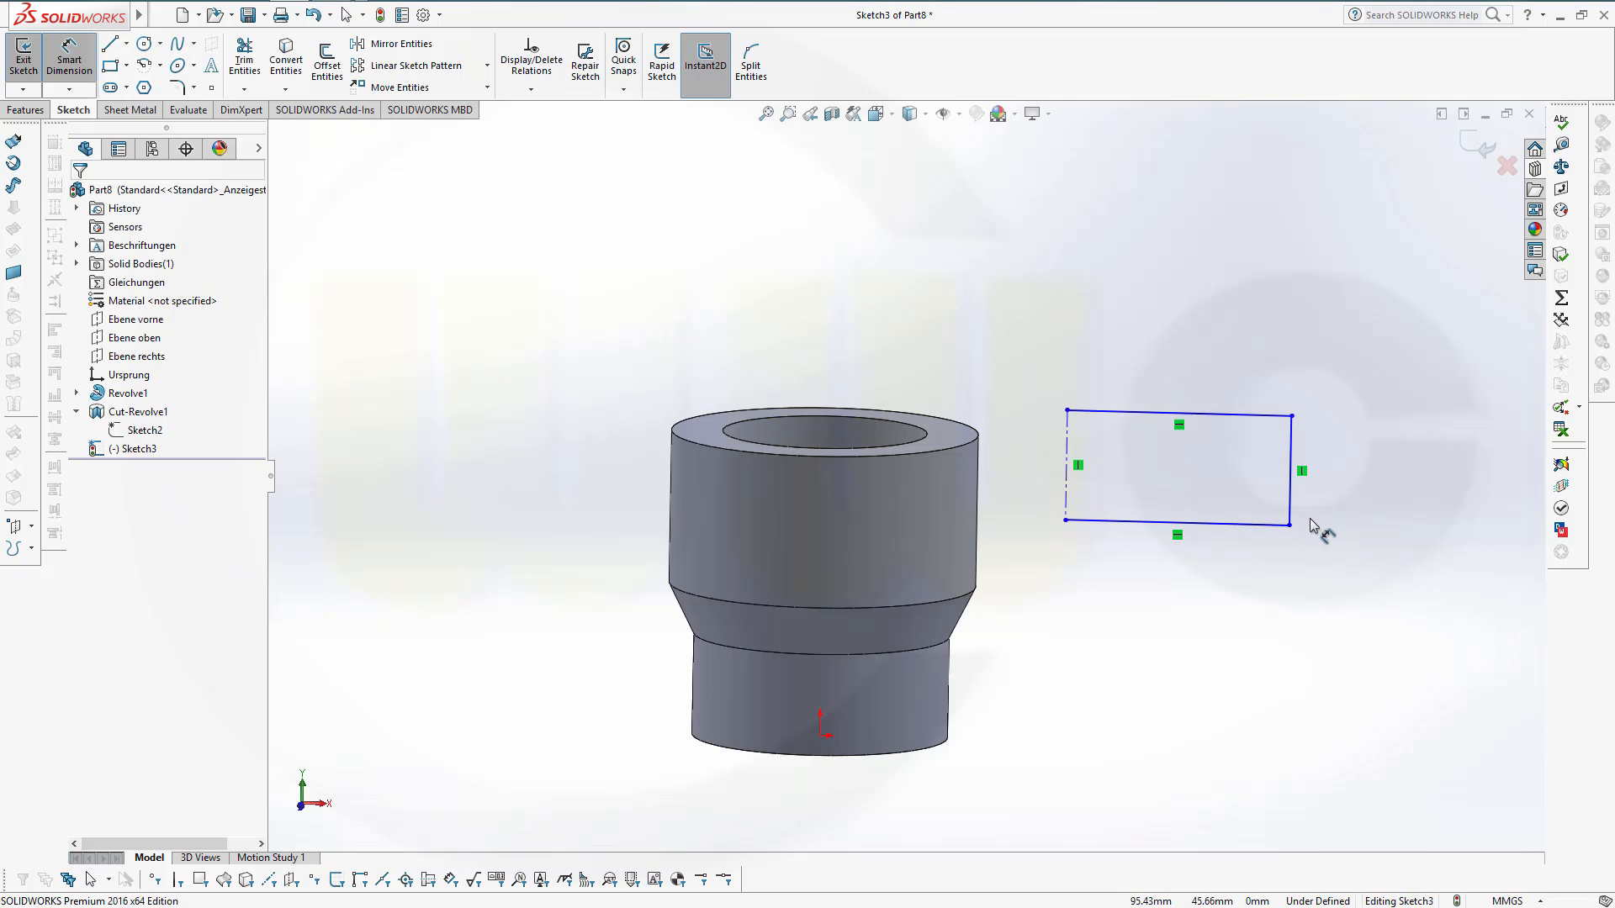
Dimension the rectangle 60 mm wide, 15 mm high, 60 mm above the origin, and align its axis corner with the origin.
left_click(1065, 471)
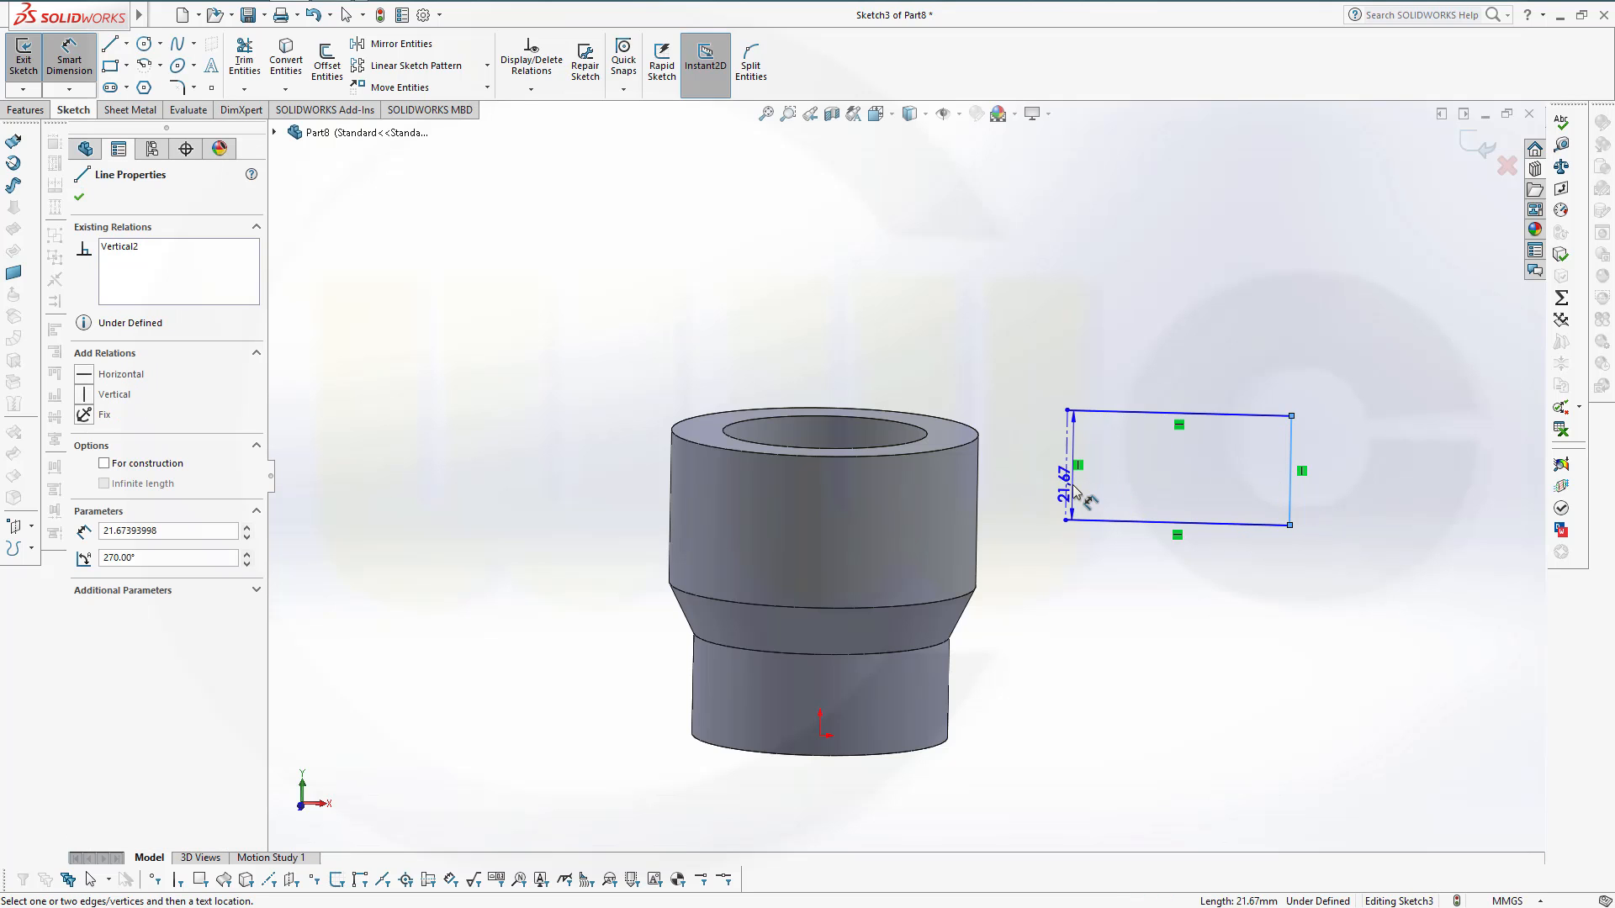
left_click(1059, 491)
type("60")
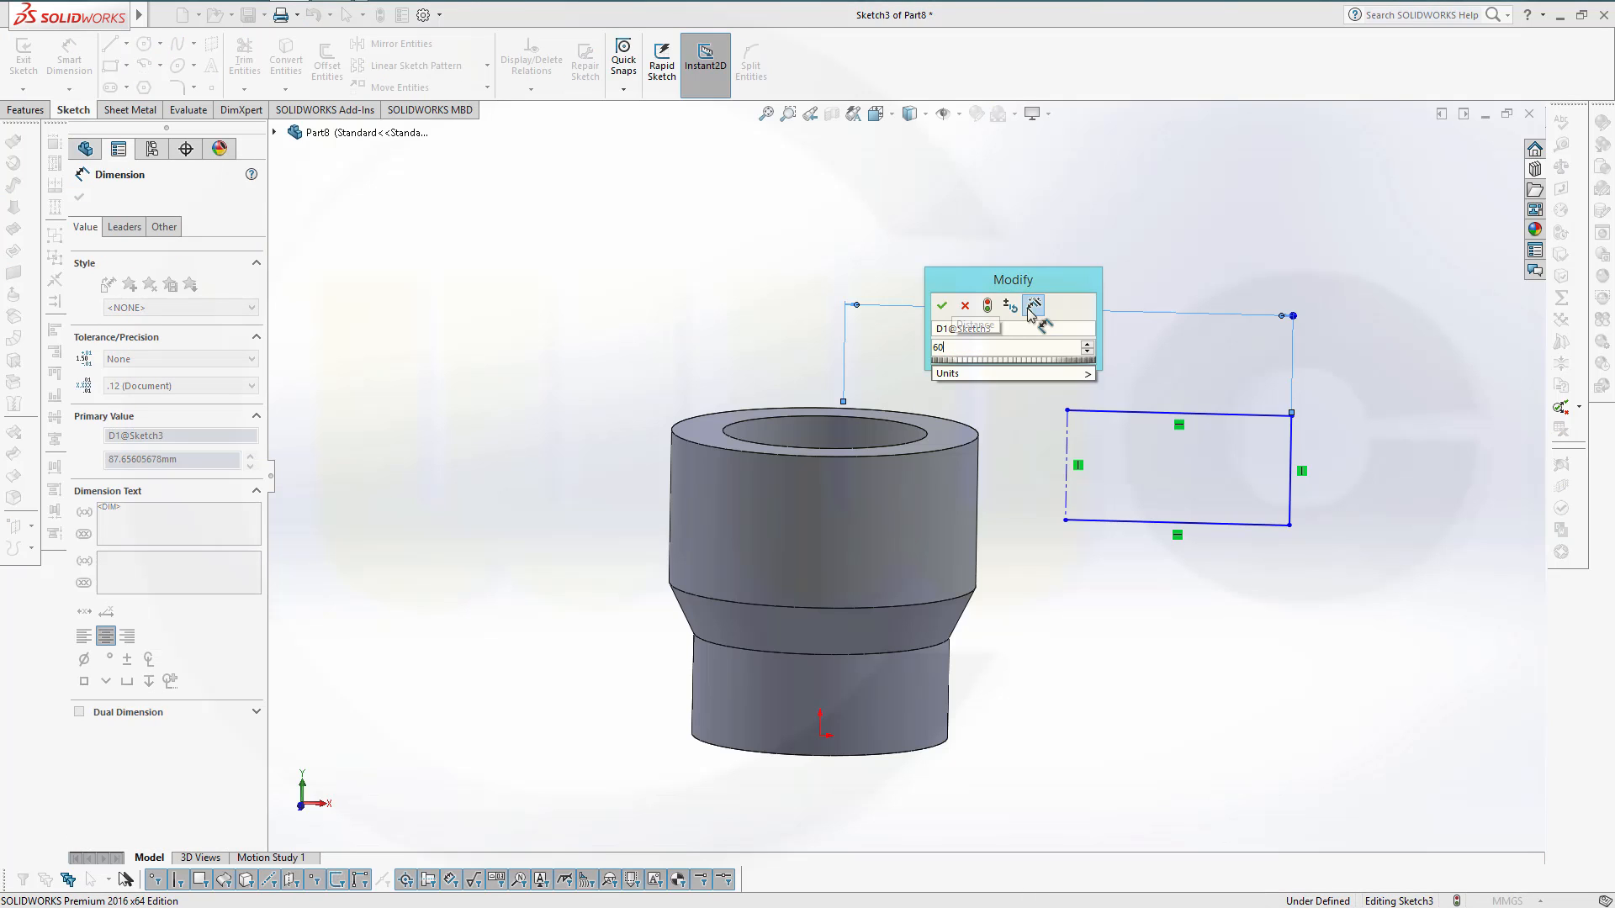
left_click(942, 305)
type("51")
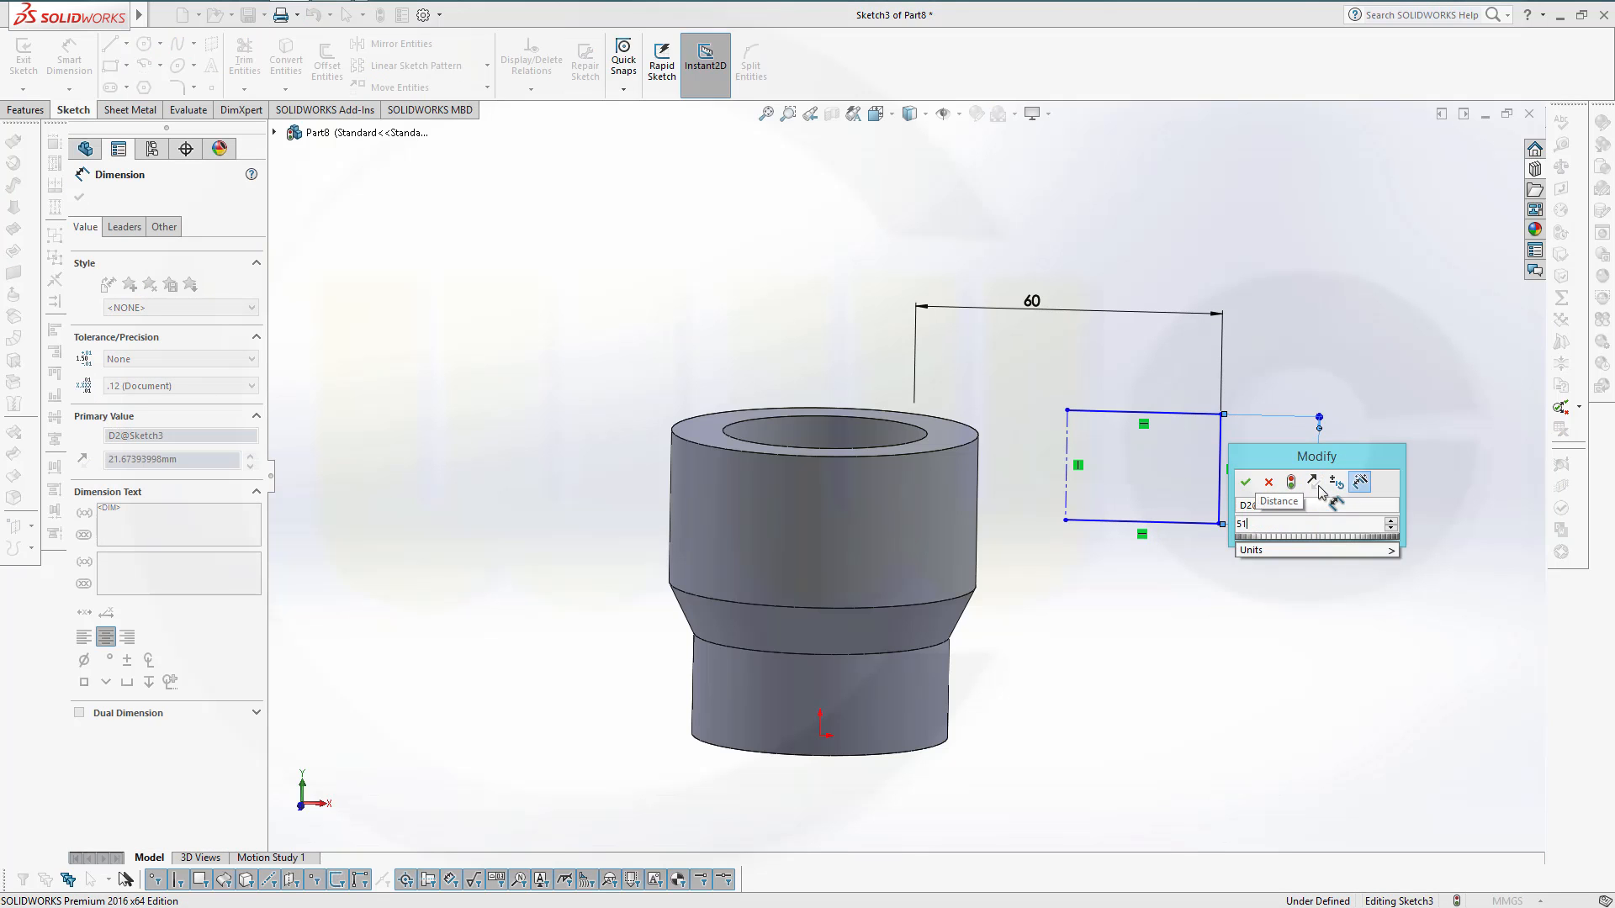
left_click(1244, 481)
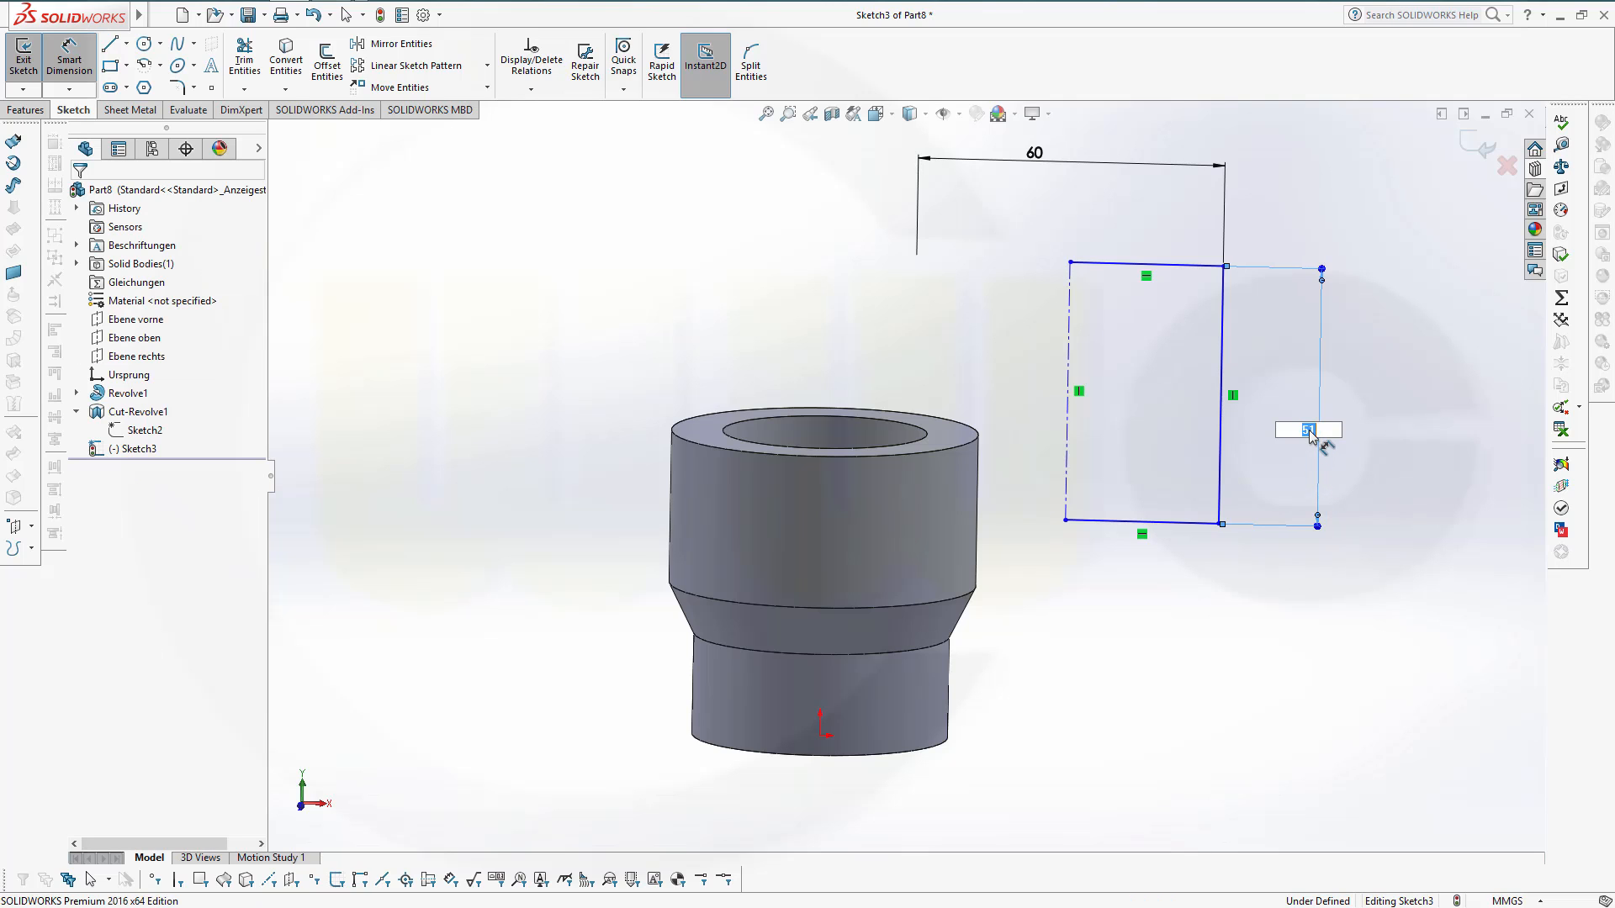
type("15")
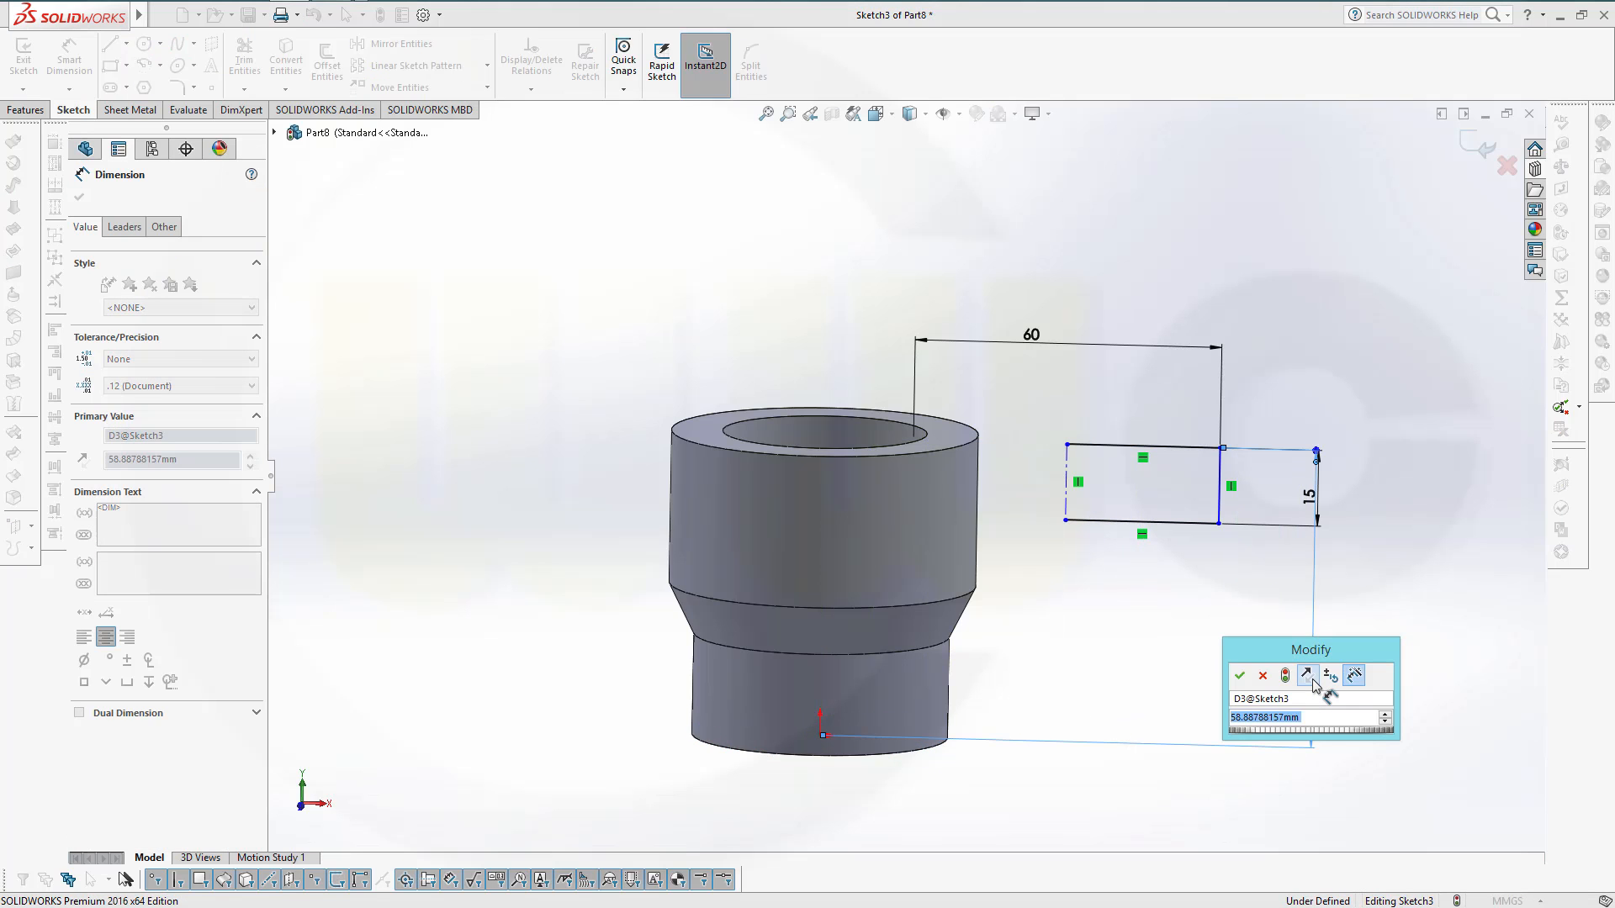
left_click(1240, 676)
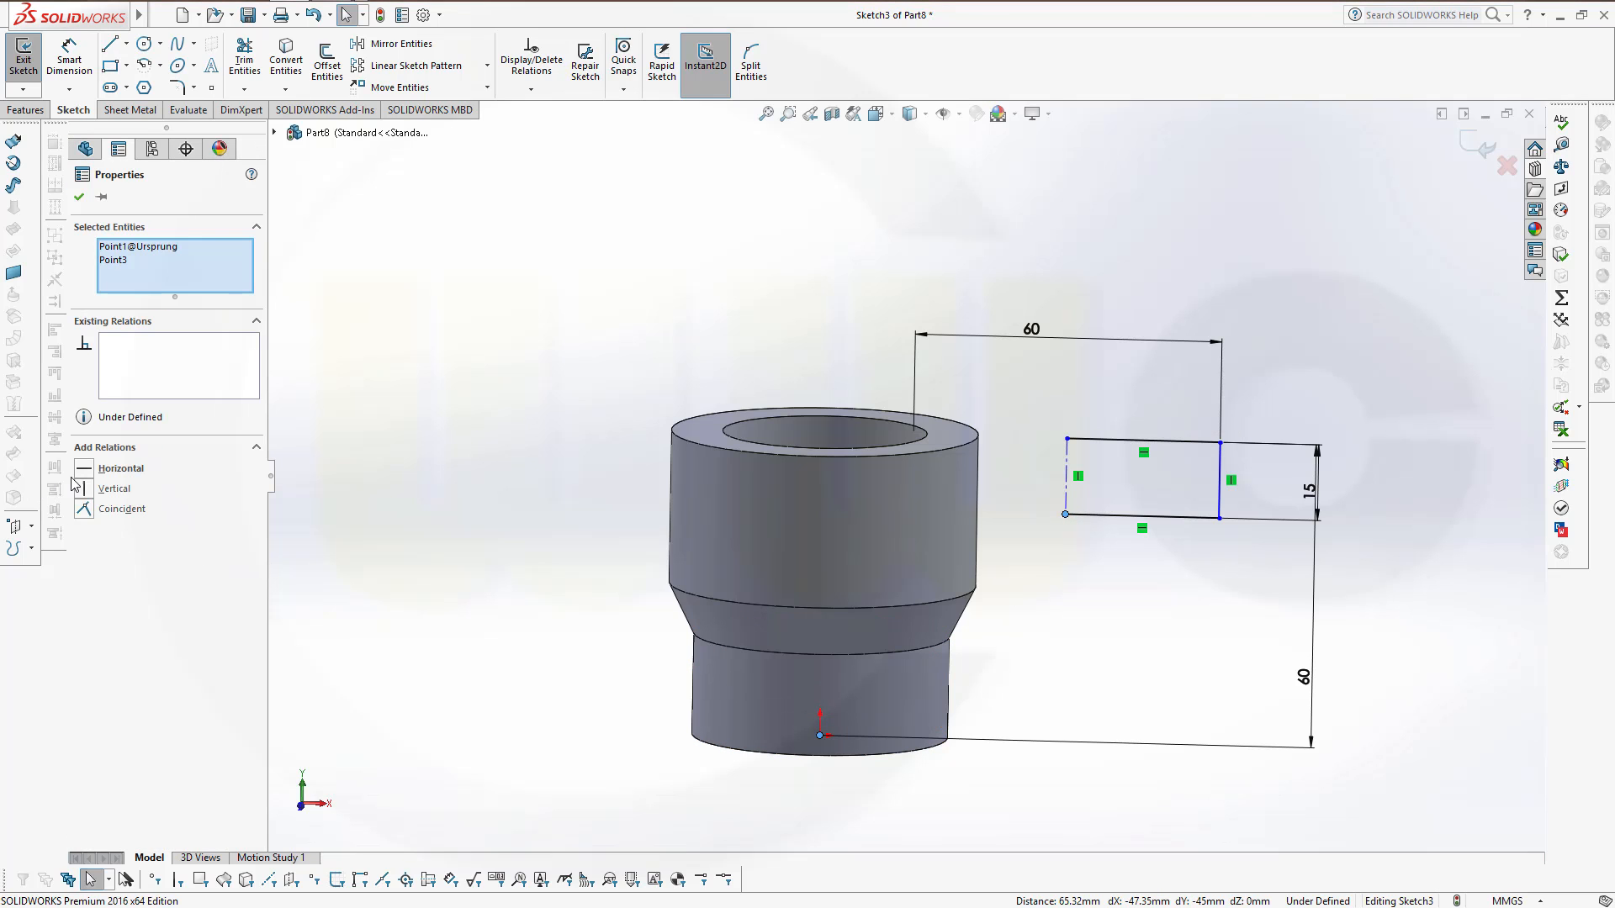
left_click(84, 487)
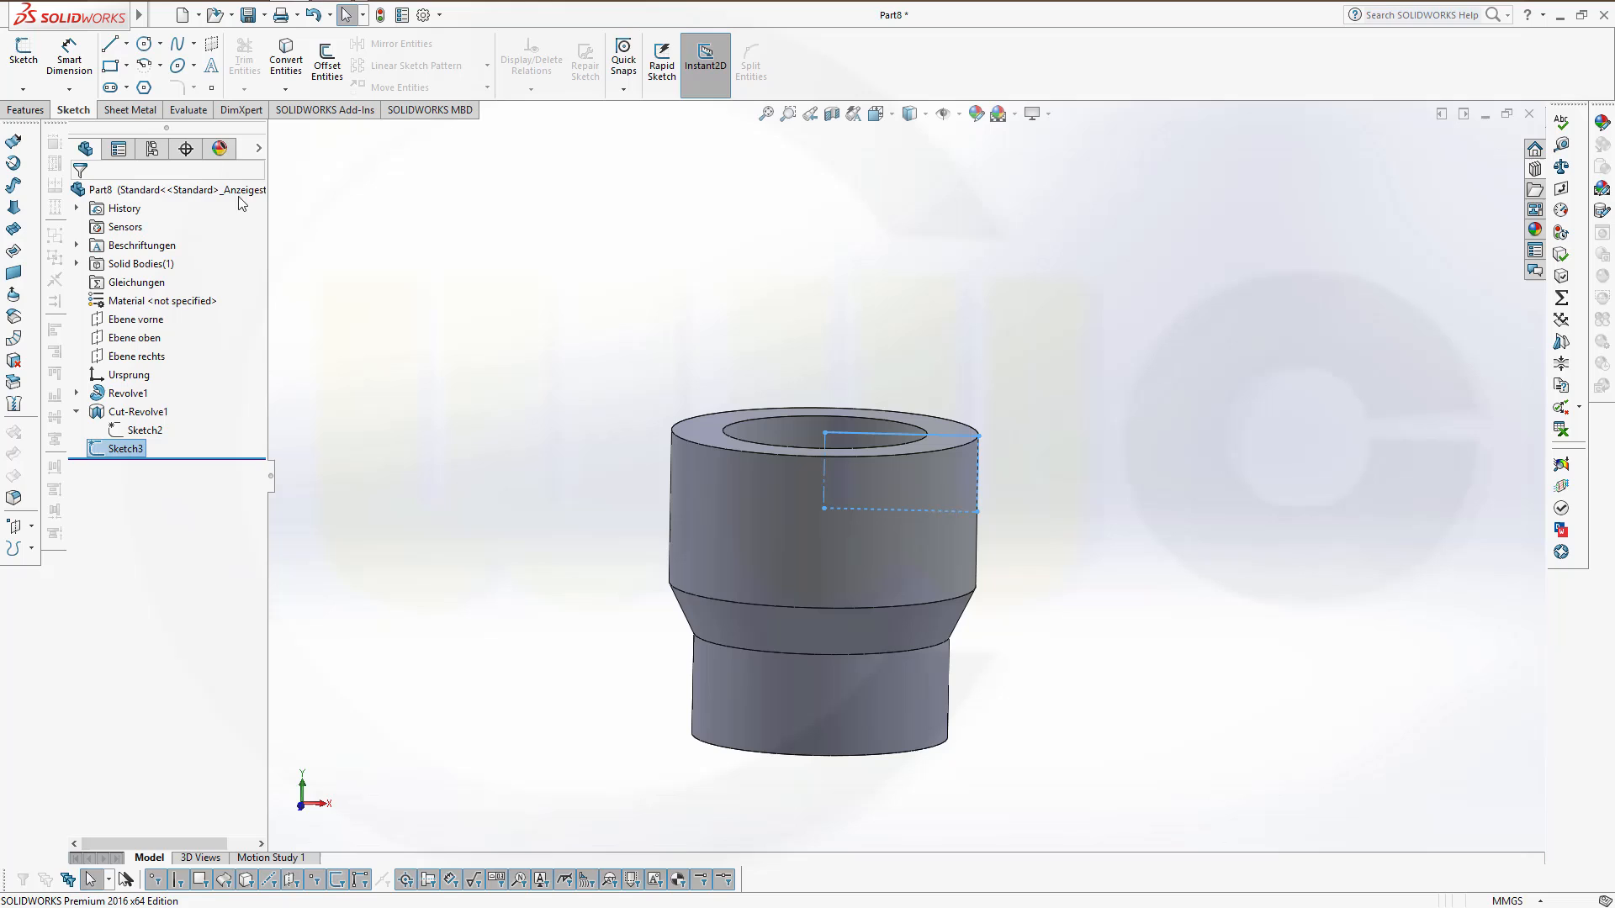
Revolve-cut the rectangle 90° about the mid plane to slot the top rim as Cut-Revolve2.
left_click(25, 135)
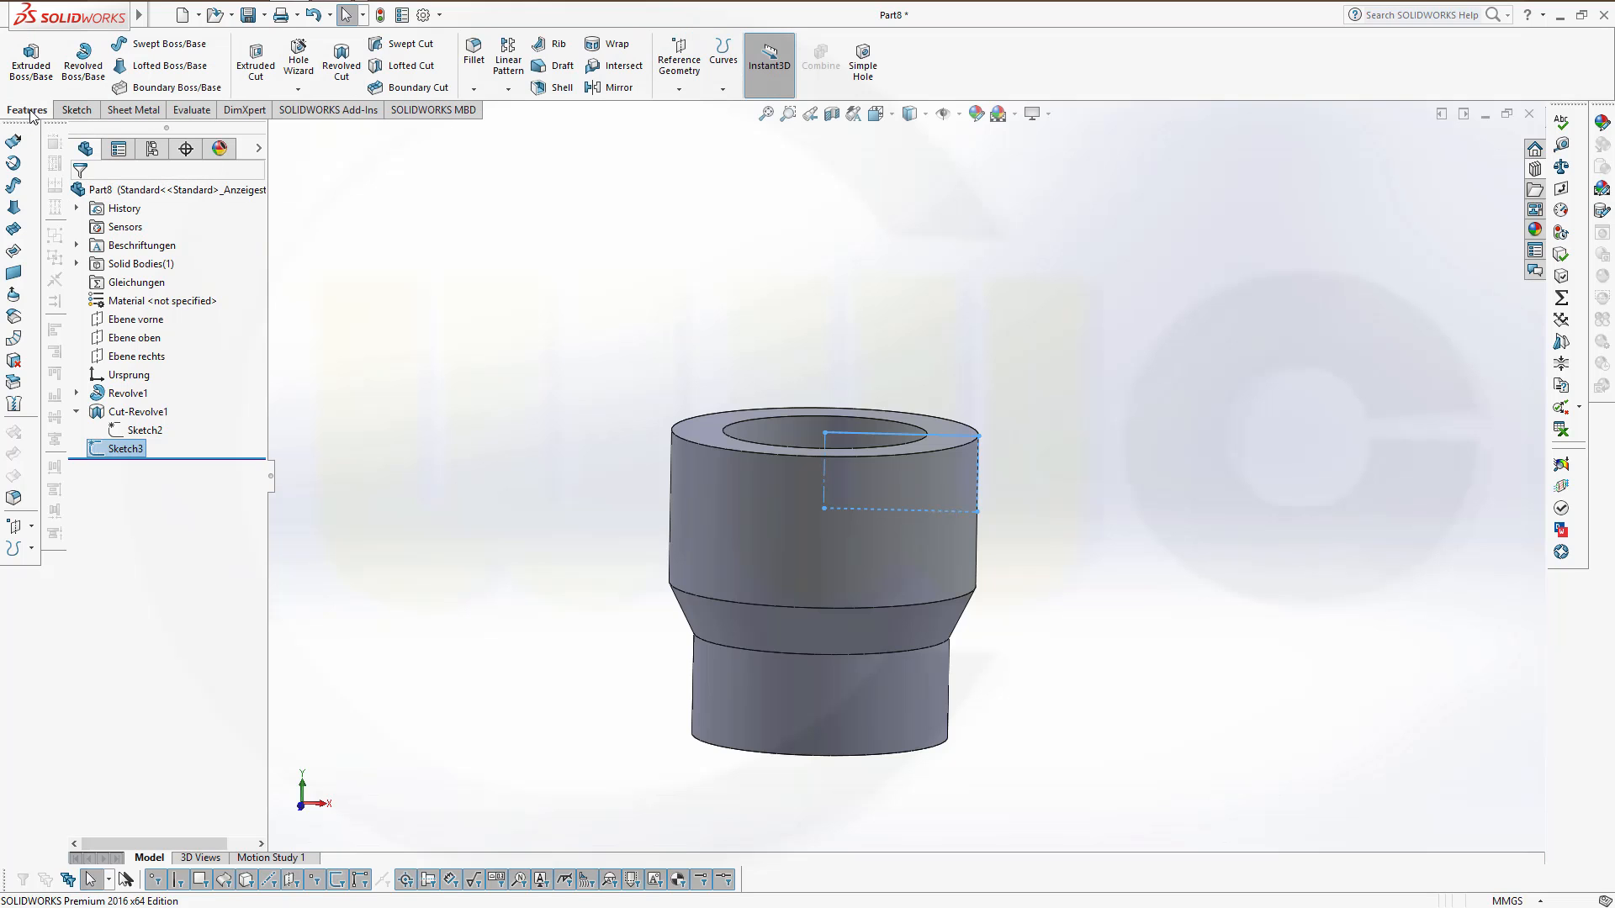
left_click(339, 67)
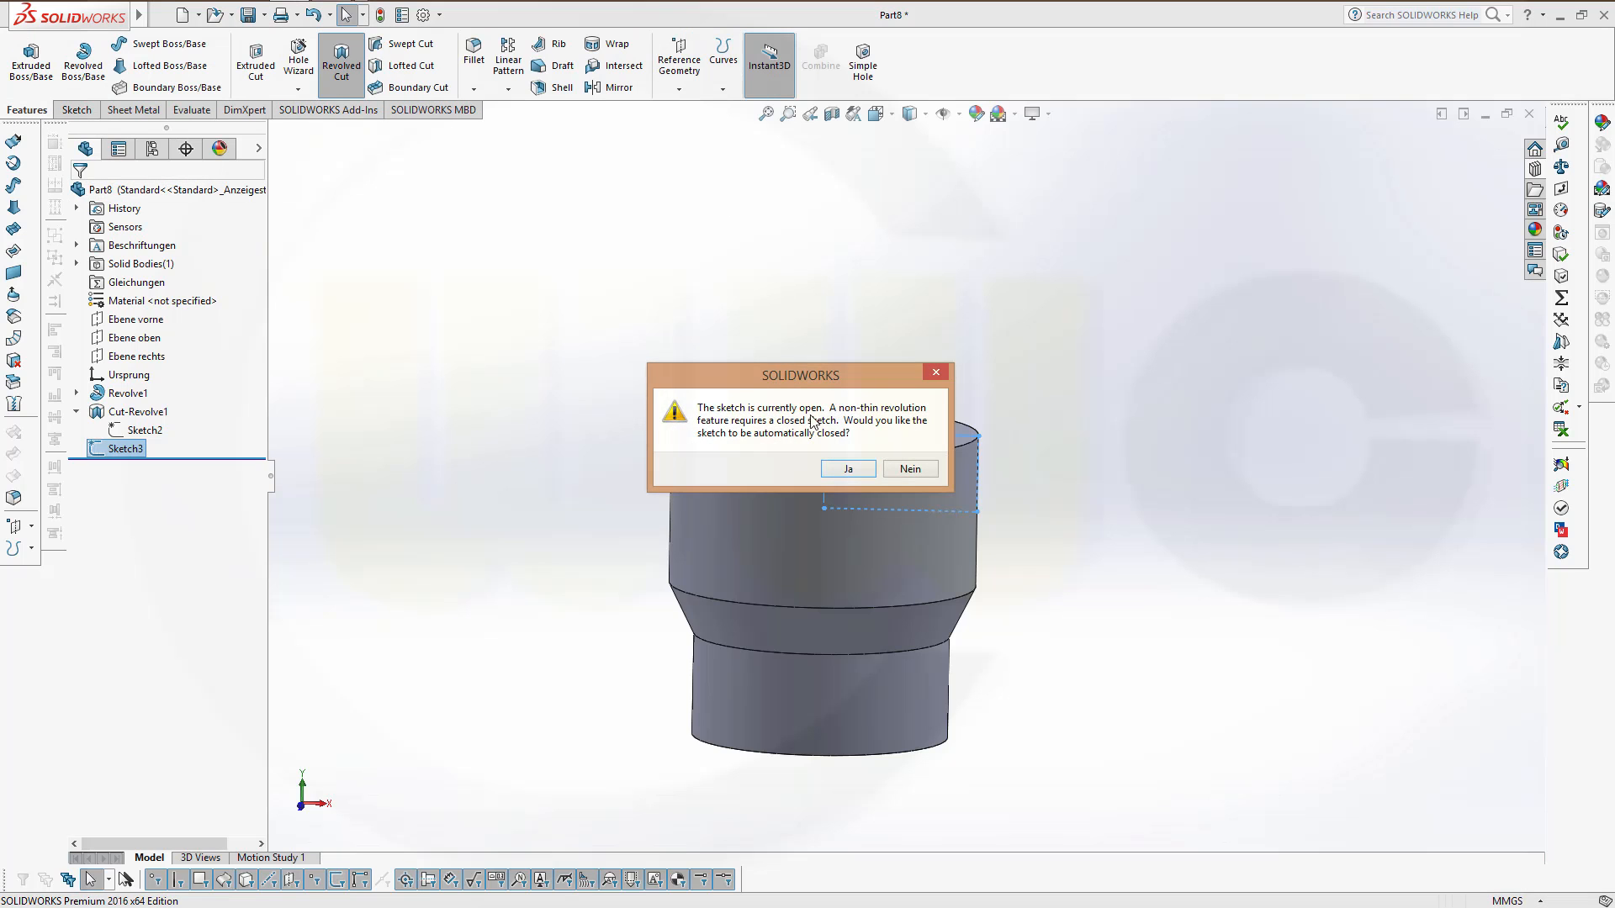
left_click(848, 468)
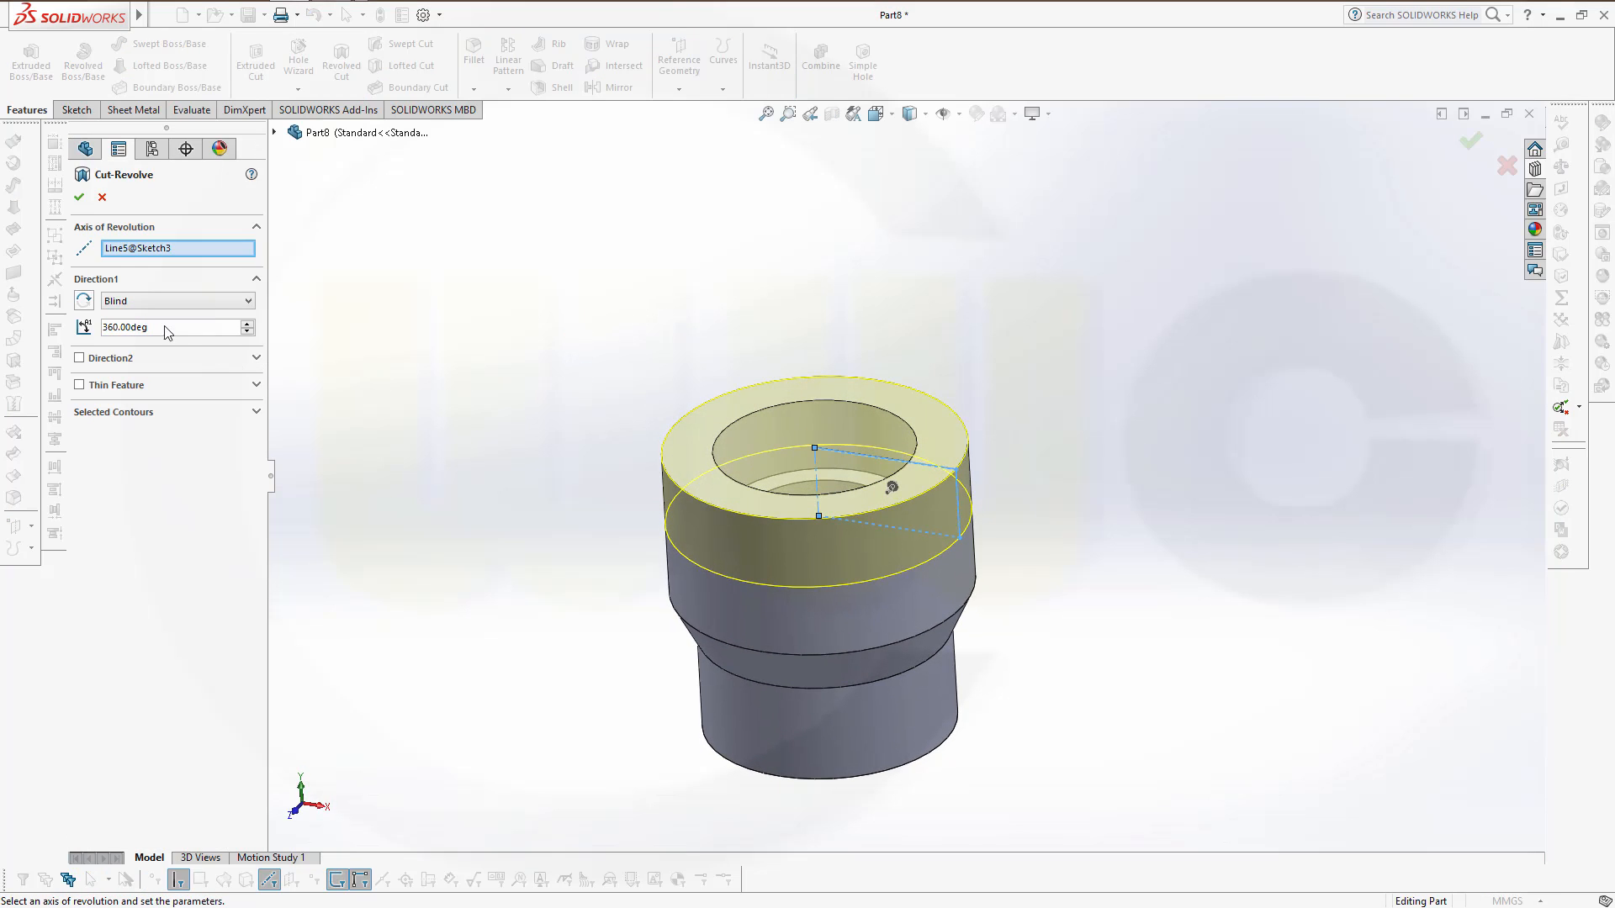
mouse_move(138, 358)
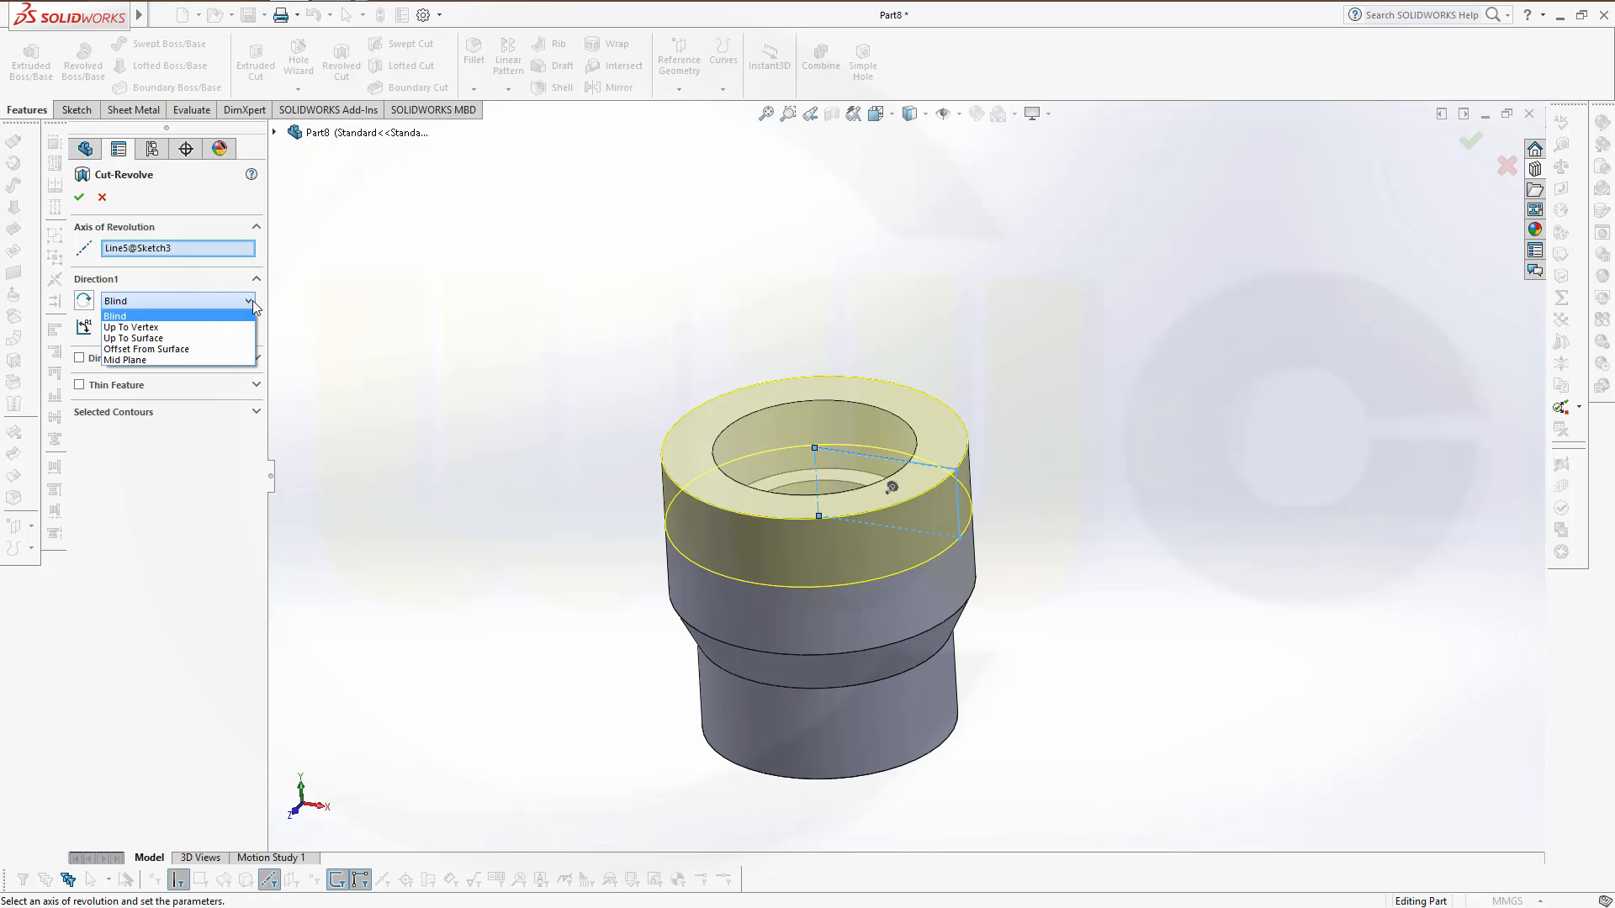
mouse_move(149, 359)
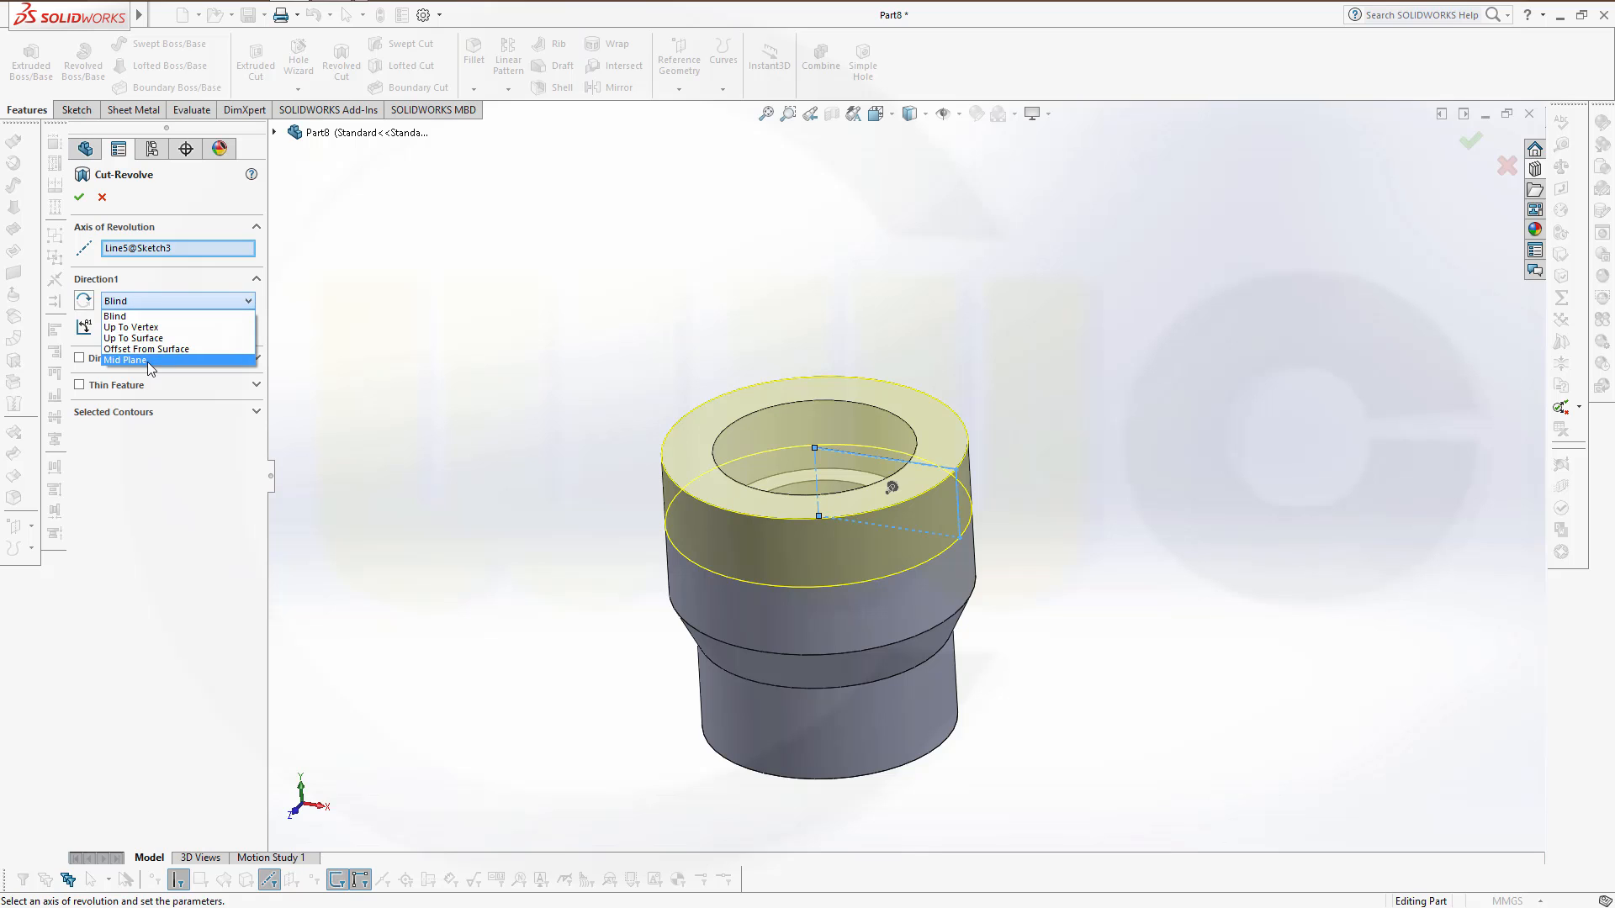
left_click(124, 360)
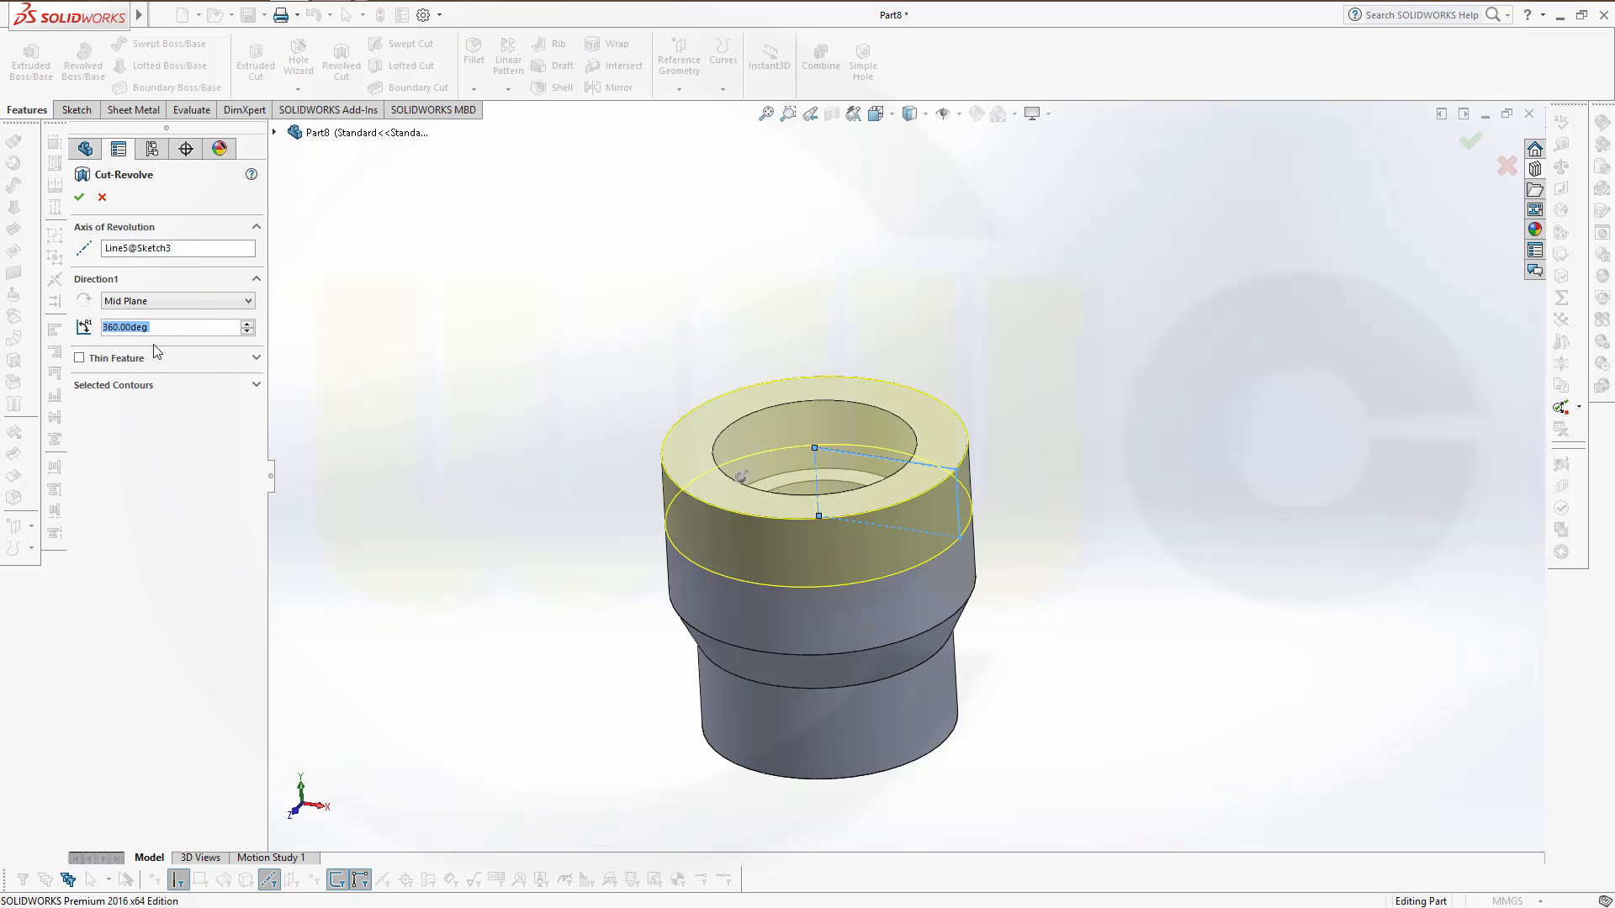
mouse_move(171, 332)
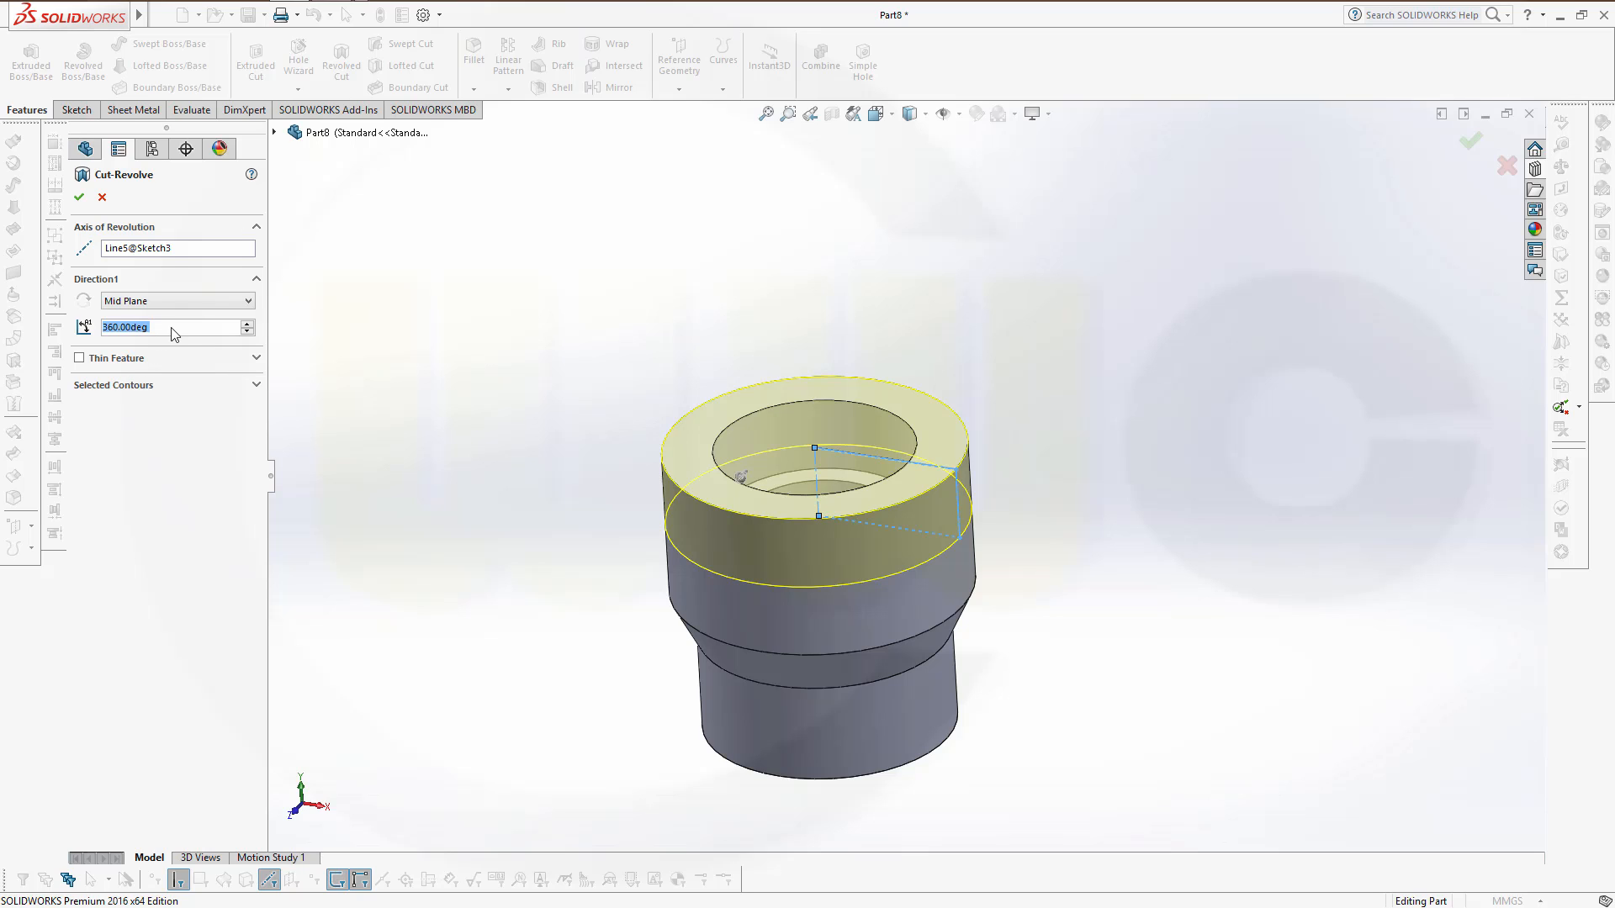
type("90.00deg")
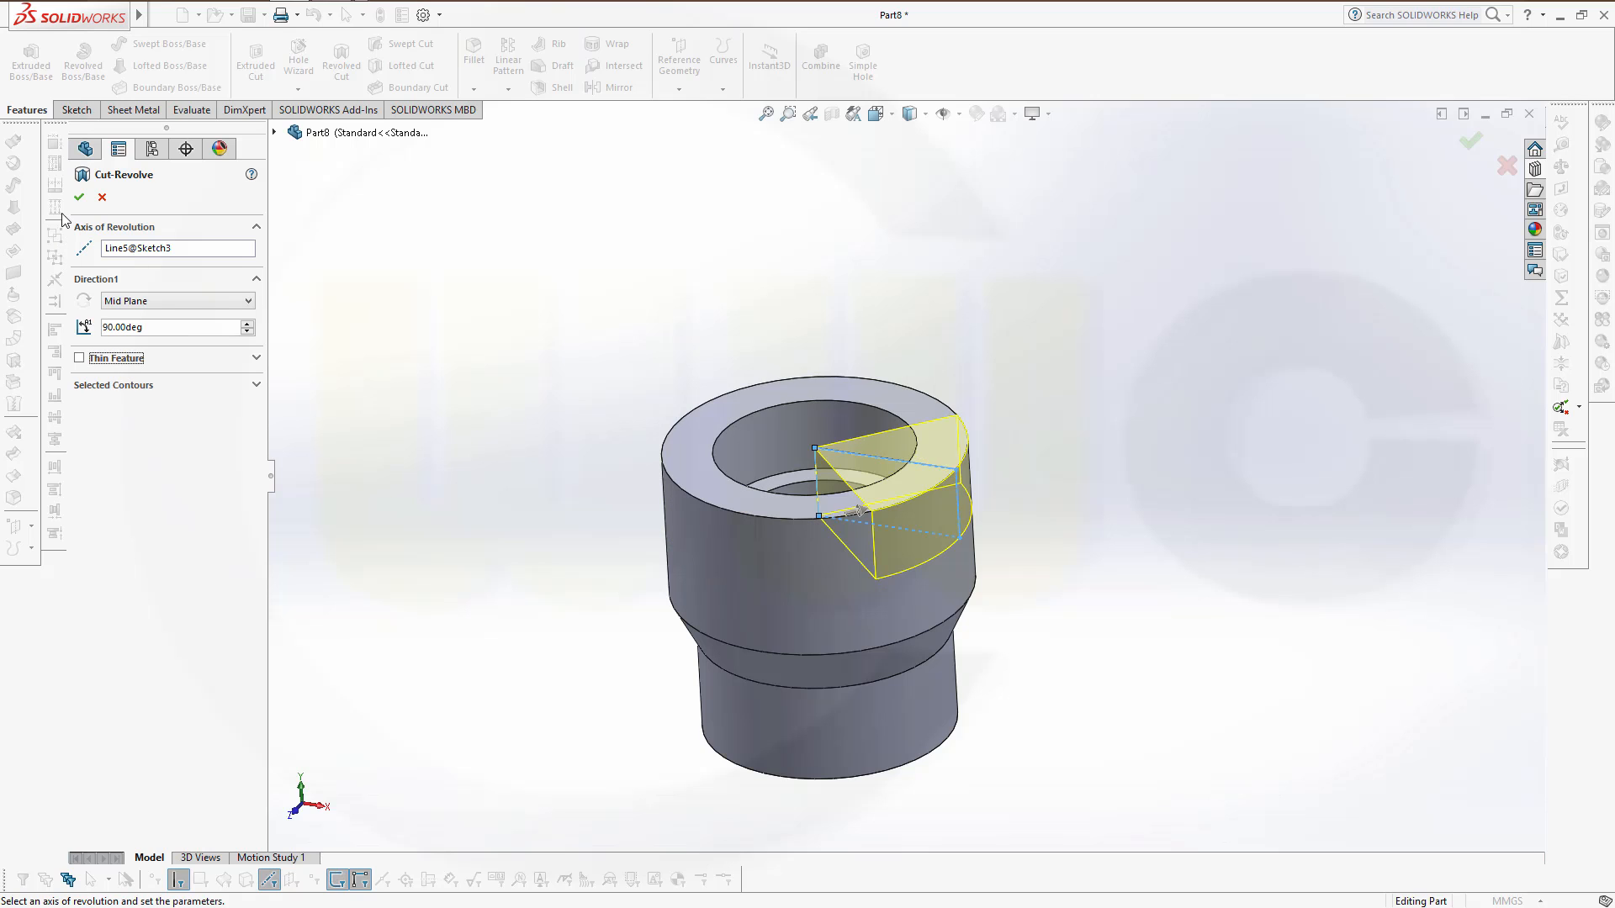
left_click(79, 173)
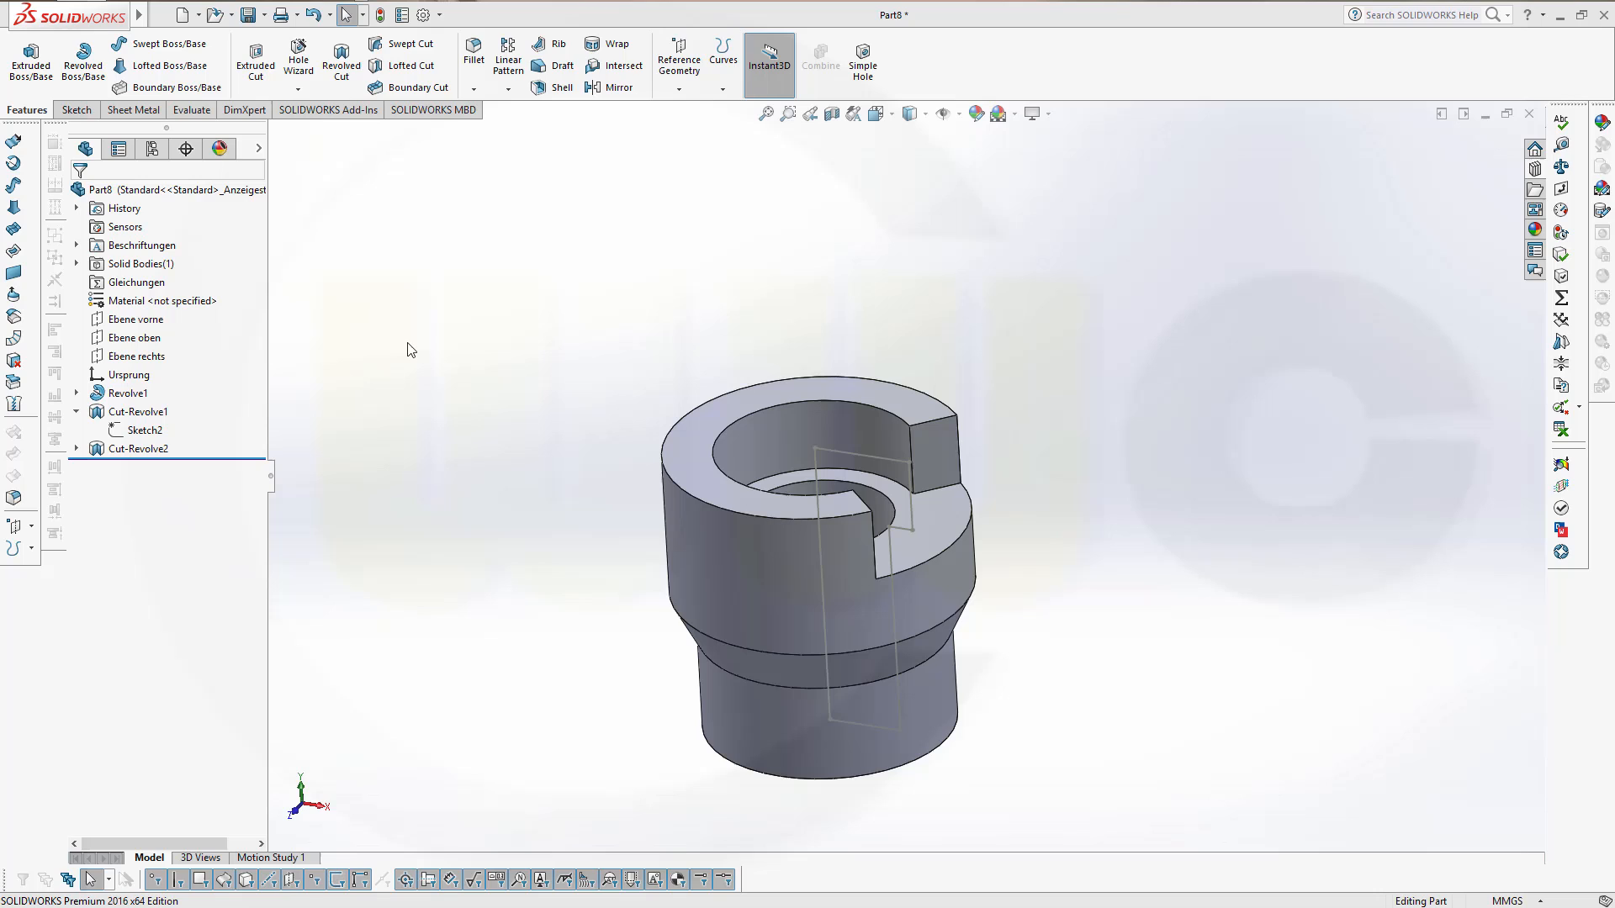
mouse_move(212, 431)
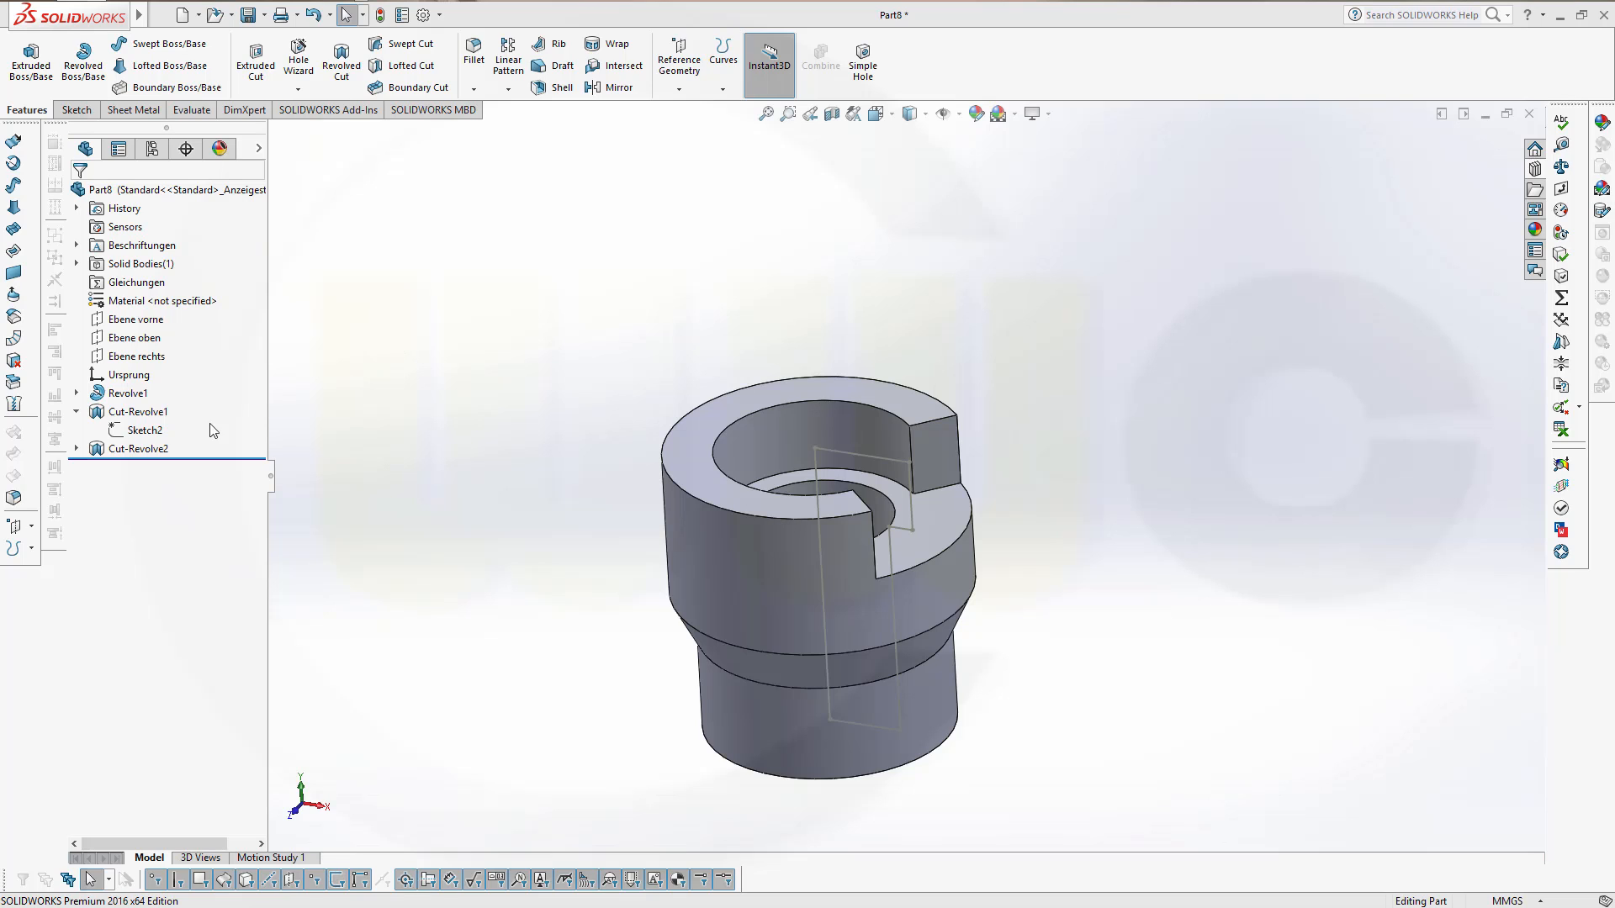
Reopen Cut-Revolve2, keep its 90° mid-plane settings, and confirm without changes.
left_click(138, 413)
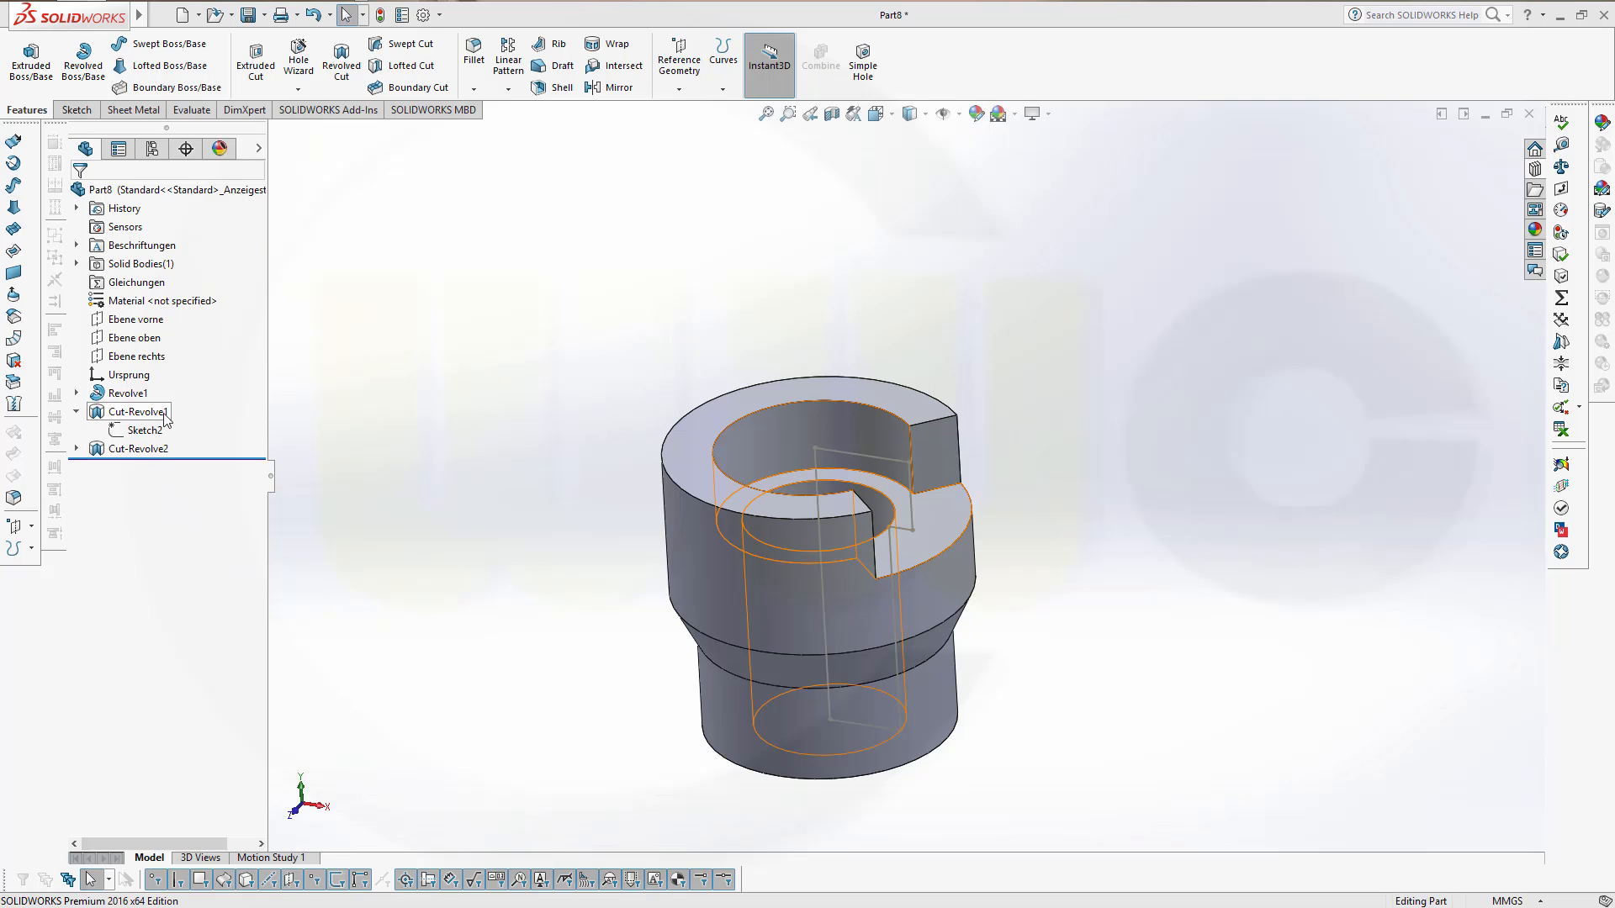
left_click(138, 447)
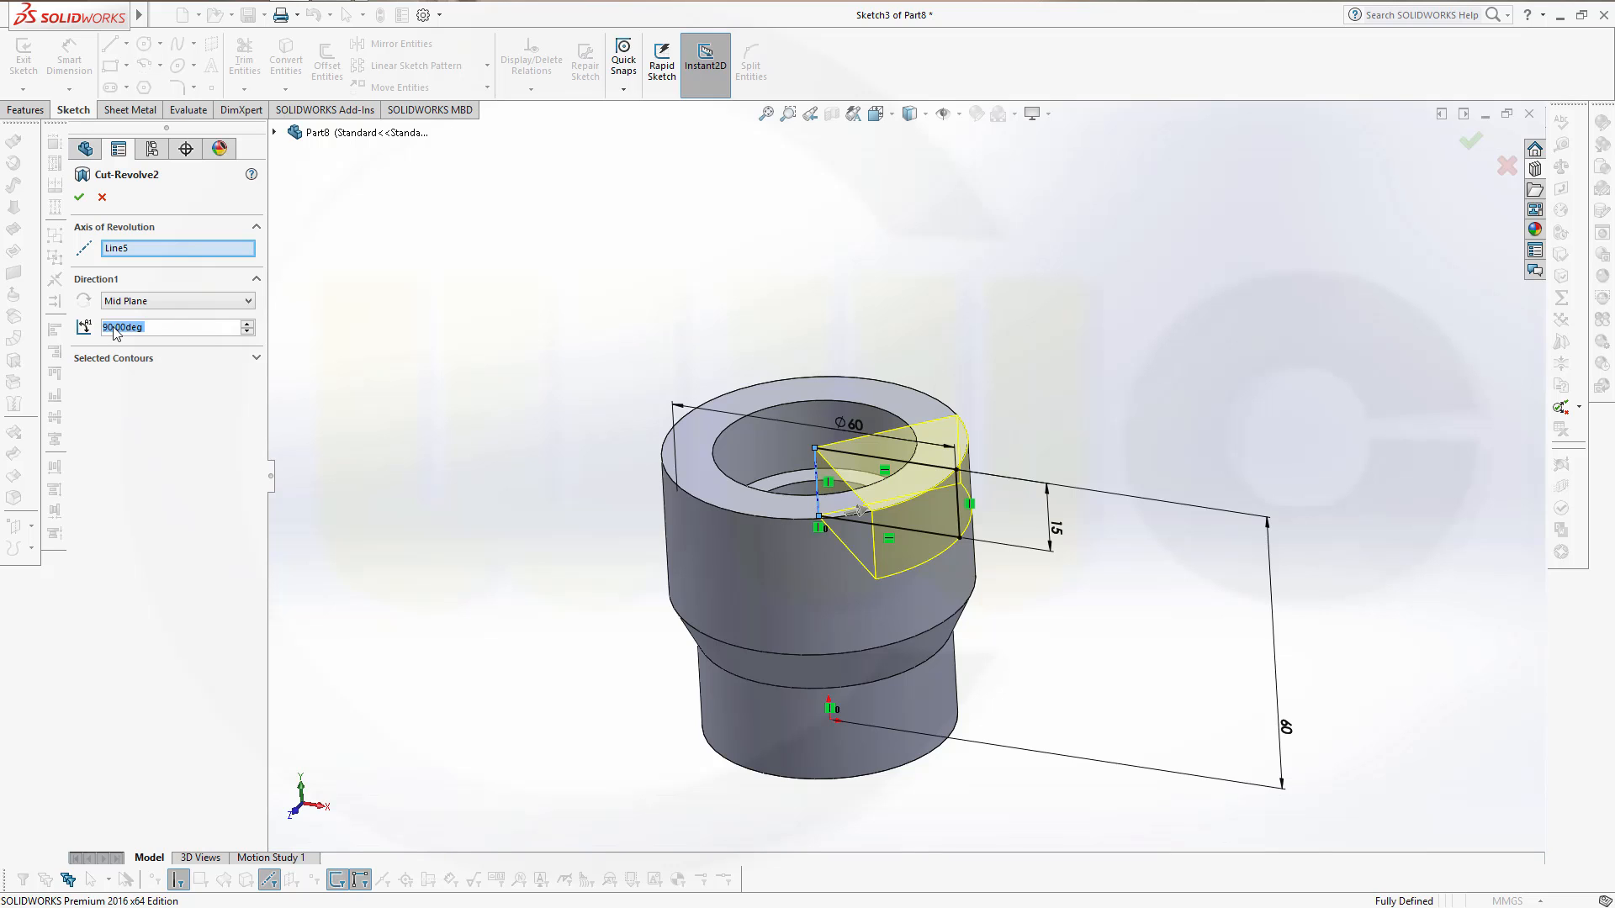
mouse_move(172, 336)
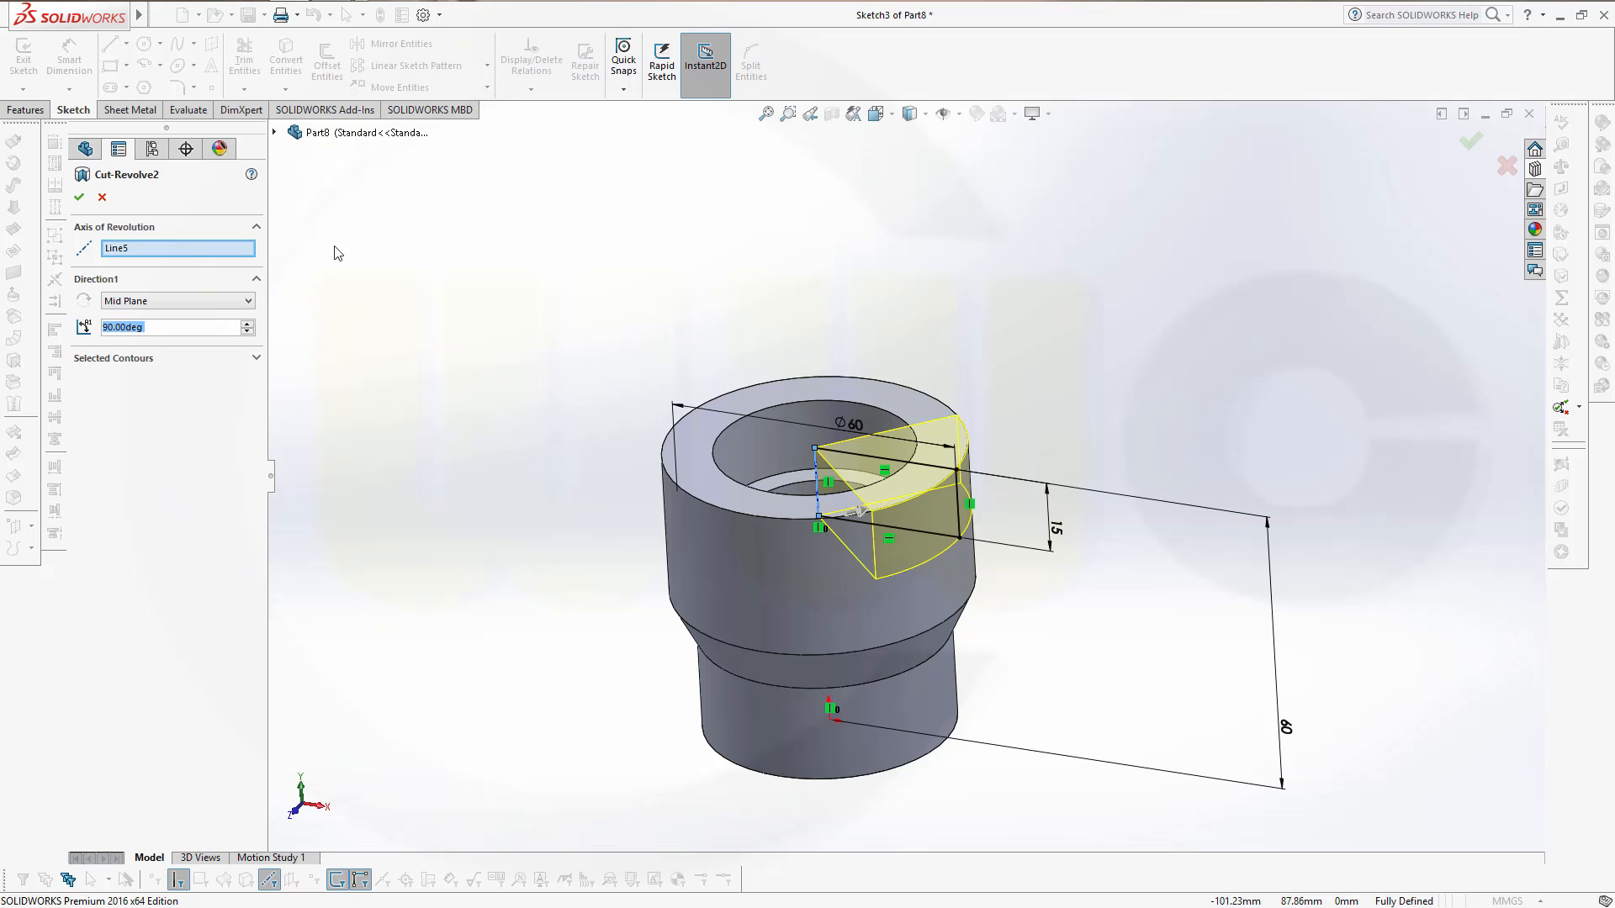
left_click(79, 198)
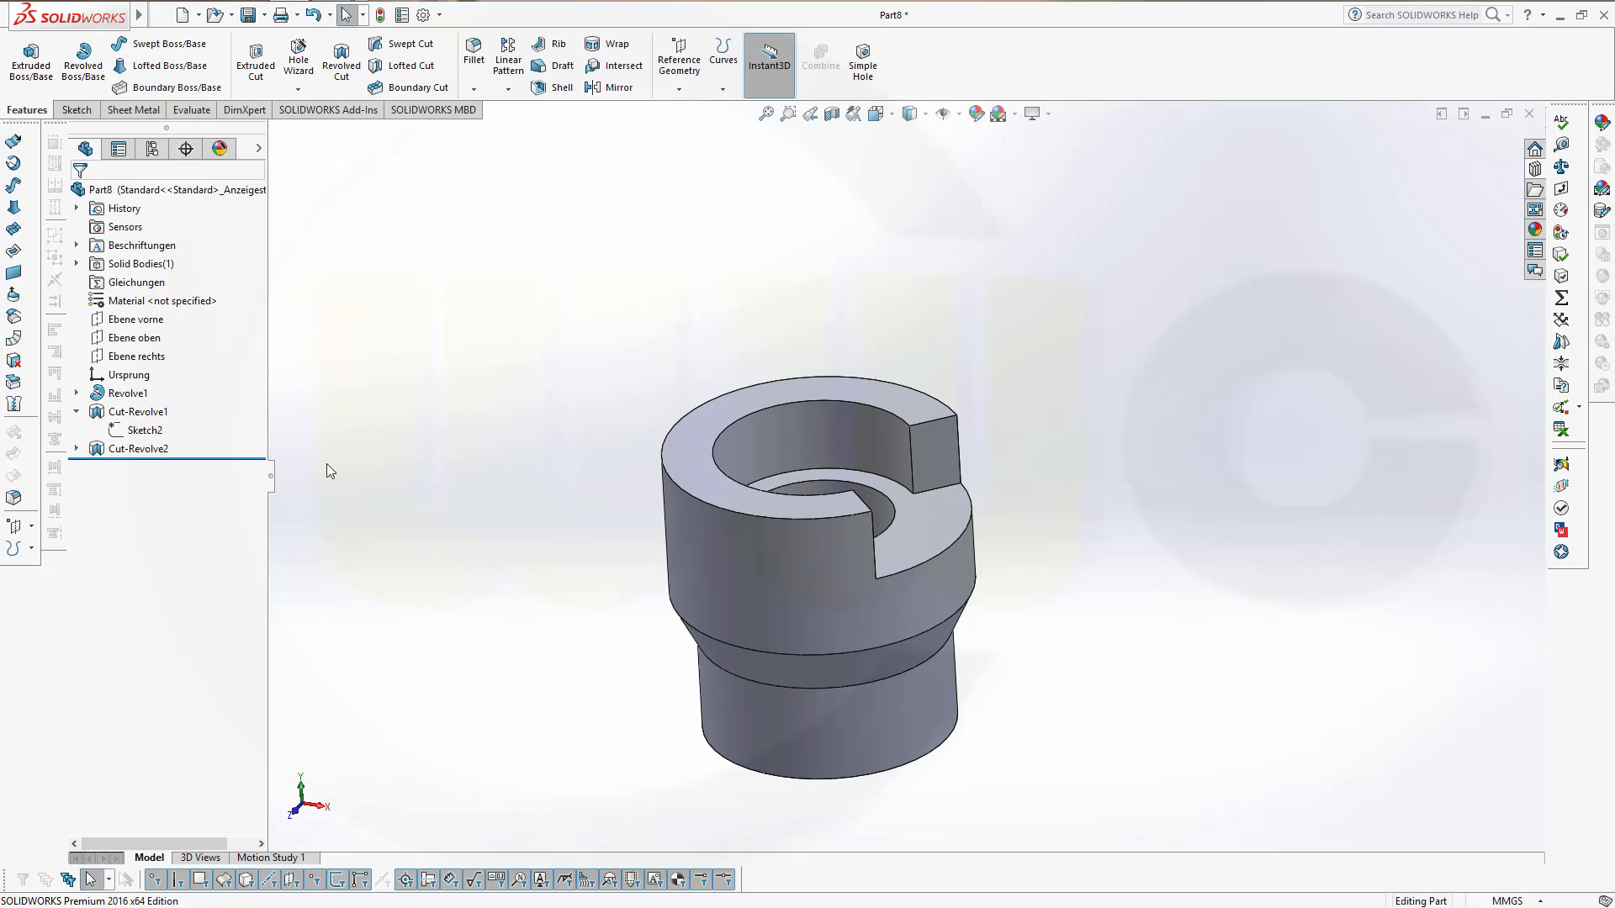
mouse_move(528, 215)
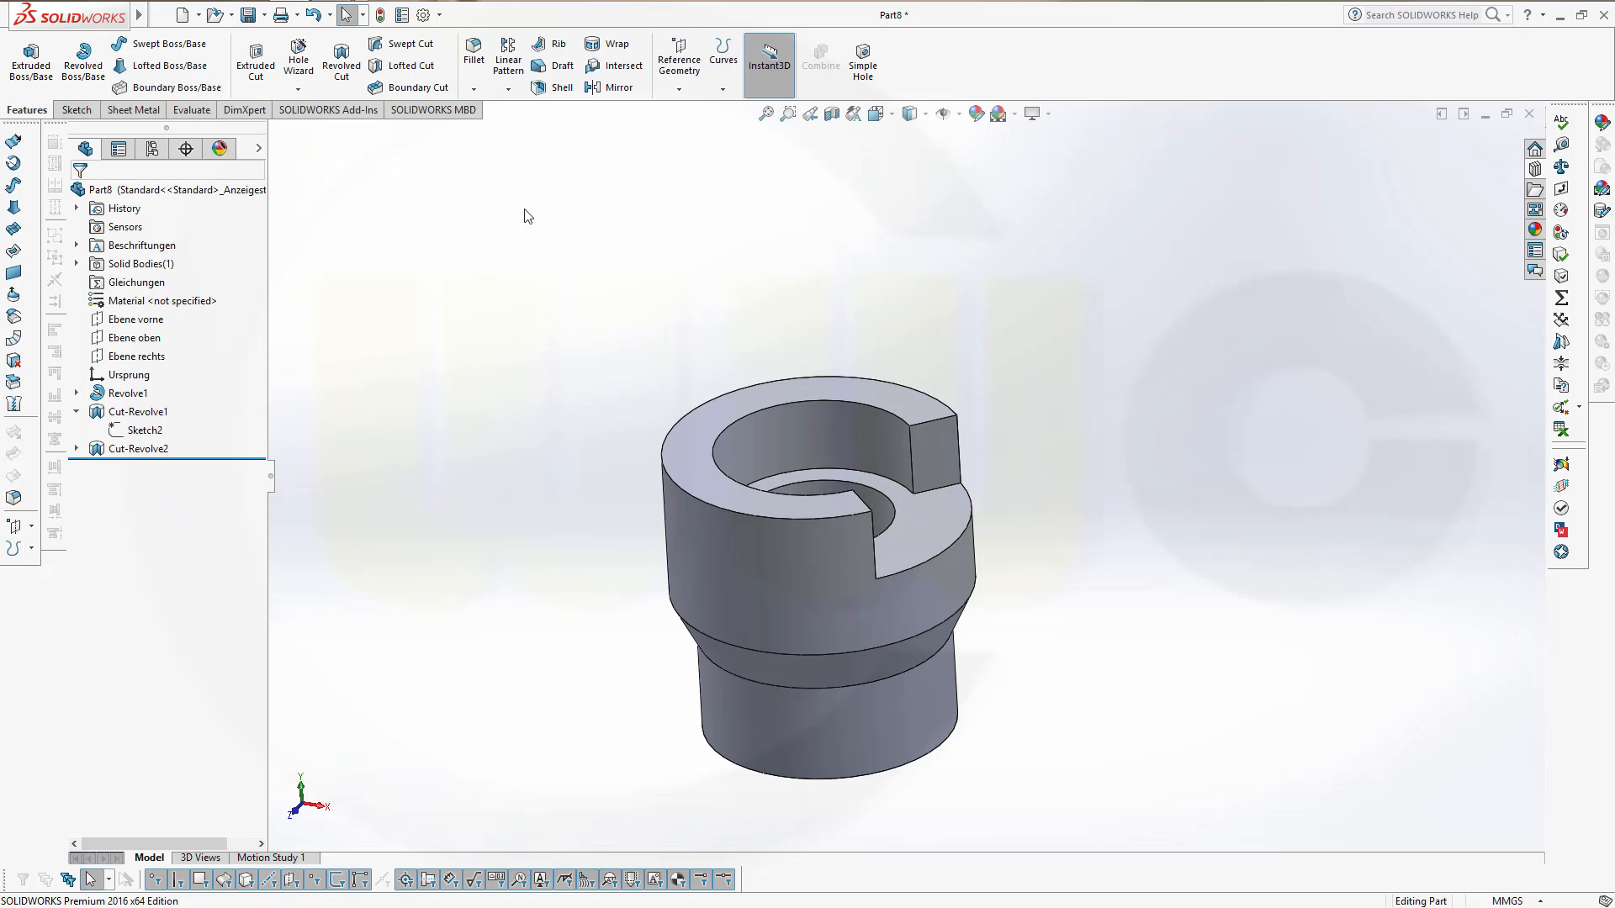
mouse_move(616, 88)
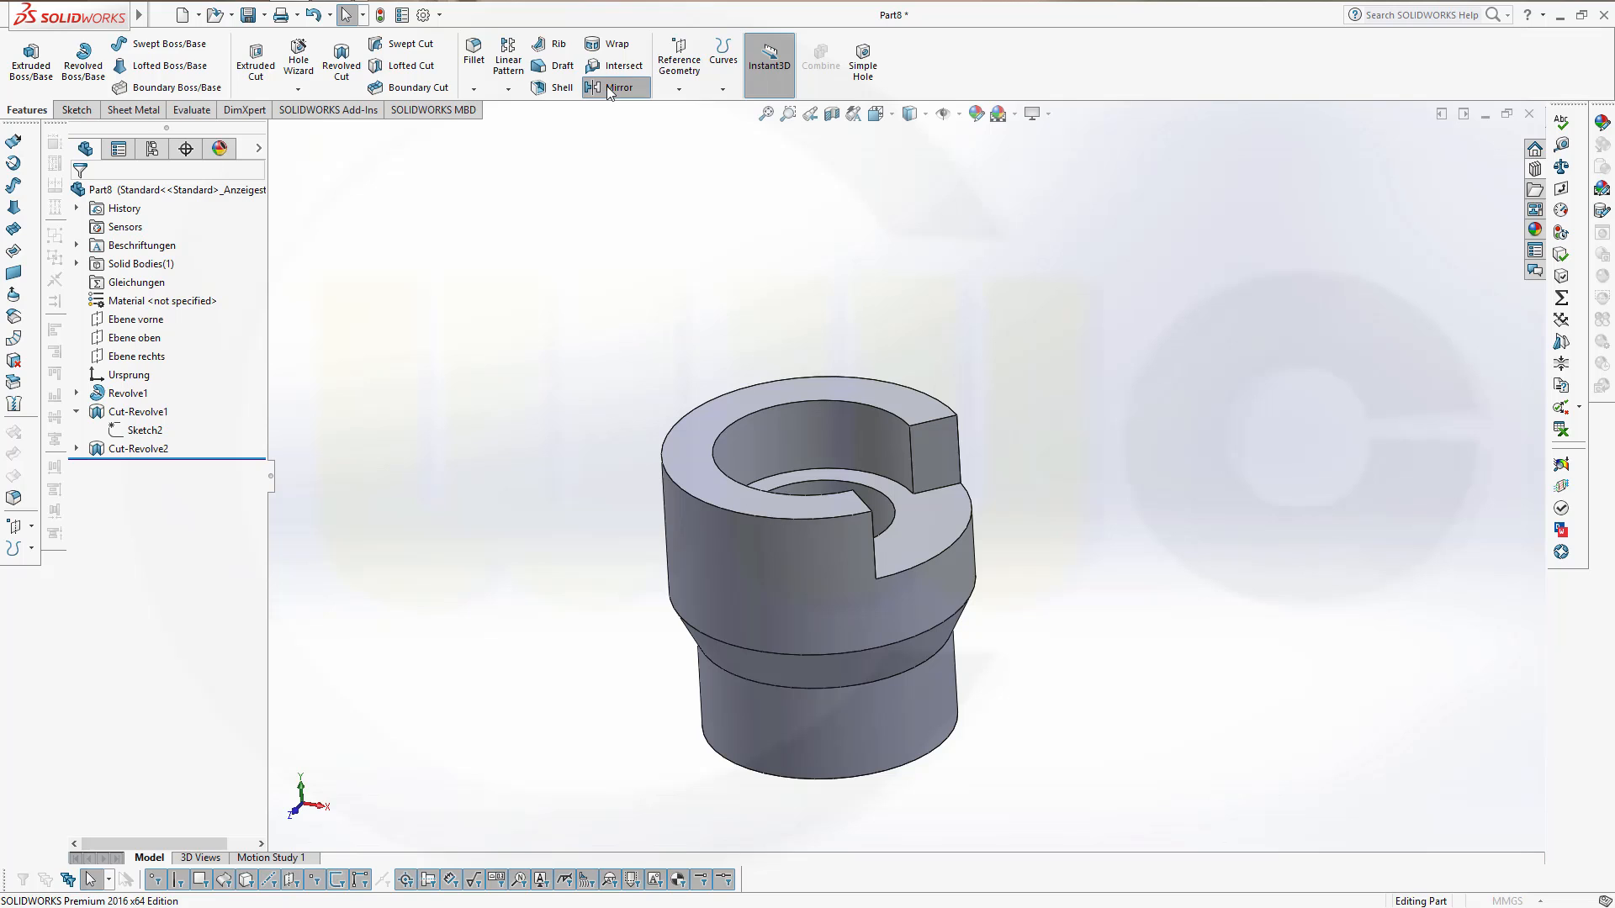
Mirror Cut-Revolve2 across the right plane (Ebene rechts) as Mirror1 for two opposite rim slots.
left_click(621, 88)
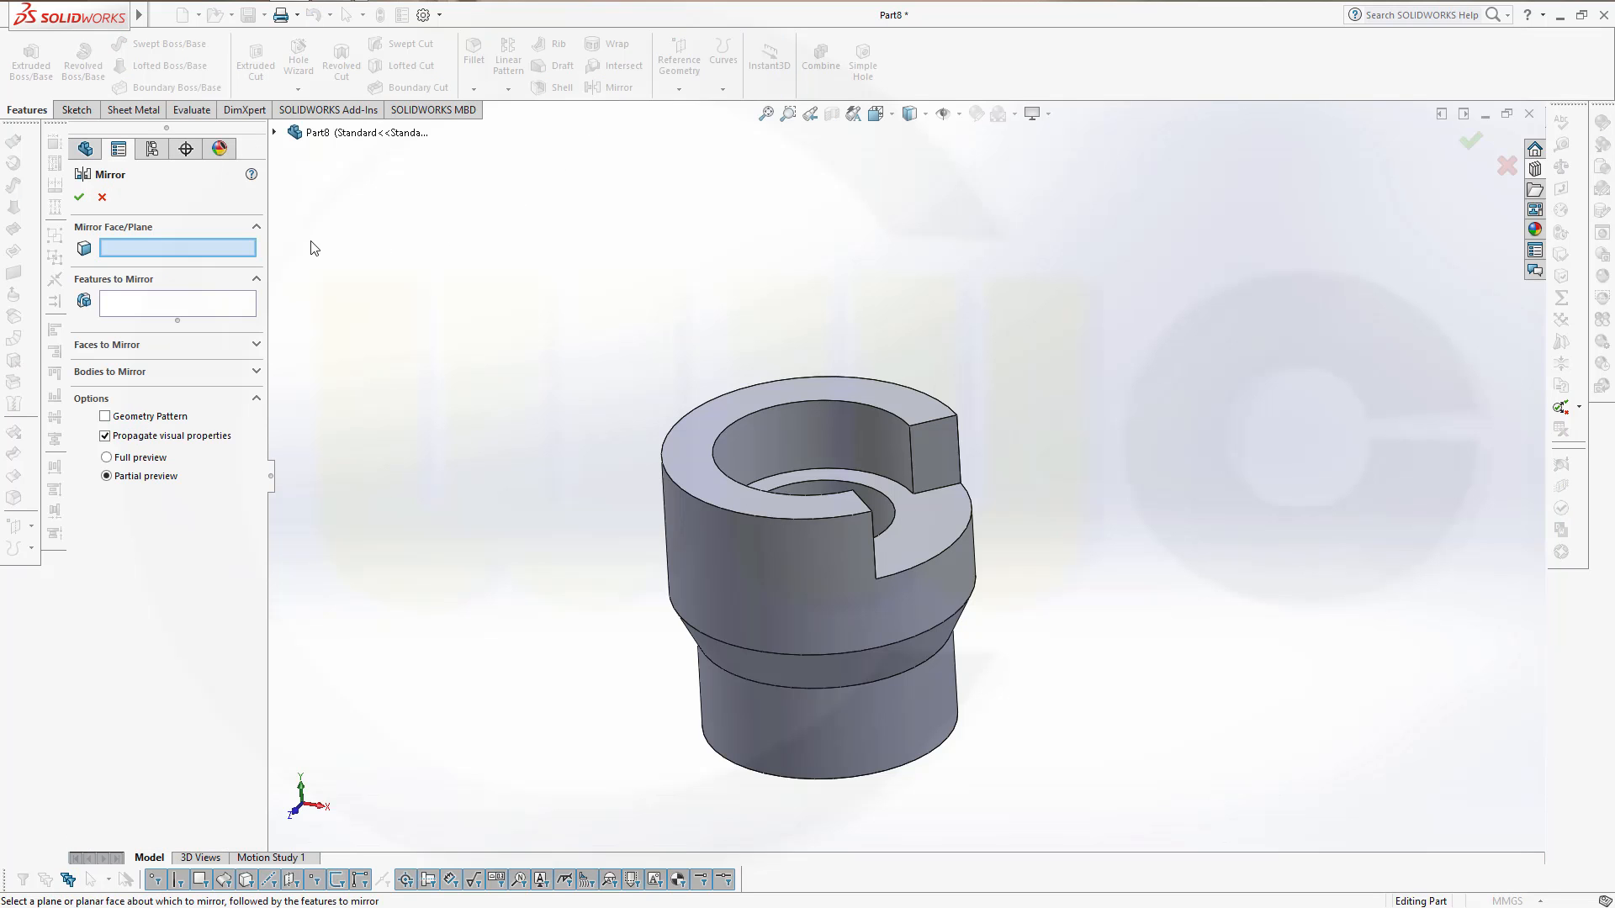
left_click(276, 133)
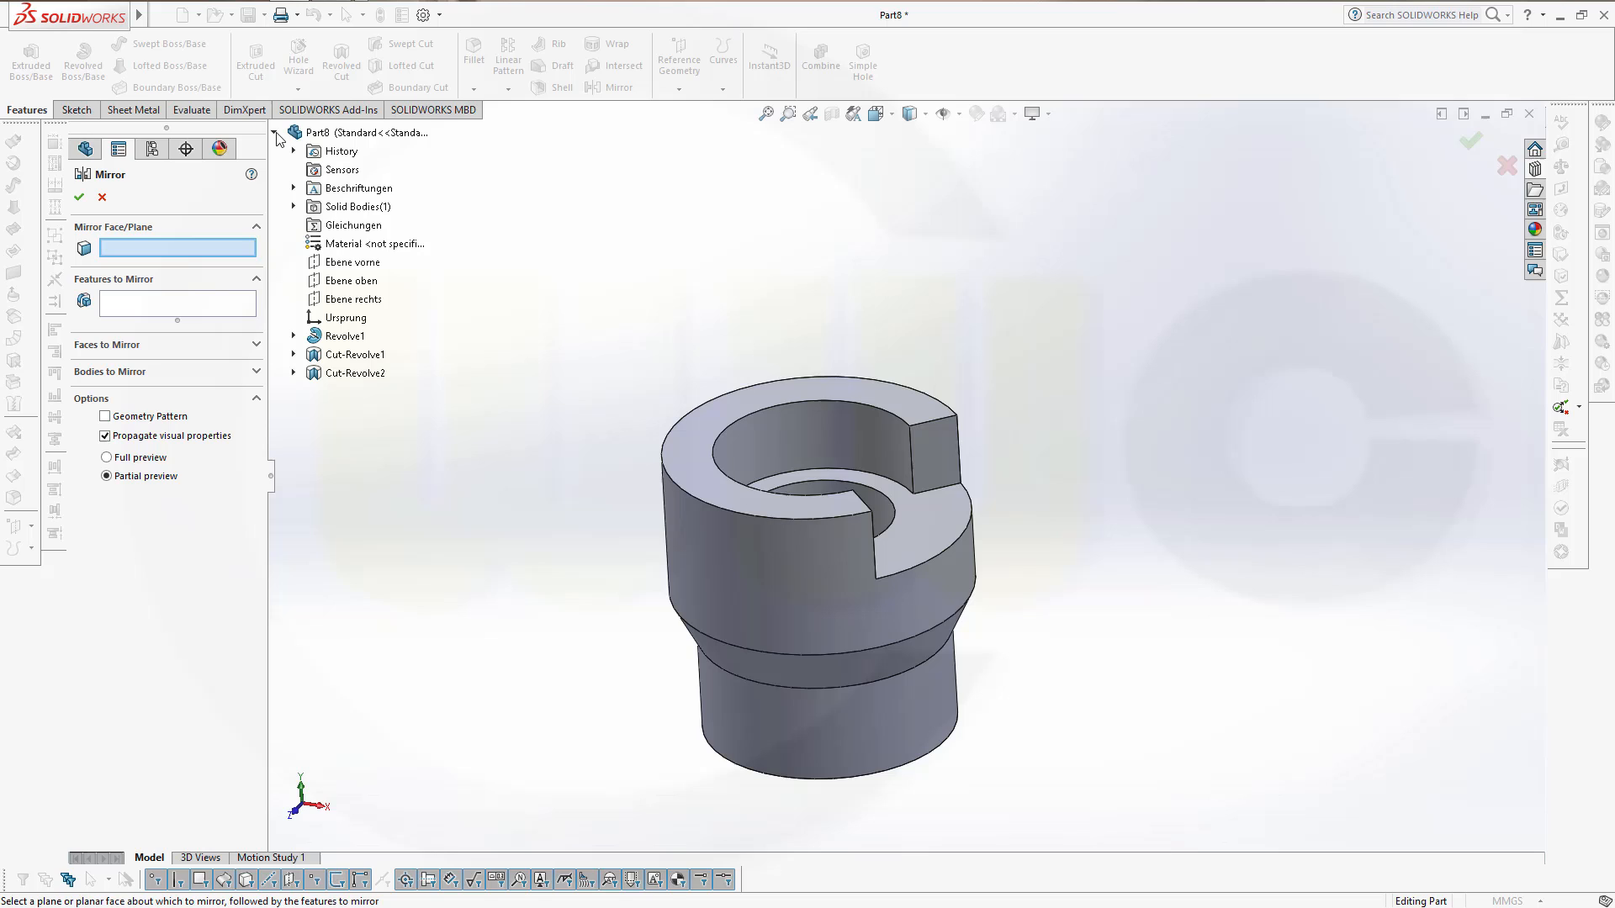
left_click(354, 299)
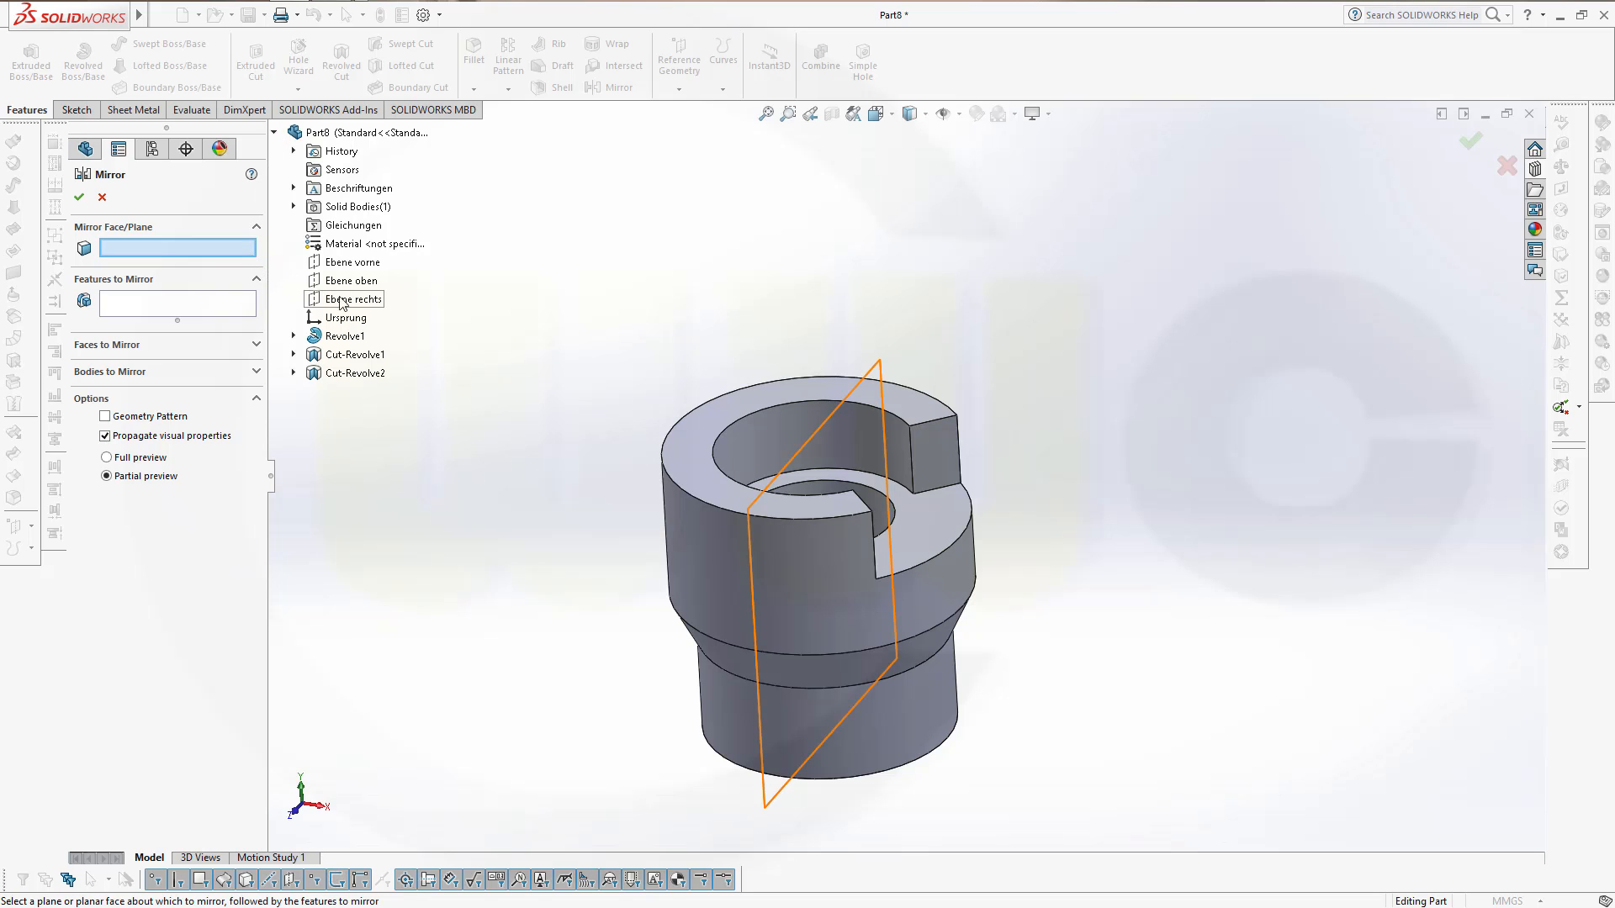
left_click(354, 300)
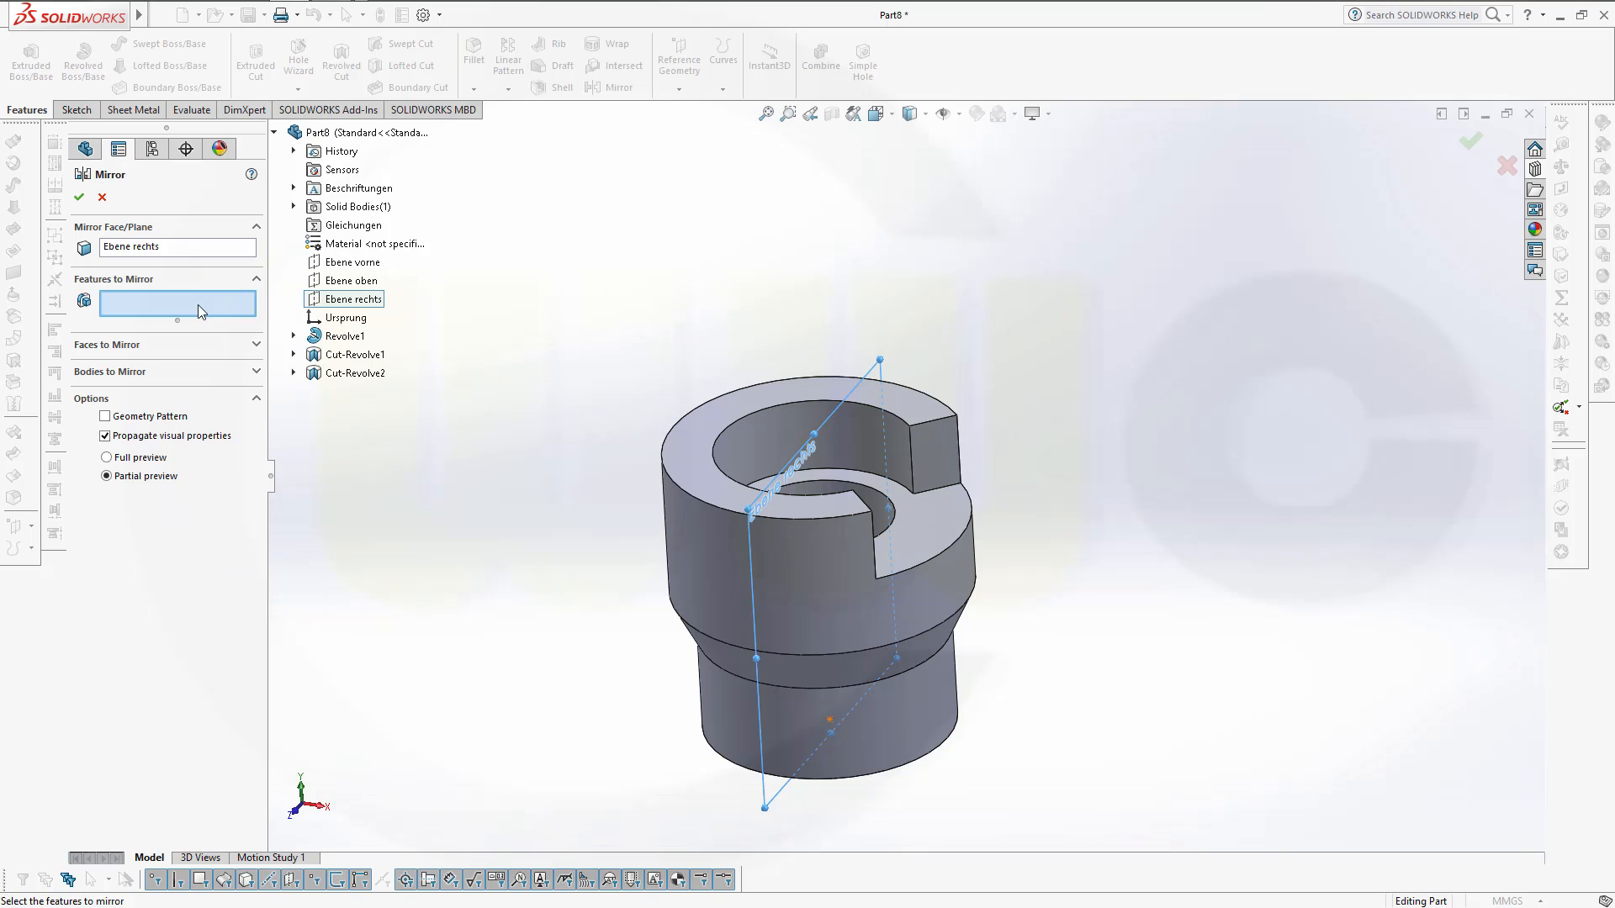
mouse_move(152, 316)
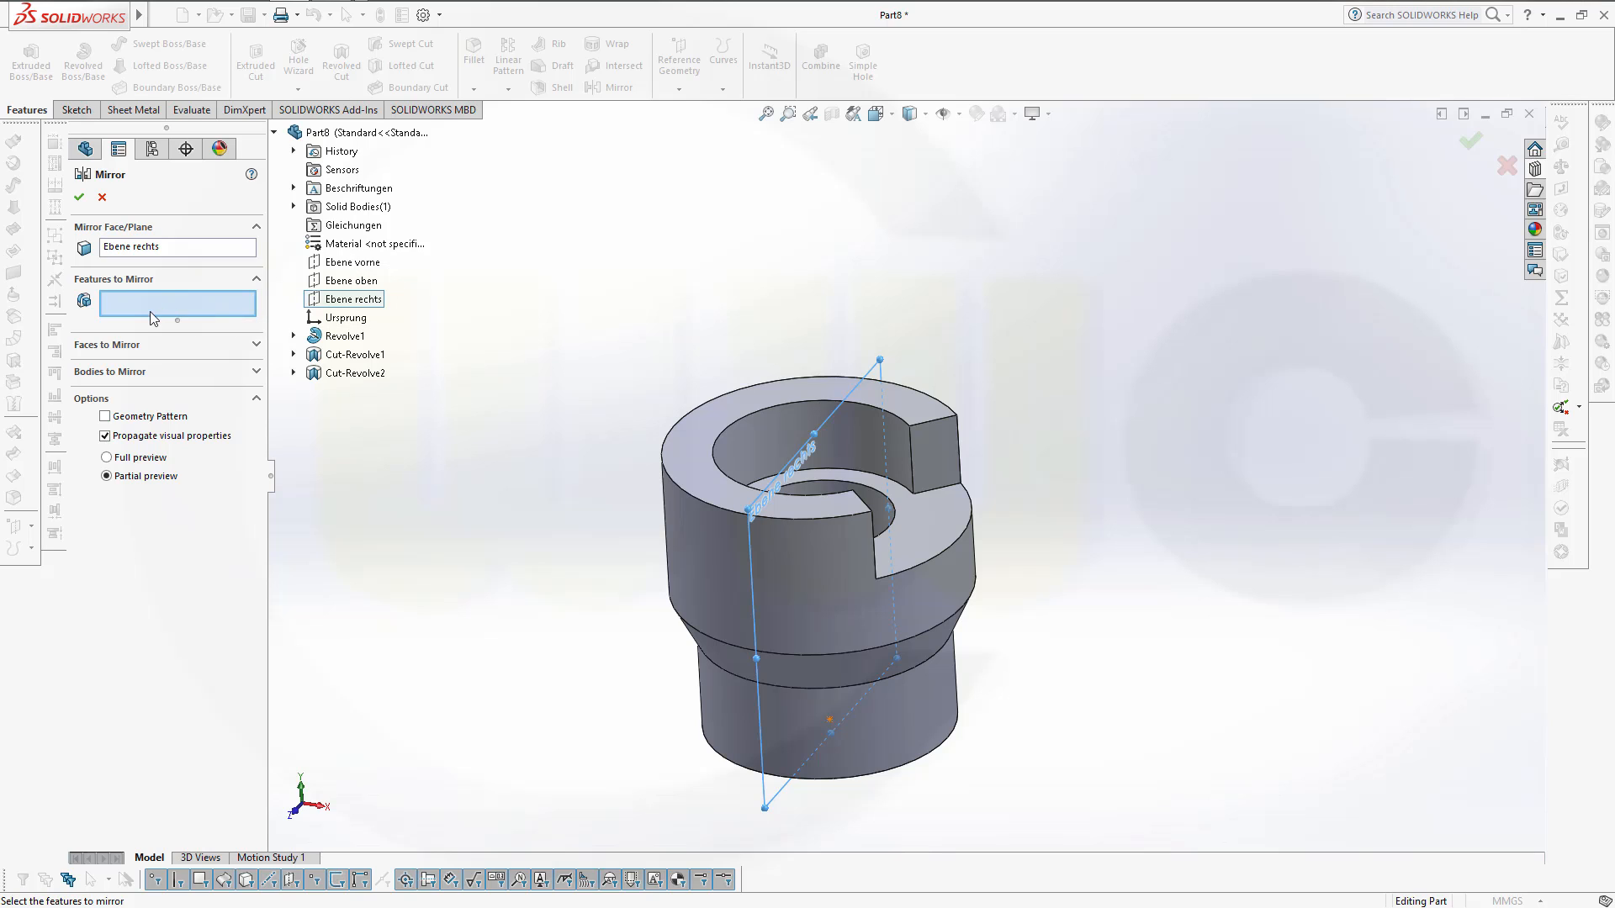
left_click(355, 372)
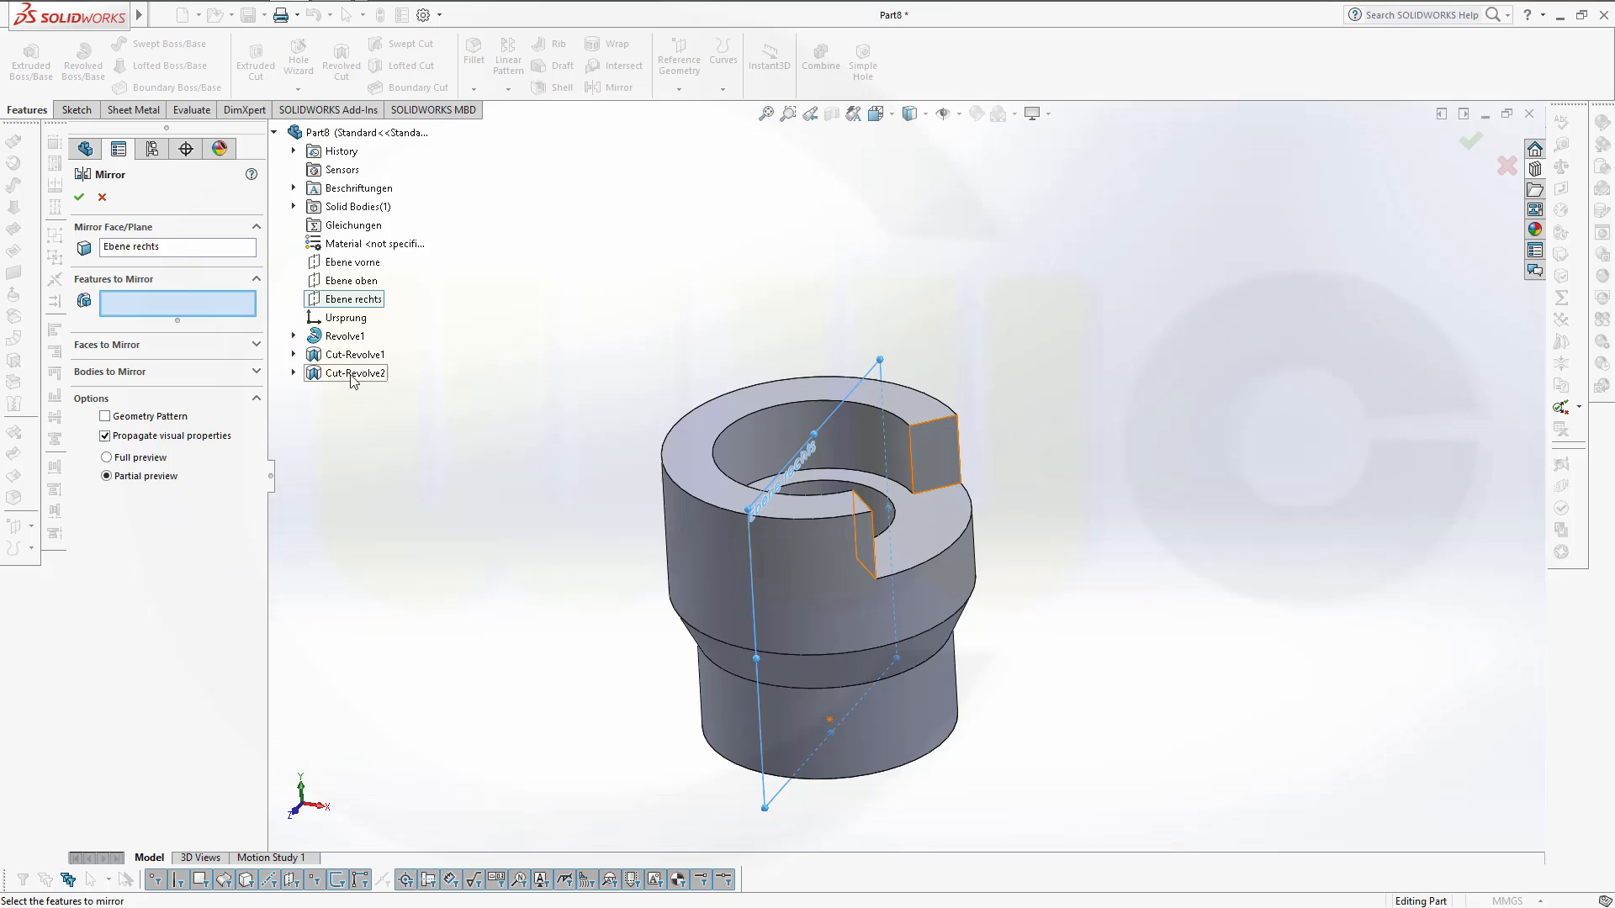
left_click(353, 373)
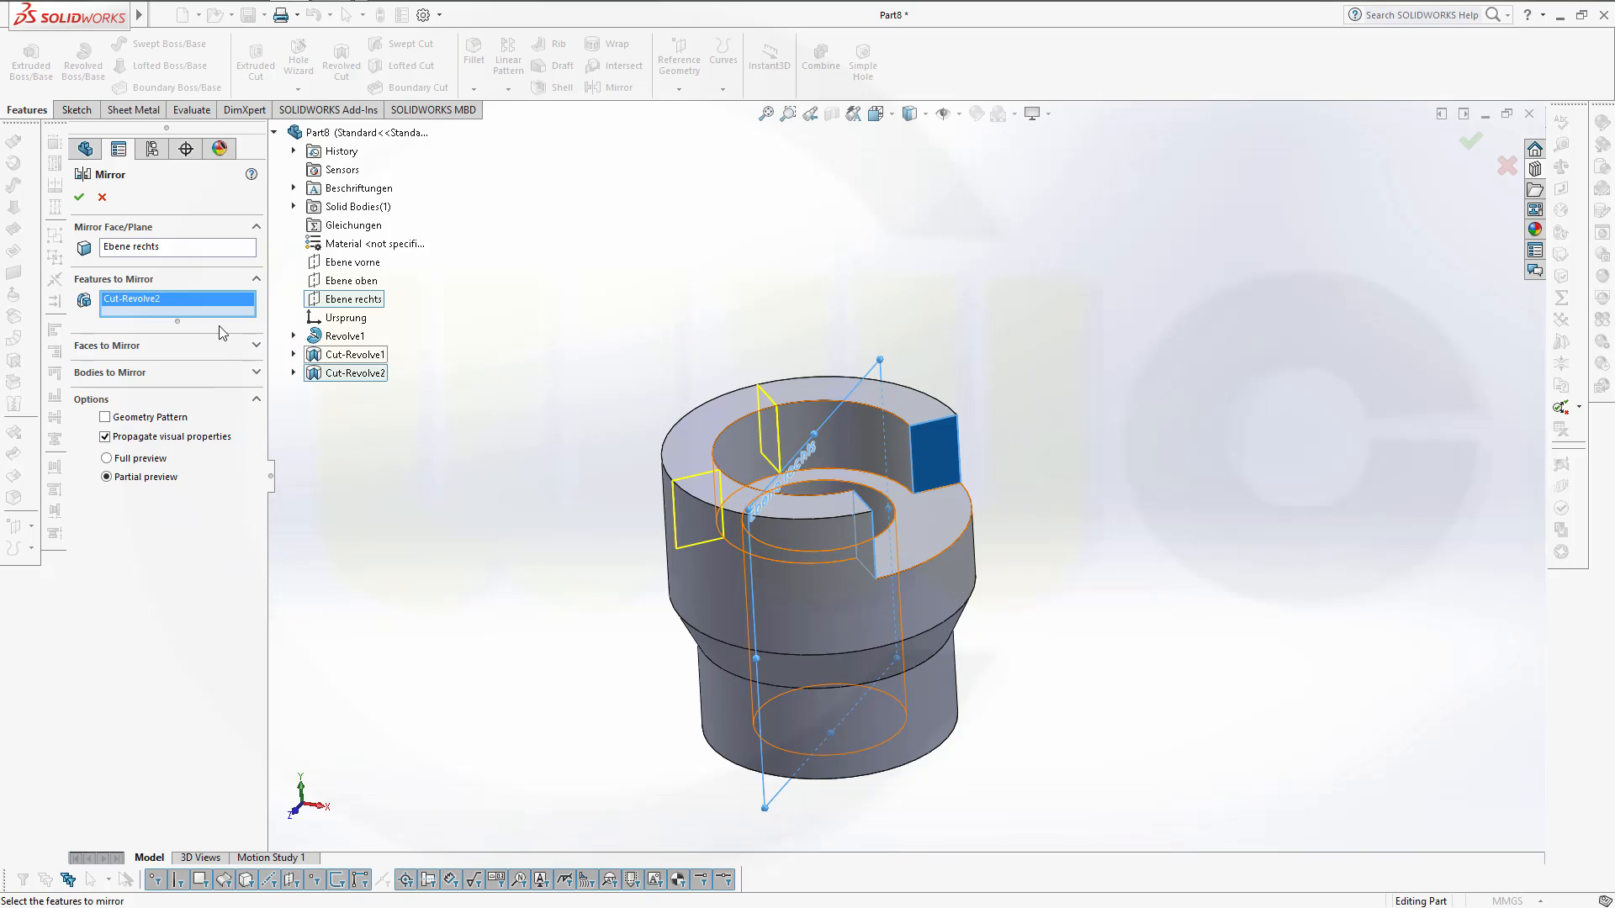
left_click(79, 199)
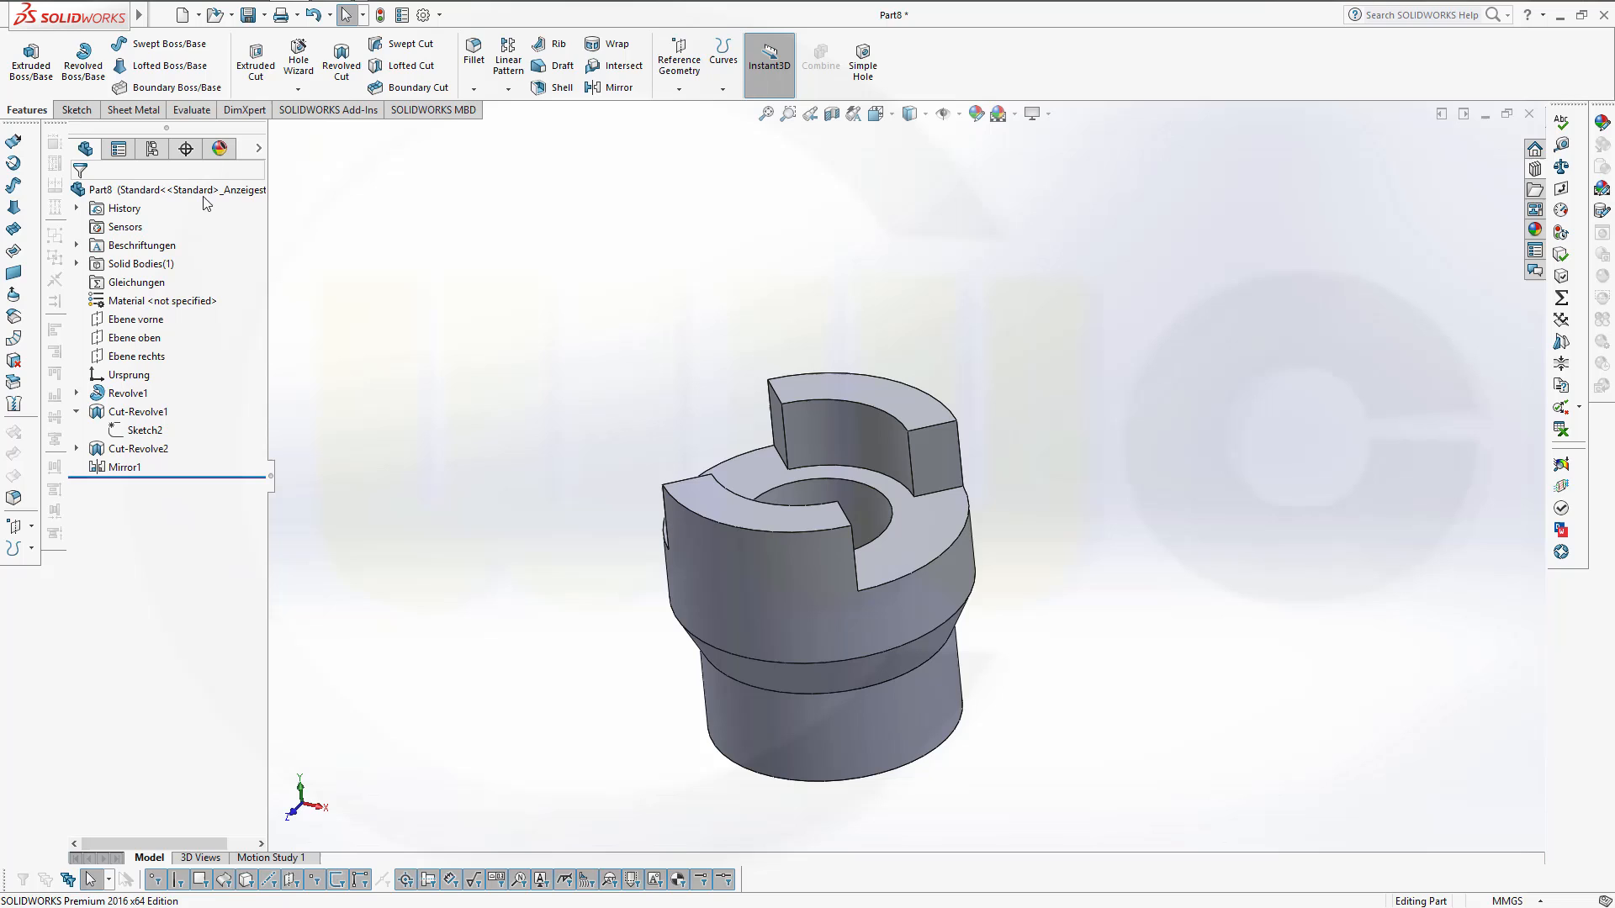
Open Sketch4 on the top plane and draw a small rectangle across the bore centre.
left_click(77, 111)
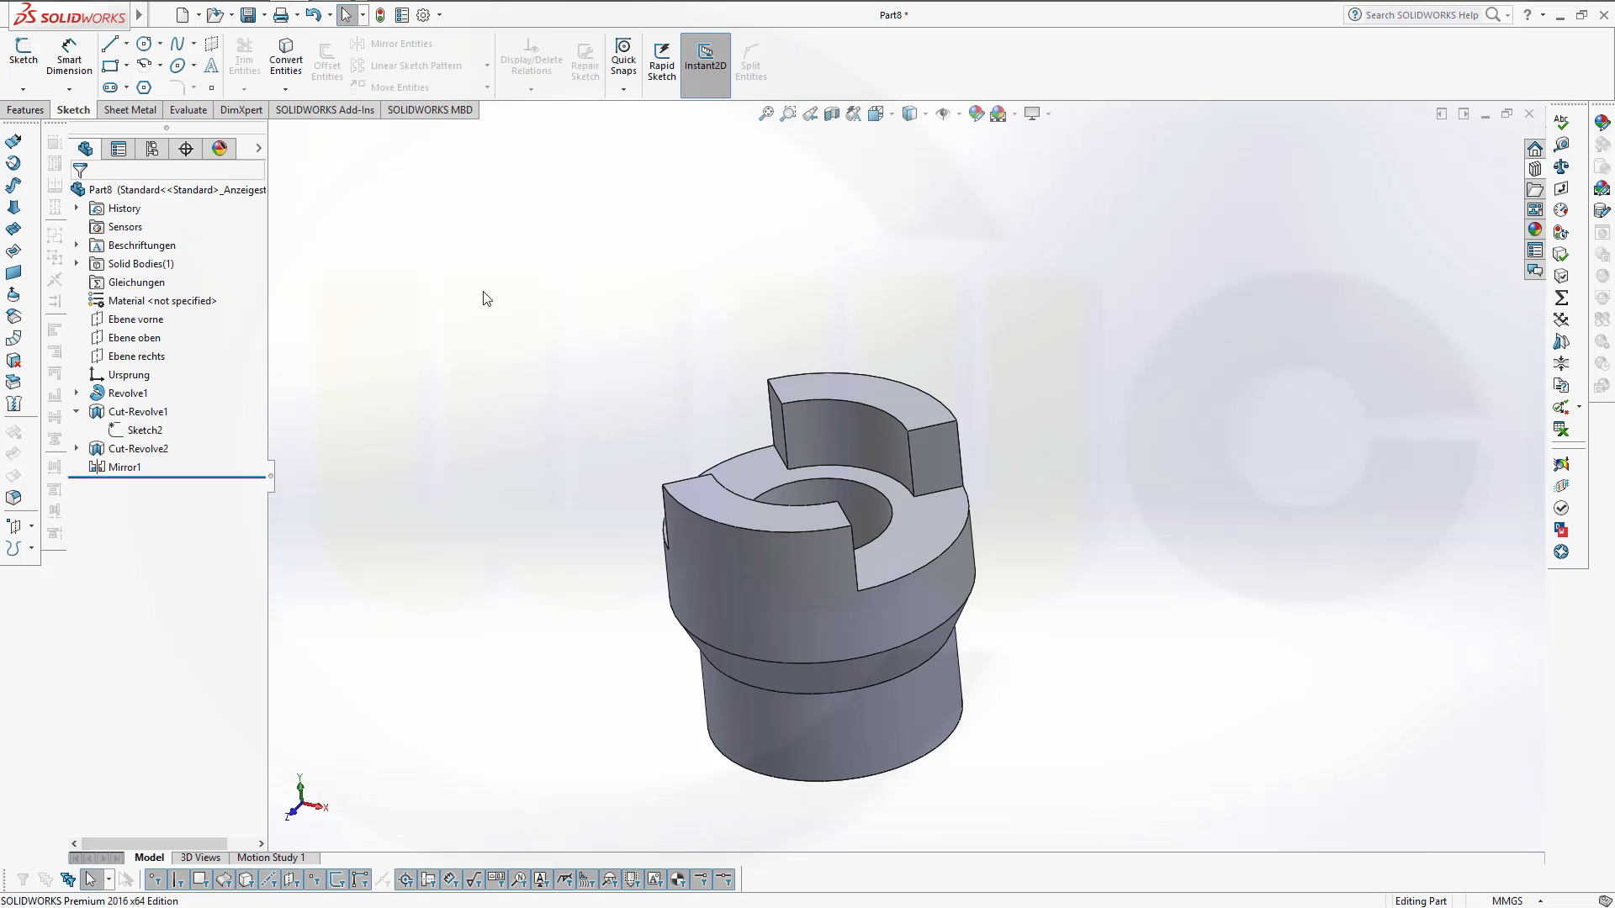
mouse_move(510, 325)
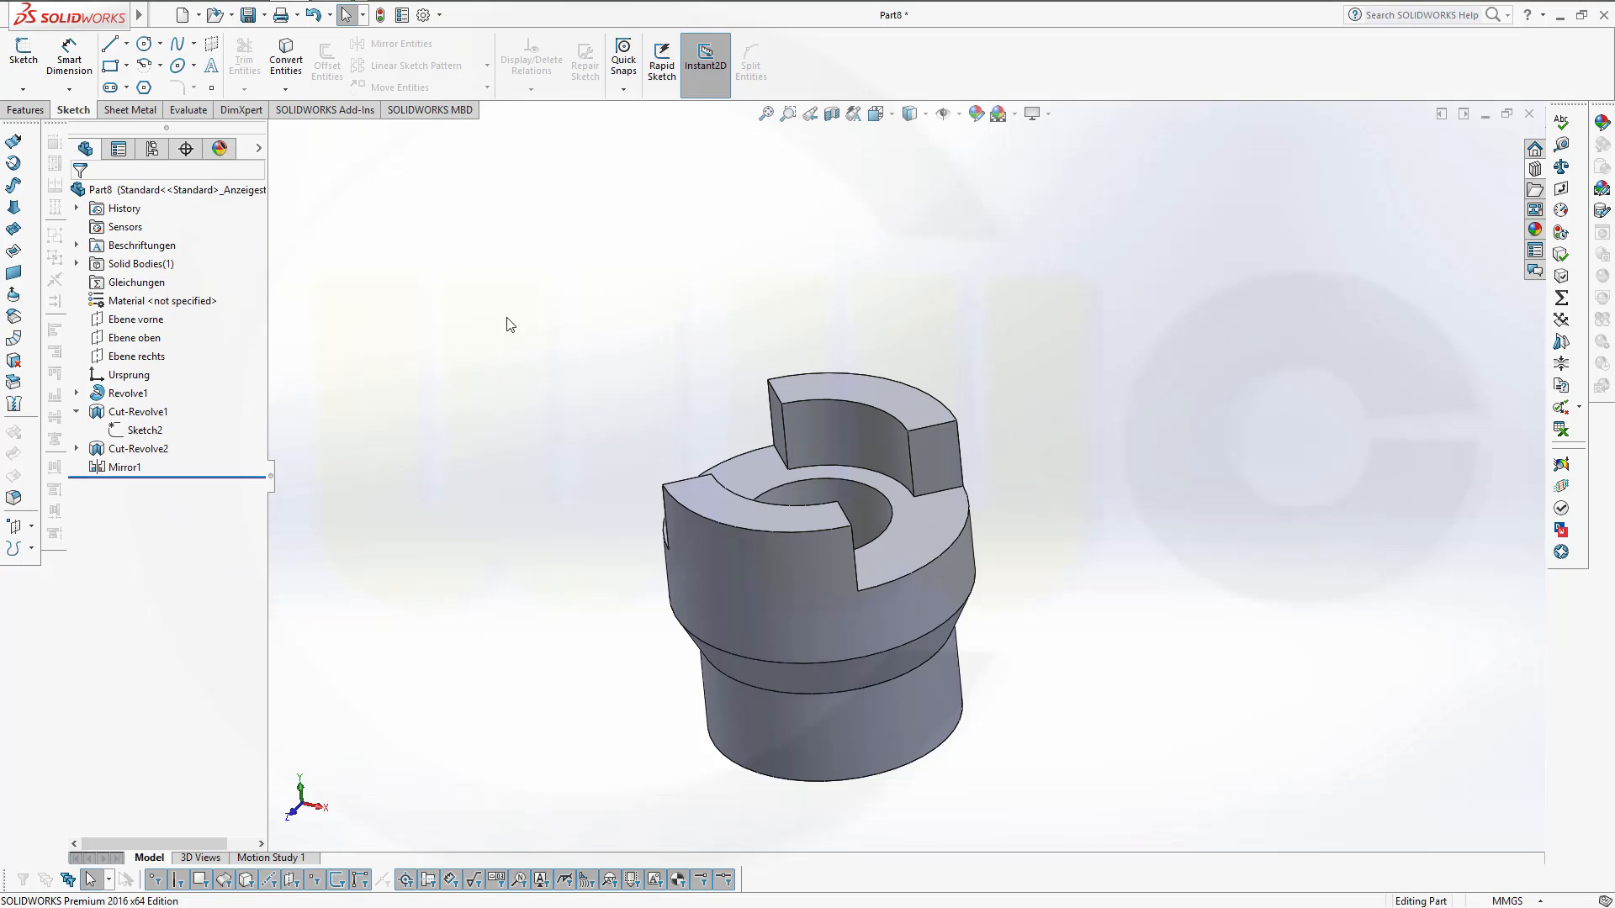
mouse_move(521, 381)
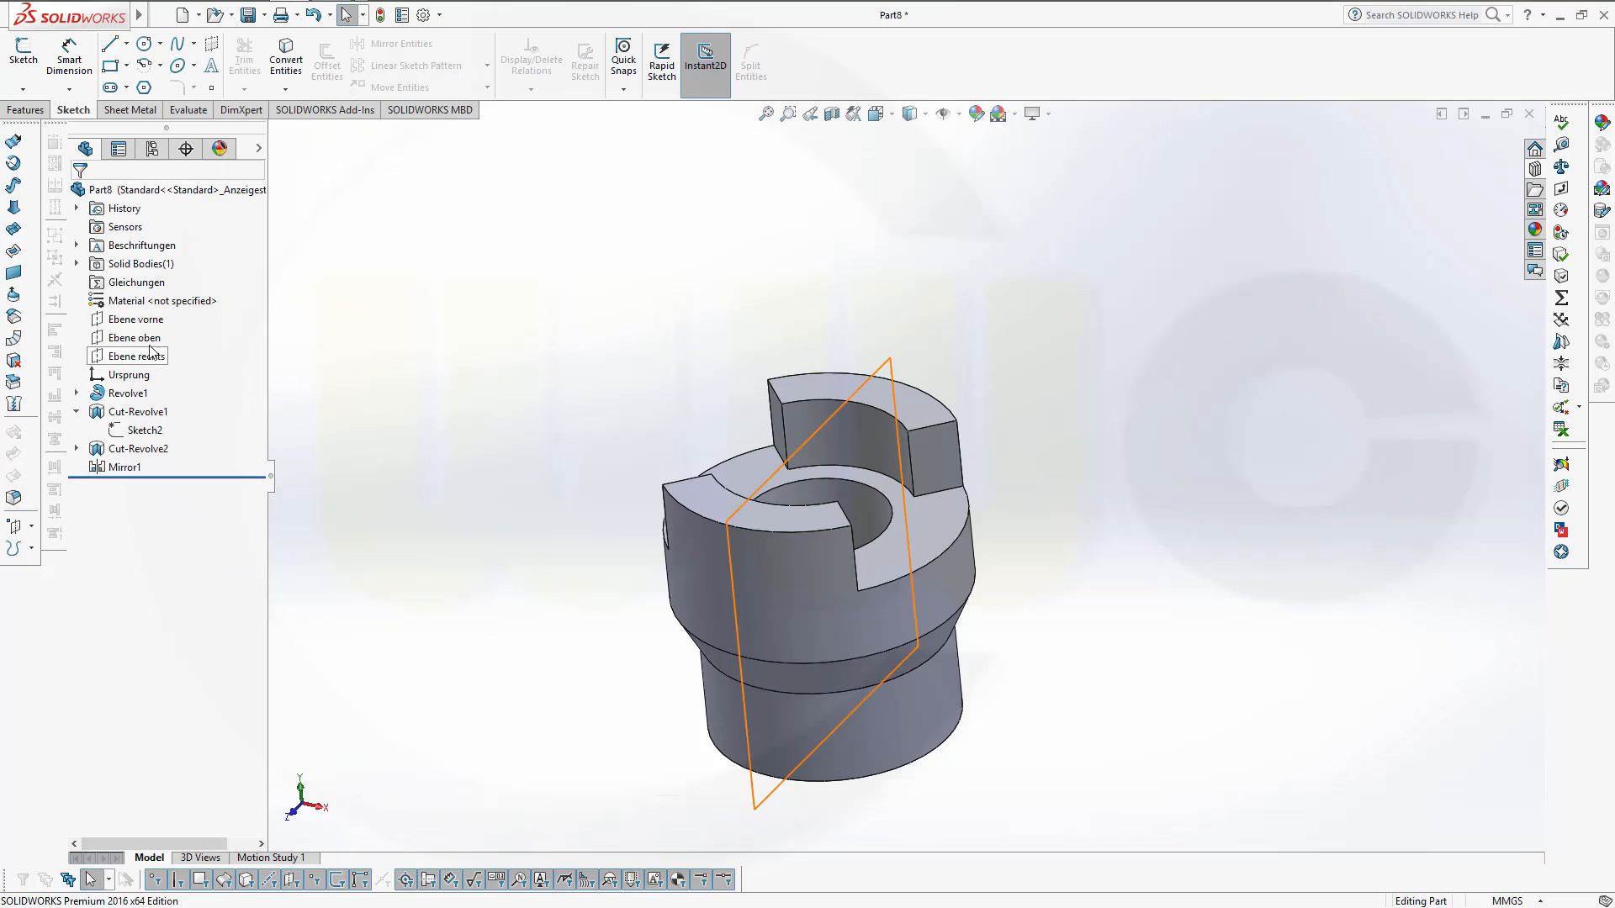
left_click(135, 336)
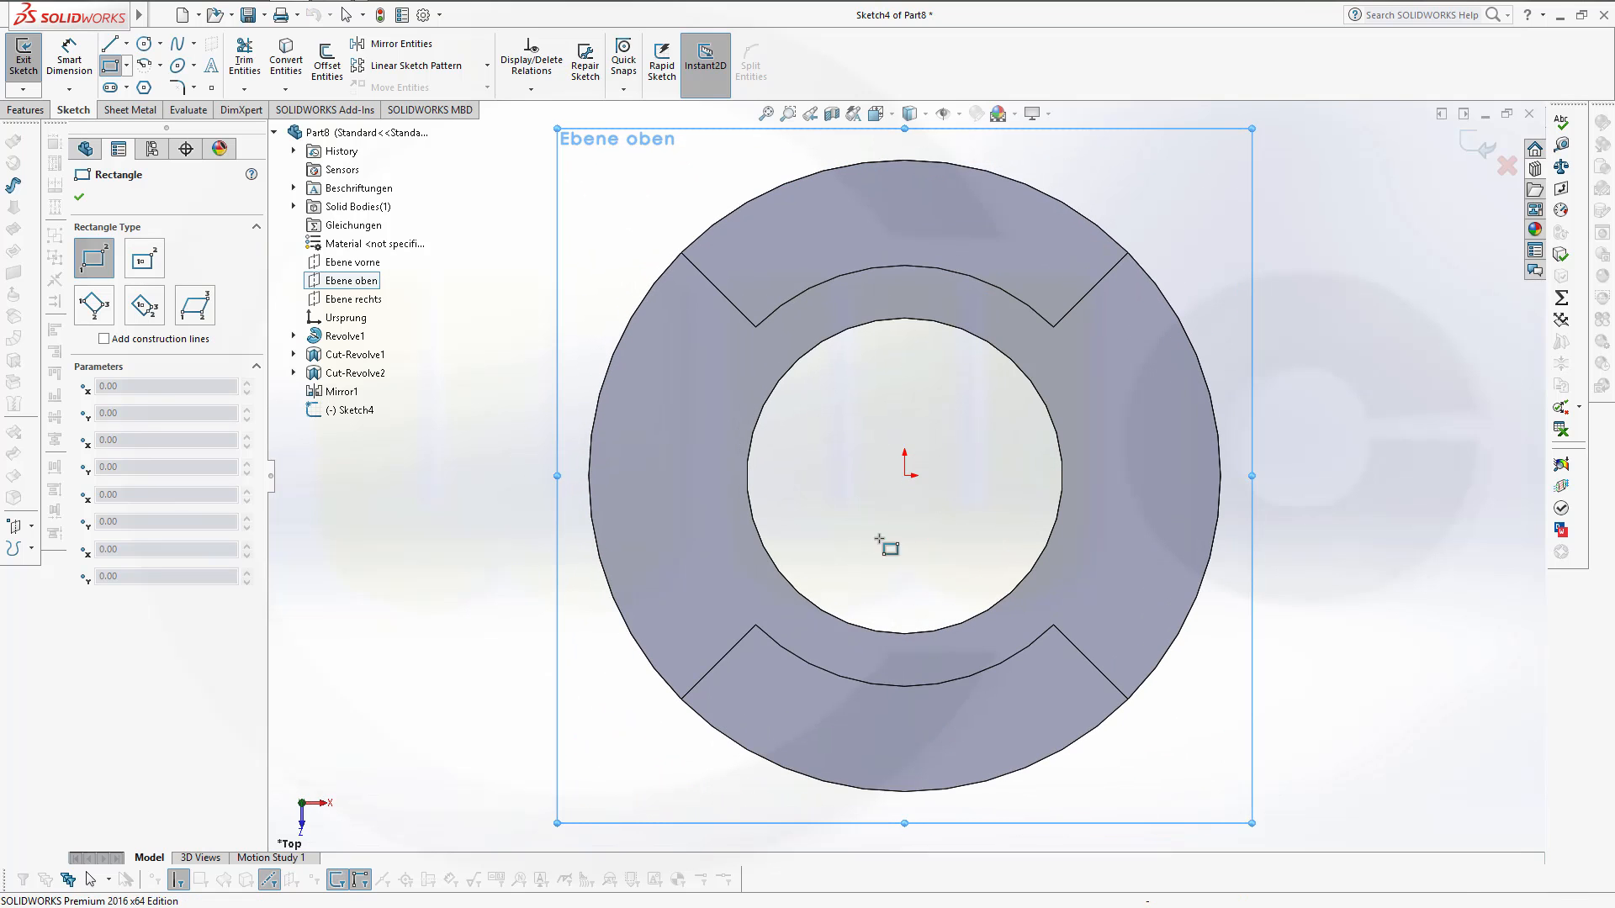
mouse_move(858, 556)
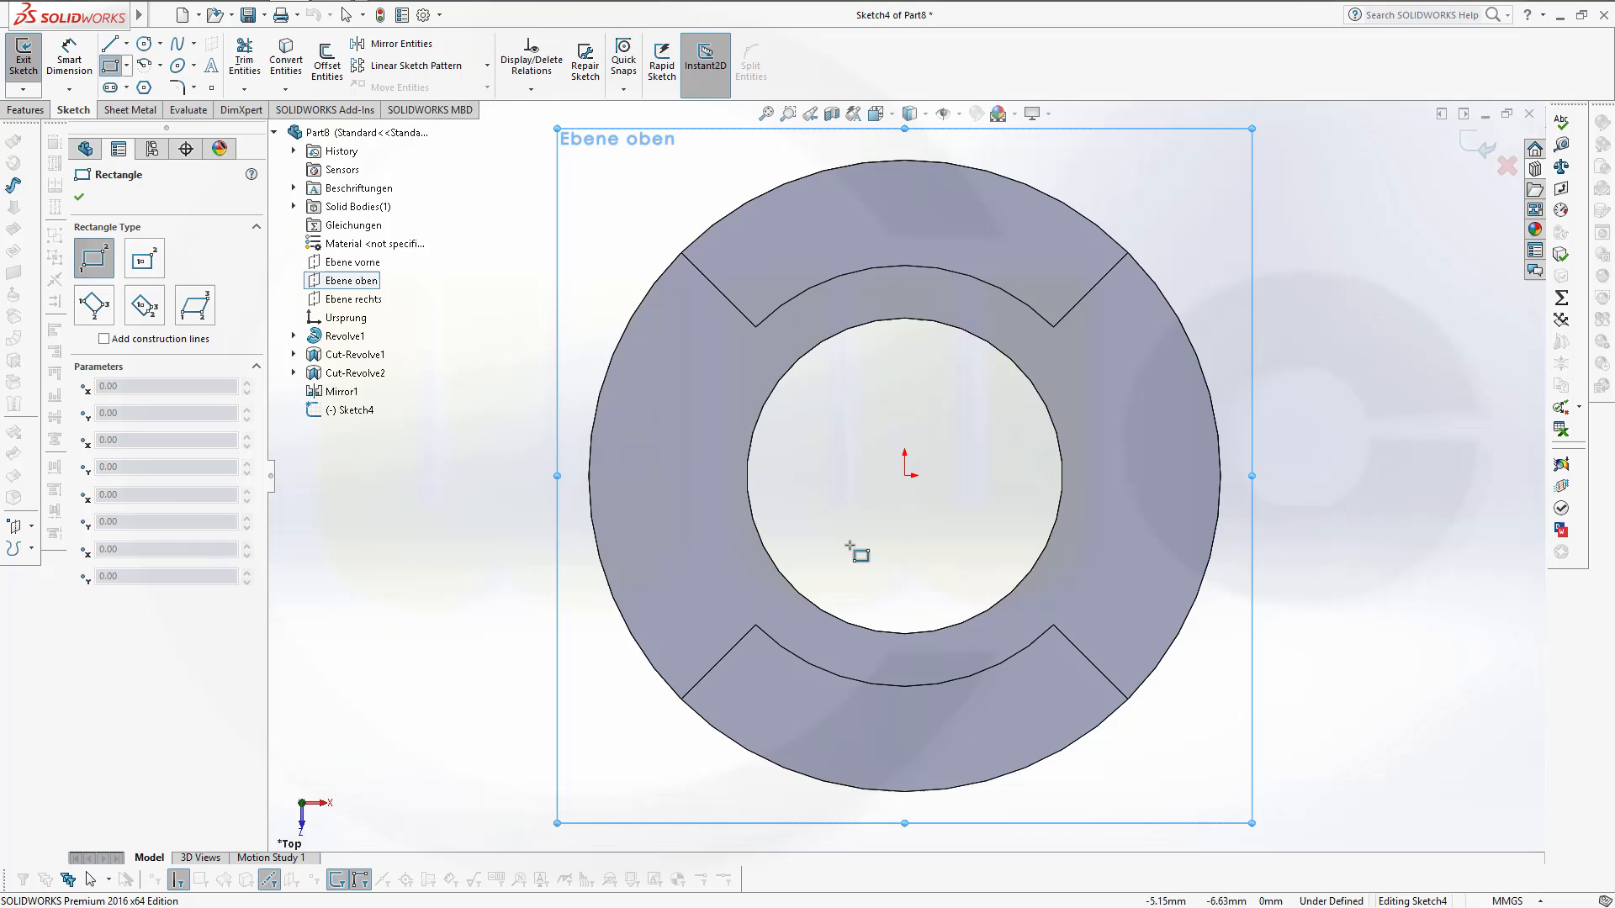
mouse_move(792, 434)
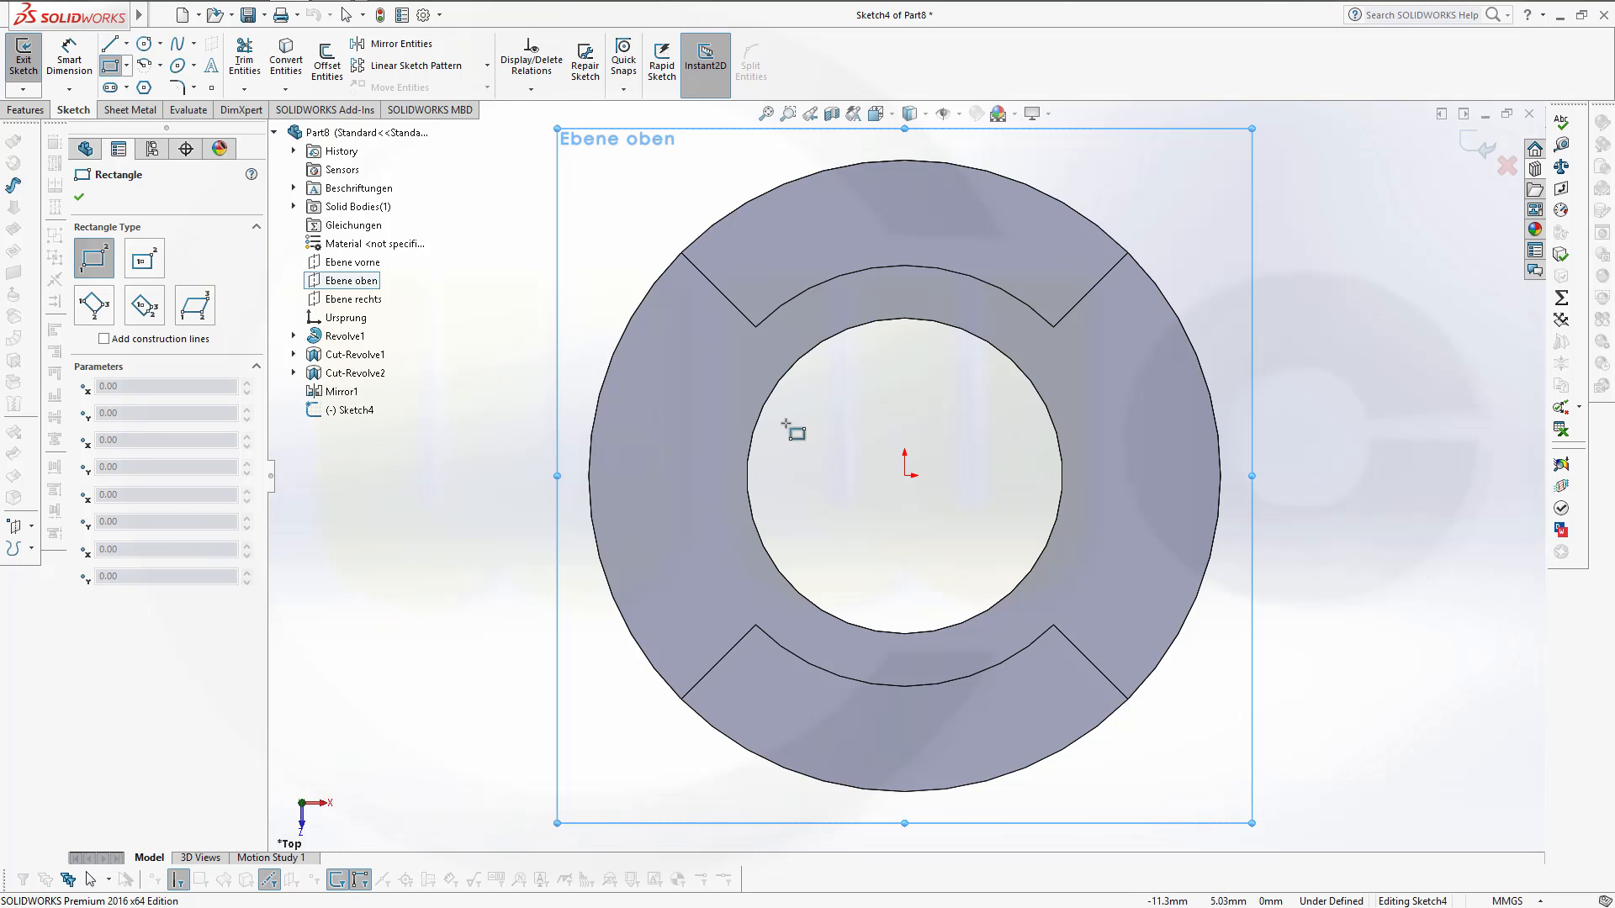
left_click_drag(795, 430, 967, 530)
type("1")
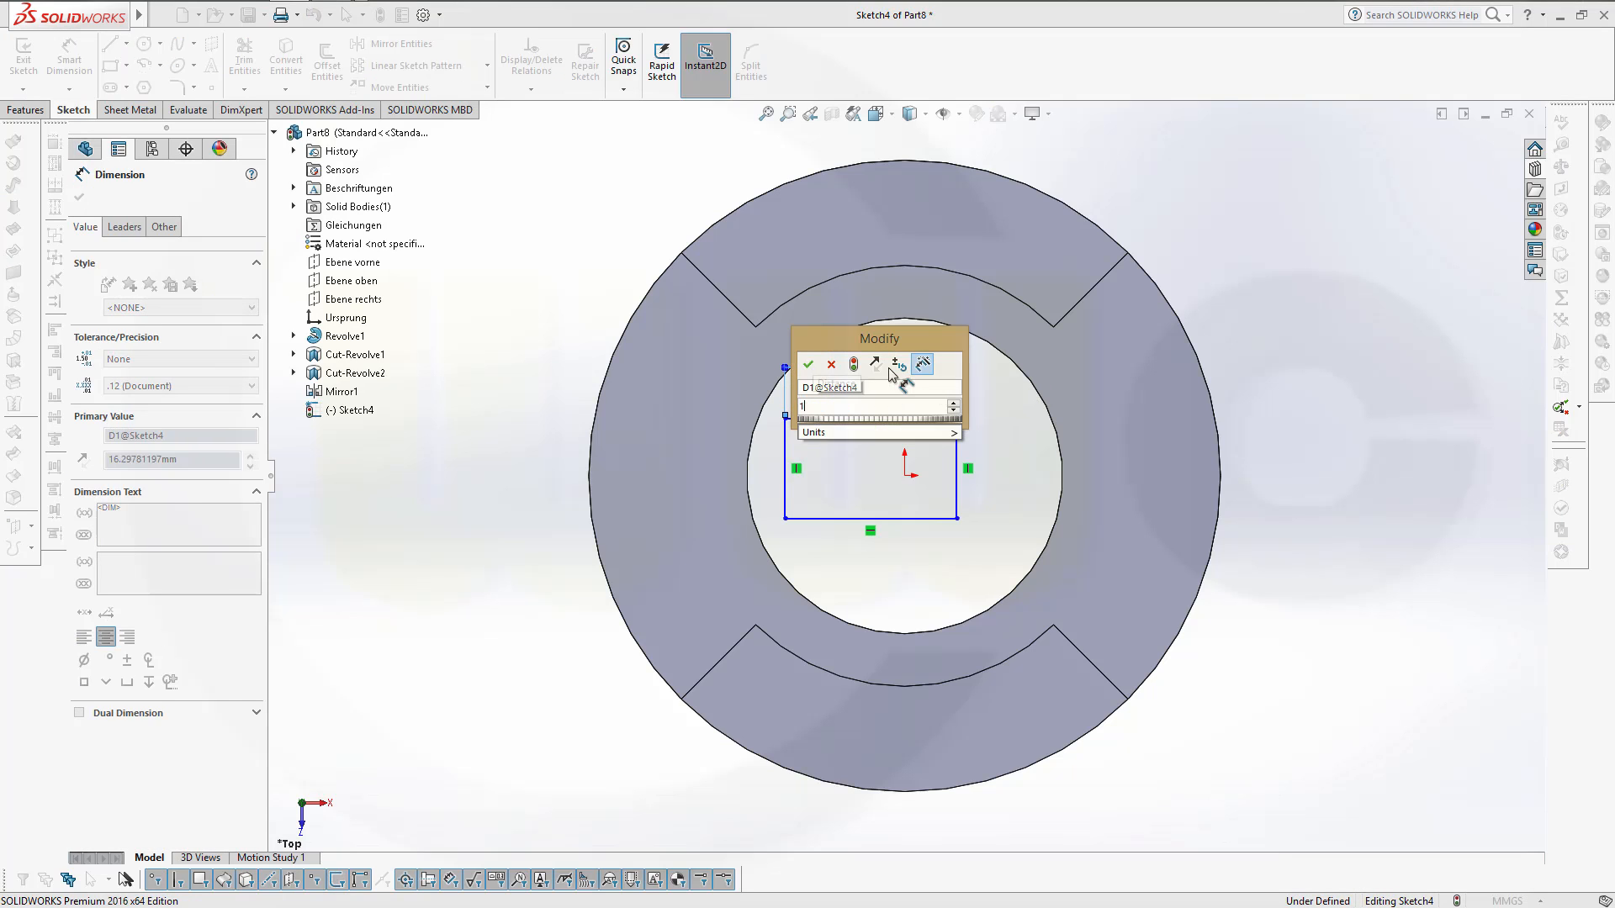
Size the rectangle 18 by 8 mm, centre its right edge on the origin, and exit Sketch4.
left_click(807, 364)
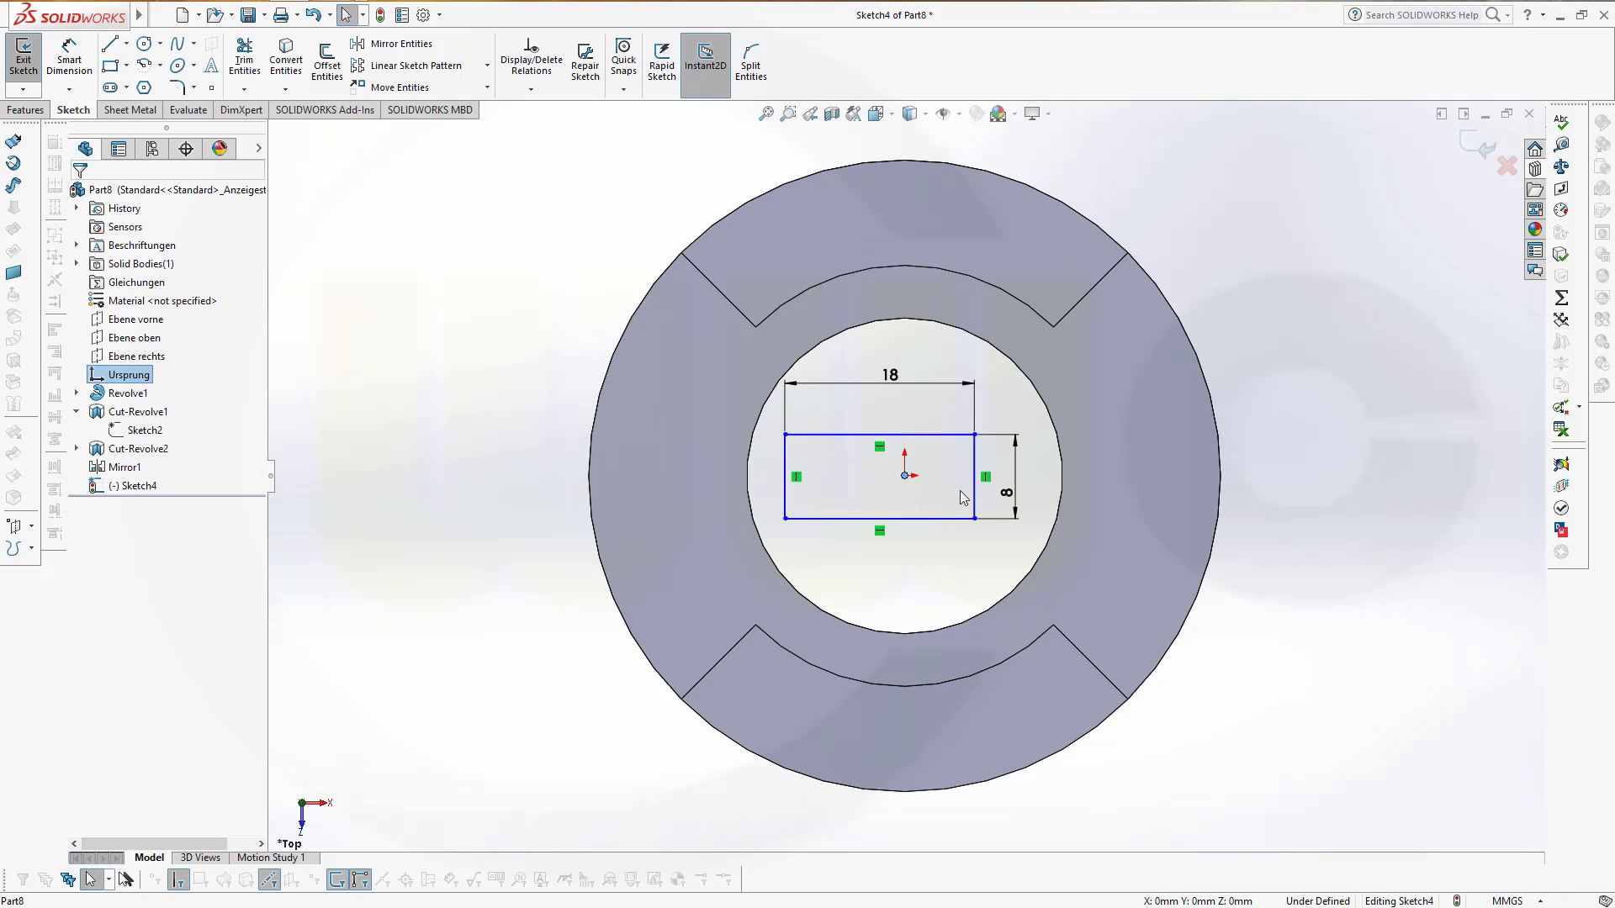
left_click(973, 491)
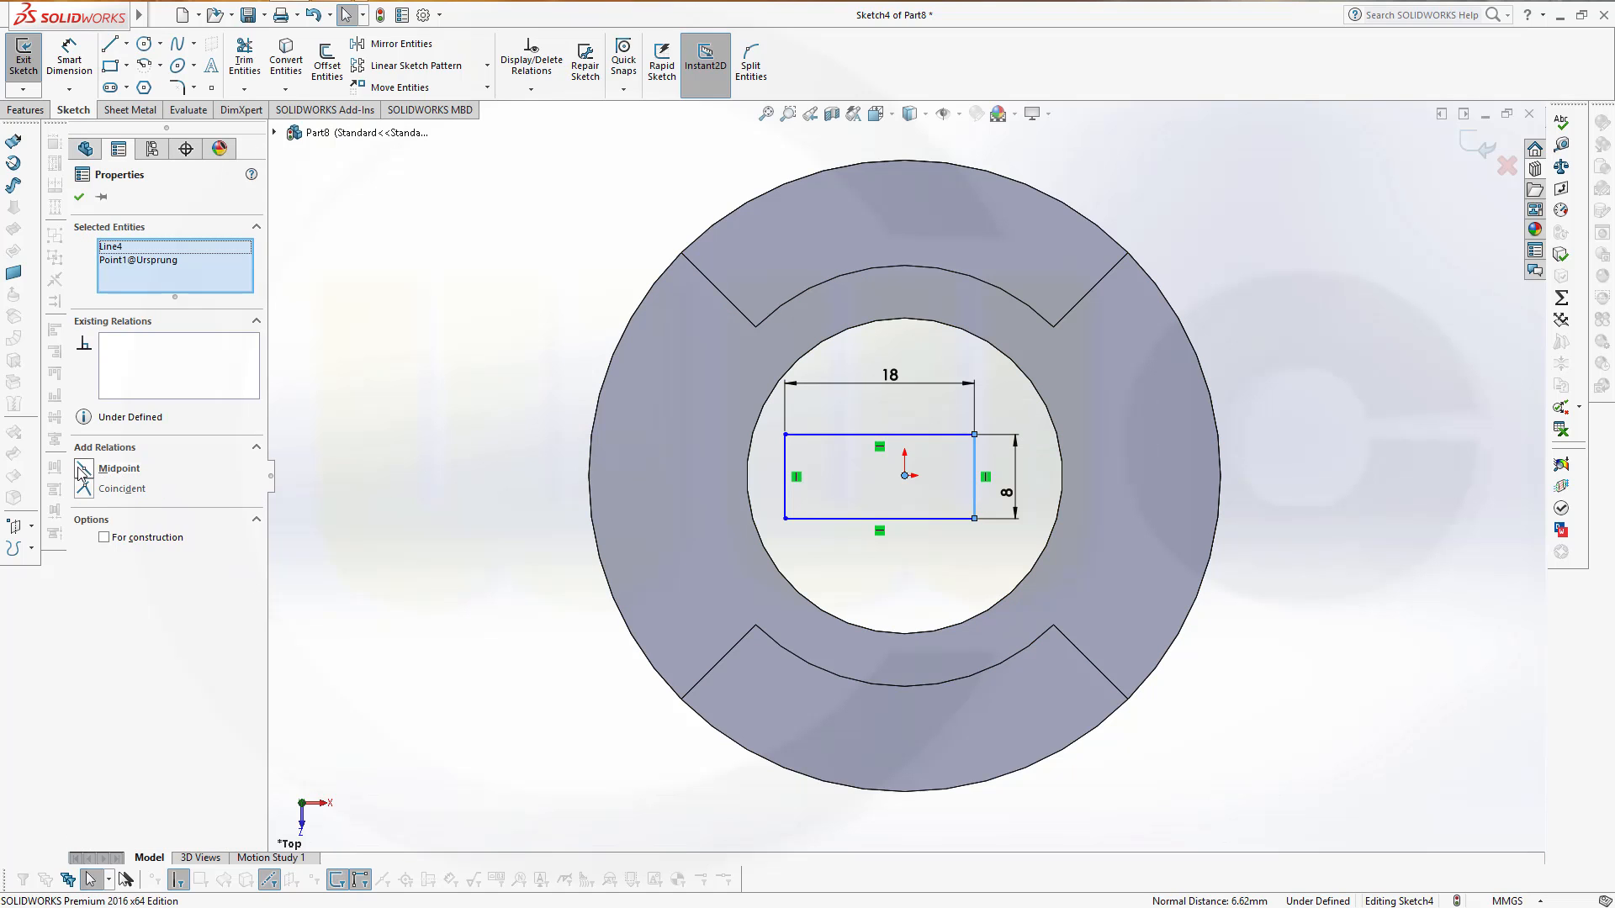
left_click(84, 468)
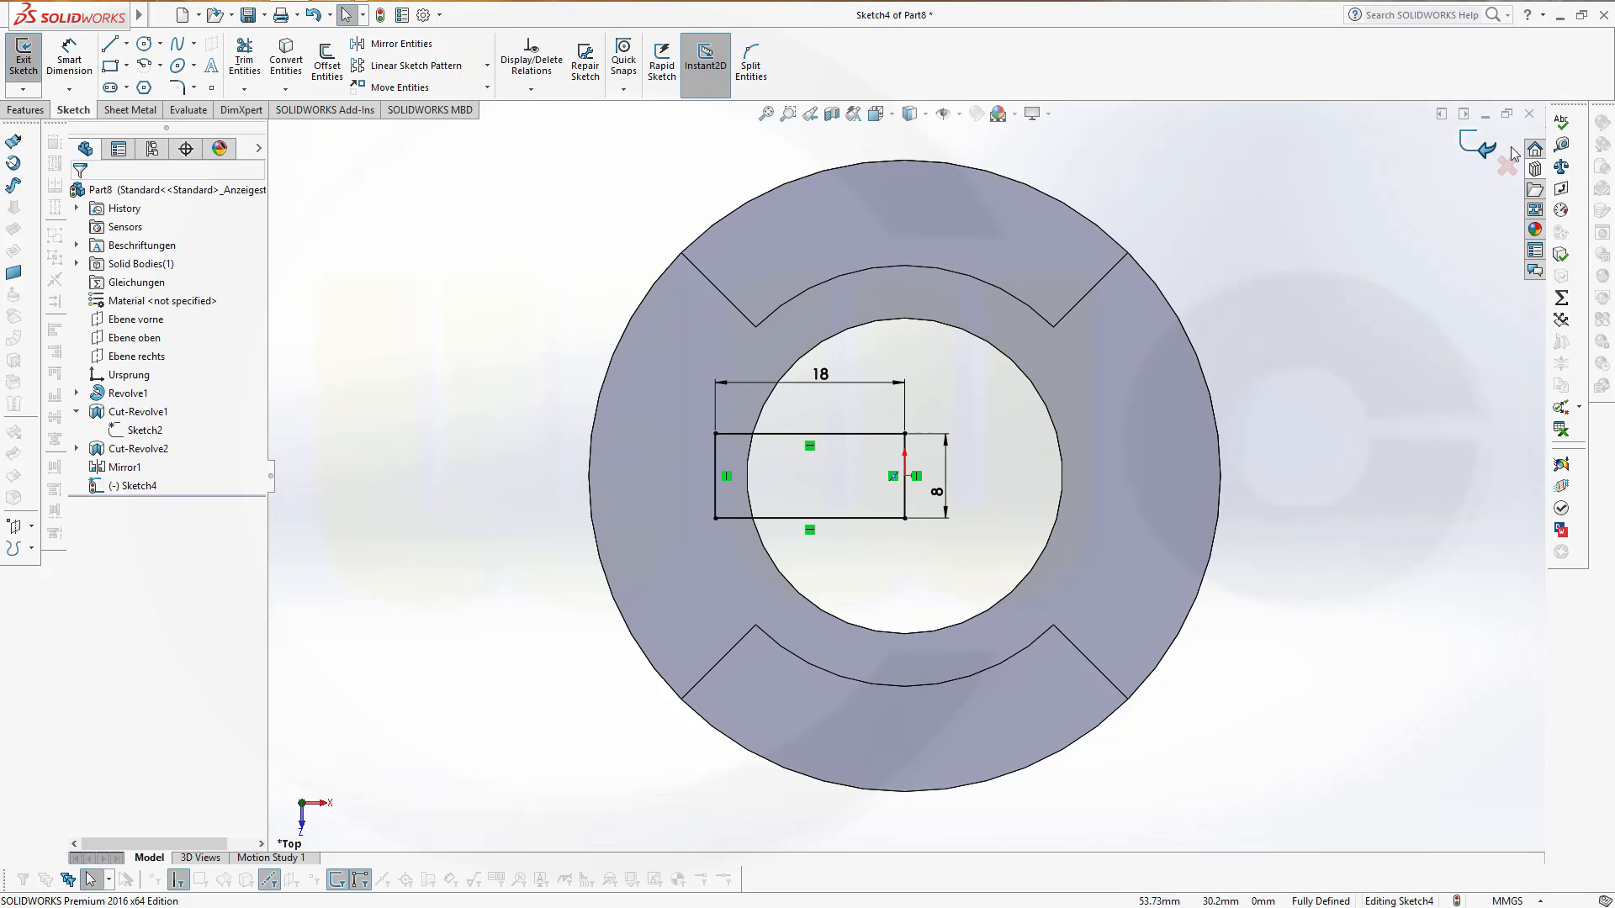
left_click(27, 47)
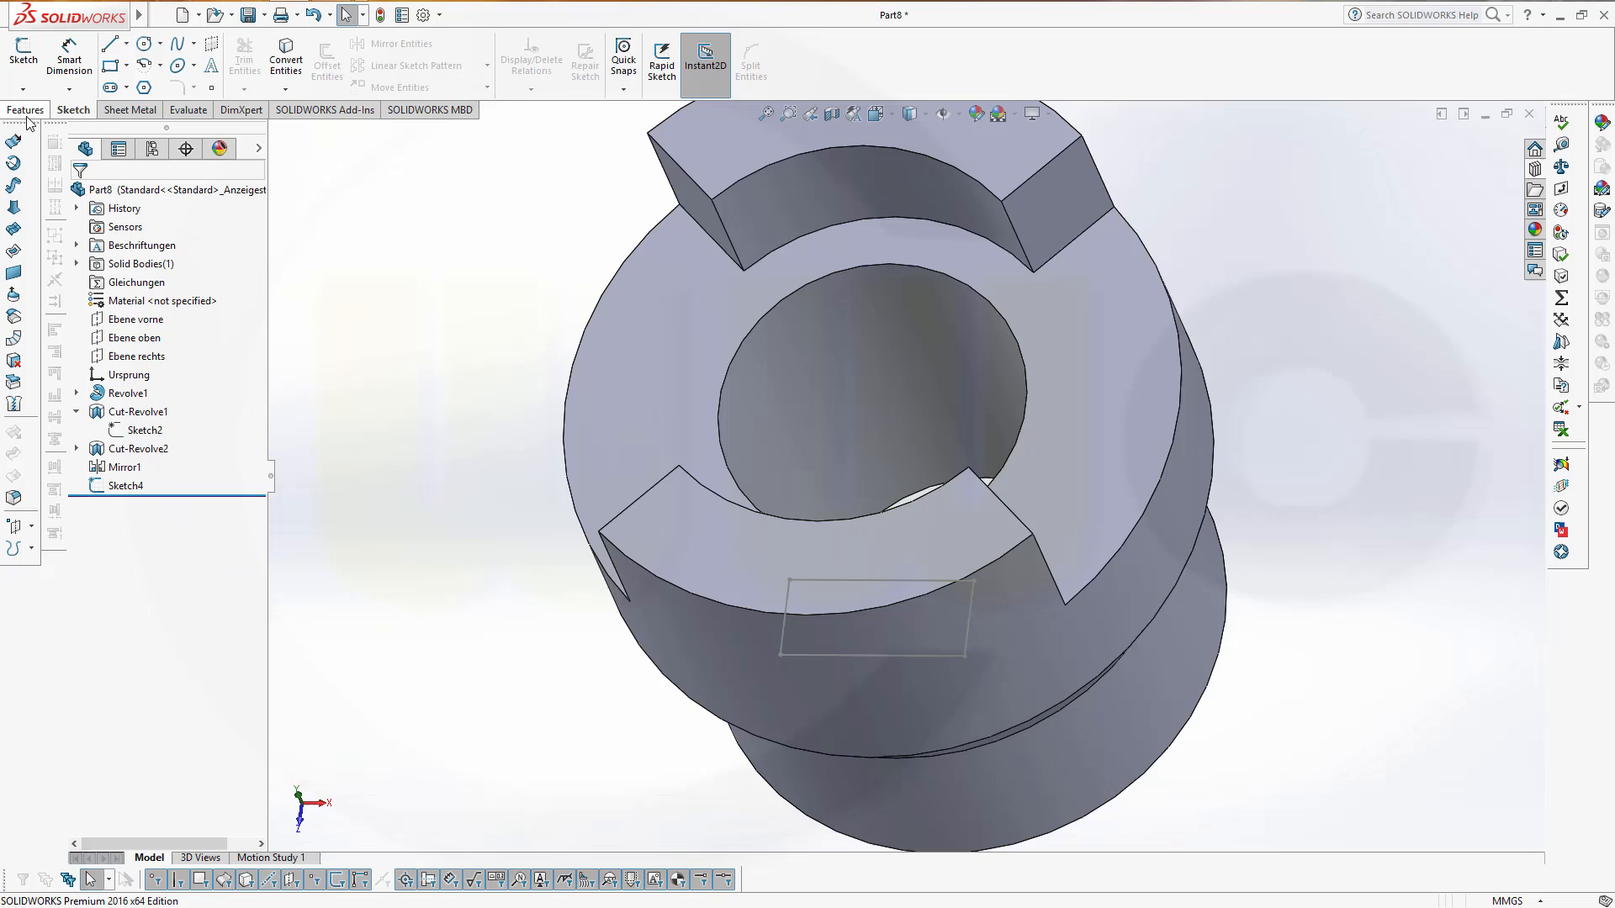
Create Cut-Extrude1 from Sketch4 with Direction 1 set to Through All.
left_click(26, 109)
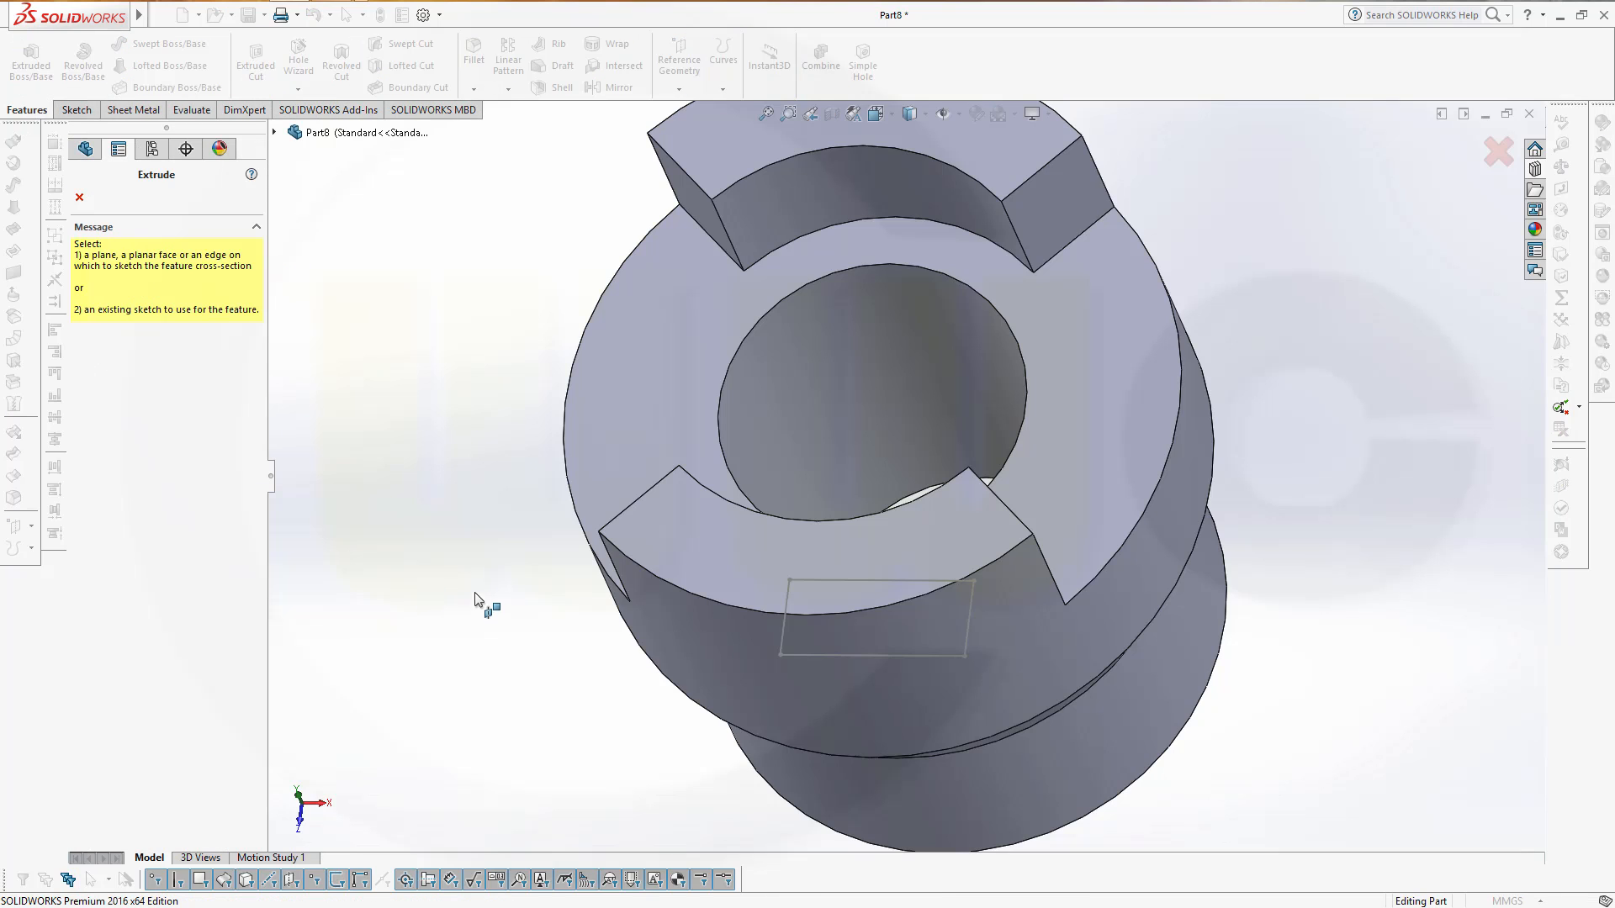
left_click(276, 133)
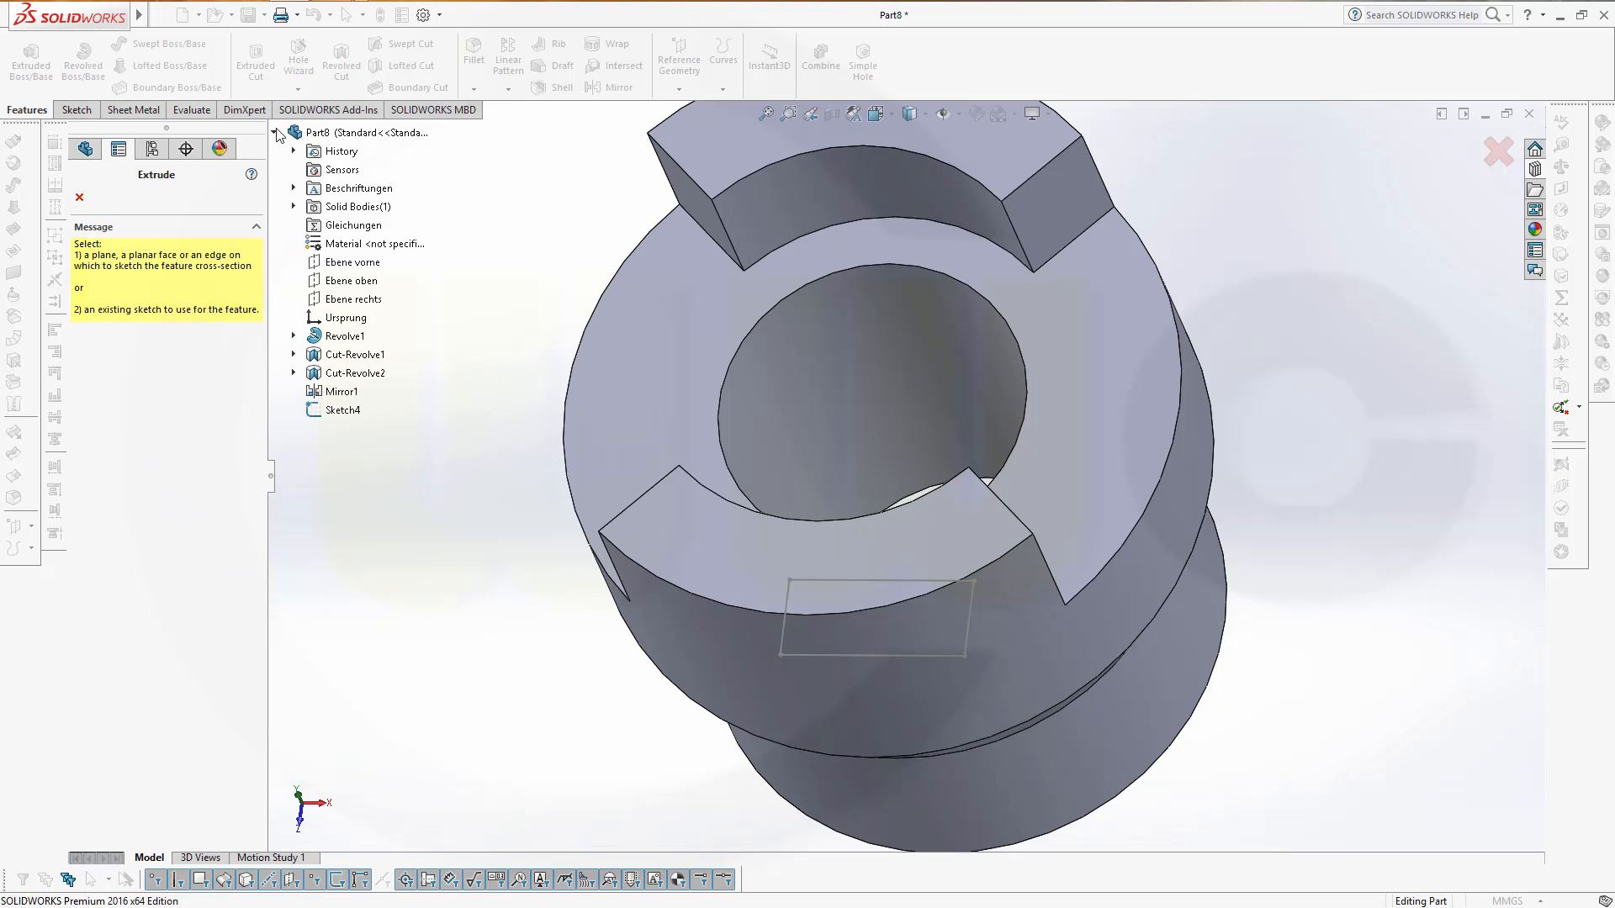
left_click(340, 334)
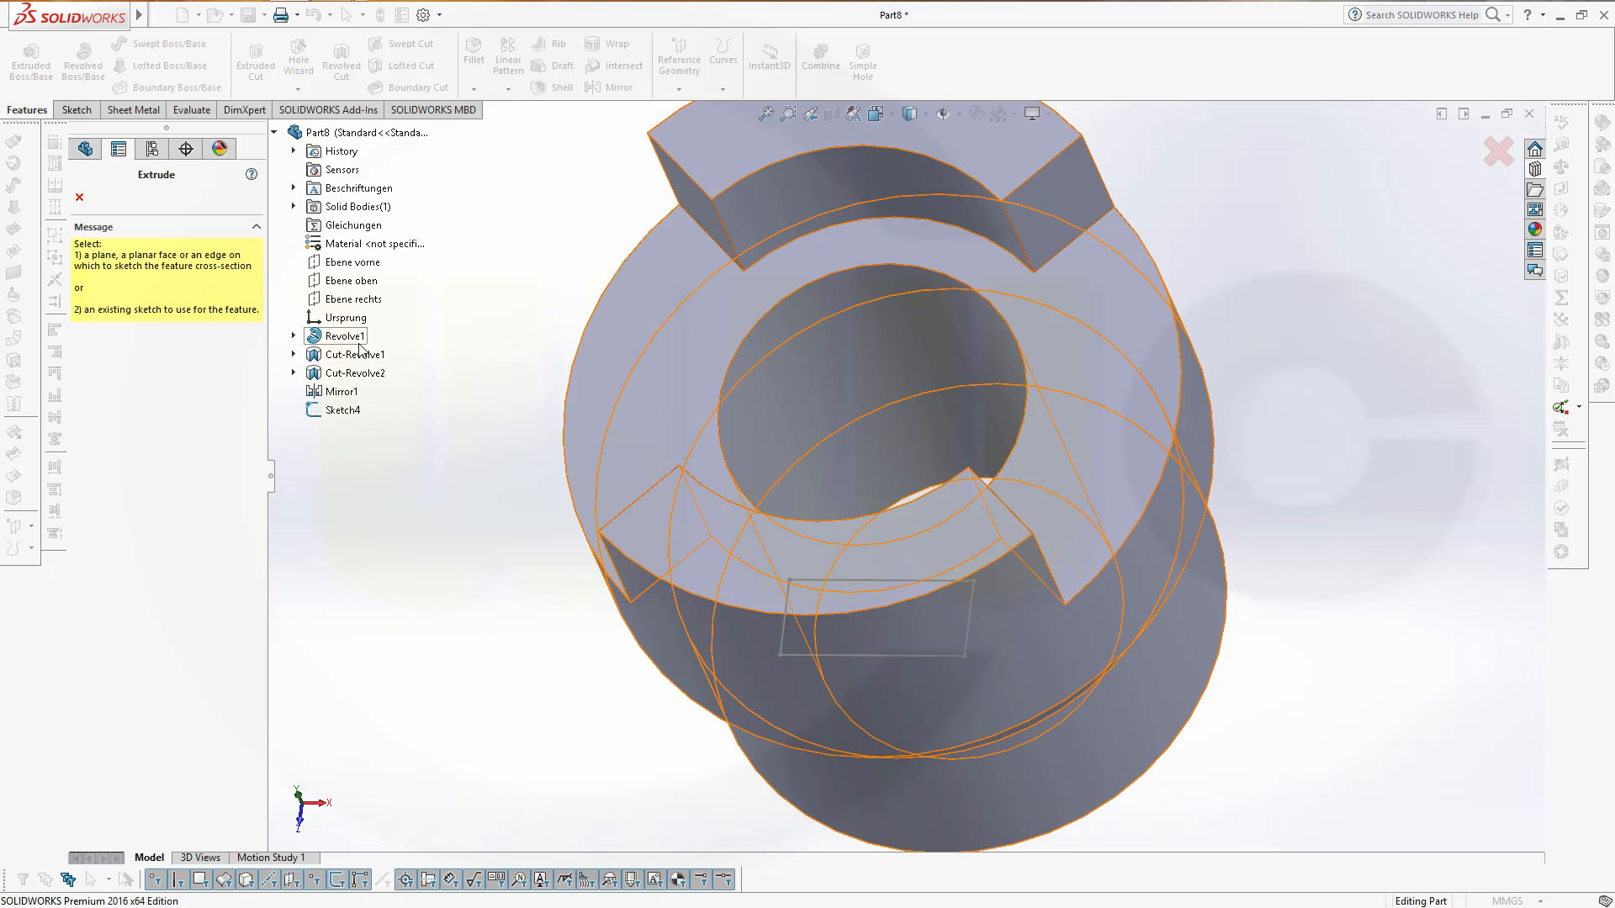
left_click(871, 626)
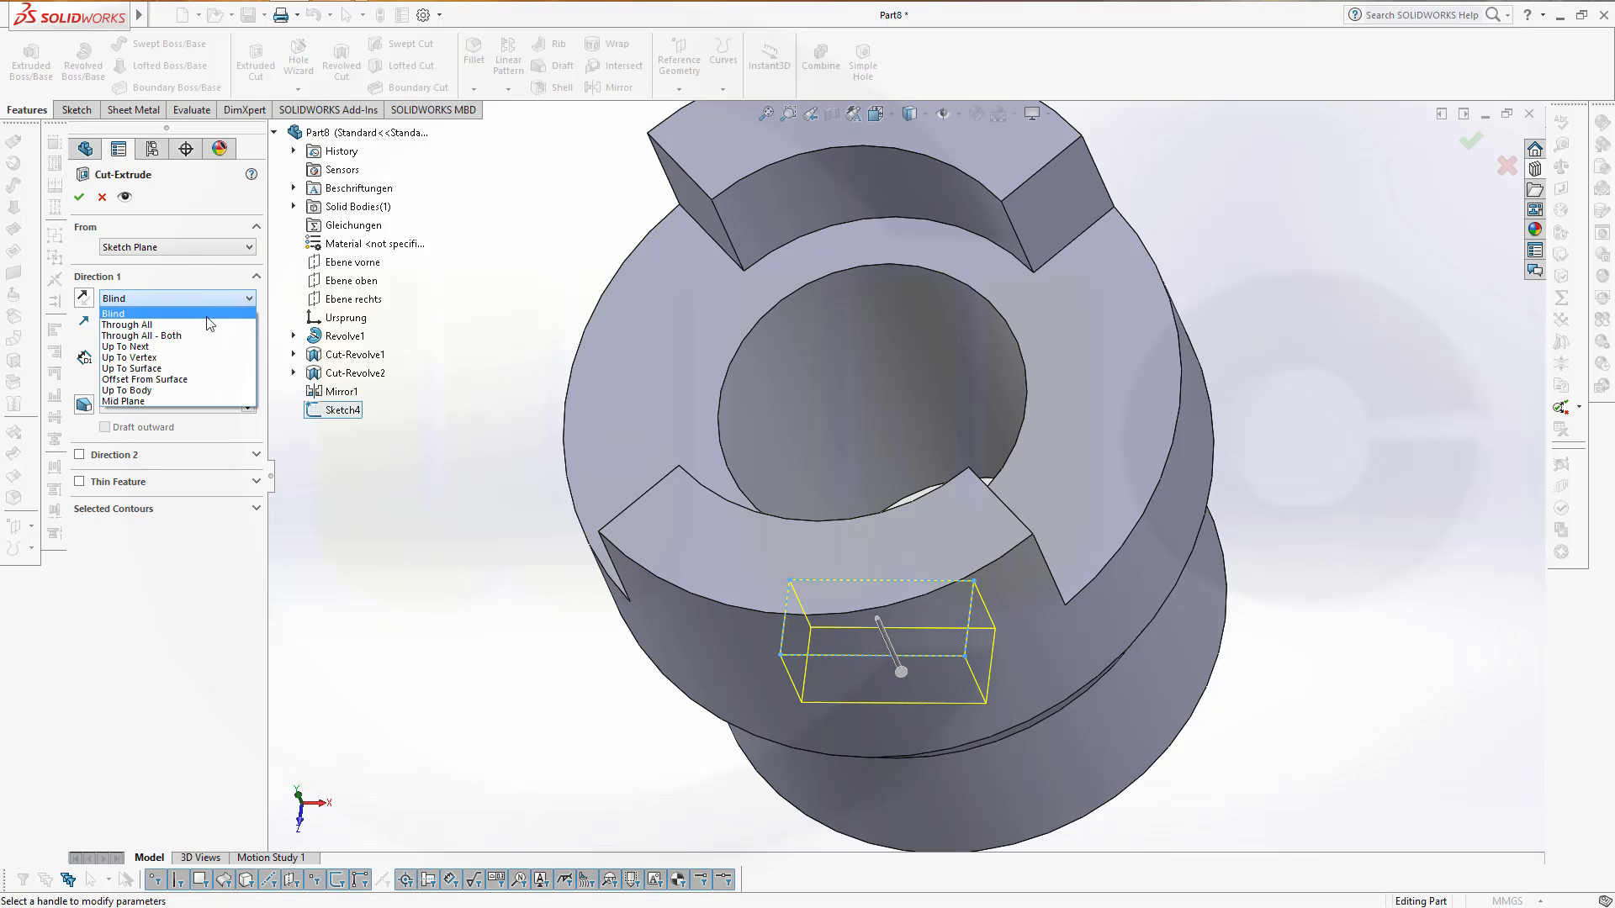
left_click(128, 324)
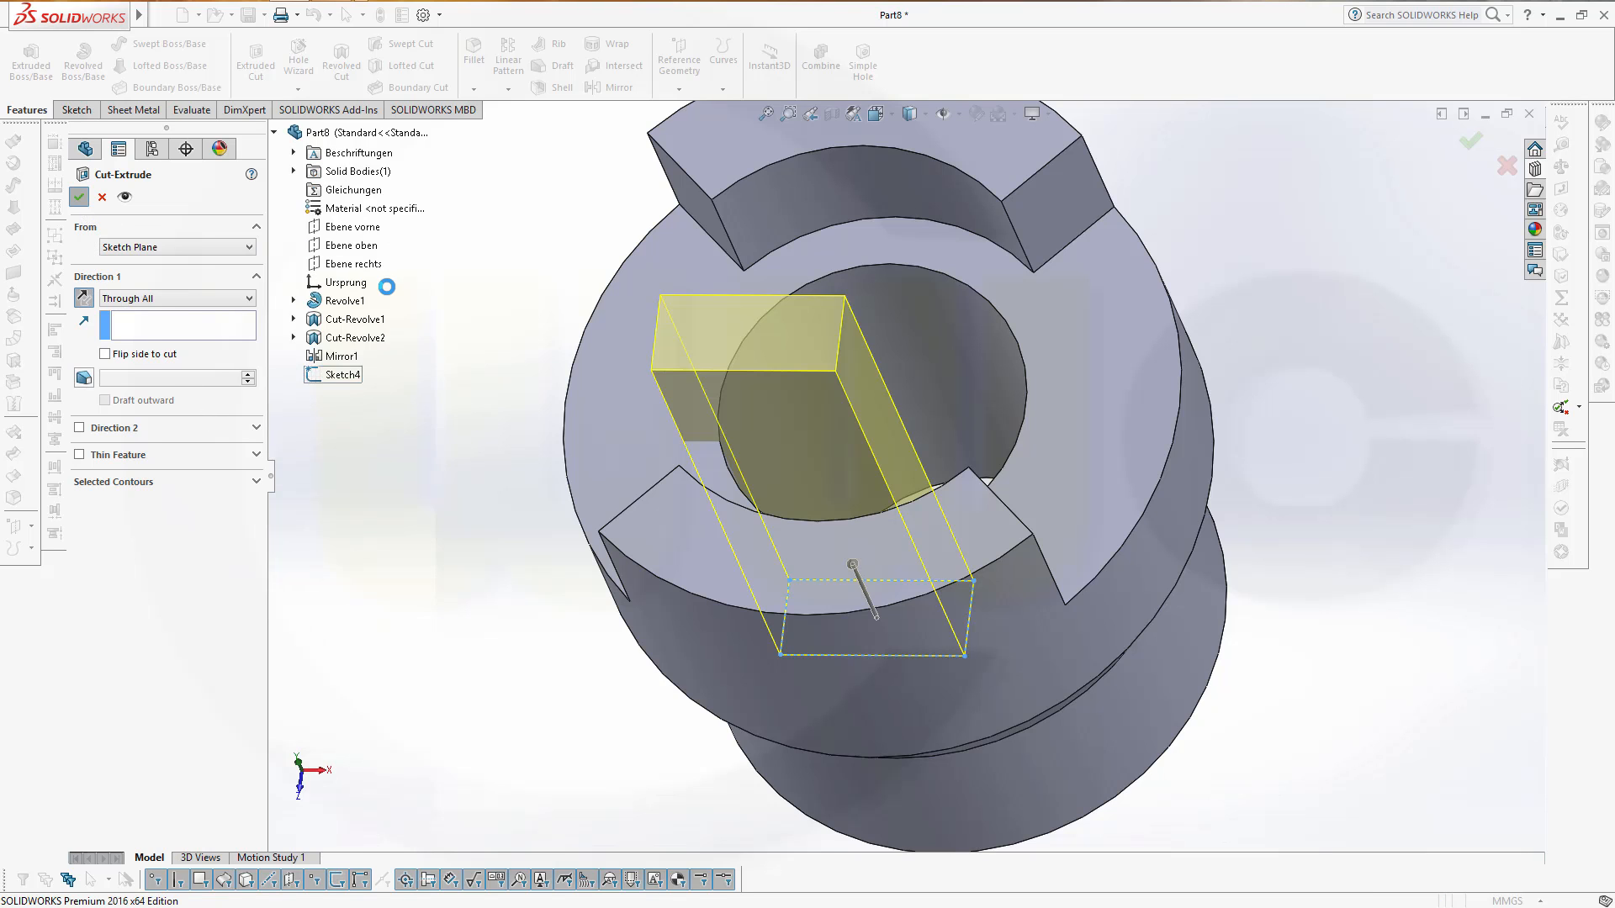
left_click(79, 197)
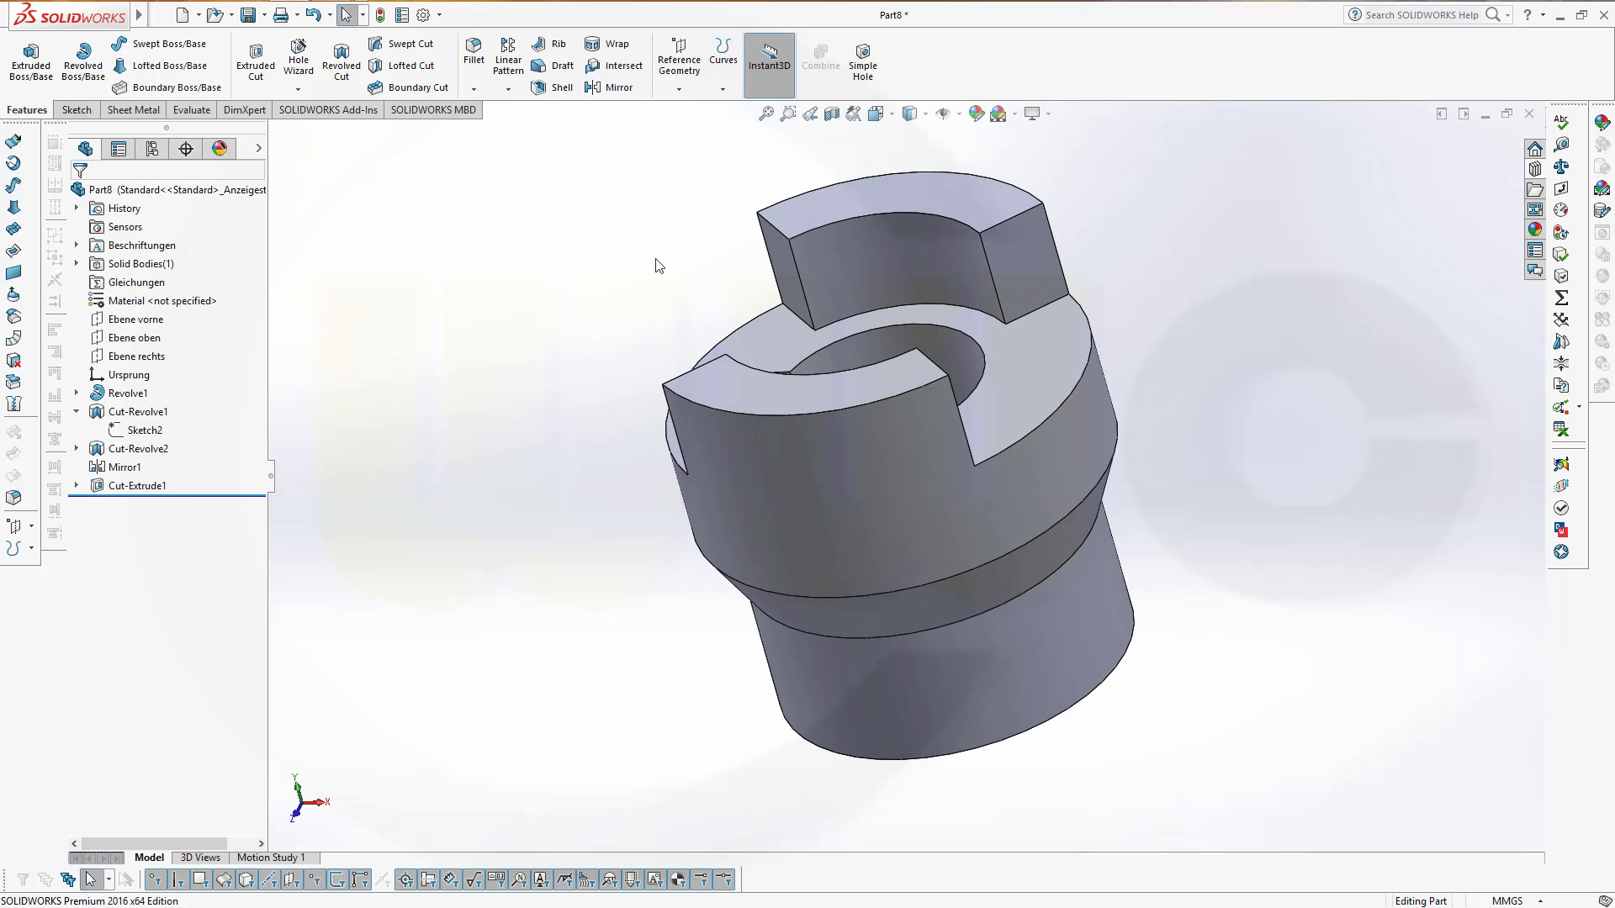
mouse_move(1369, 571)
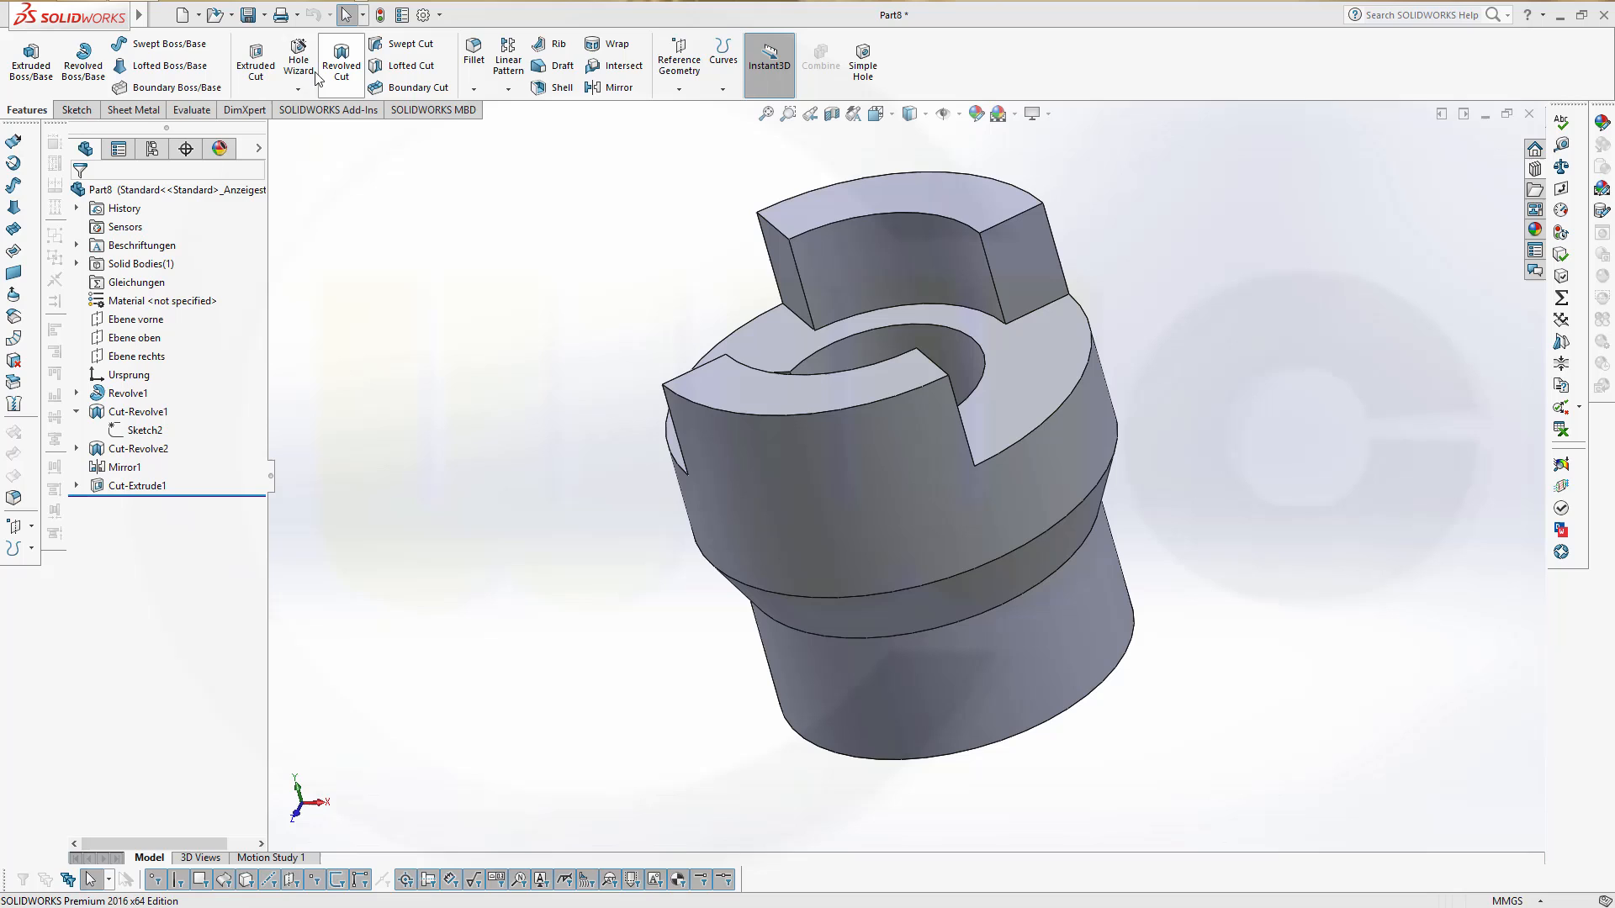
Start a Hole Wizard simple 8 mm hole, Up To Next, and go to Positions.
left_click(293, 59)
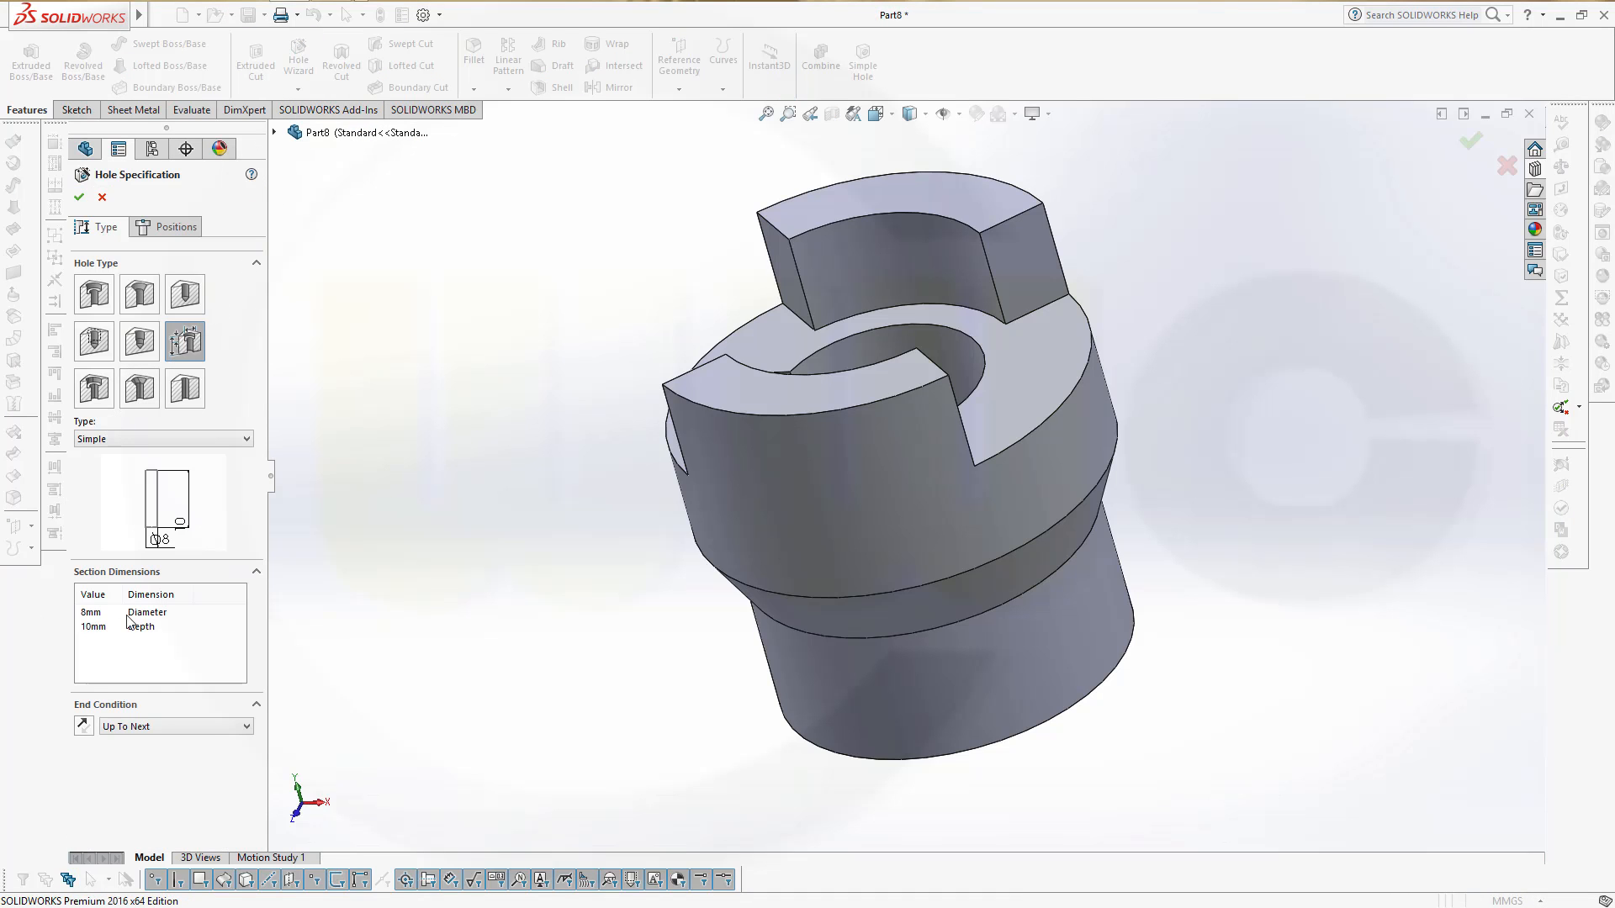
mouse_move(116, 690)
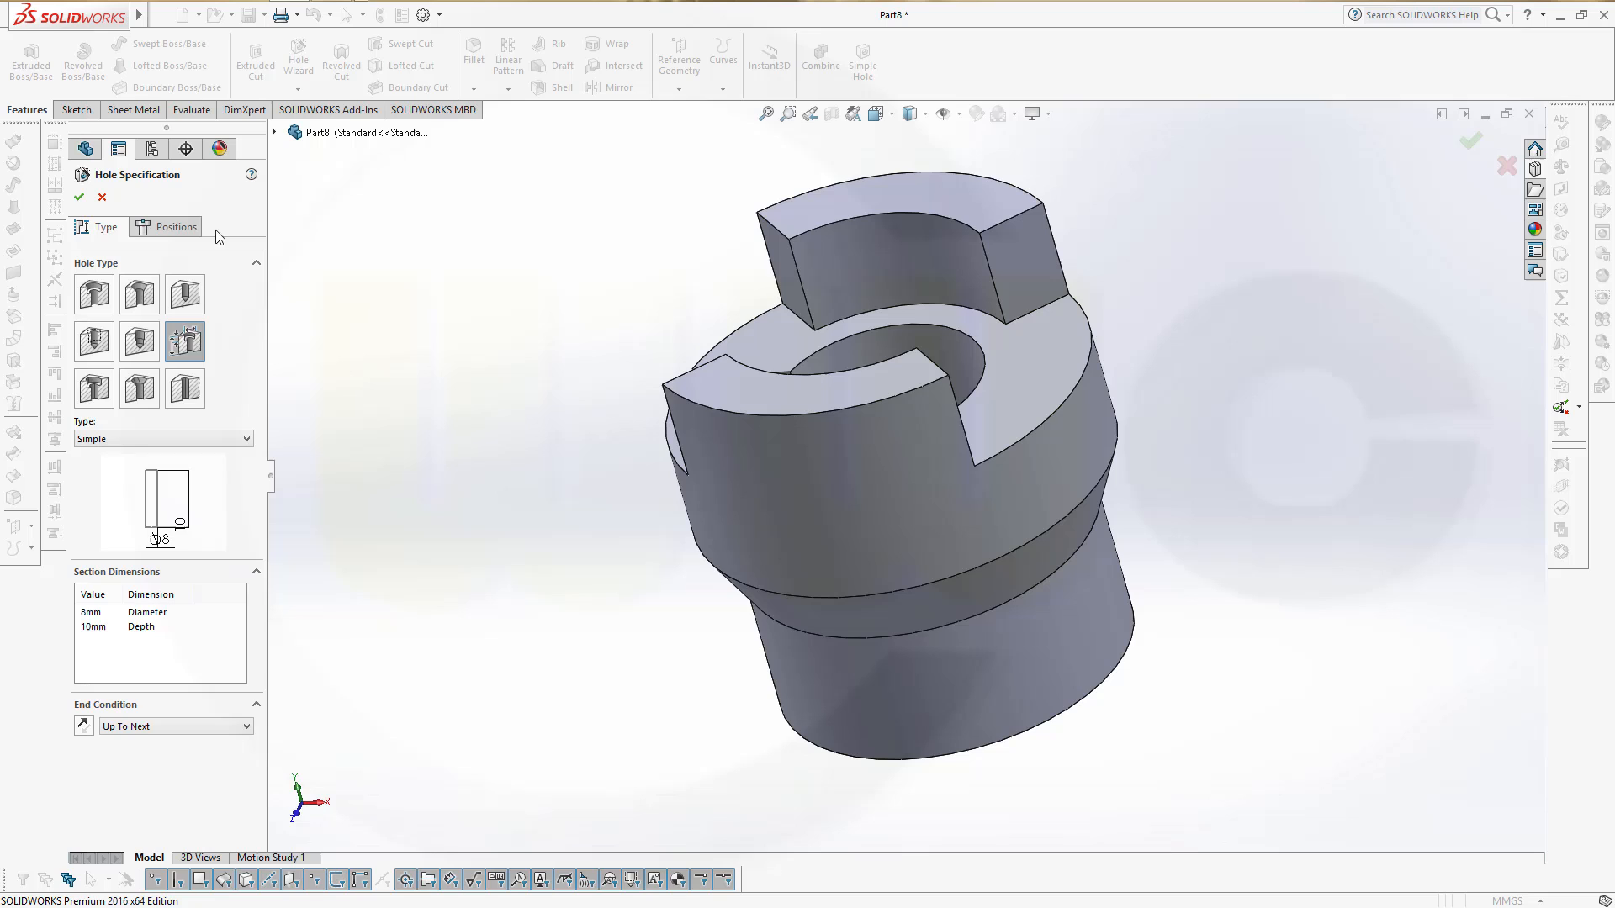
left_click(173, 225)
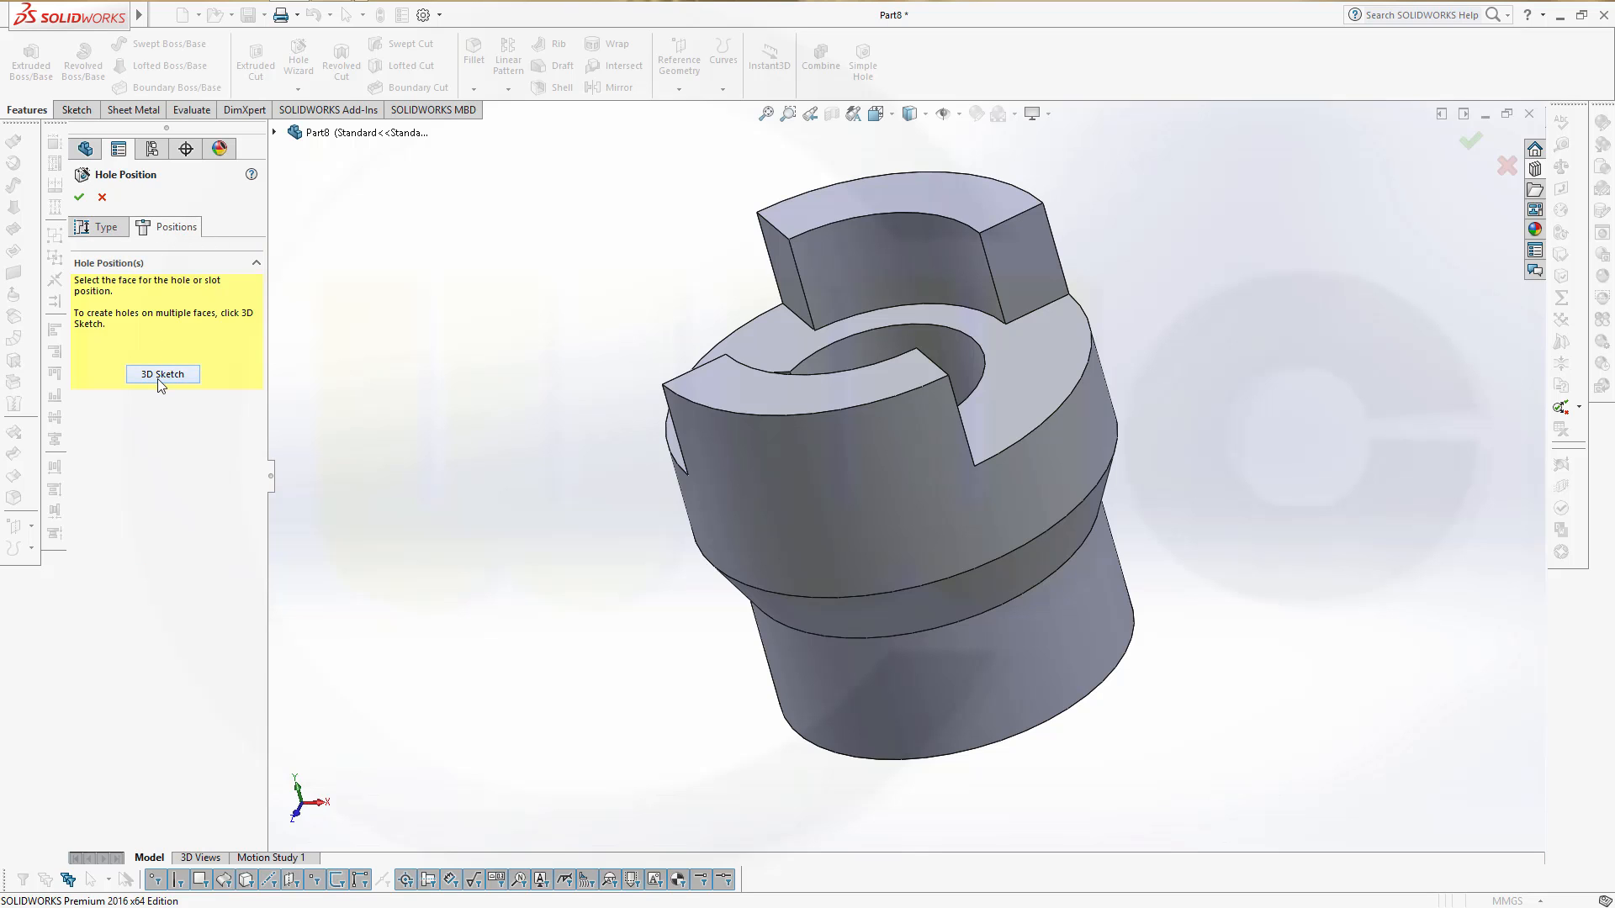
Place the hole point on the lower cylindrical face via 3D Sketch and select it.
left_click(161, 373)
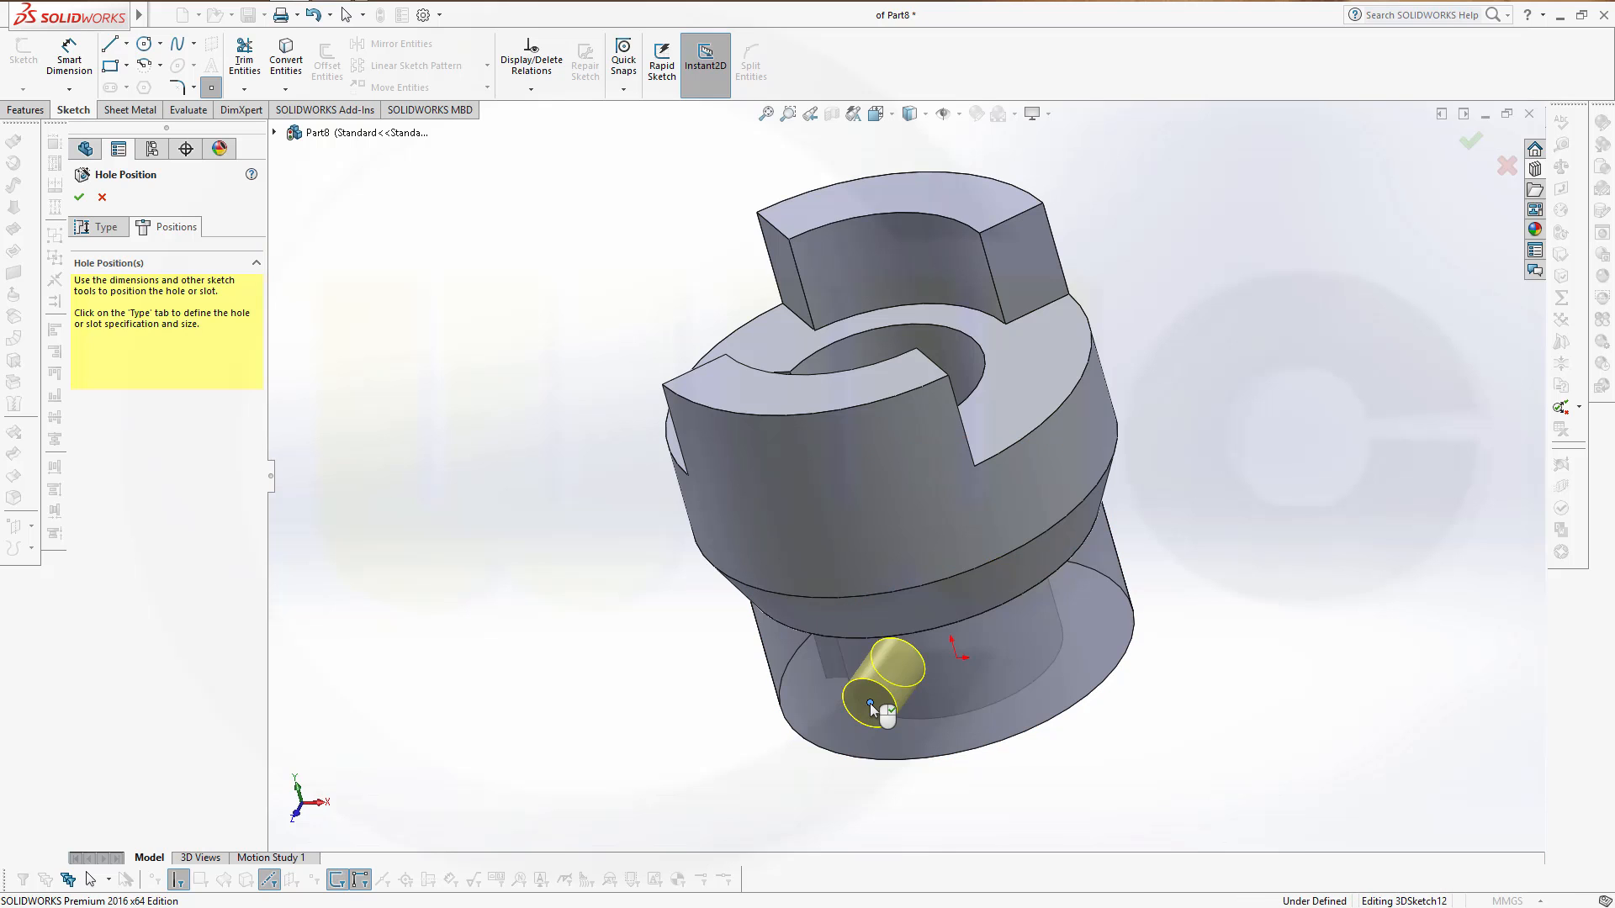
right_click(871, 705)
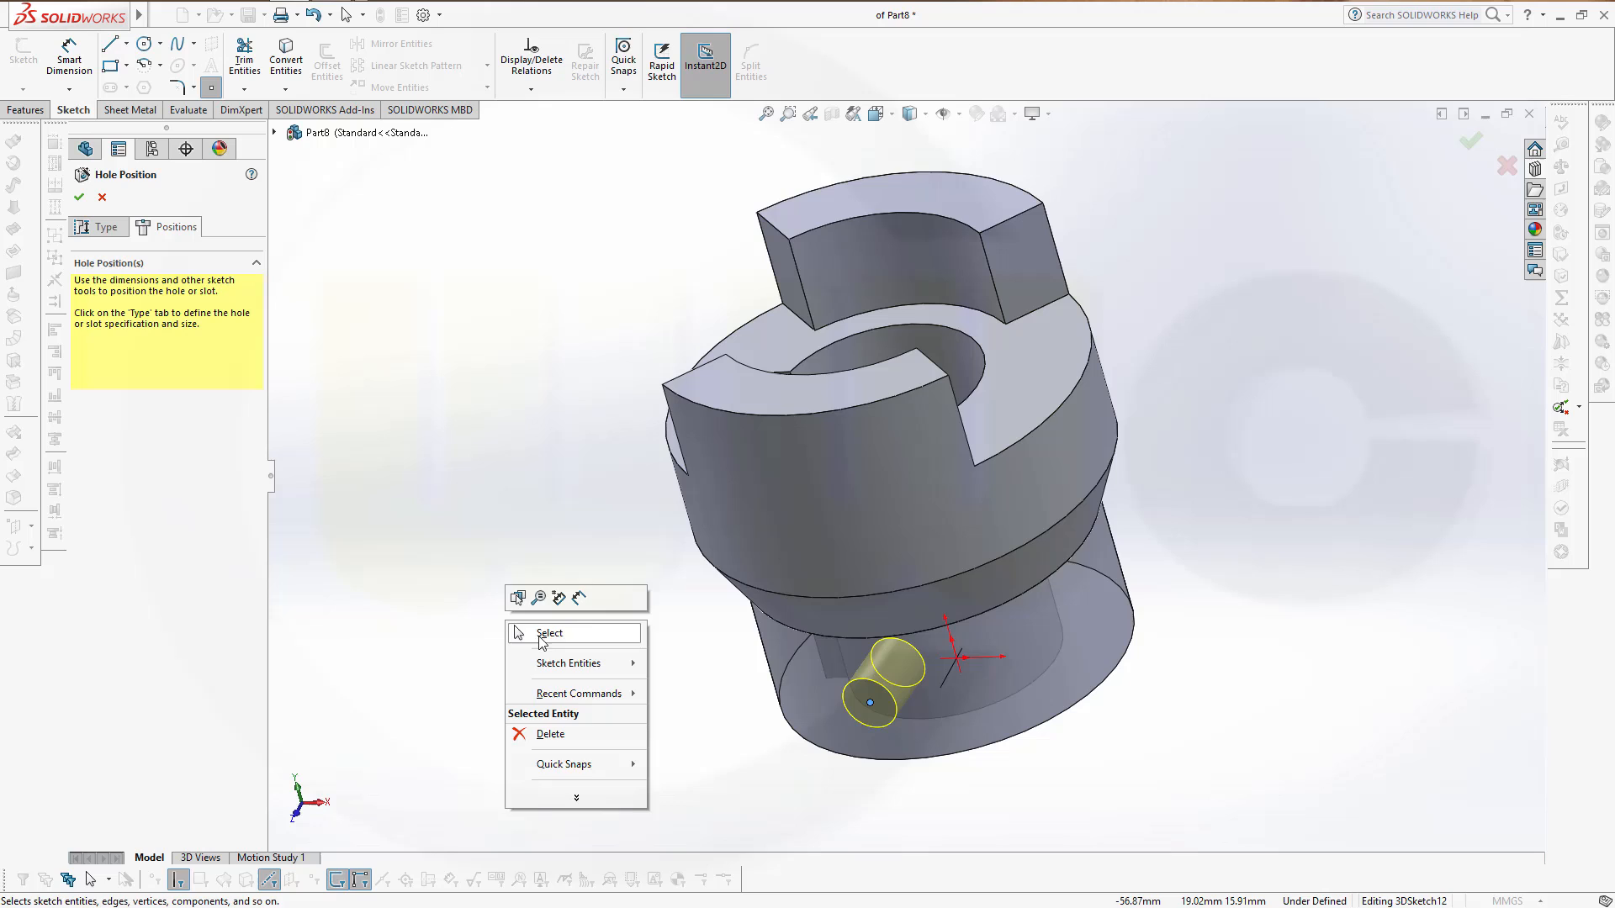
left_click(548, 633)
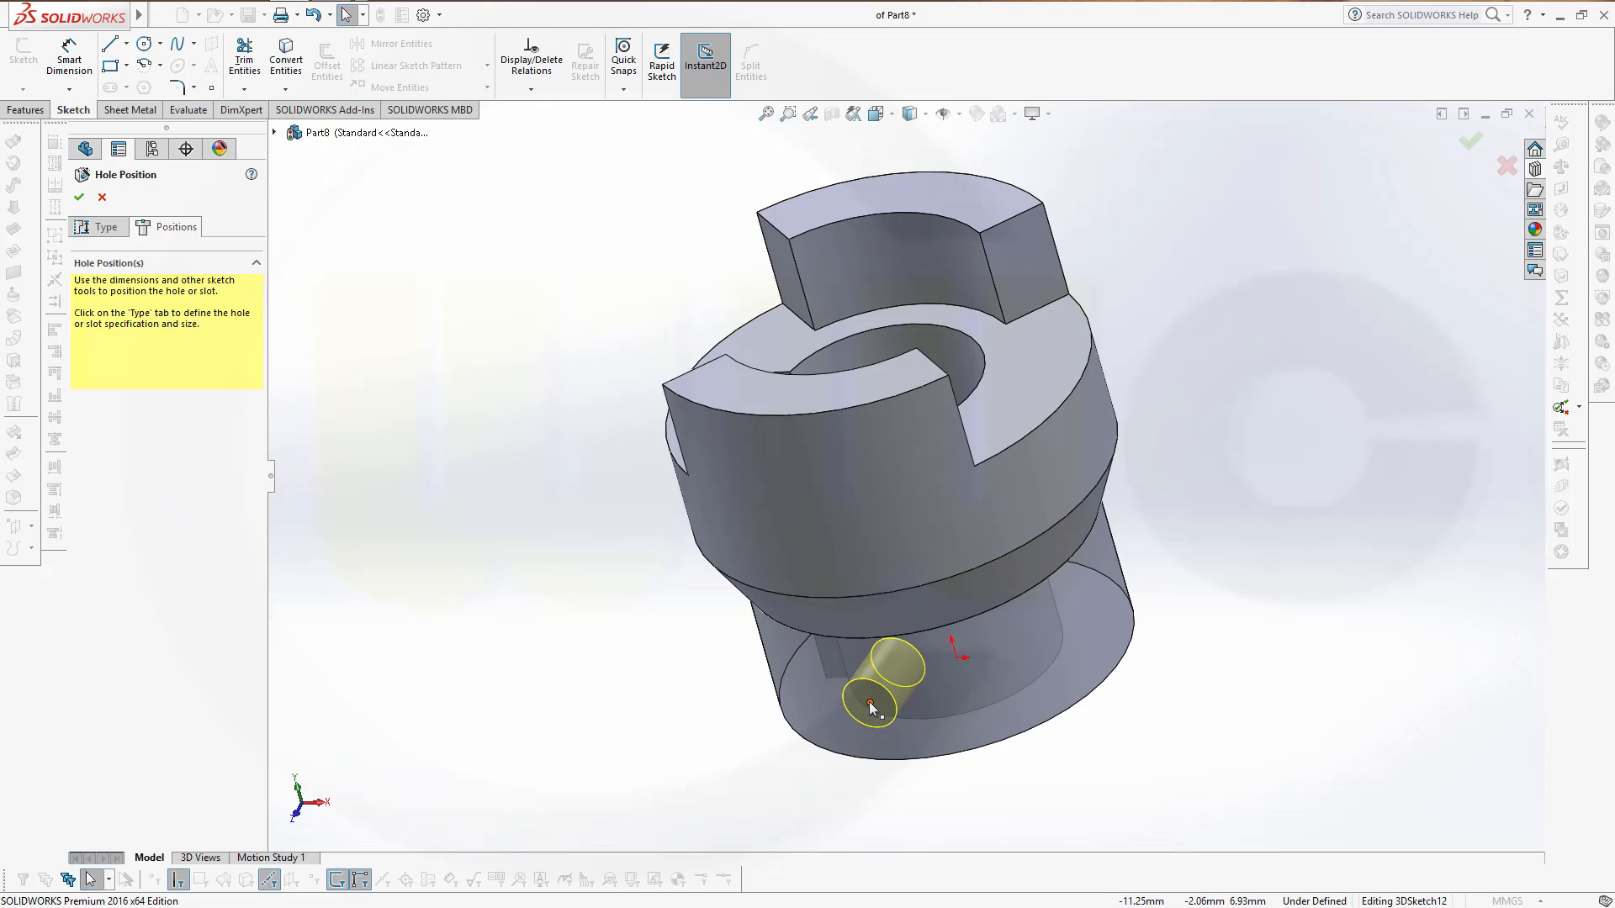
left_click(868, 703)
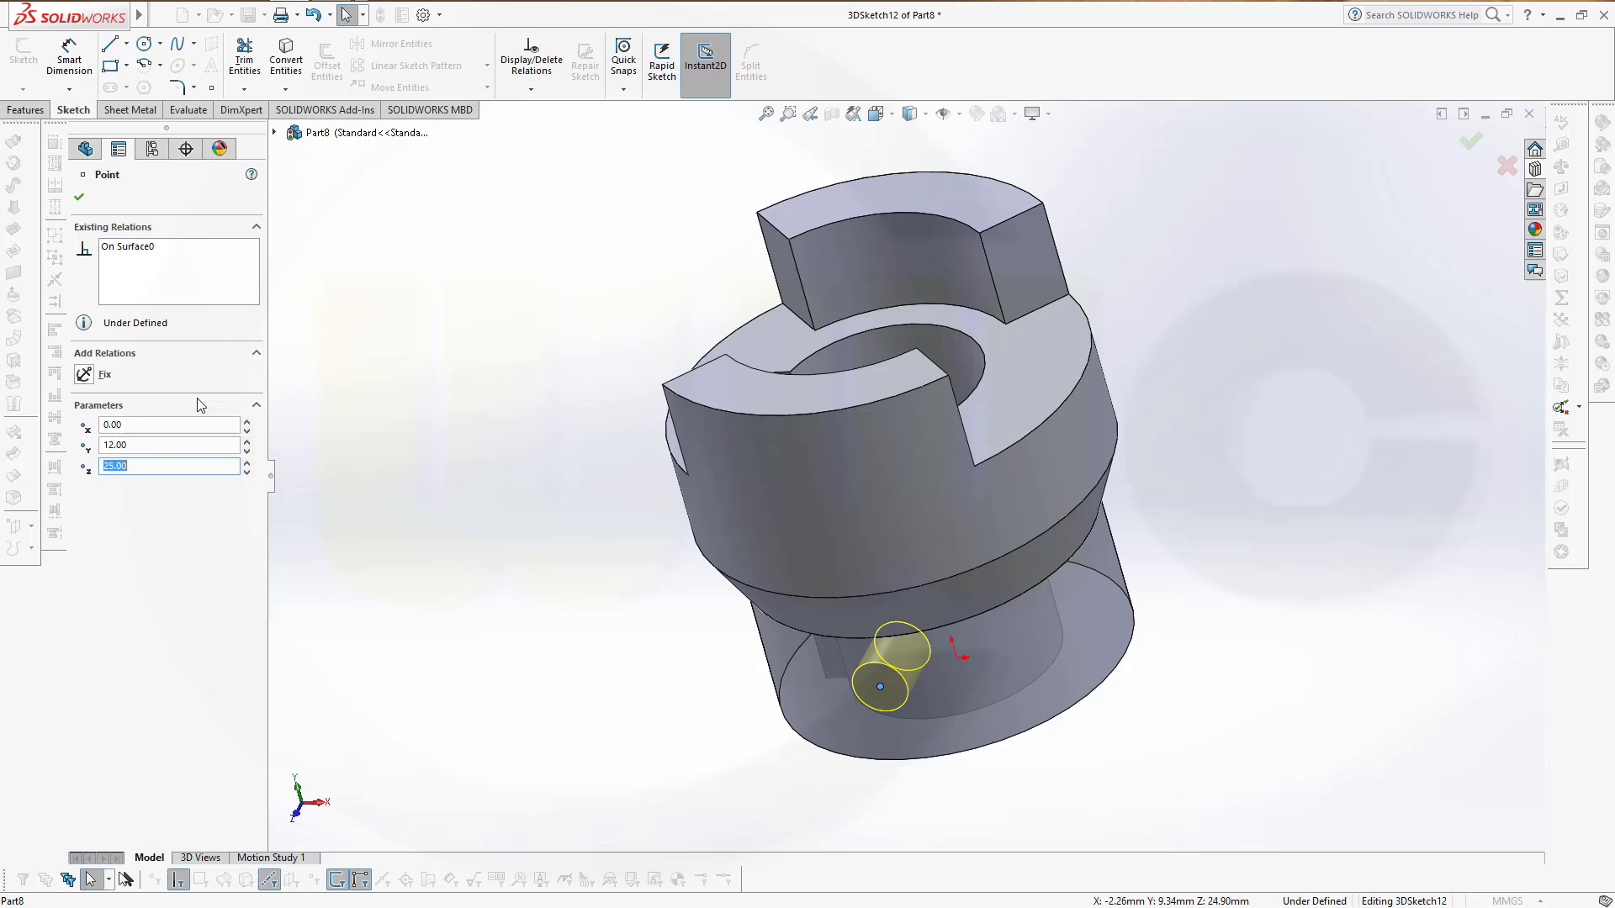
mouse_move(116, 330)
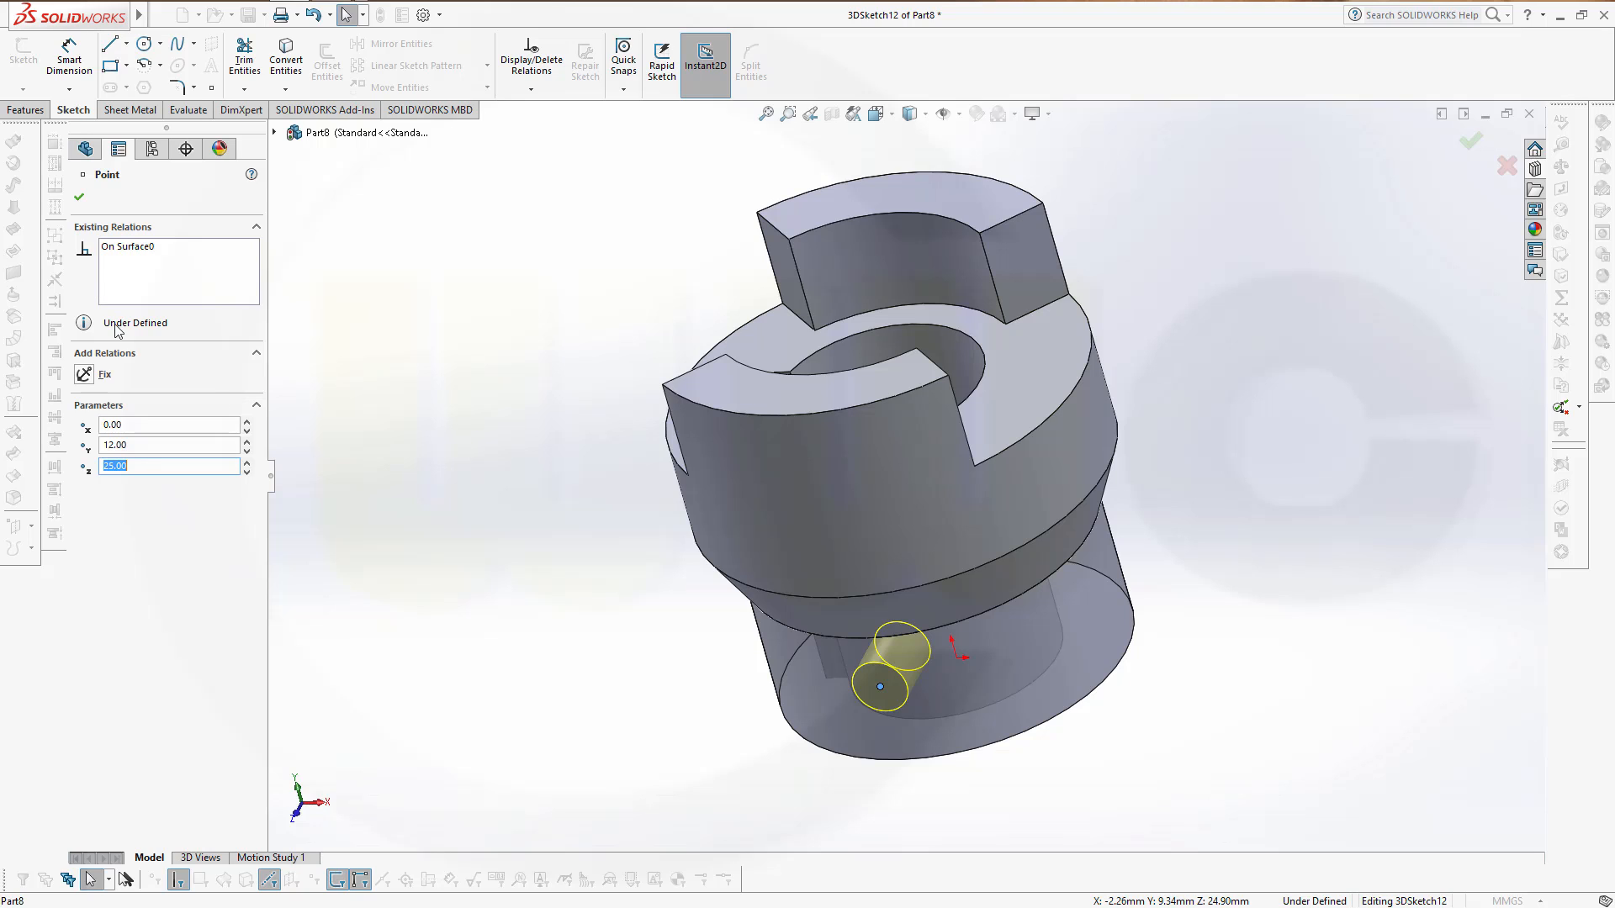
mouse_move(455, 239)
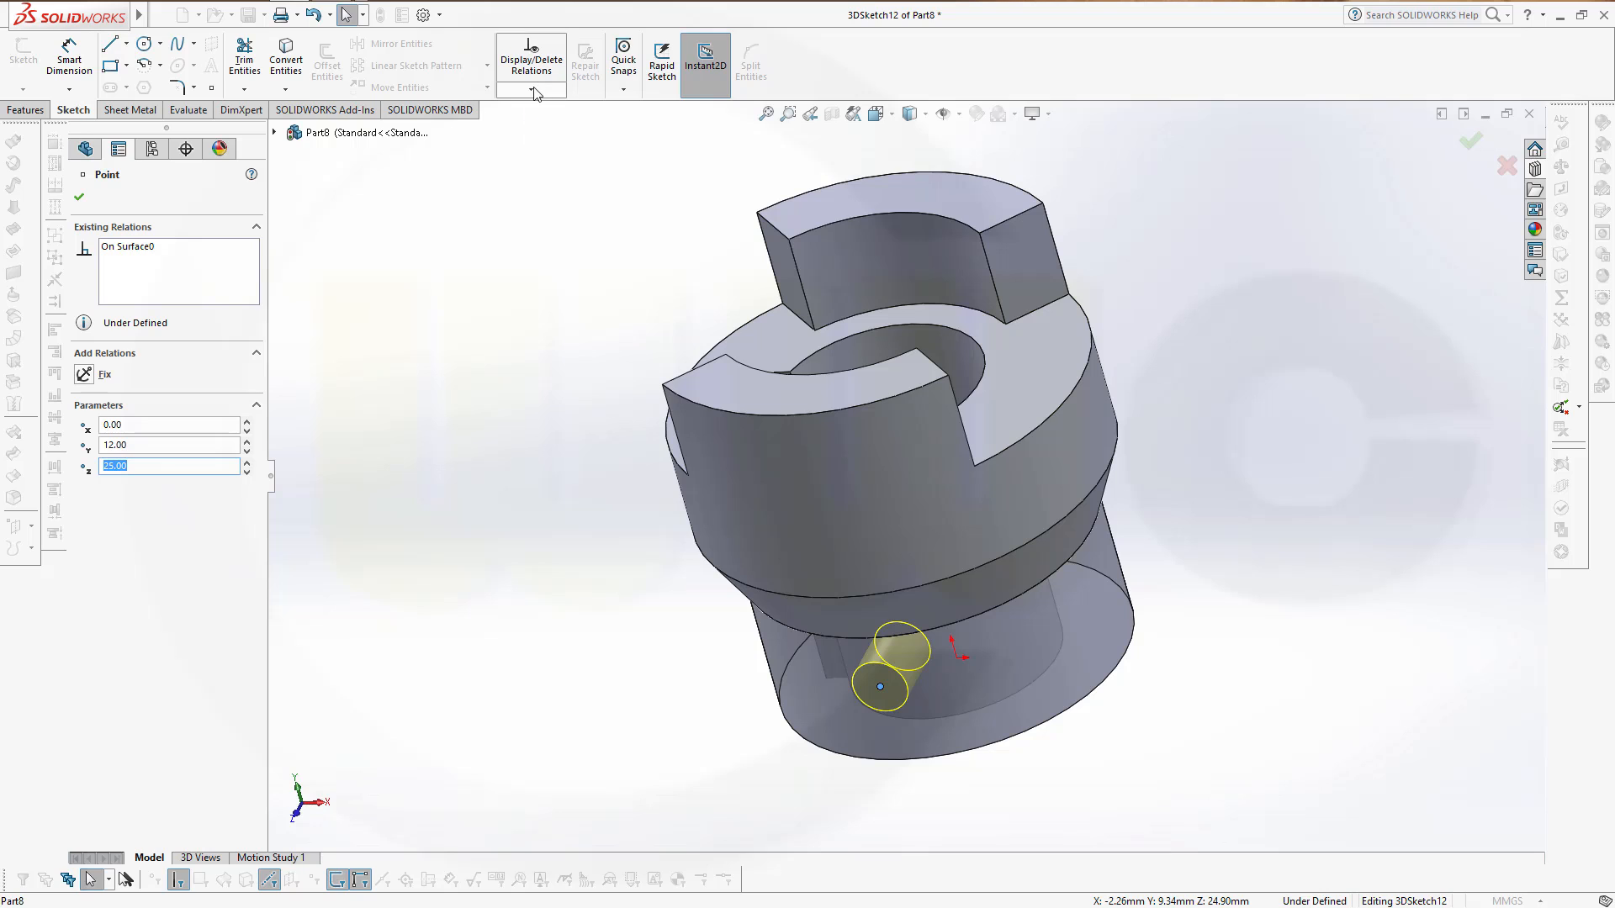
Add an On Plane relation between the hole point and the Ebene rechts plane.
left_click(531, 87)
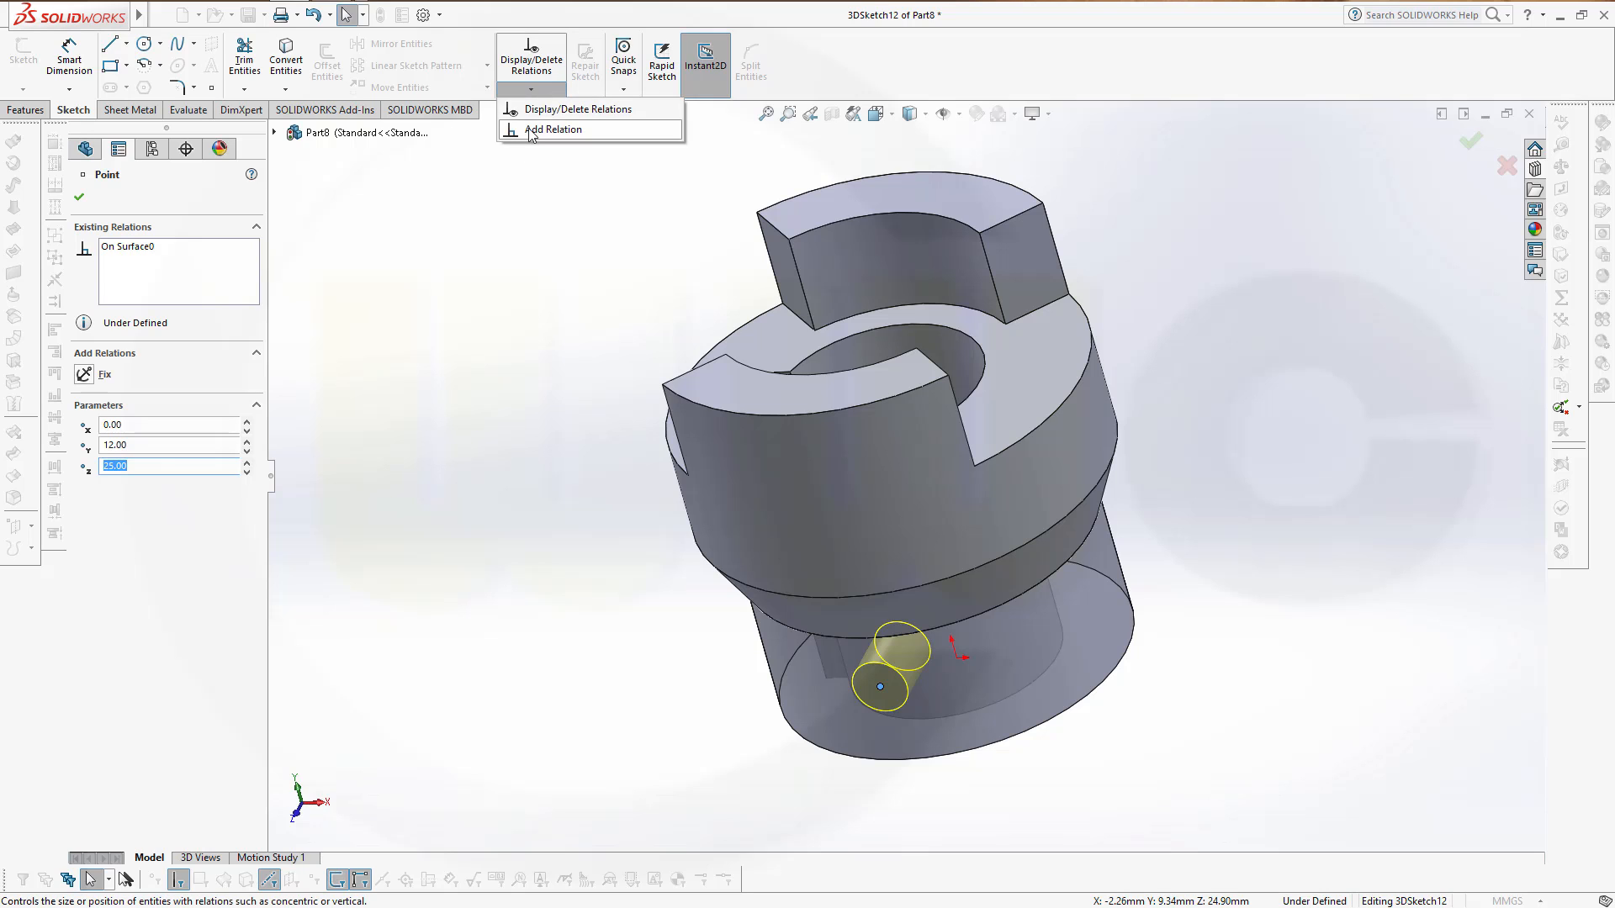
left_click(552, 130)
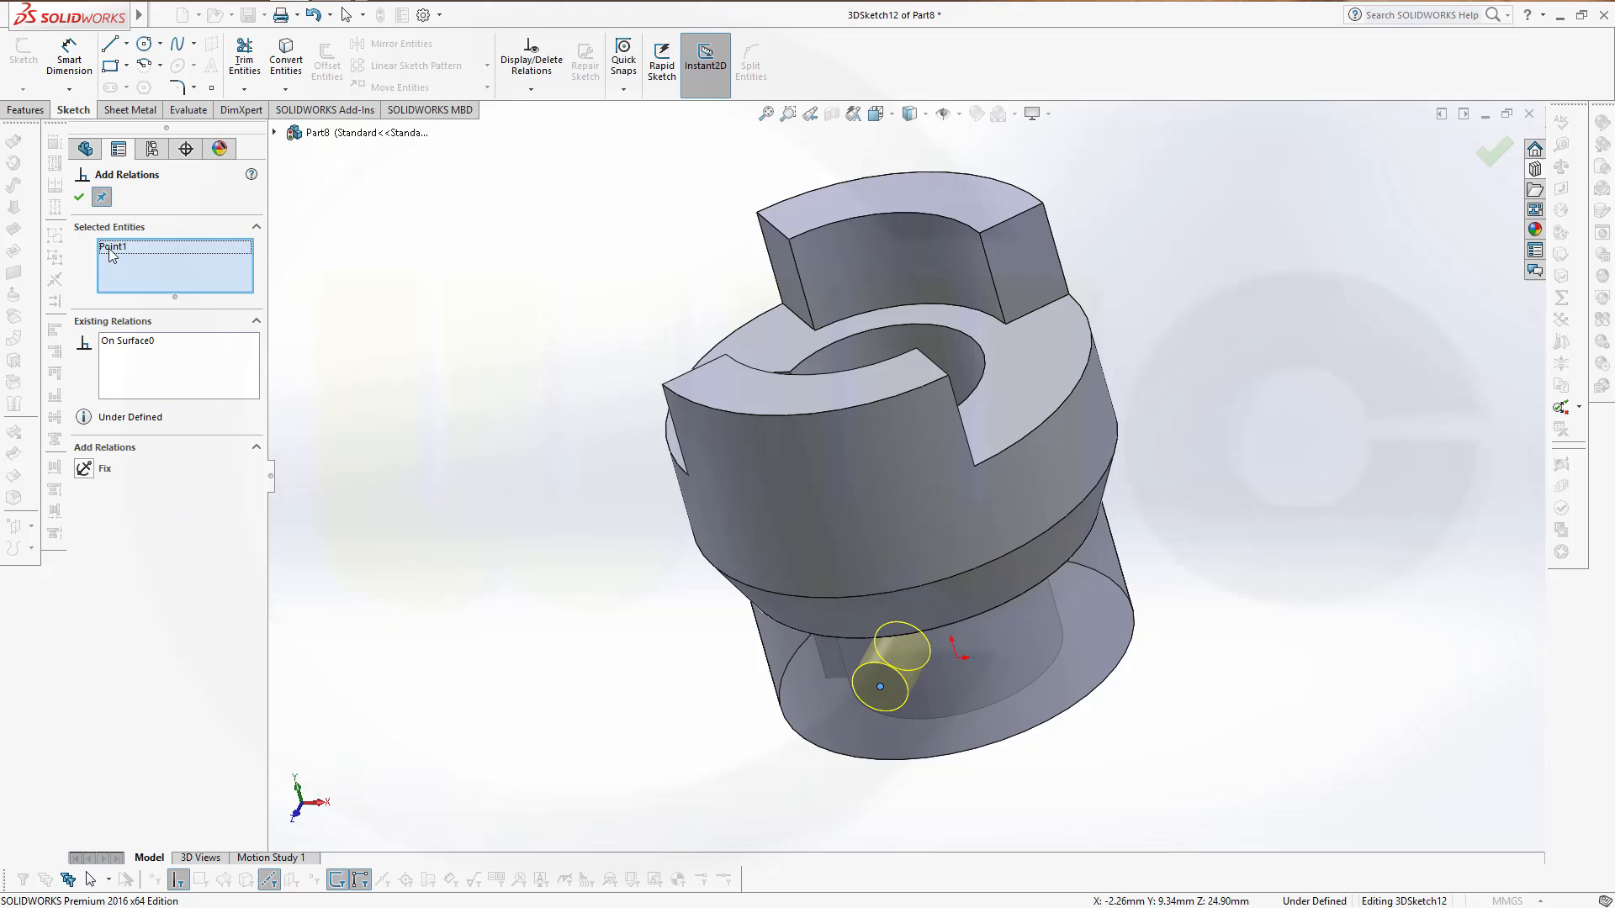
left_click(274, 132)
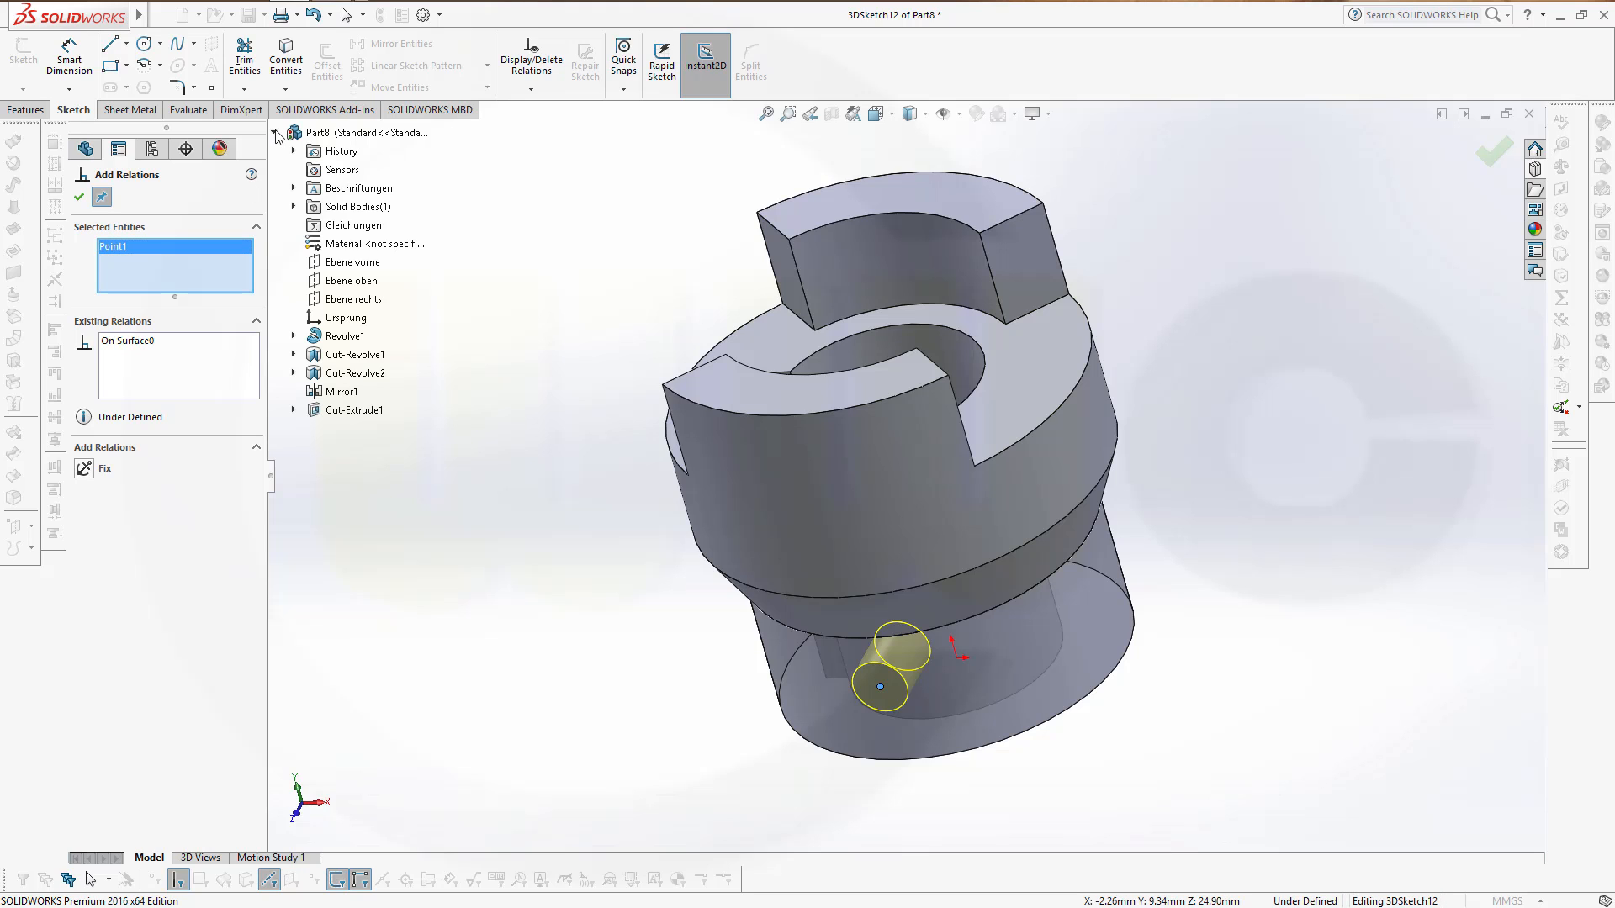
left_click(352, 279)
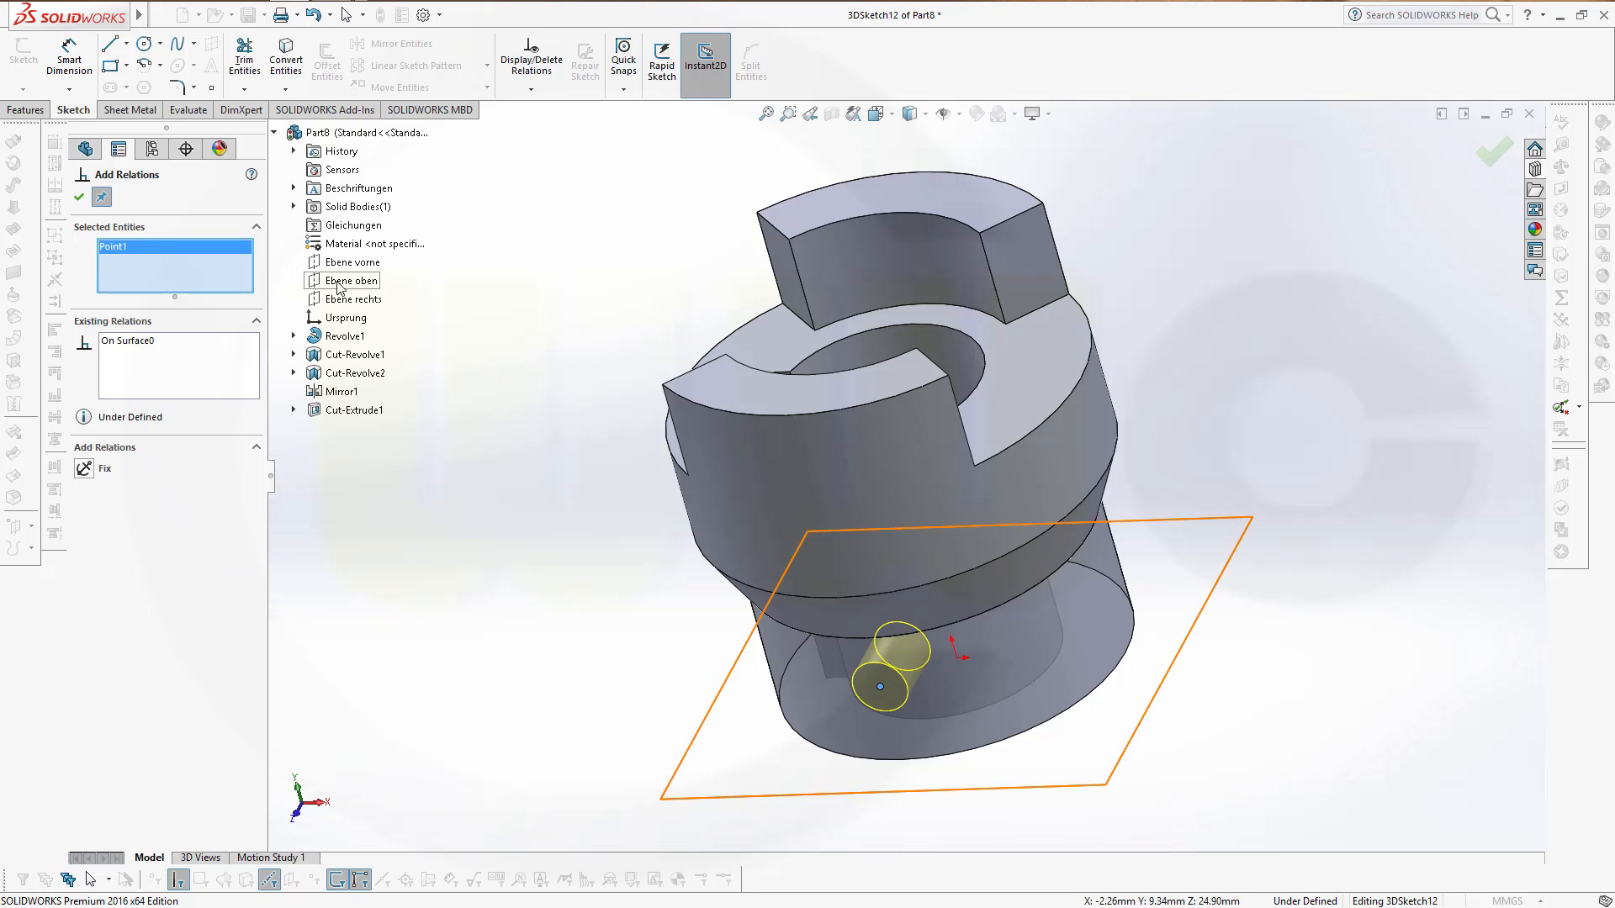
left_click(349, 299)
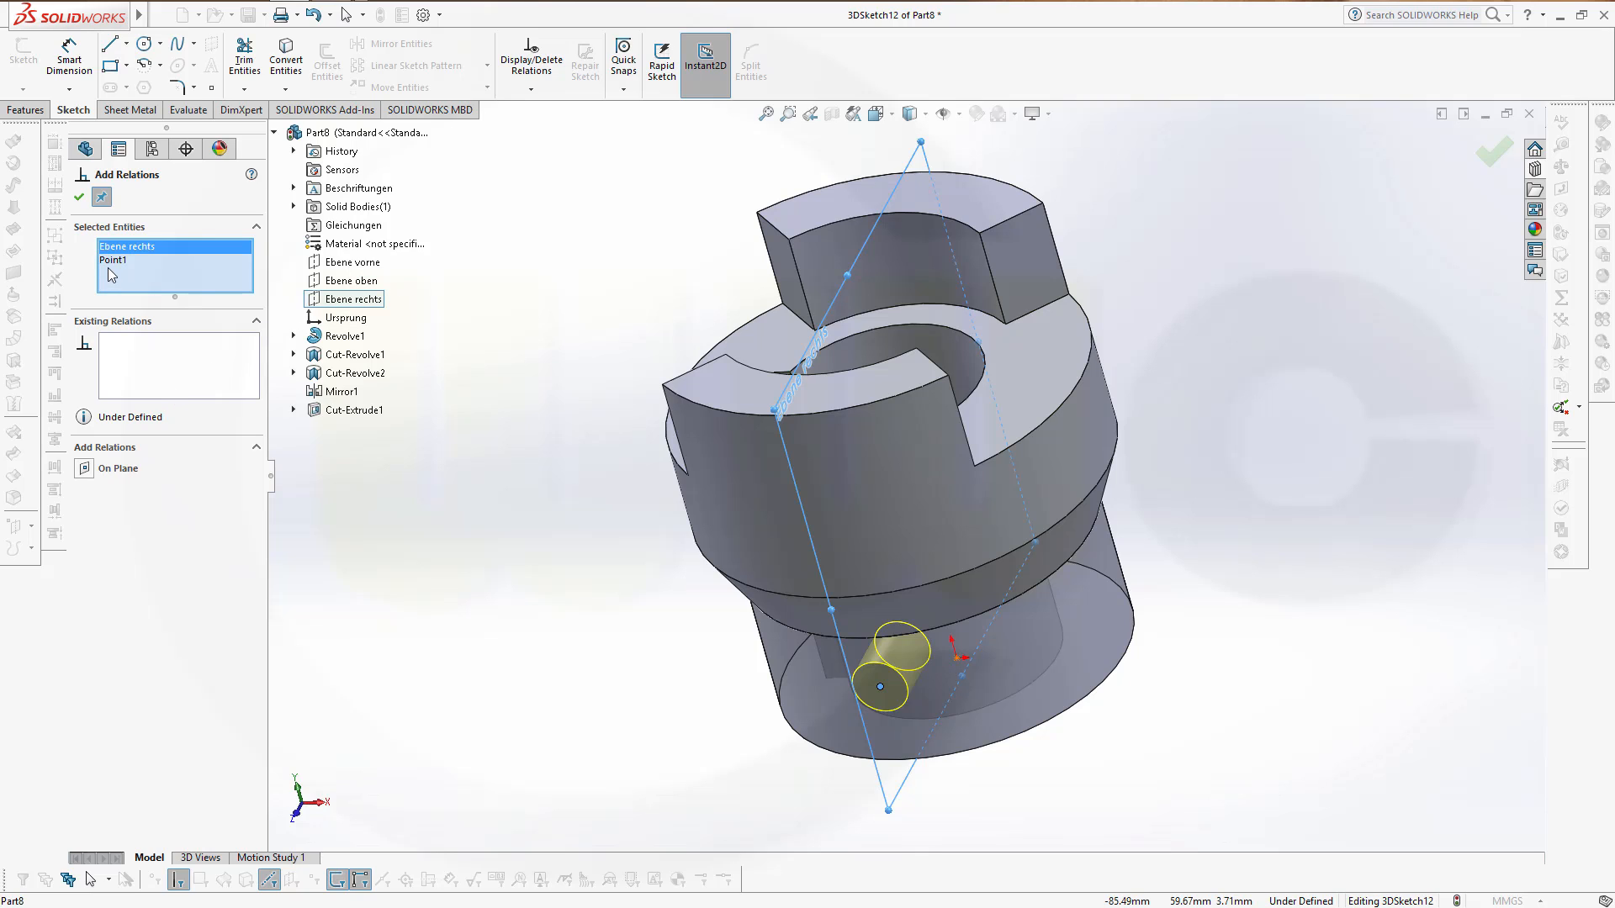
left_click(84, 468)
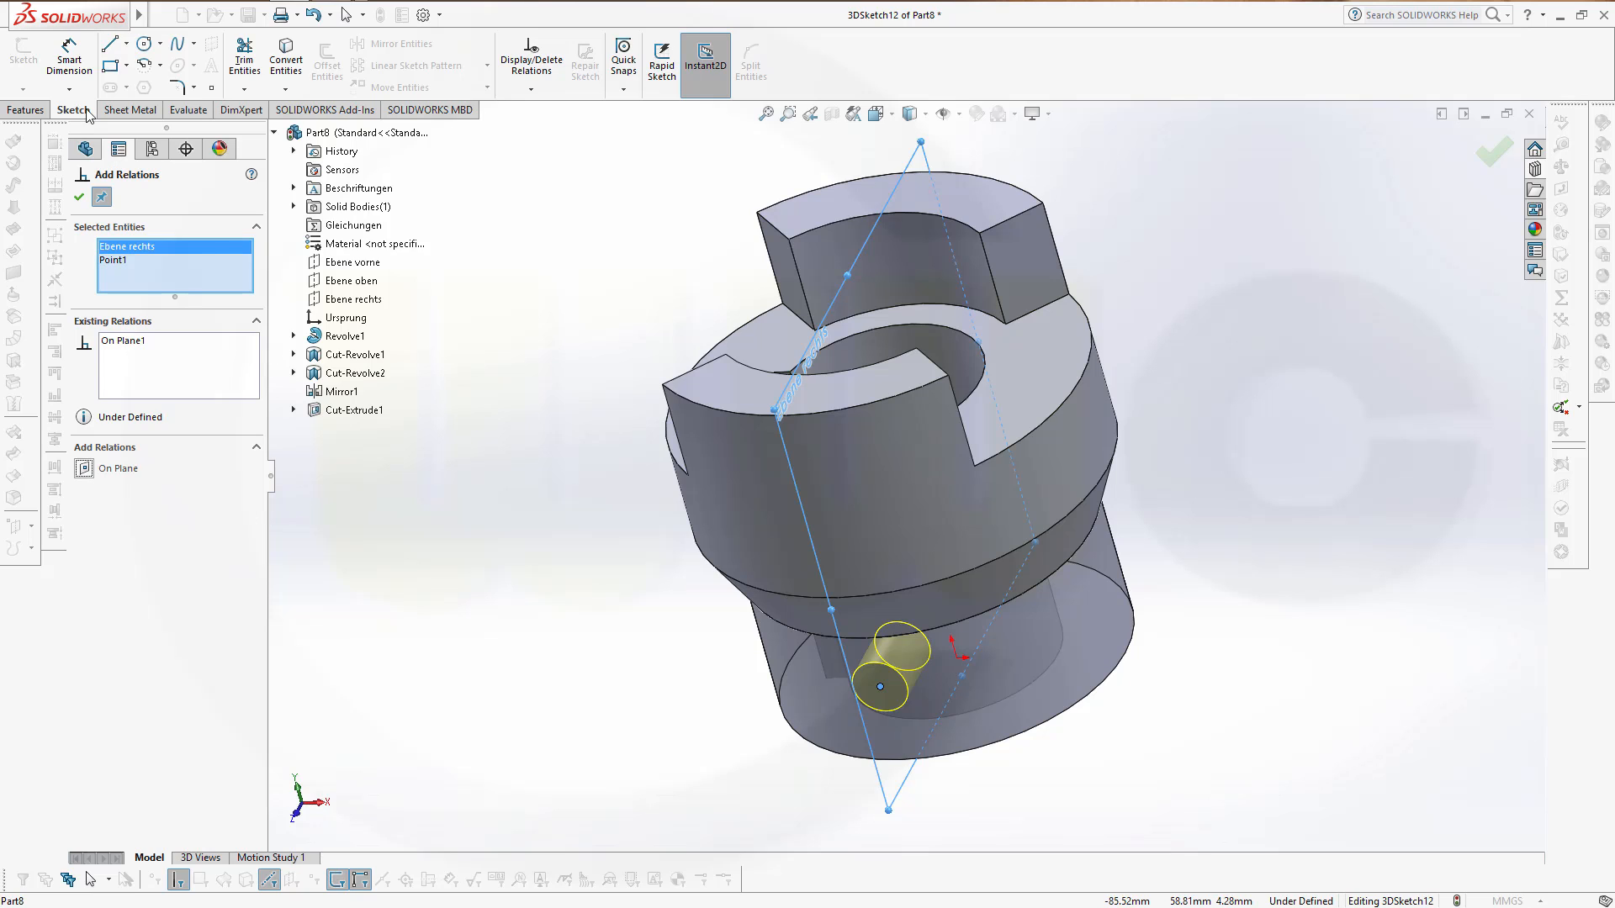
mouse_move(67, 49)
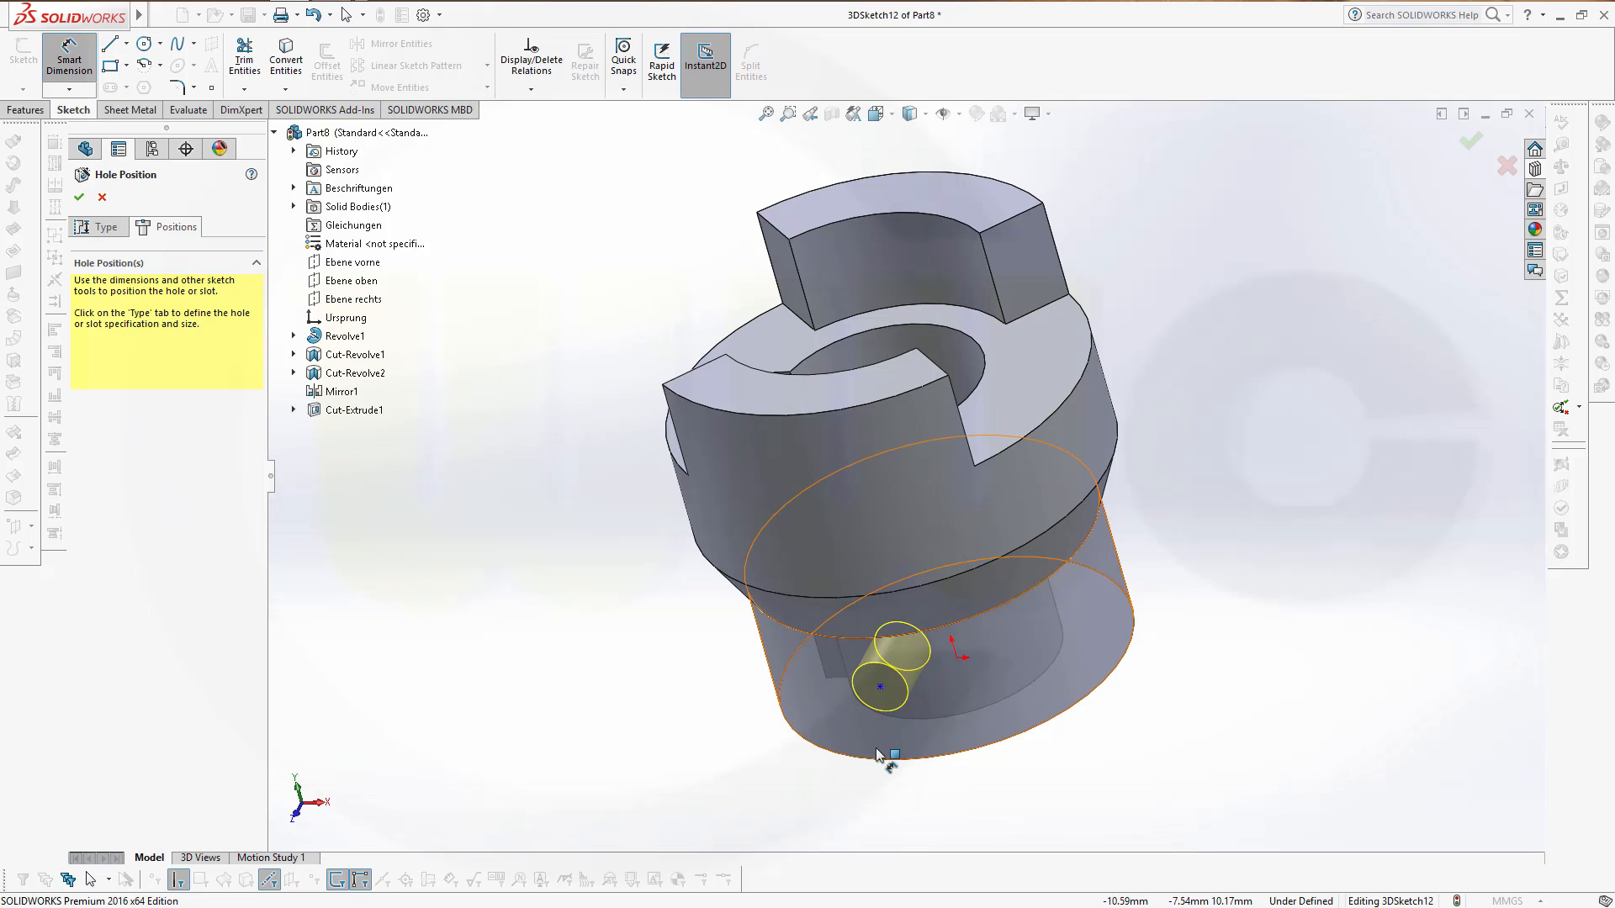
mouse_move(882, 704)
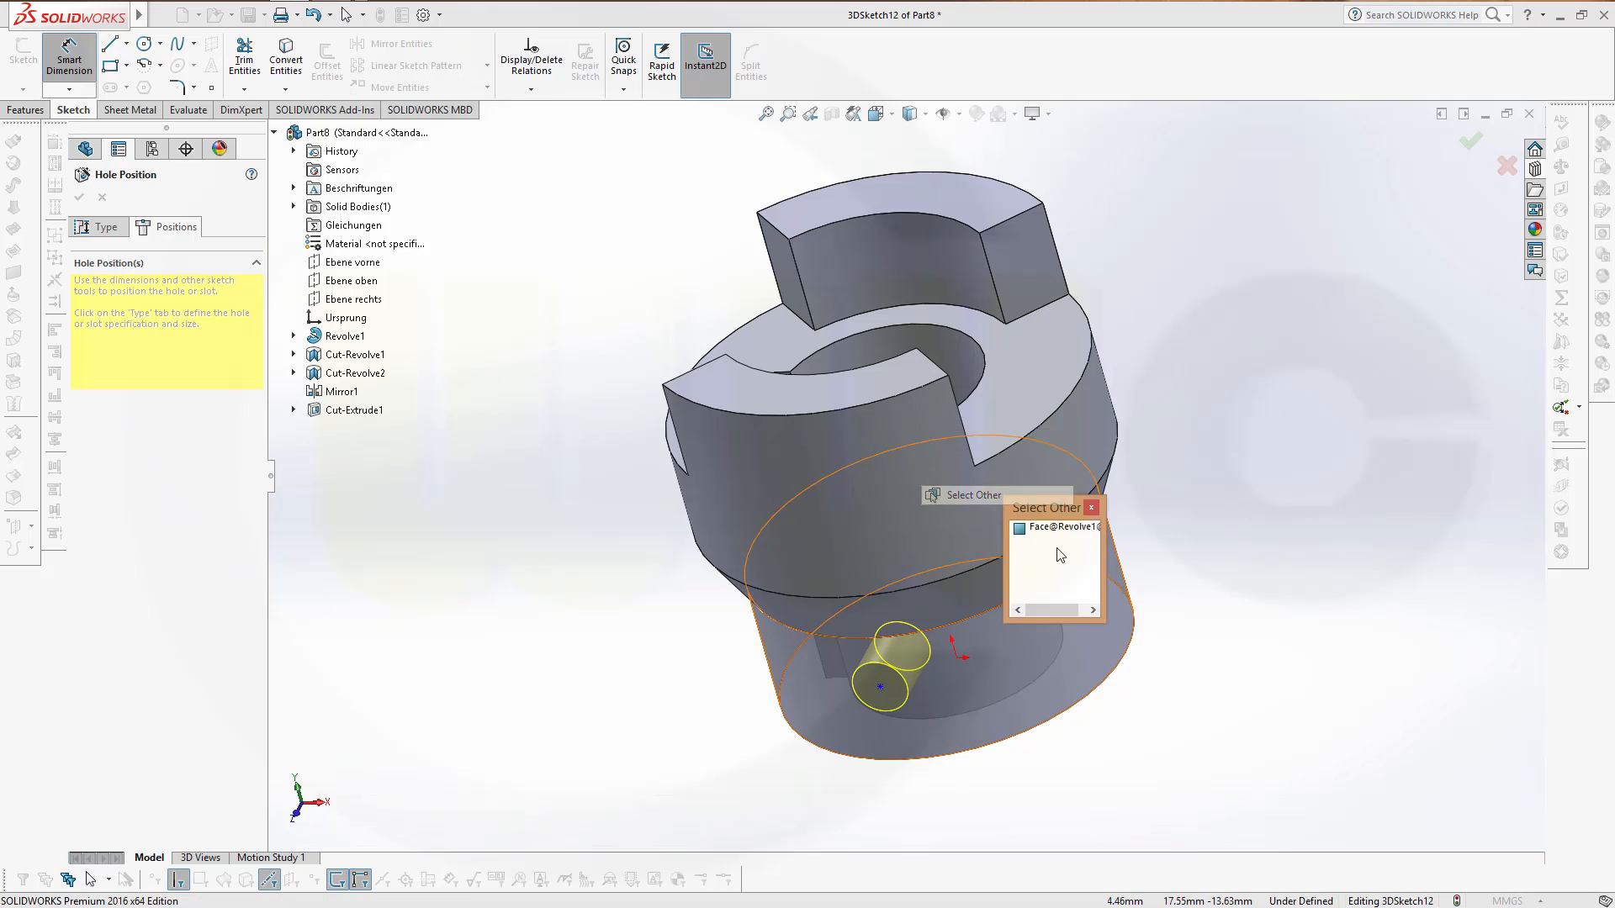
Dimension the hole point 12 mm from the bottom face of the cylinder.
left_click(1059, 526)
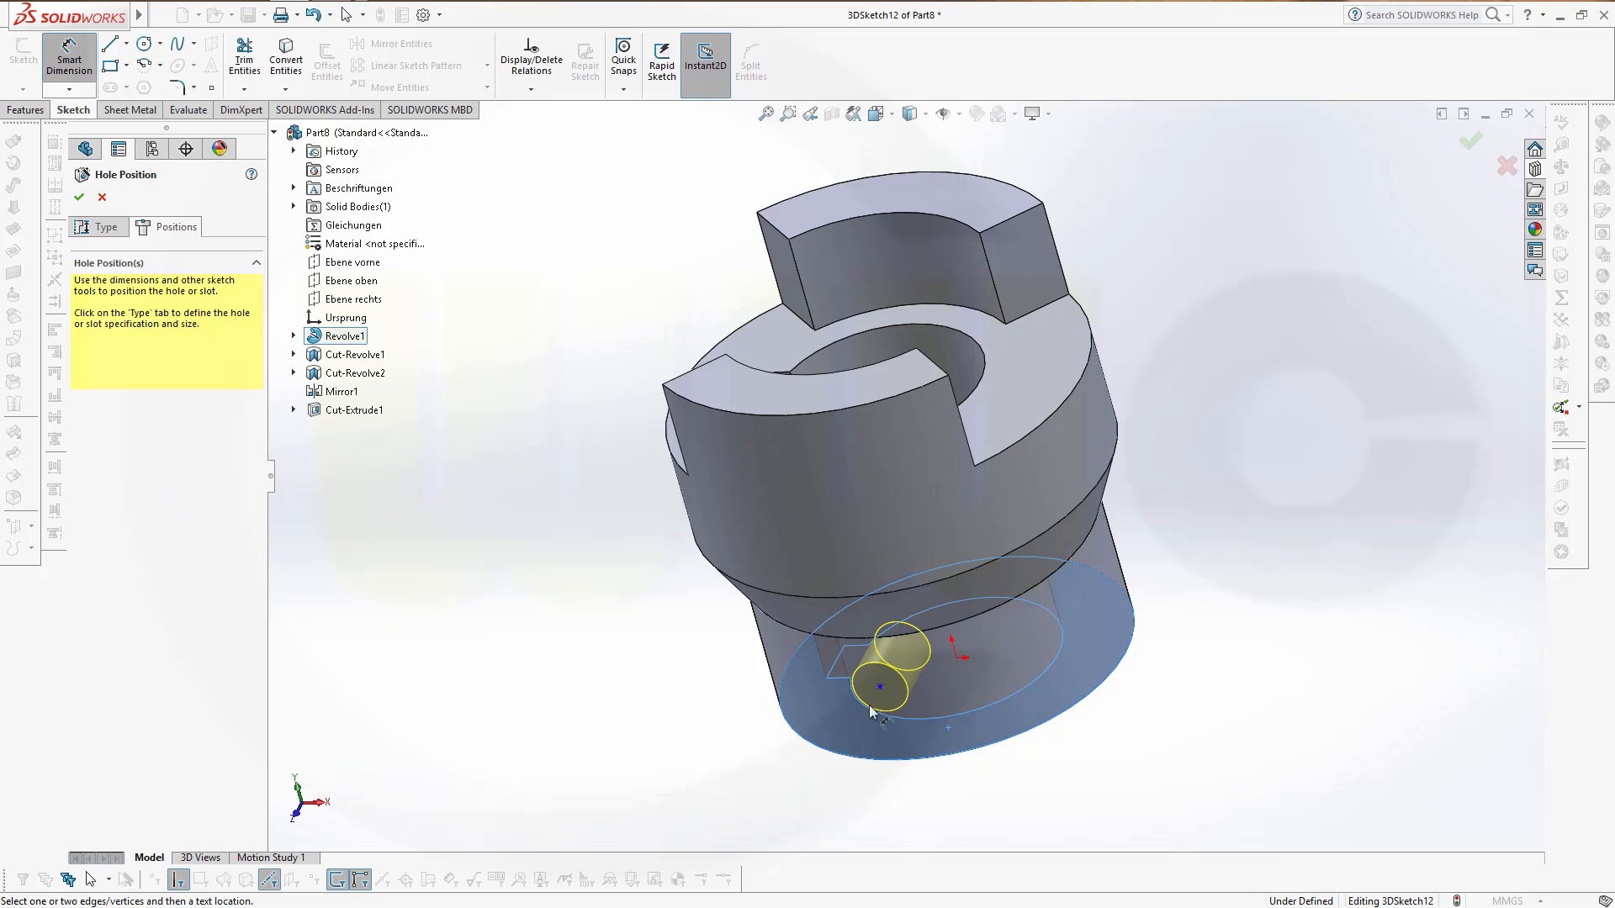
left_click(877, 686)
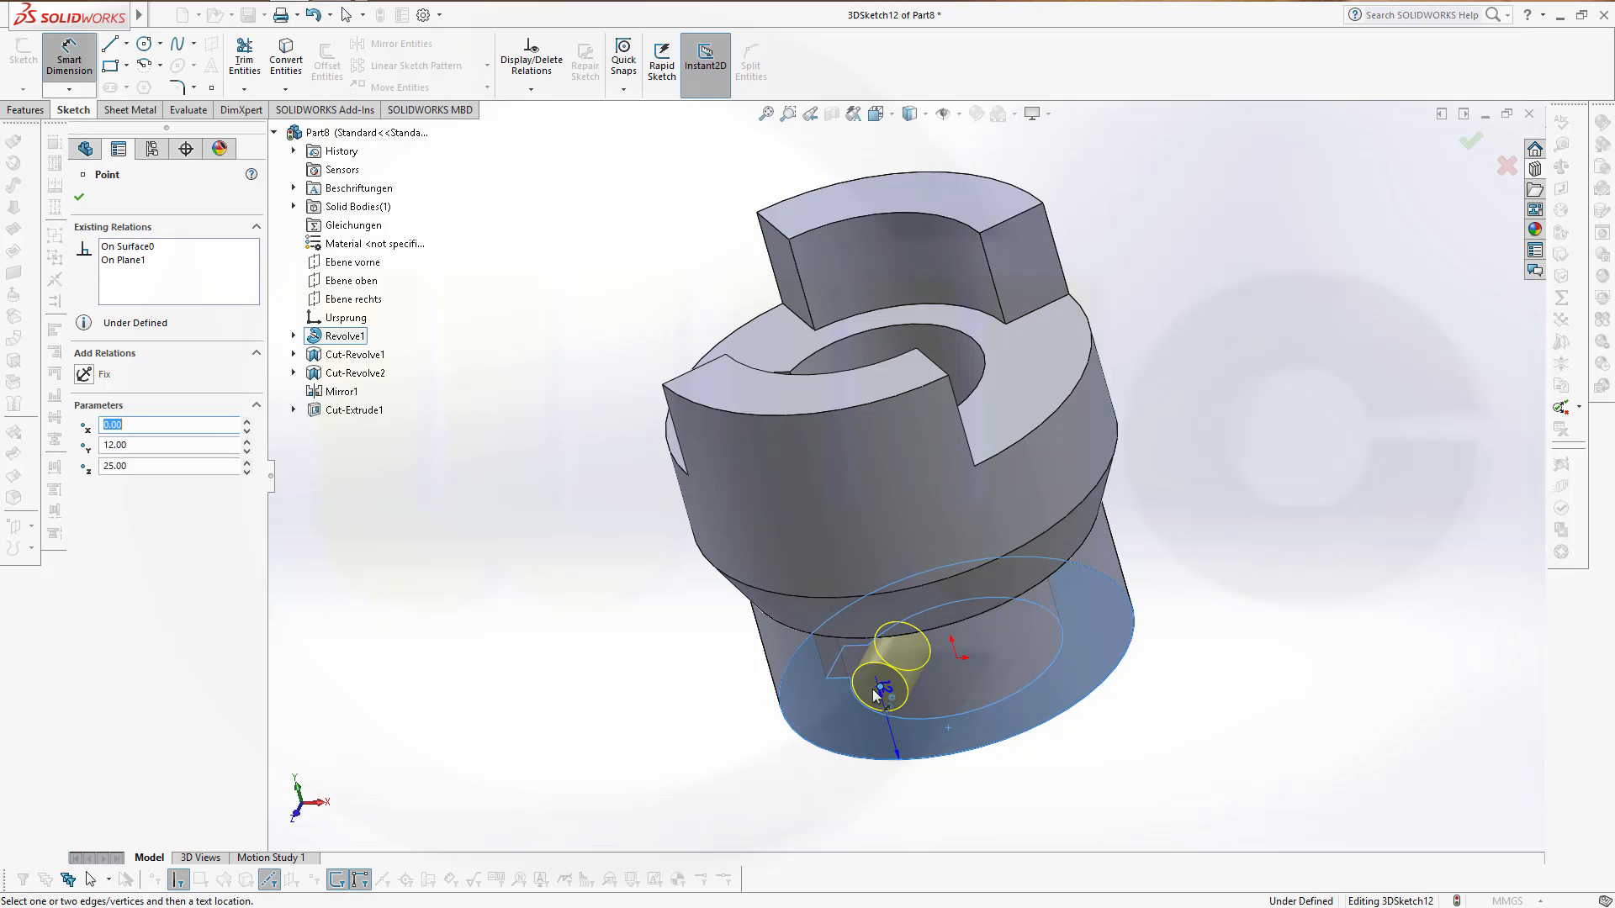
left_click(878, 697)
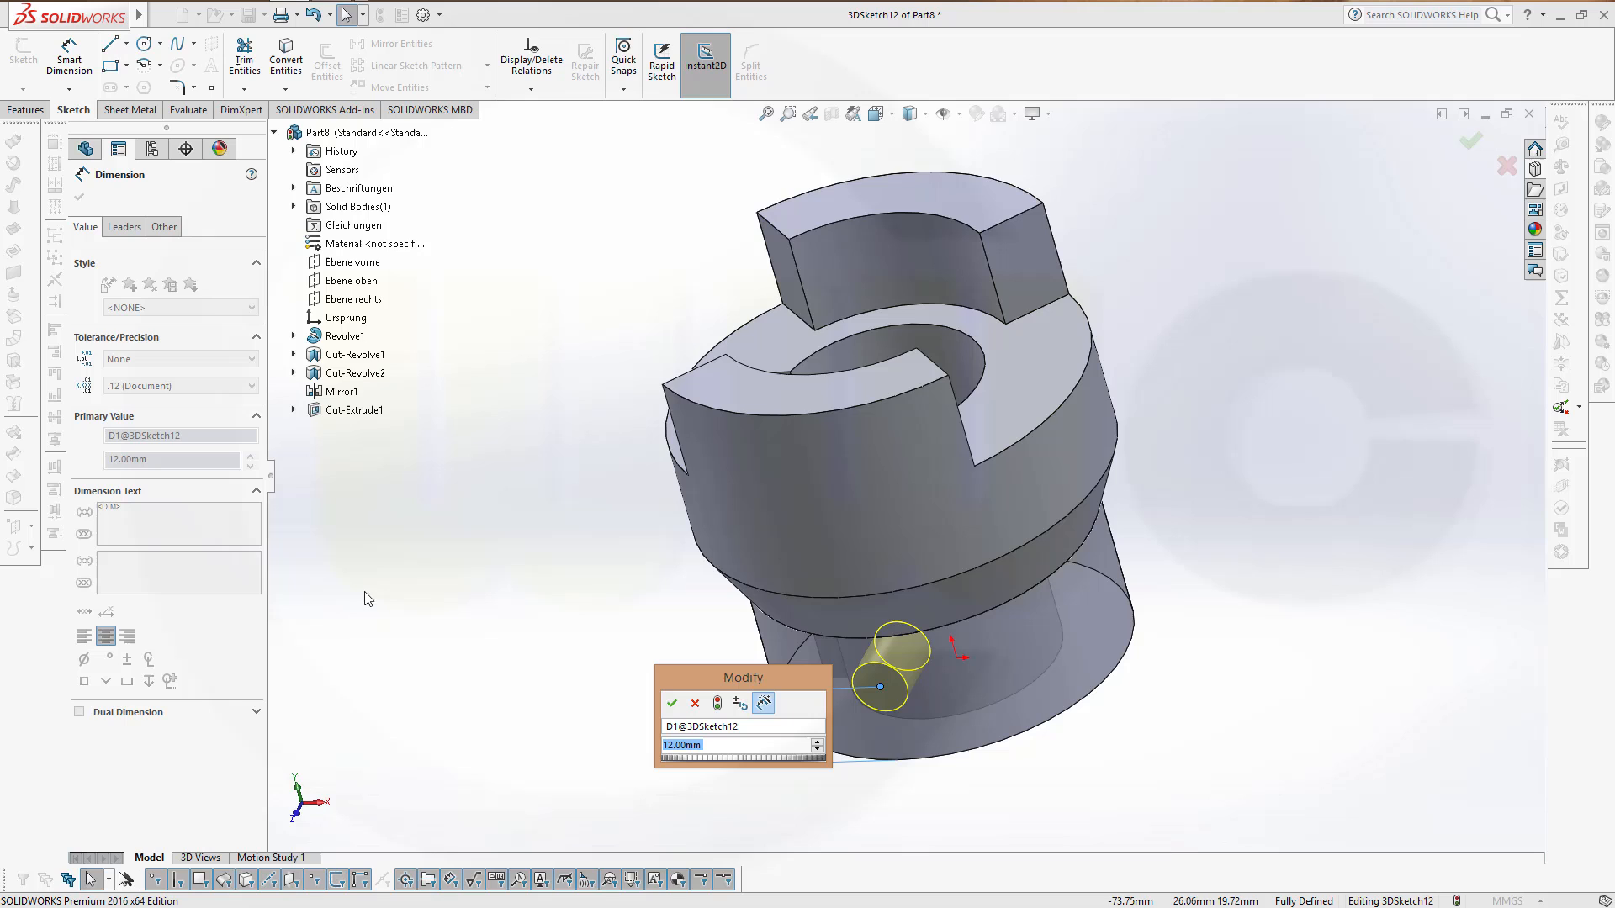
left_click(673, 703)
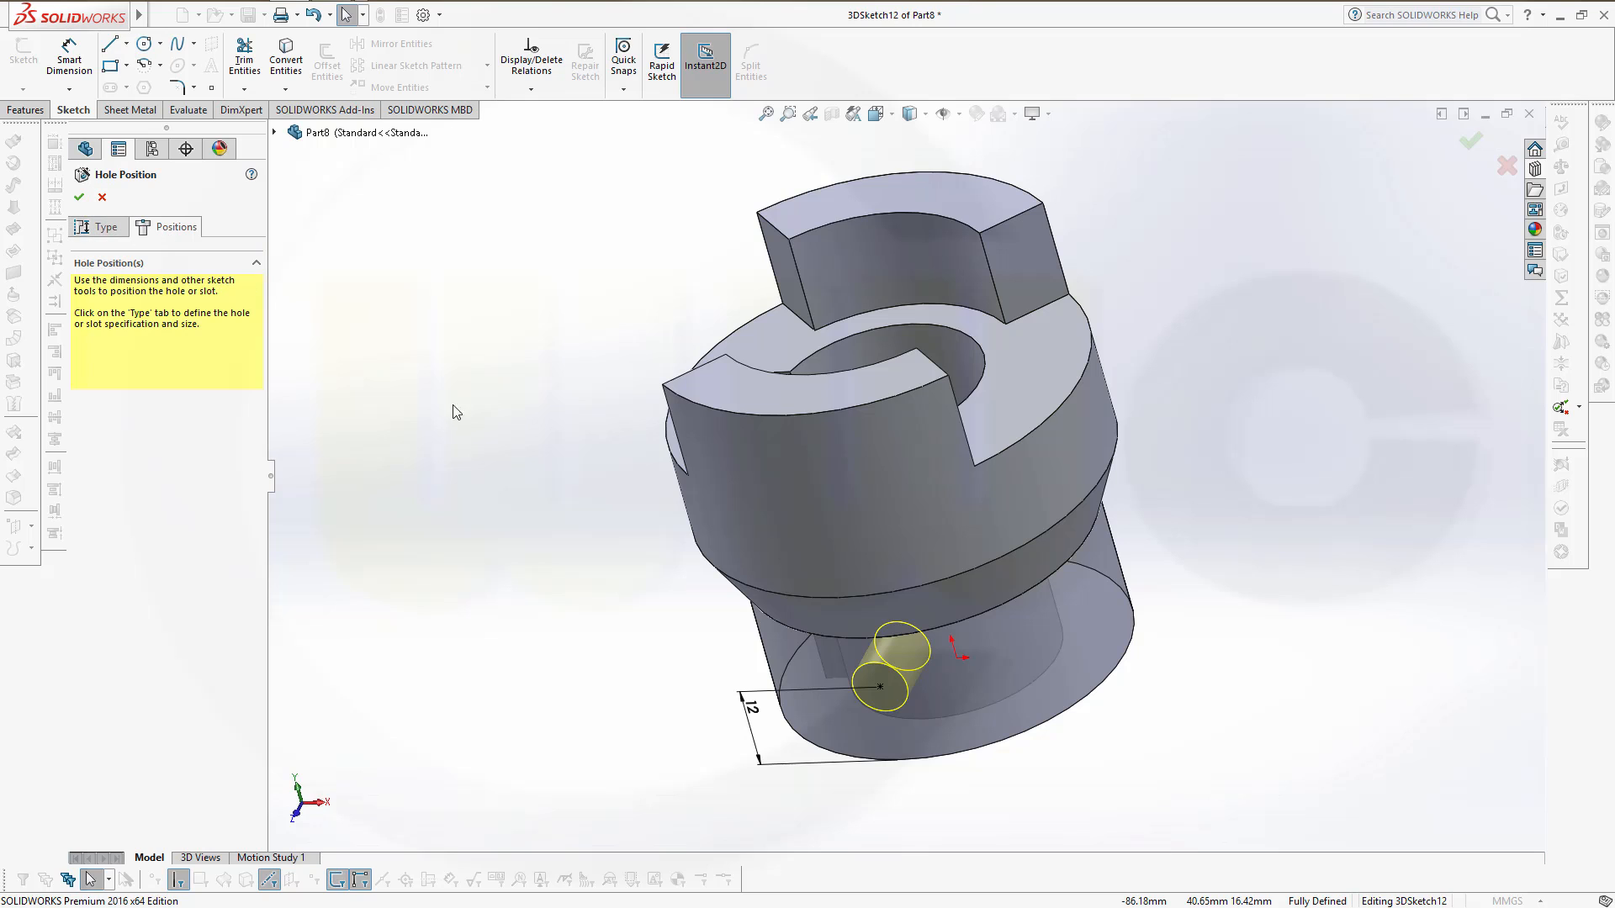
Close the point panel and accept the Hole Wizard to create the side hole Hole4.
left_click(862, 691)
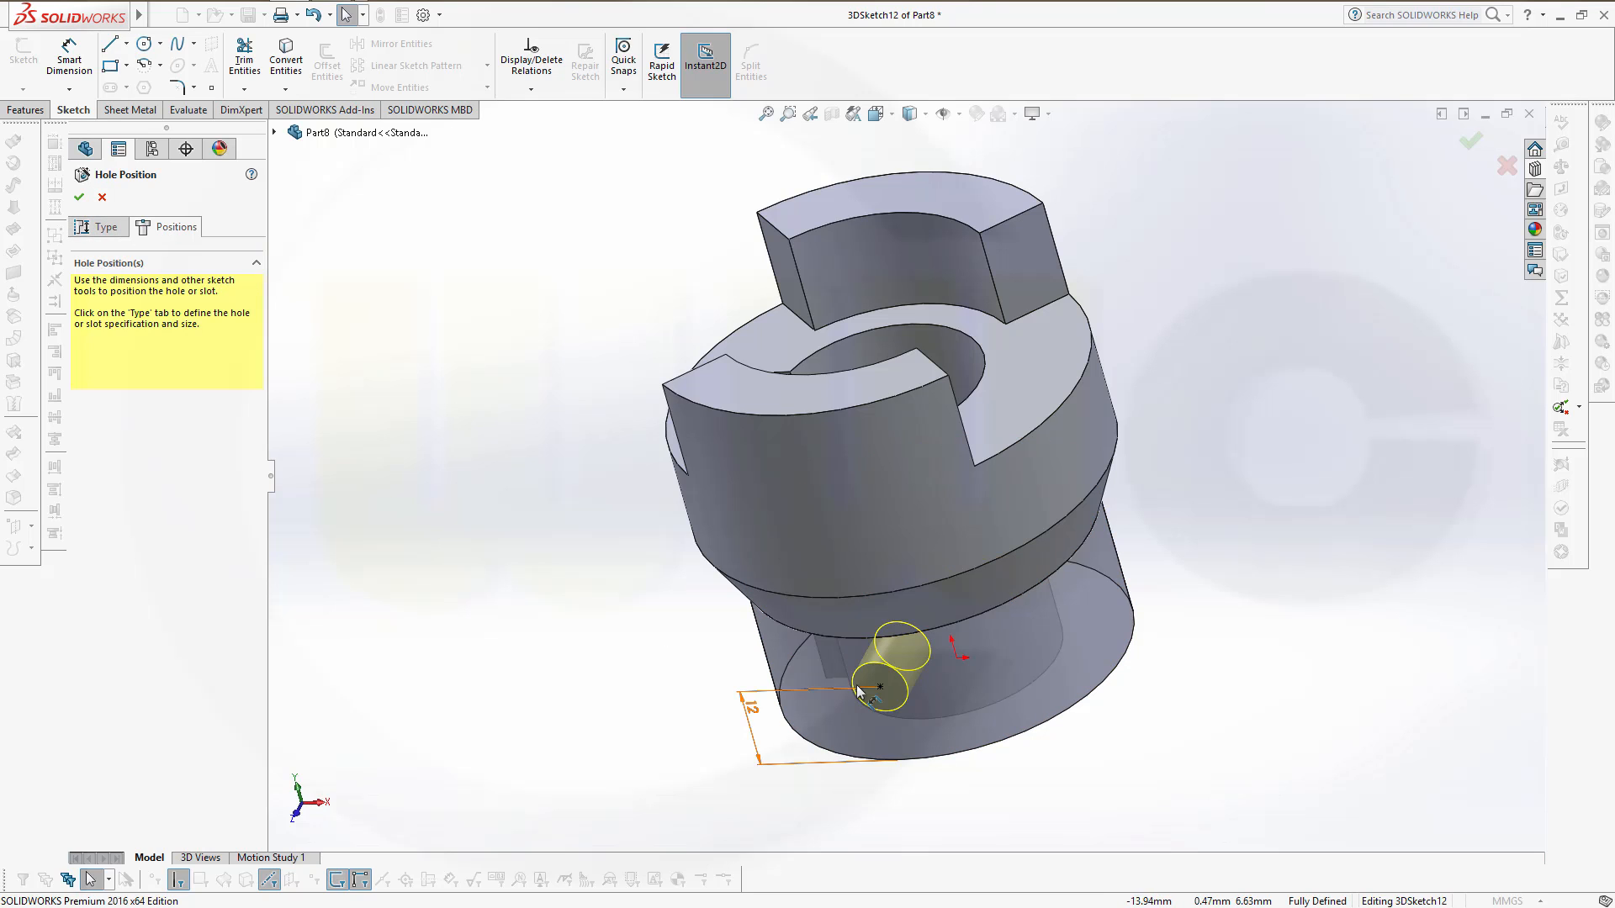
left_click(876, 706)
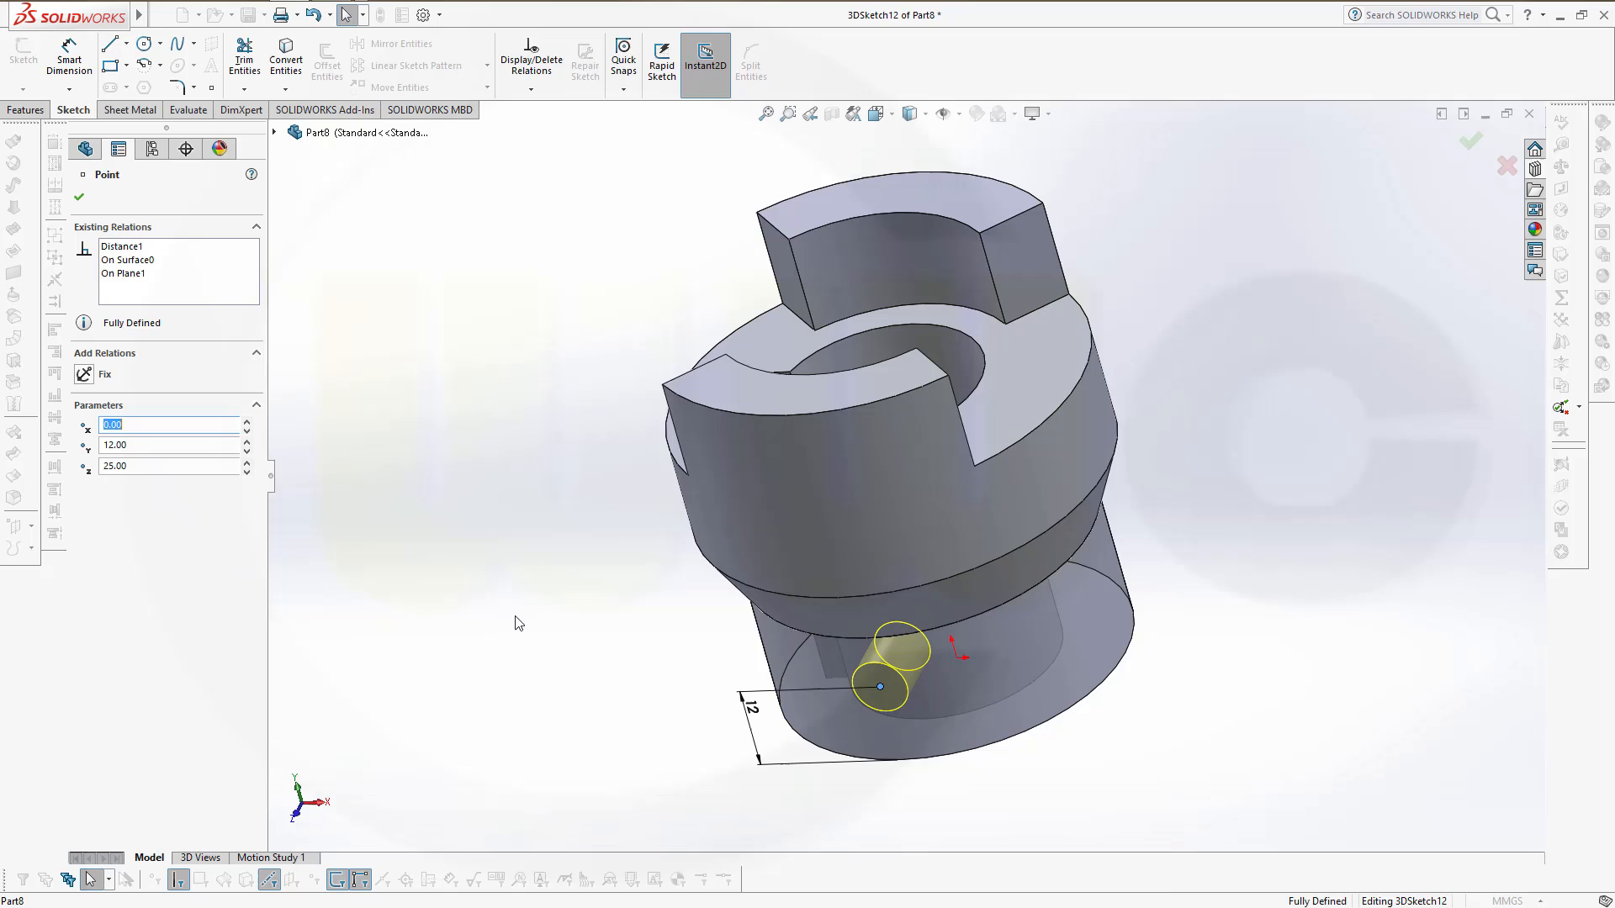
left_click(79, 198)
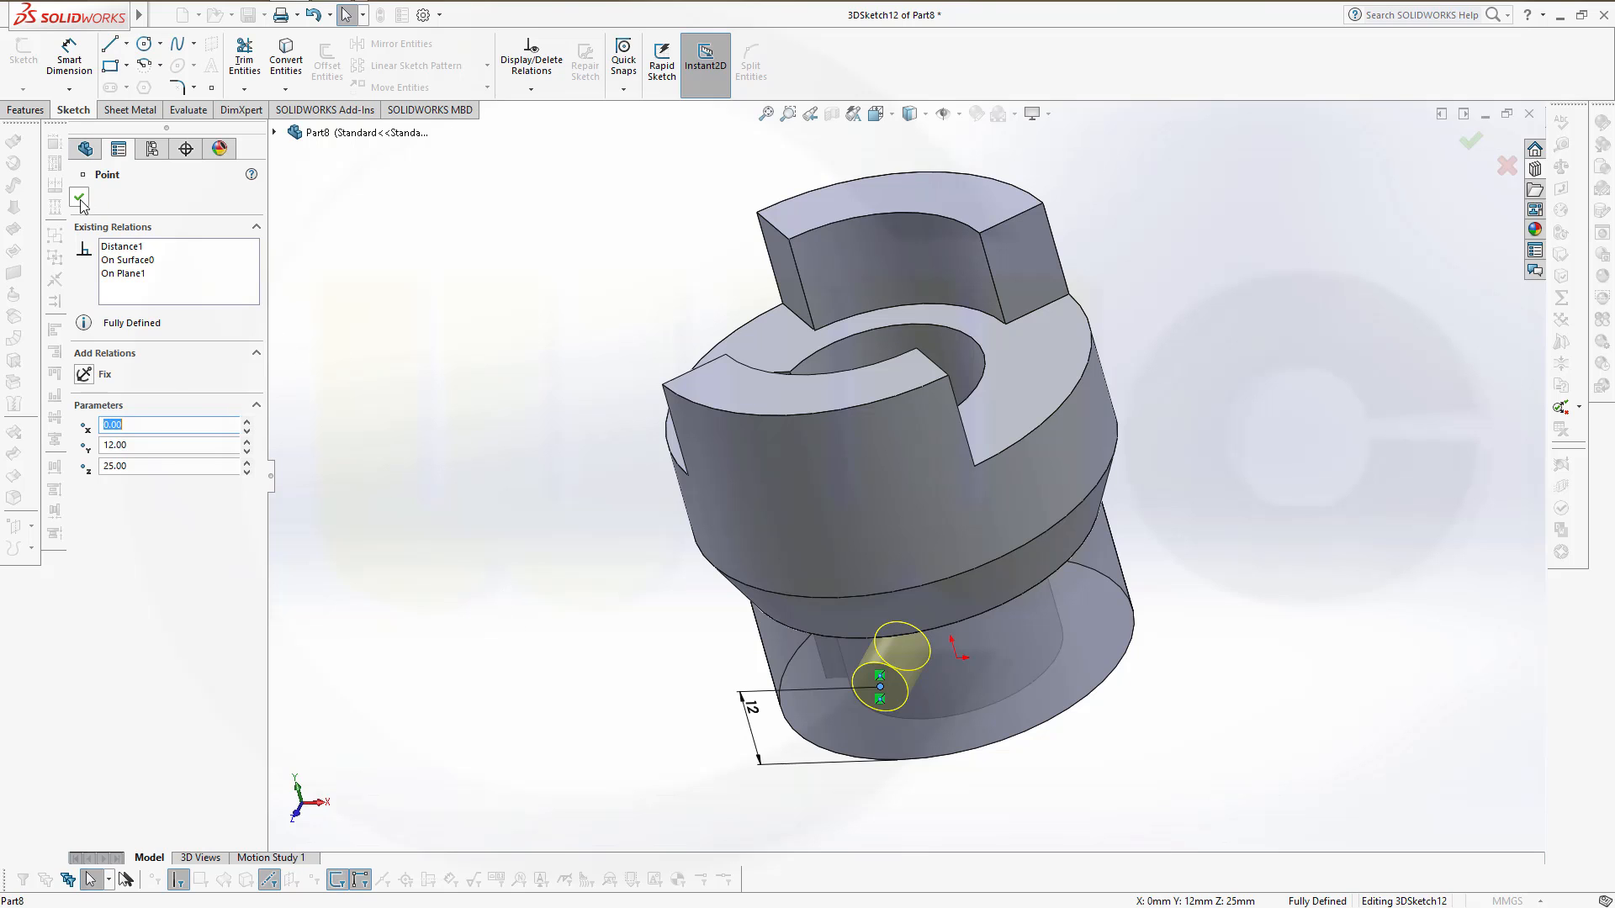
left_click(79, 198)
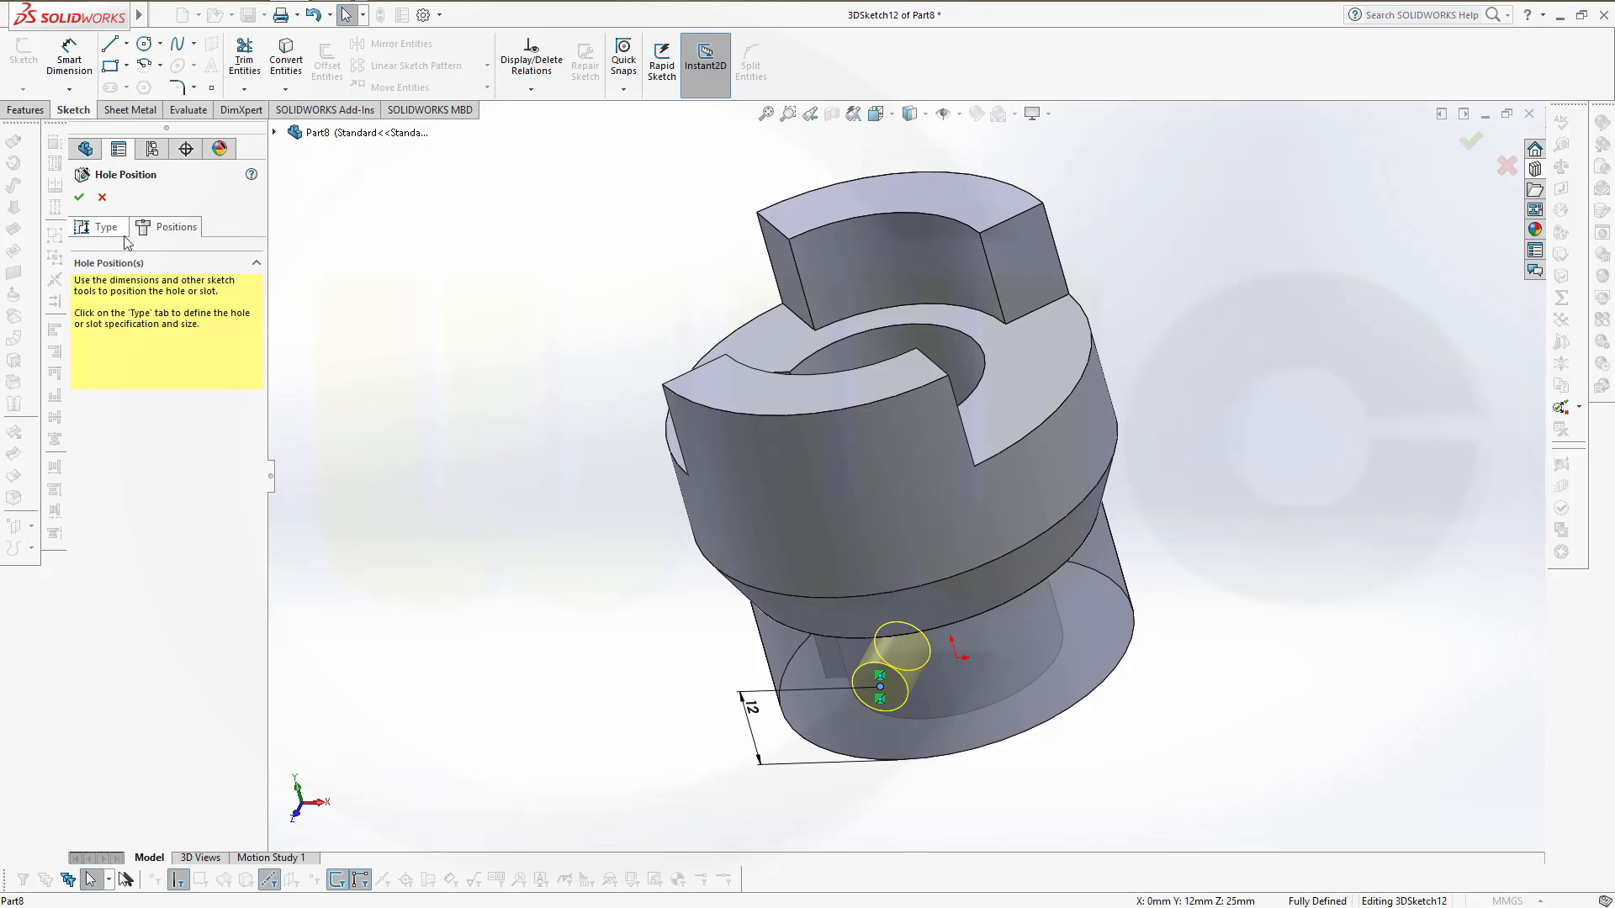
left_click(81, 198)
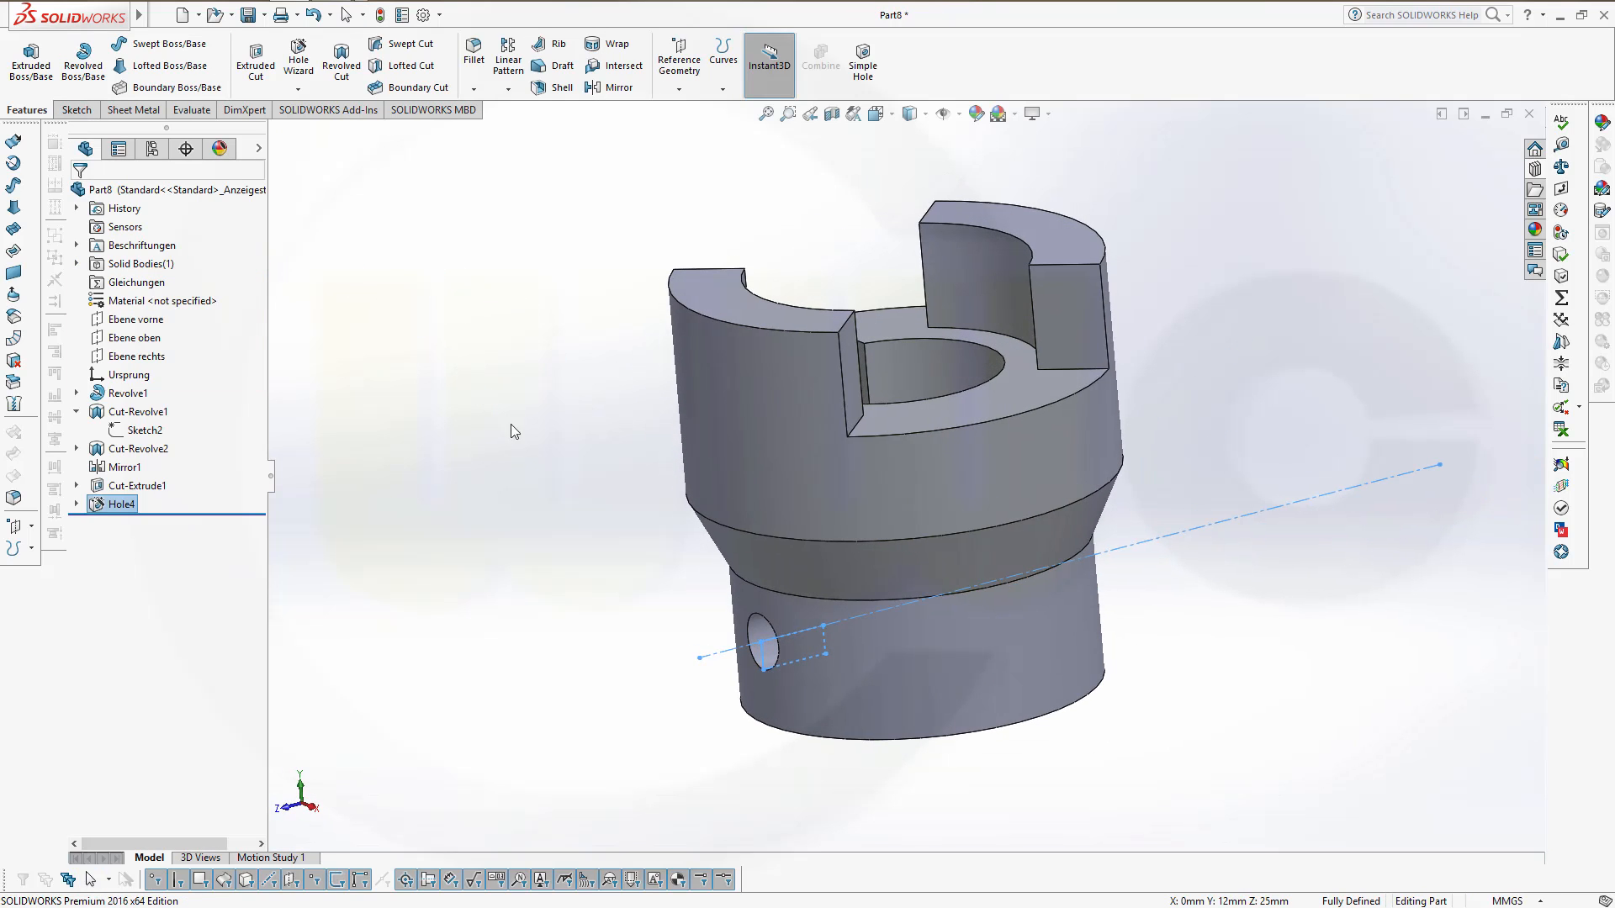
Chamfer the two top rim edges and bottom circular edge at 2 mm × 45° as Chamfer1.
left_click(481, 448)
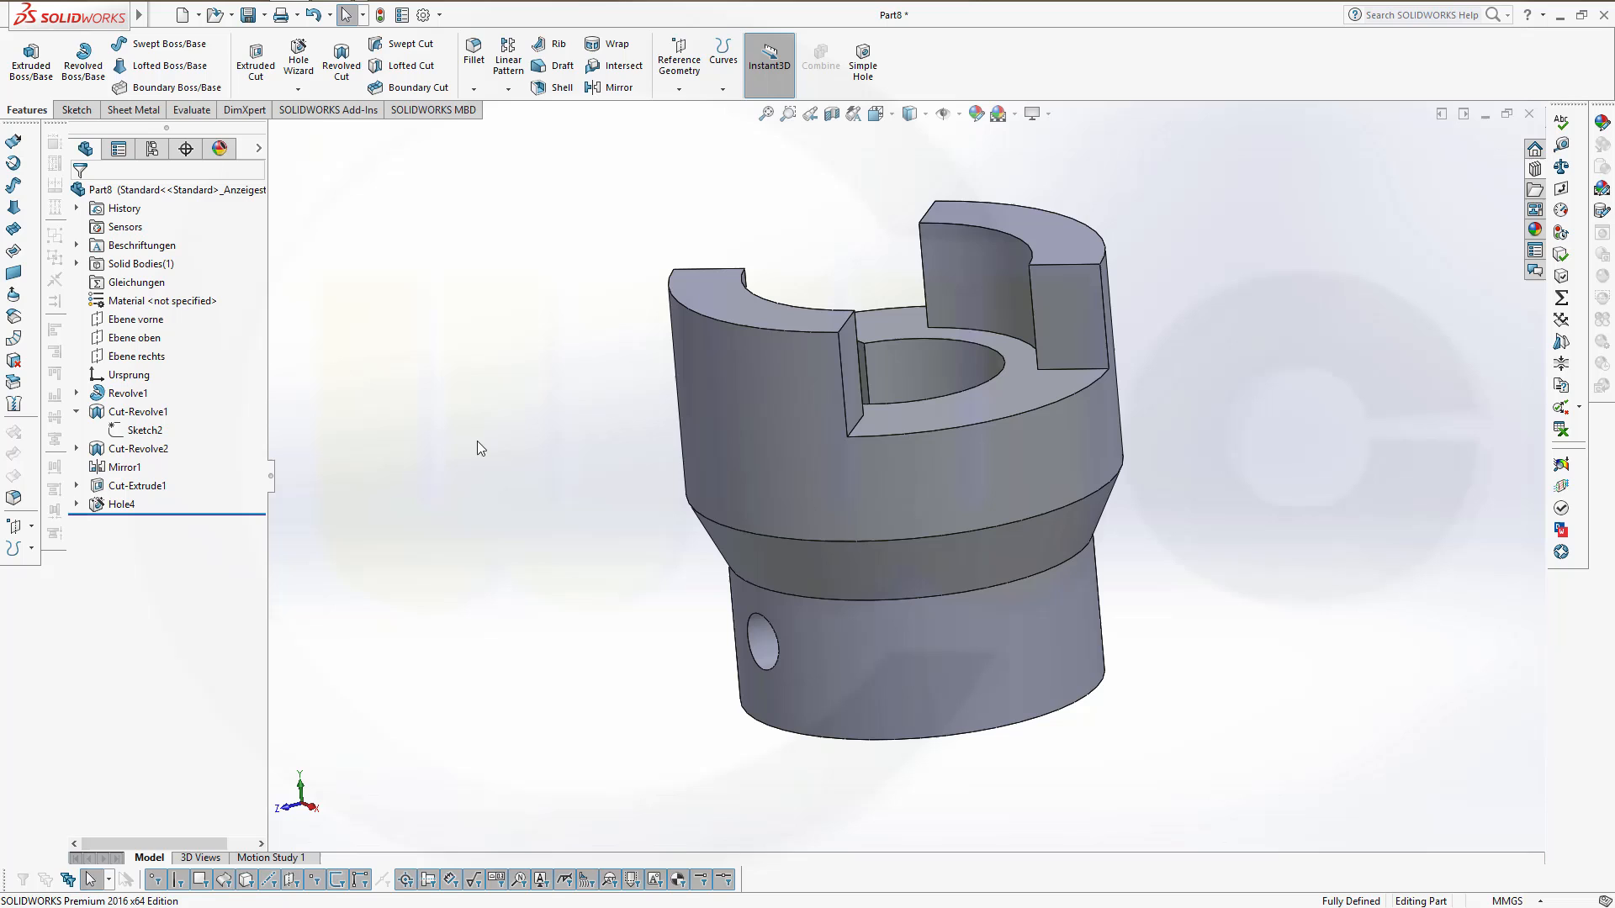
mouse_move(506, 424)
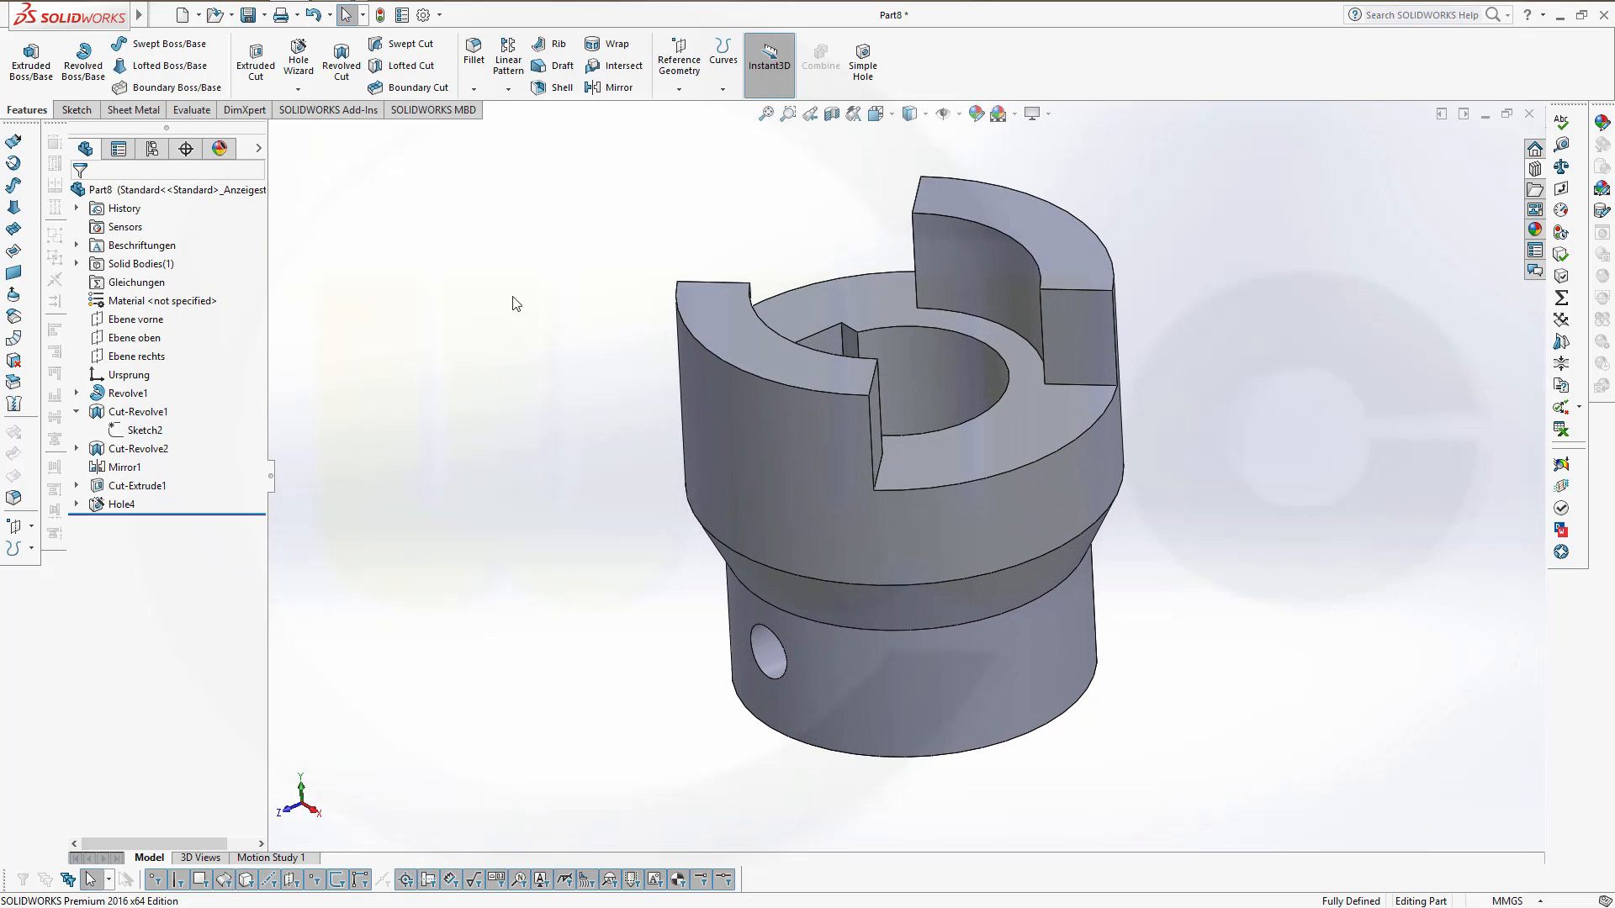
left_click(473, 52)
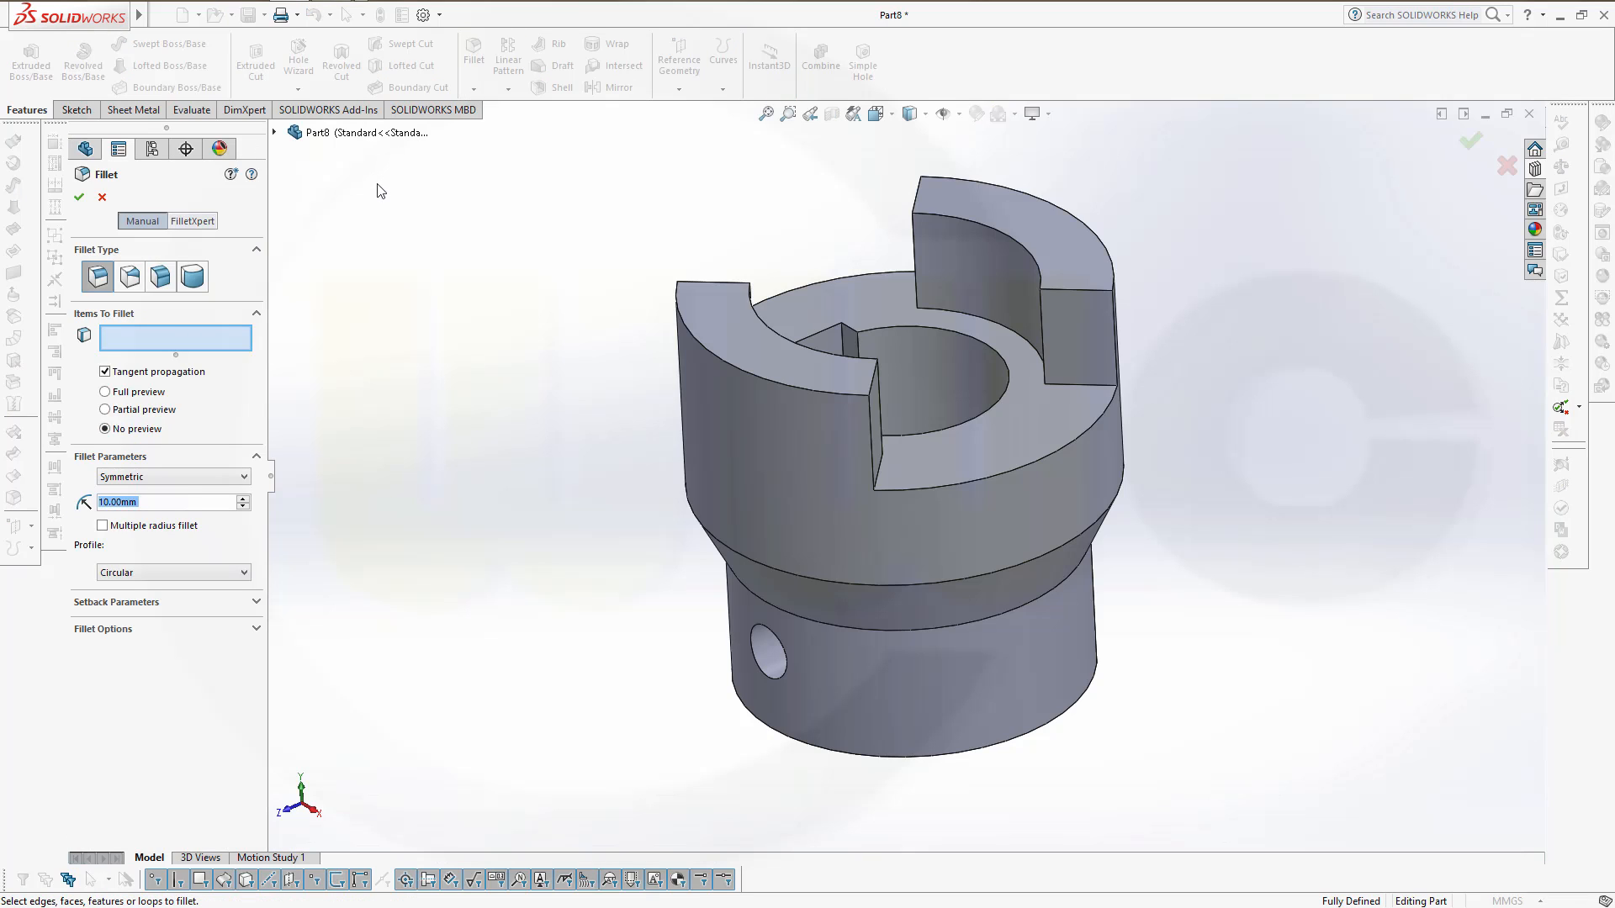
left_click(102, 196)
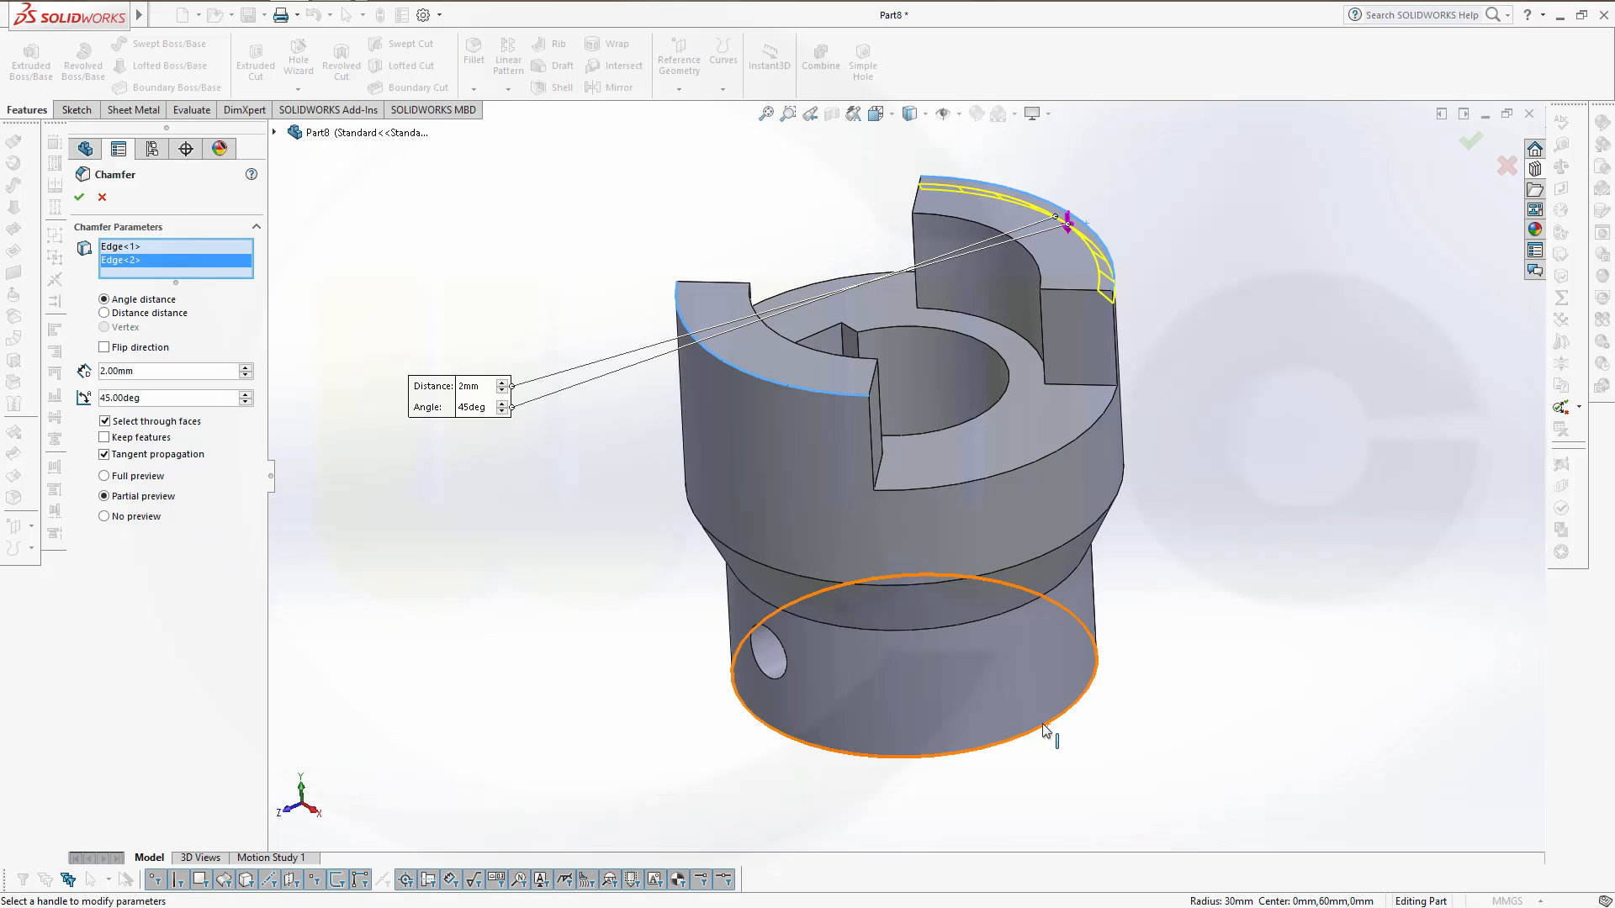
left_click(1046, 728)
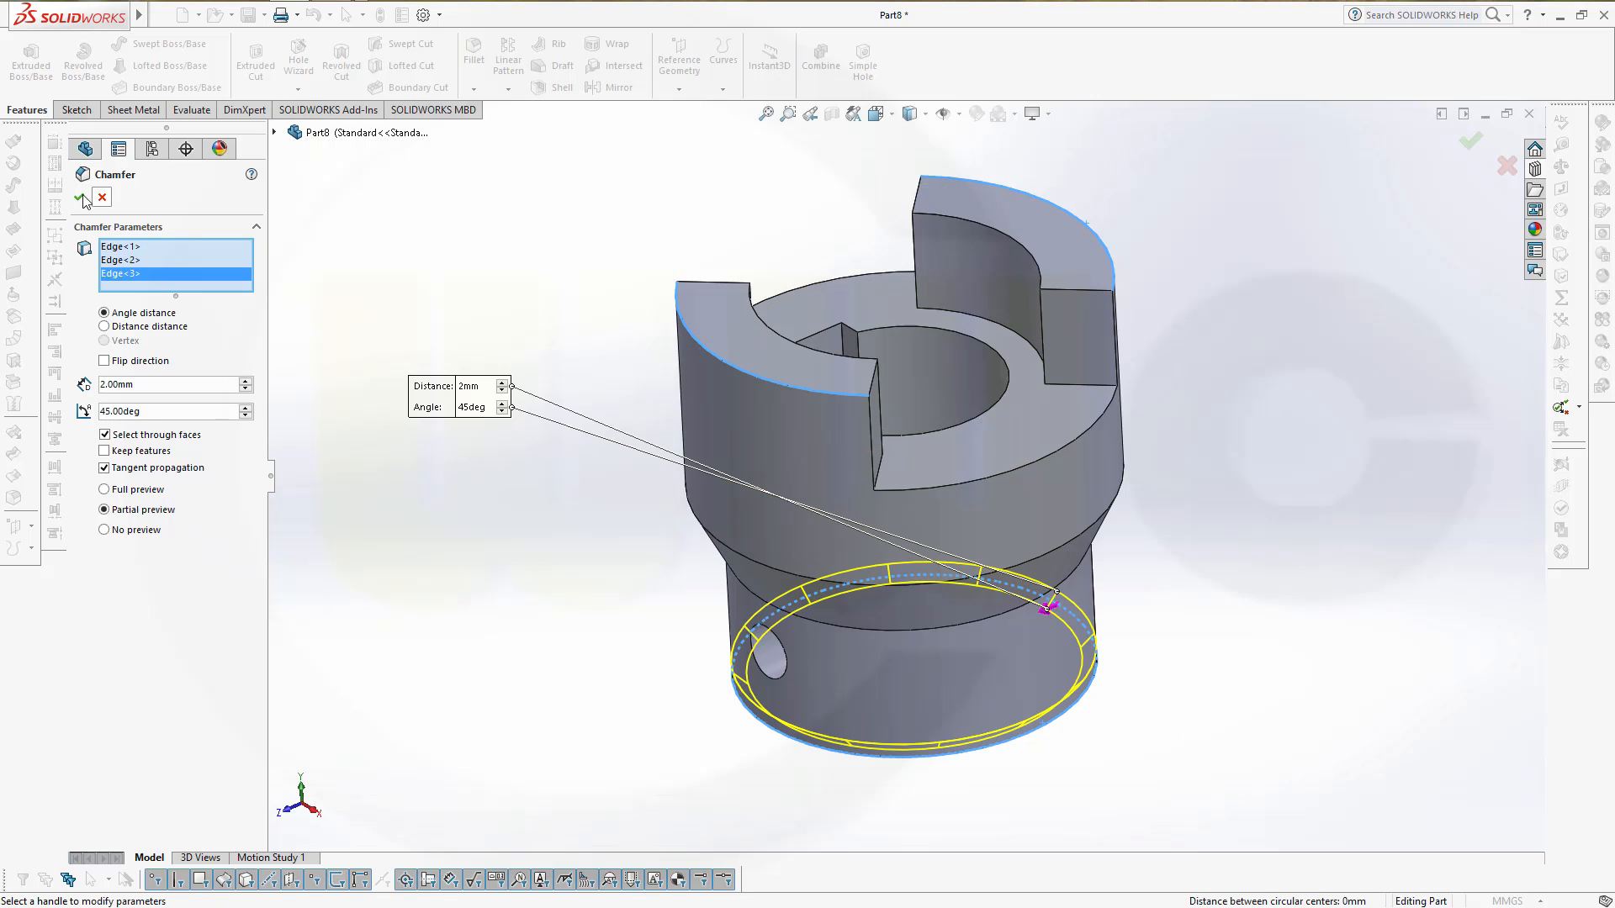
left_click(81, 198)
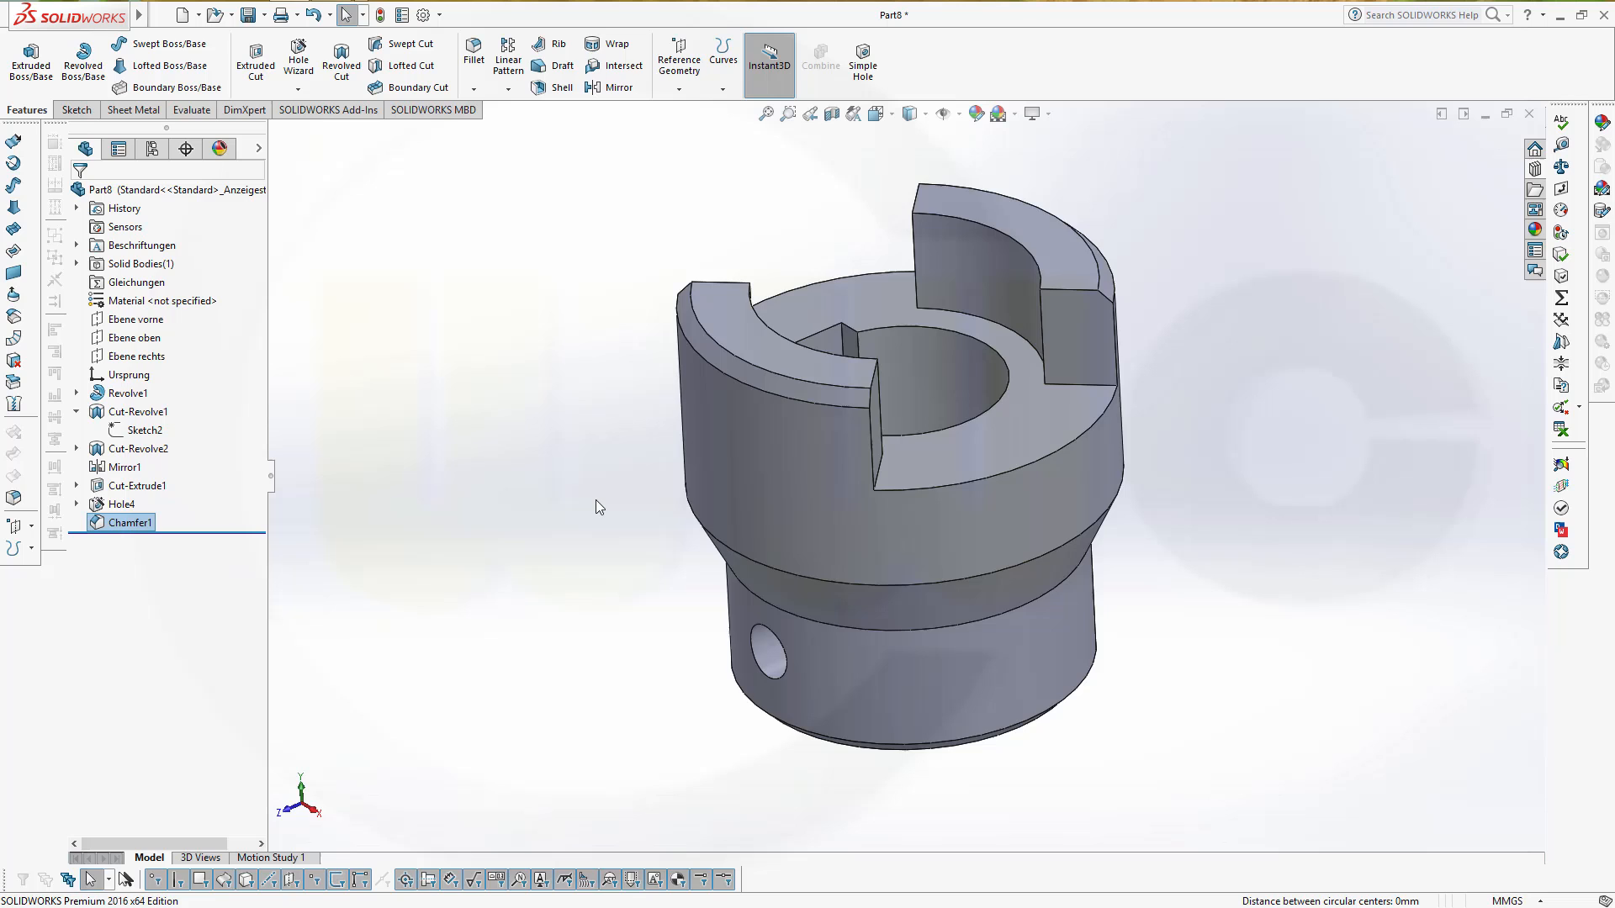